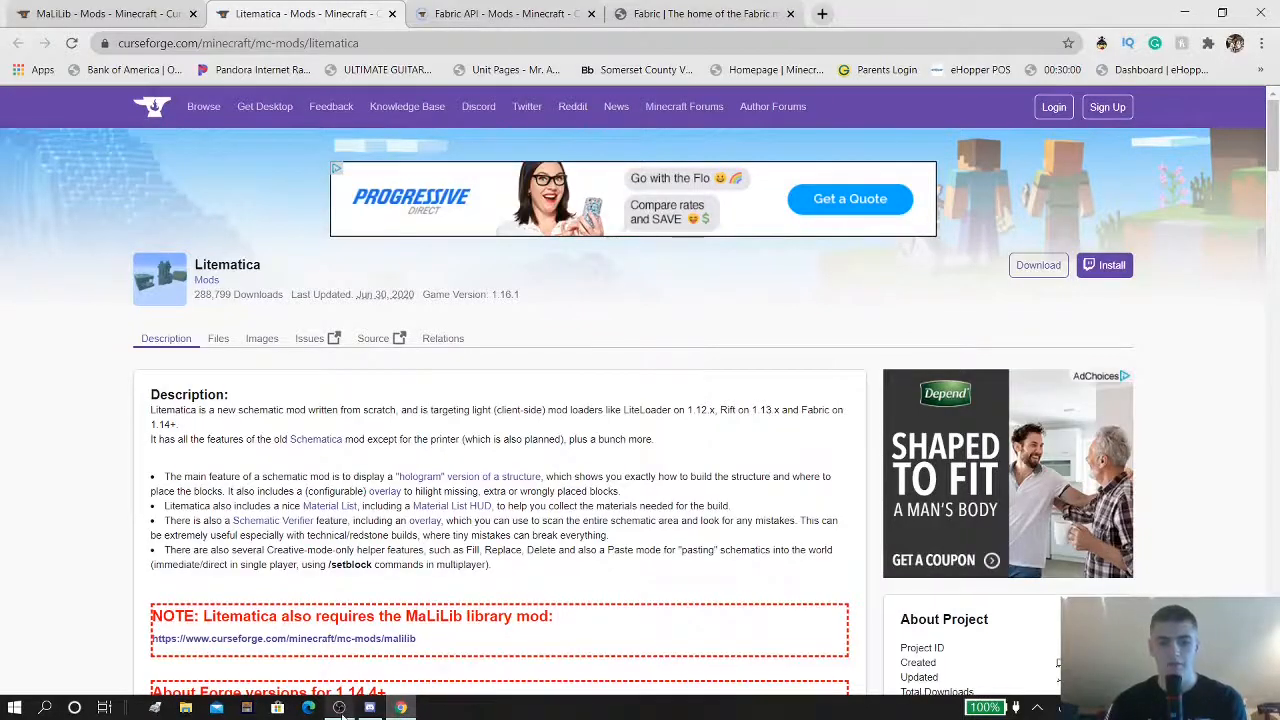
Review the Litematica page and briefly check its Files listing before returning to Description
{"action": "scroll", "scroll_direction": "down", "scroll_amount": 3}
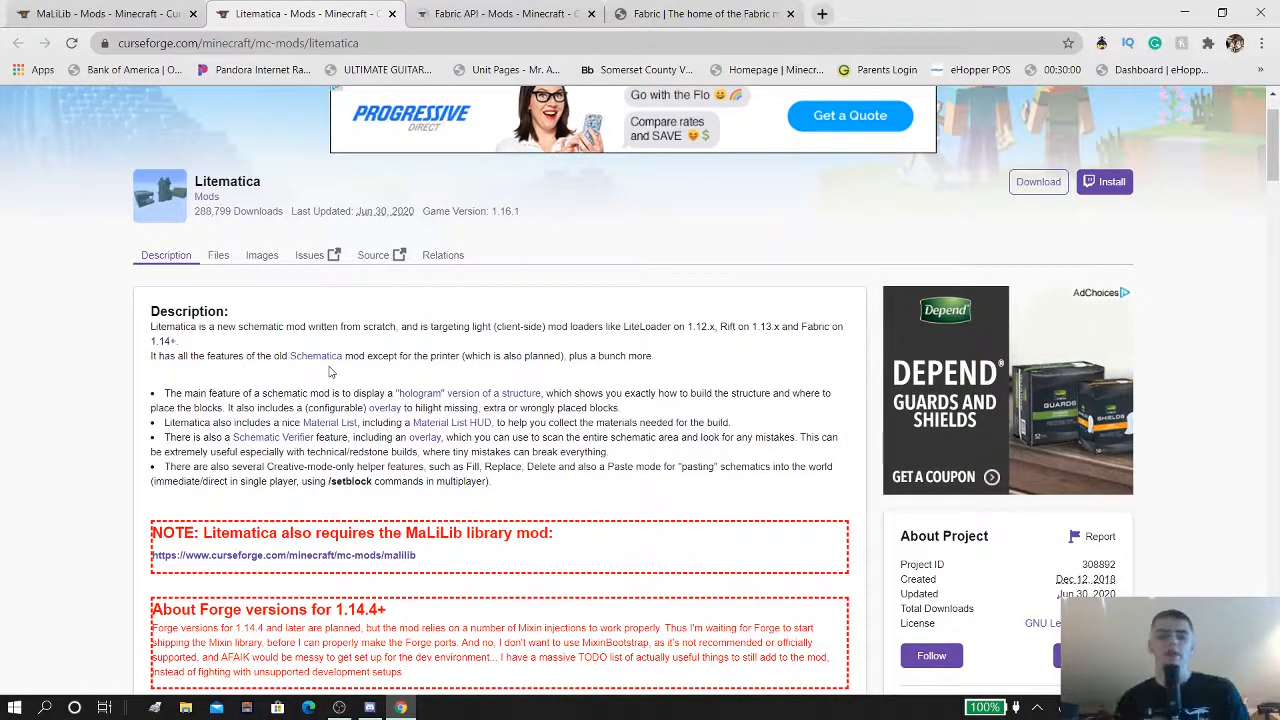
{"action": "mouse_move", "coordinate": [210, 104]}
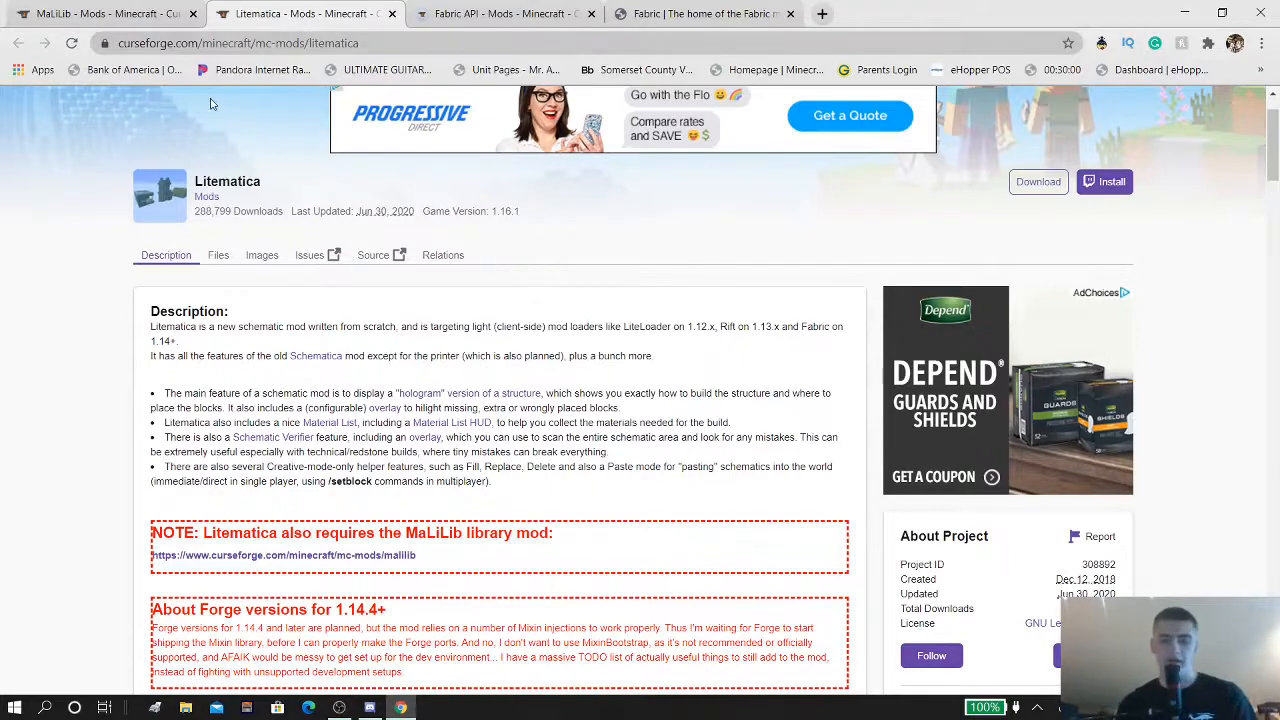
{"action": "scroll", "scroll_direction": "down", "scroll_amount": 3}
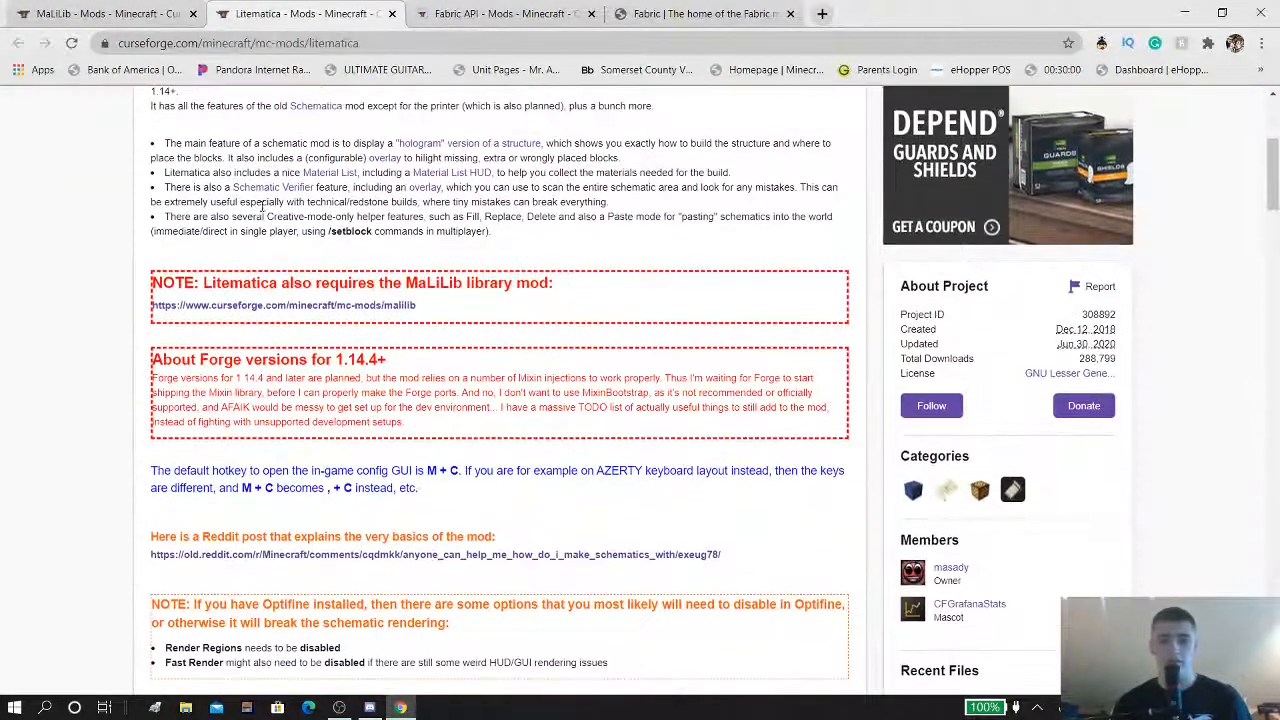
{"action": "scroll", "scroll_direction": "down", "scroll_amount": 3}
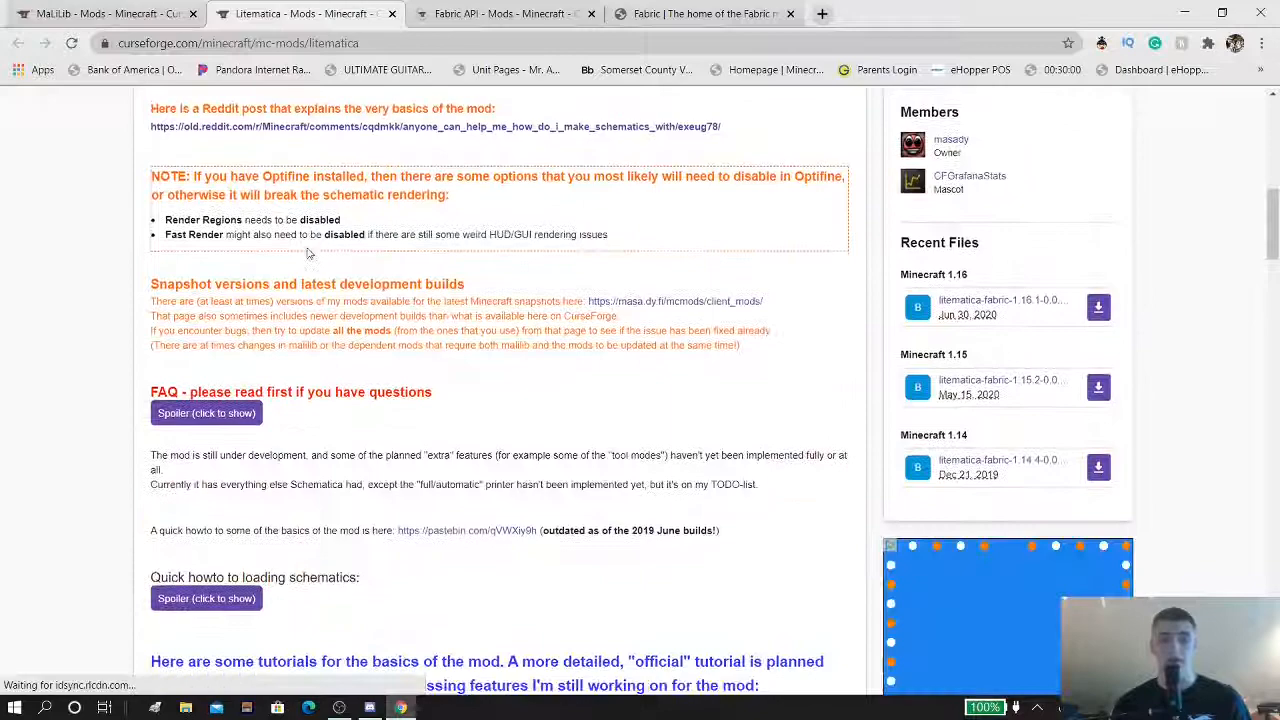
{"action": "scroll", "scroll_direction": "down", "scroll_amount": 3}
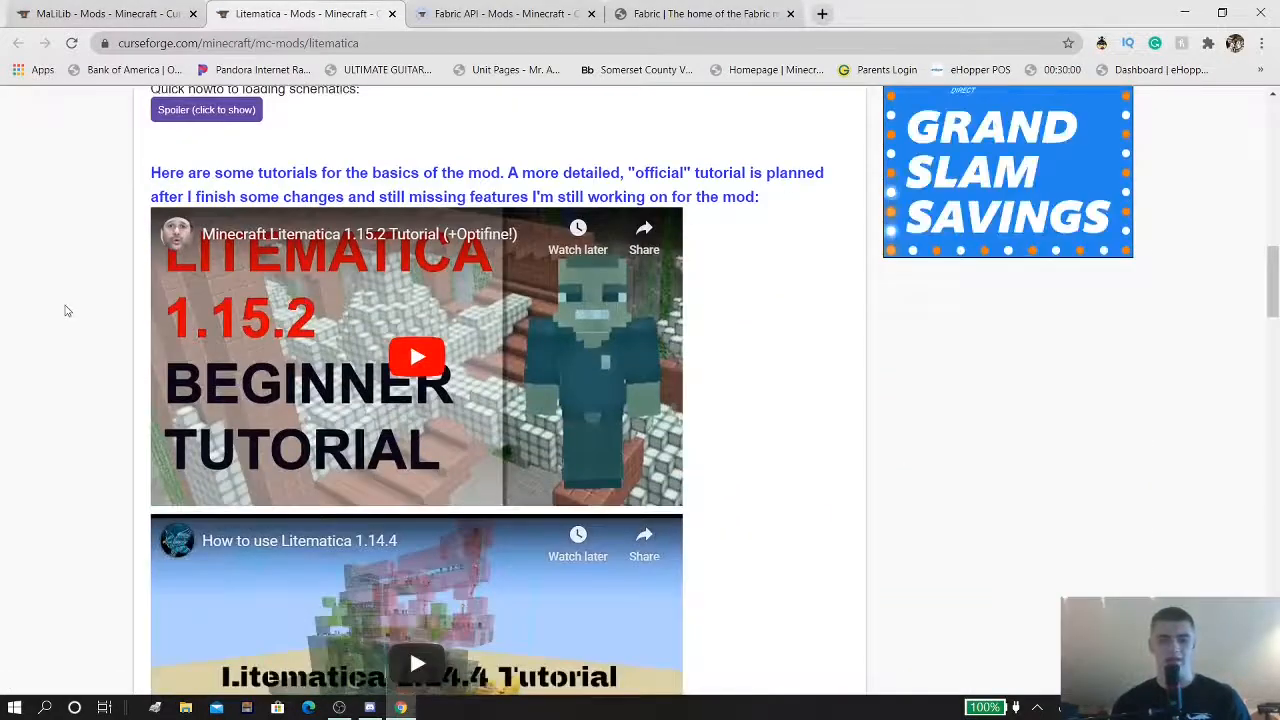
{"action": "scroll", "scroll_direction": "down", "scroll_amount": 3}
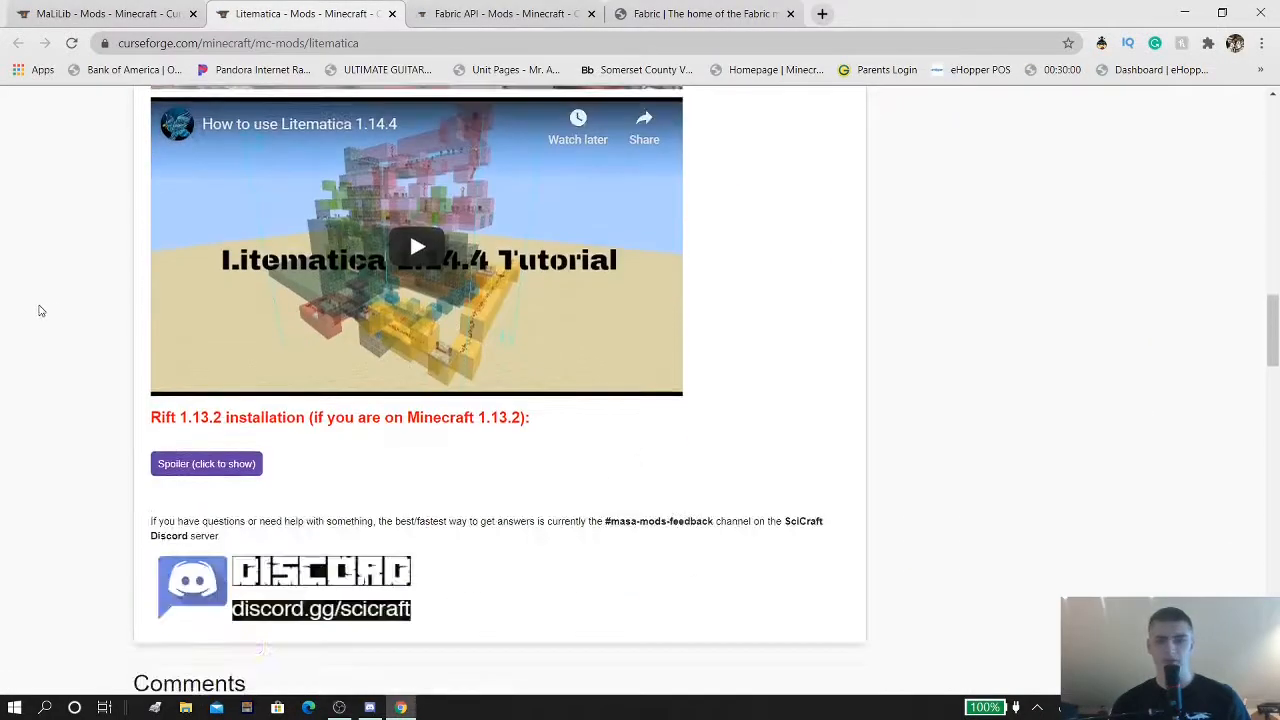
{"action": "scroll", "scroll_direction": "up", "scroll_amount": 3}
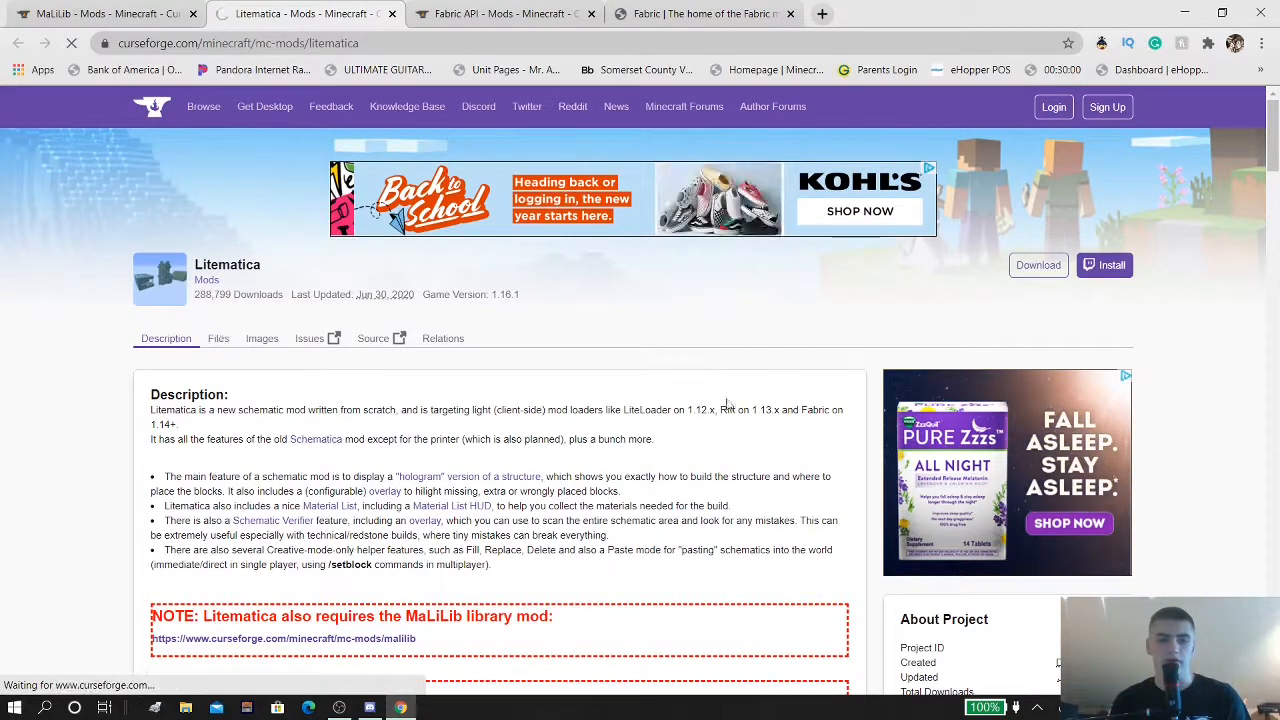
{"action": "left_click", "coordinate": [218, 338]}
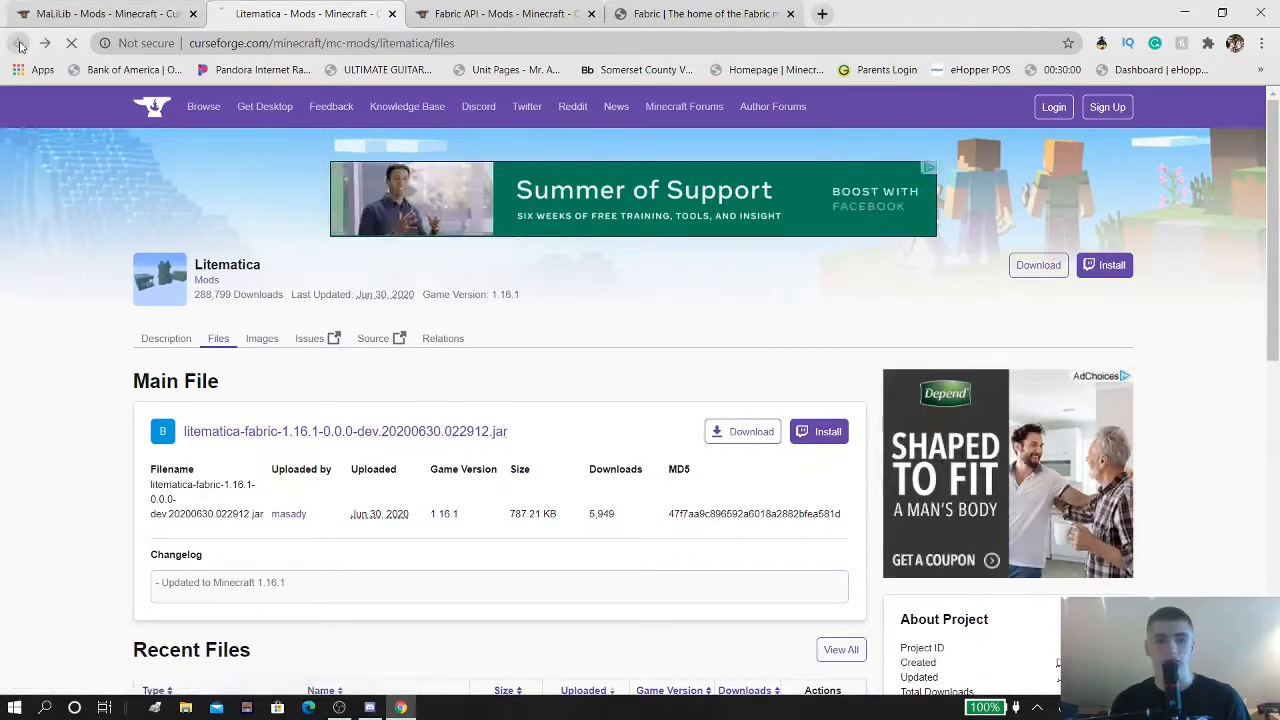
{"action": "left_click", "coordinate": [166, 338]}
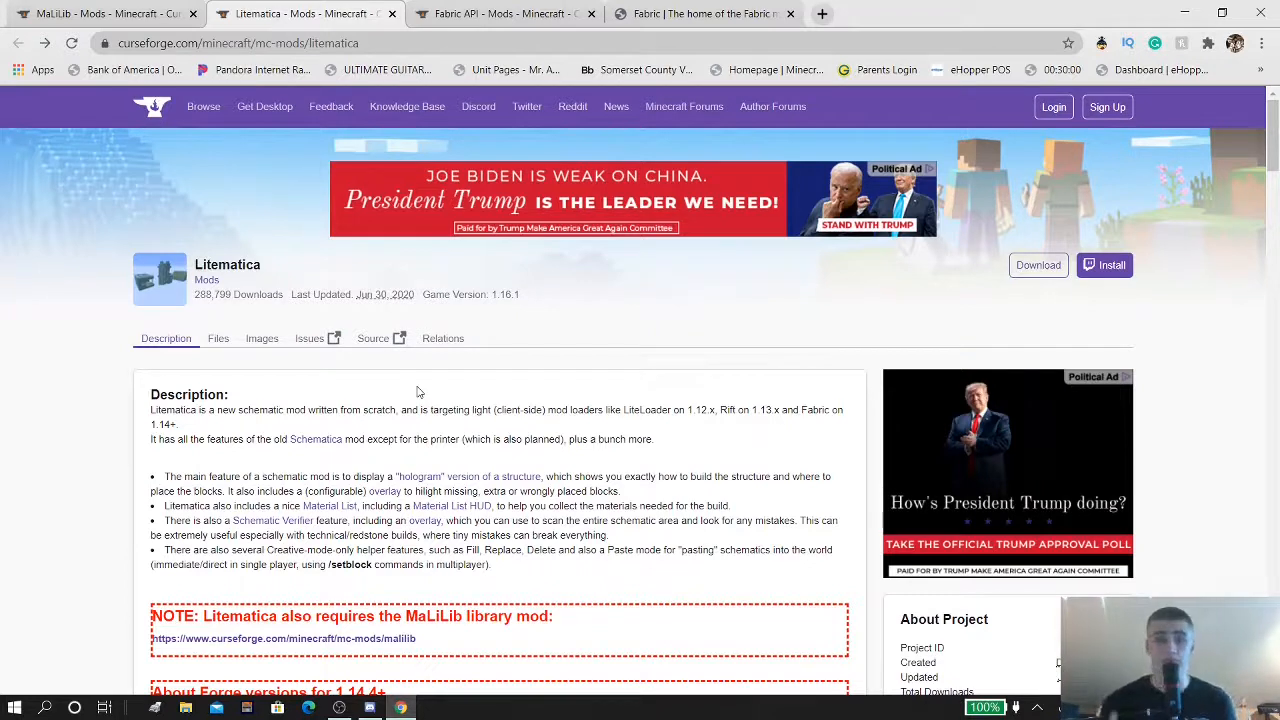
{"action": "mouse_move", "coordinate": [380, 388]}
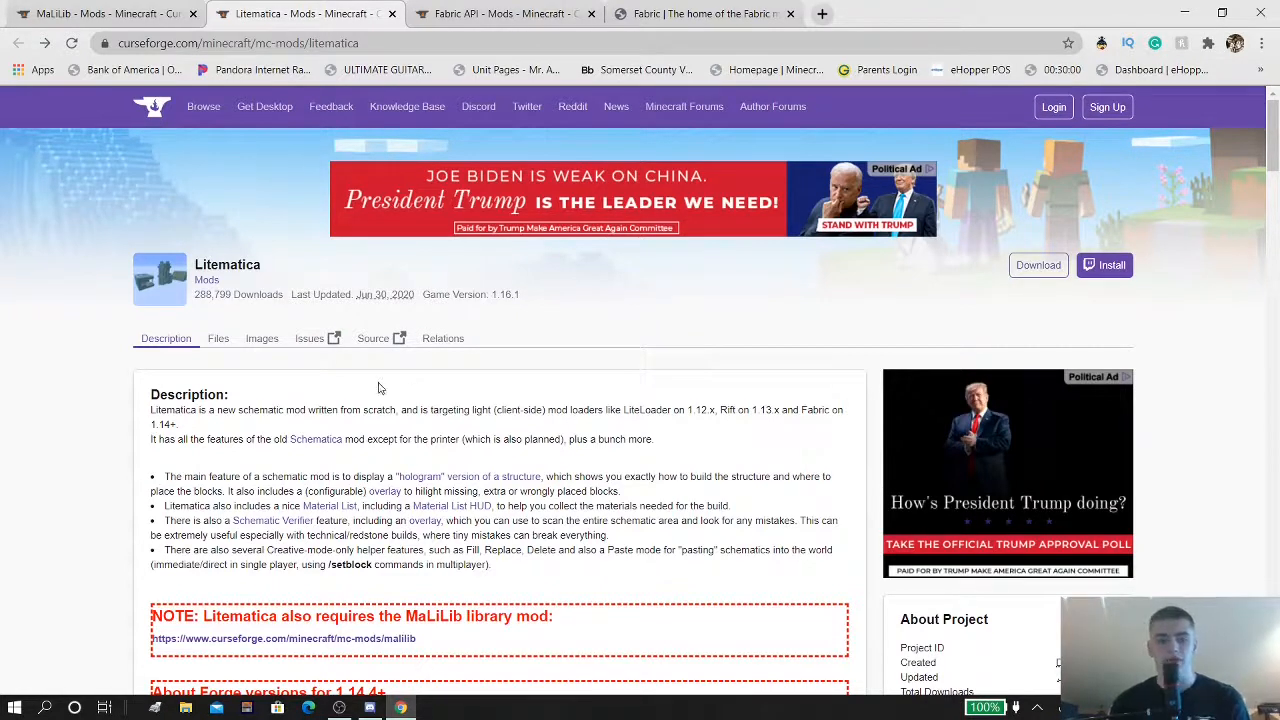
{"action": "mouse_move", "coordinate": [98, 178]}
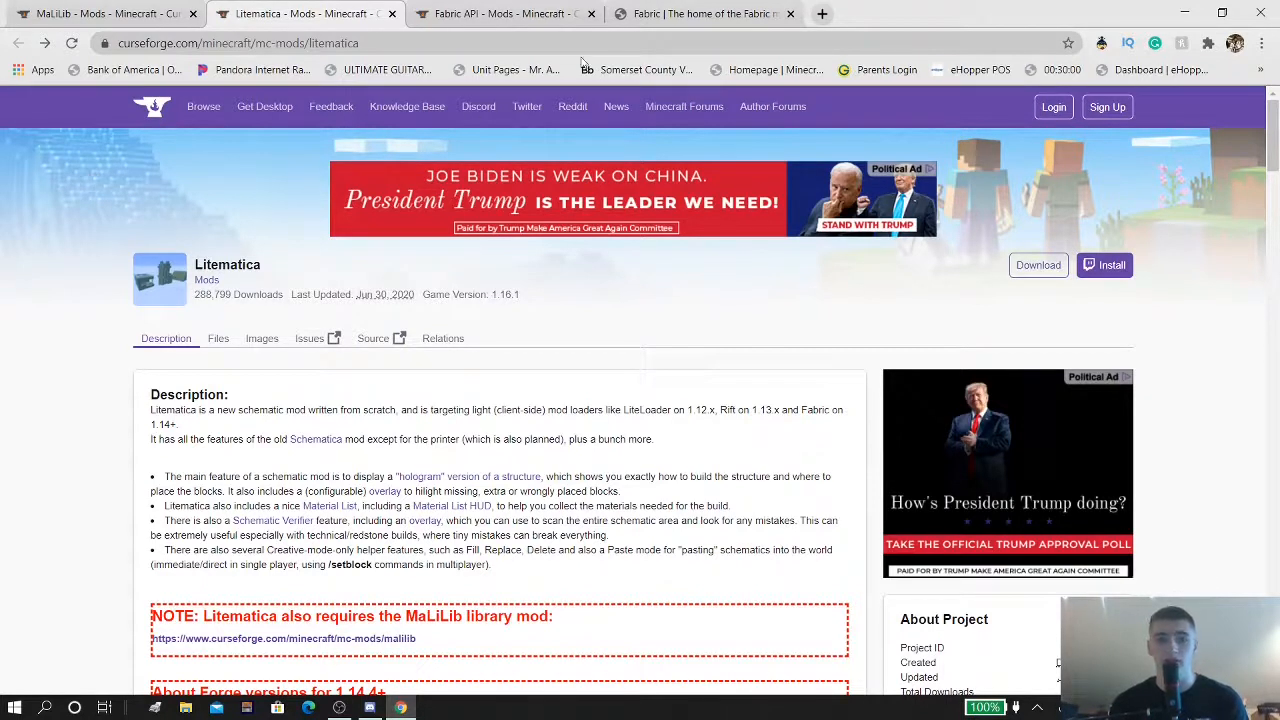
{"action": "mouse_move", "coordinate": [500, 12]}
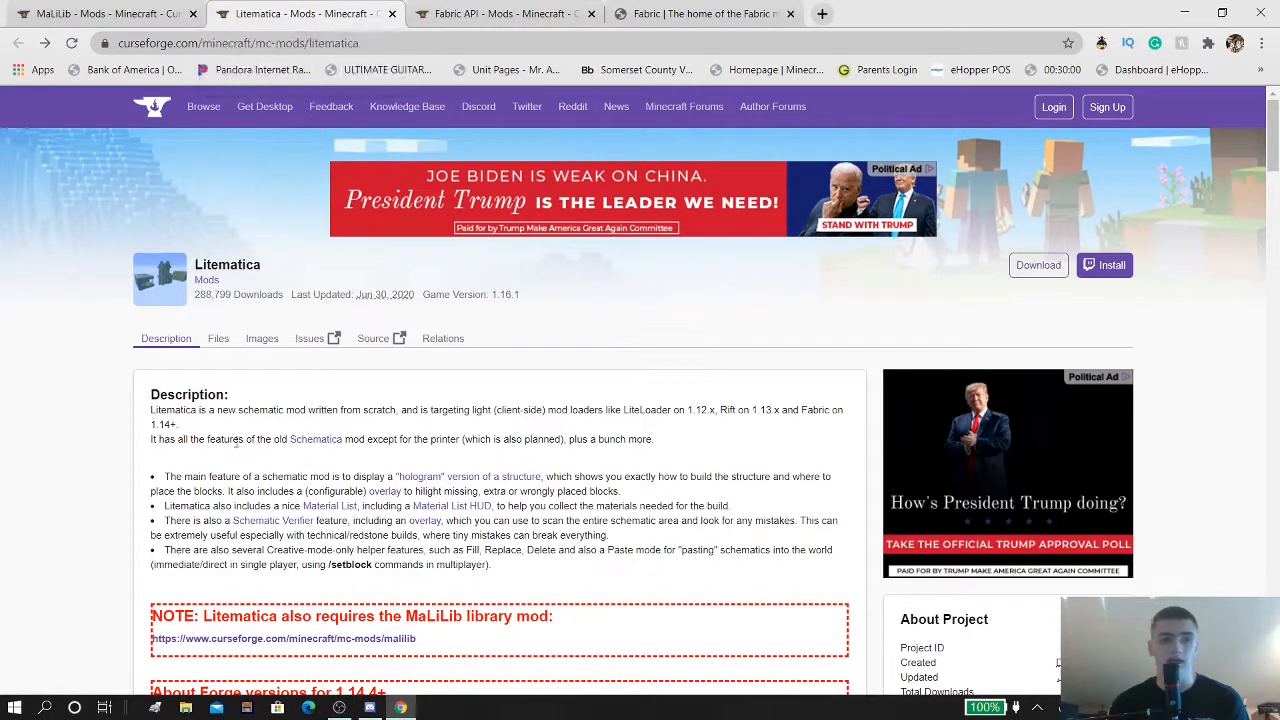
{"action": "mouse_move", "coordinate": [204, 328]}
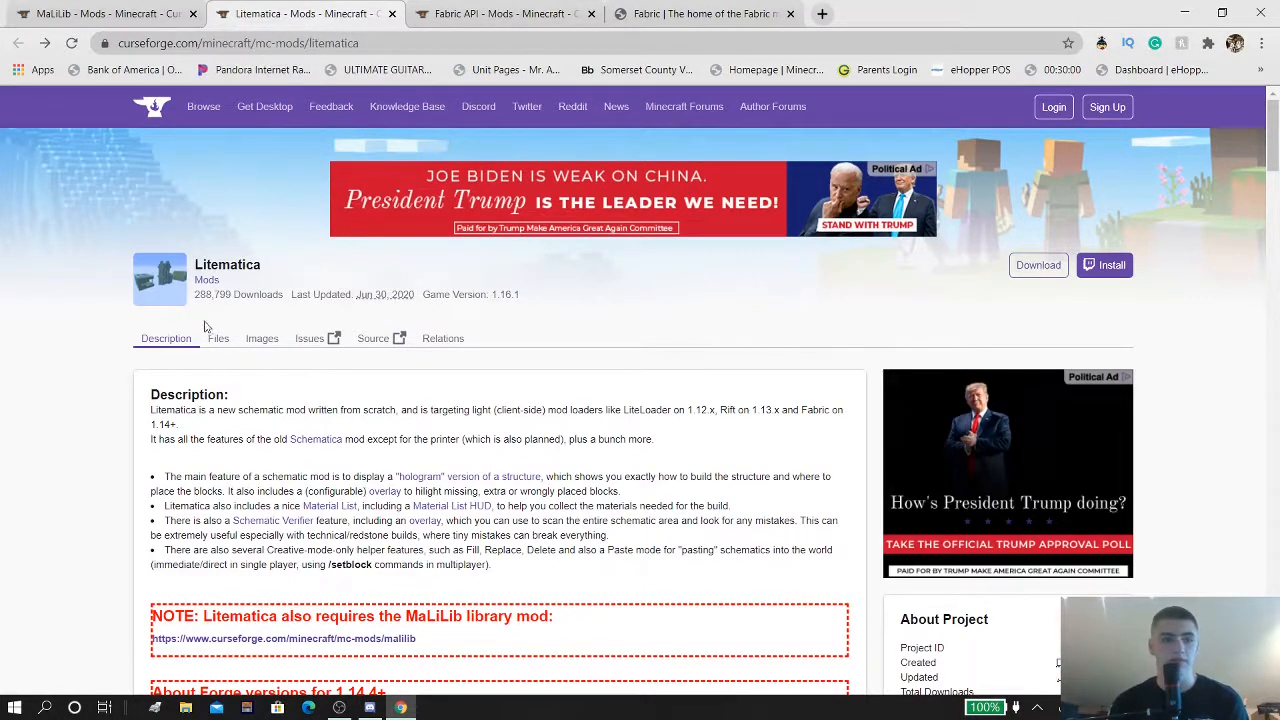
Switch to the MaLiLib mod page on CurseForge
{"action": "left_click", "coordinate": [282, 638]}
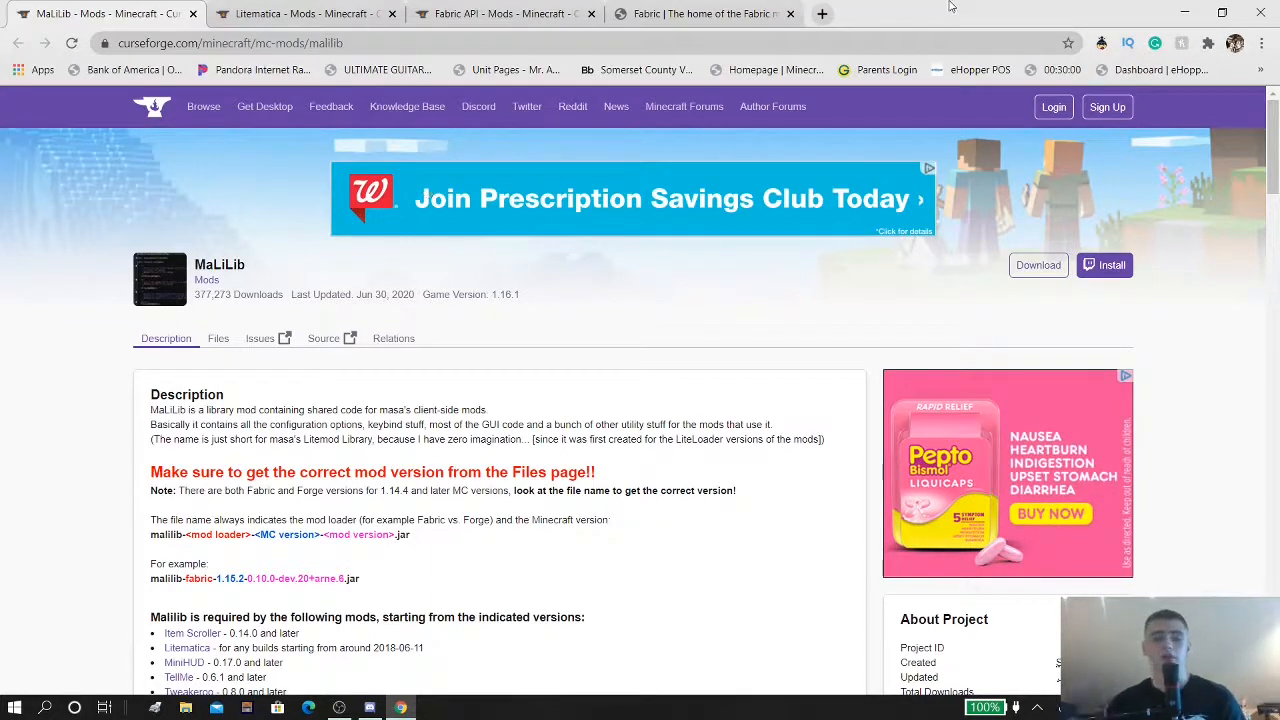
Show the Fabric homepage at fabricmc.net
{"action": "left_click", "coordinate": [704, 14]}
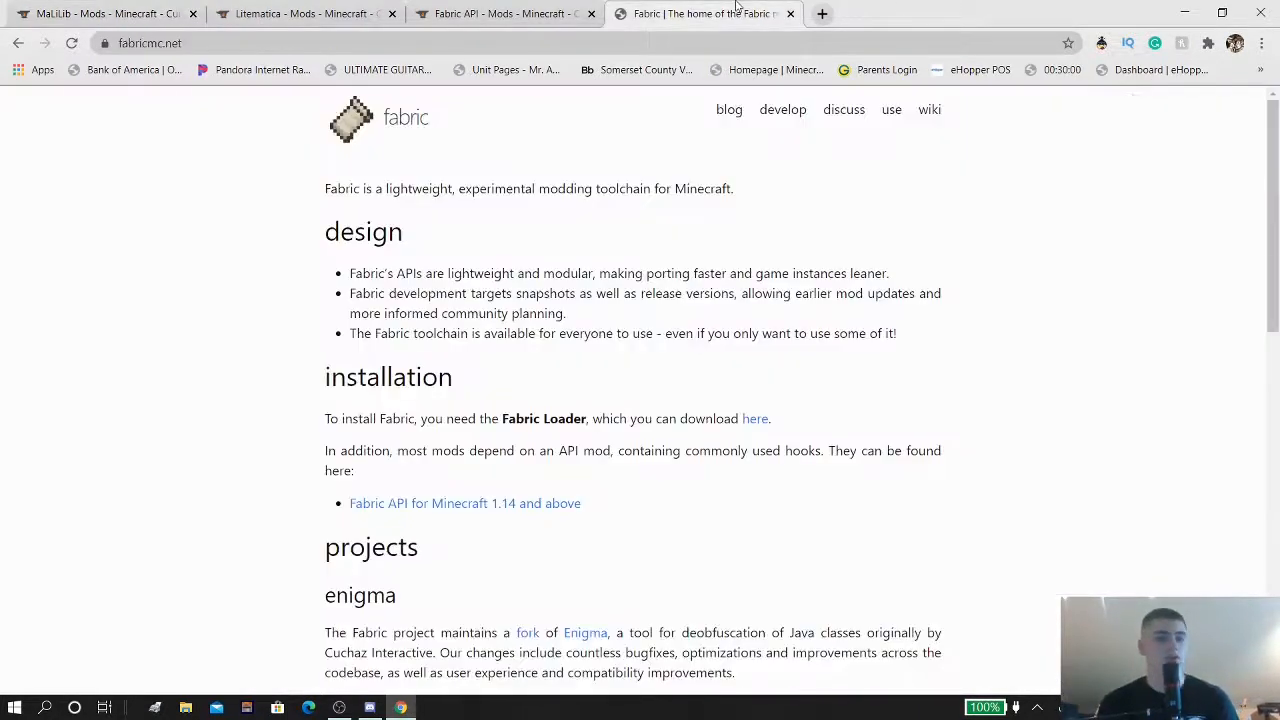
{"action": "mouse_move", "coordinate": [404, 104]}
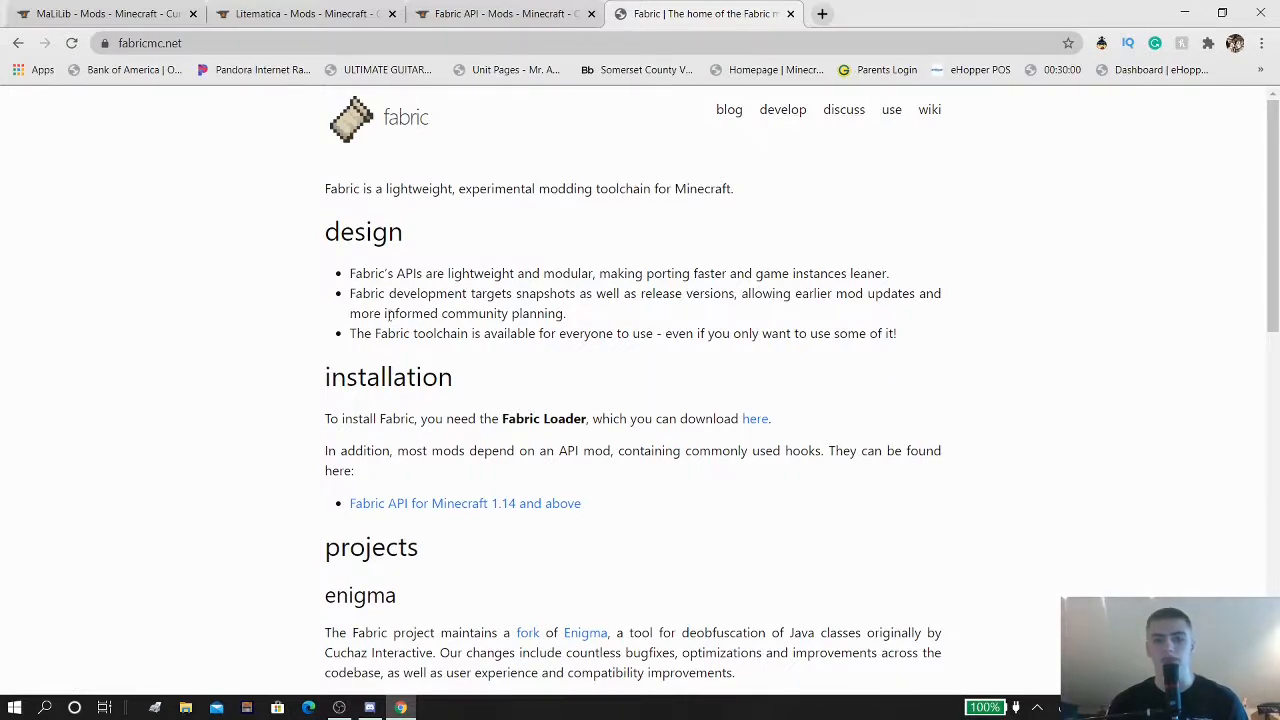
{"action": "mouse_move", "coordinate": [812, 248]}
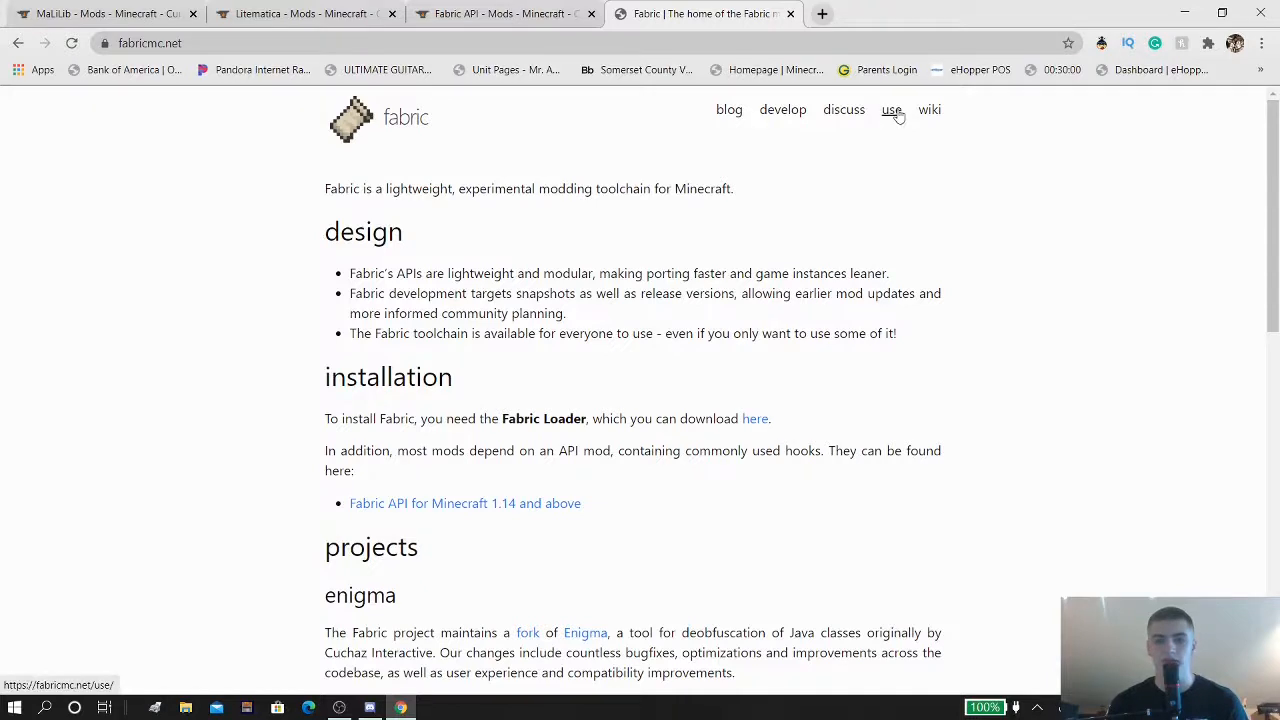
From the Fabric 'use' page, download the Windows .exe installer and bring up its download options
{"action": "left_click", "coordinate": [890, 110]}
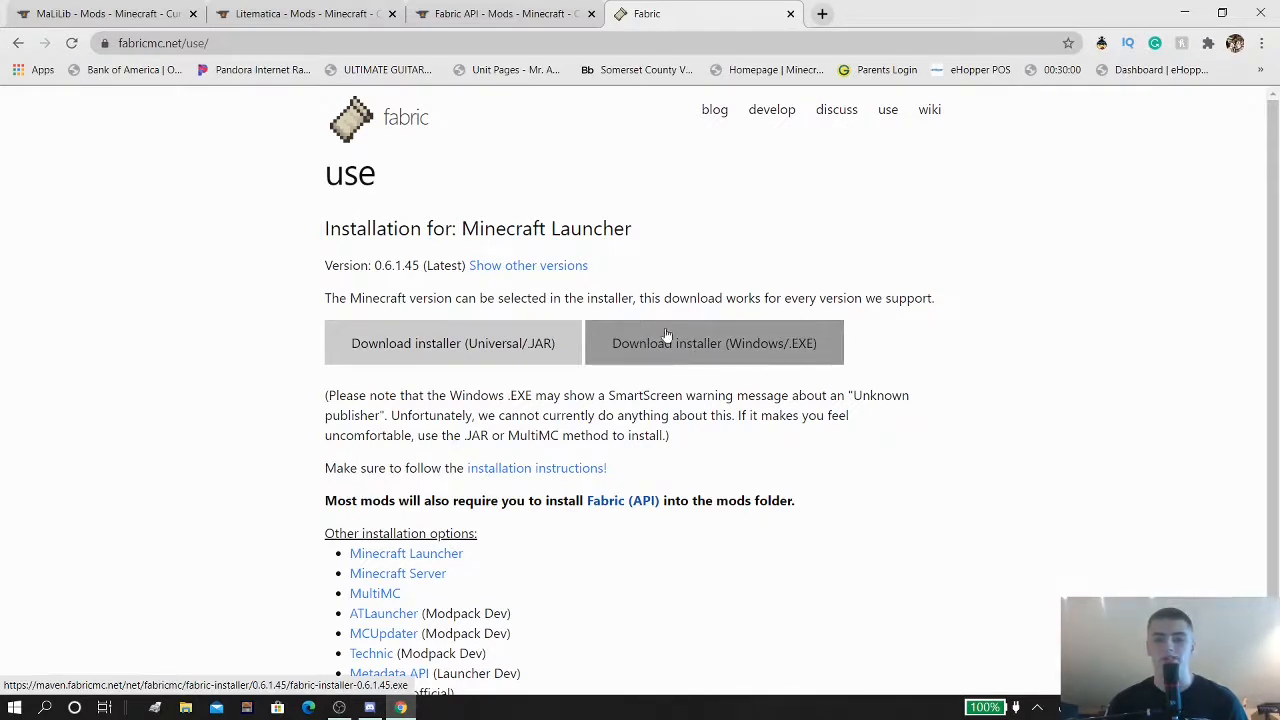
{"action": "mouse_move", "coordinate": [452, 344]}
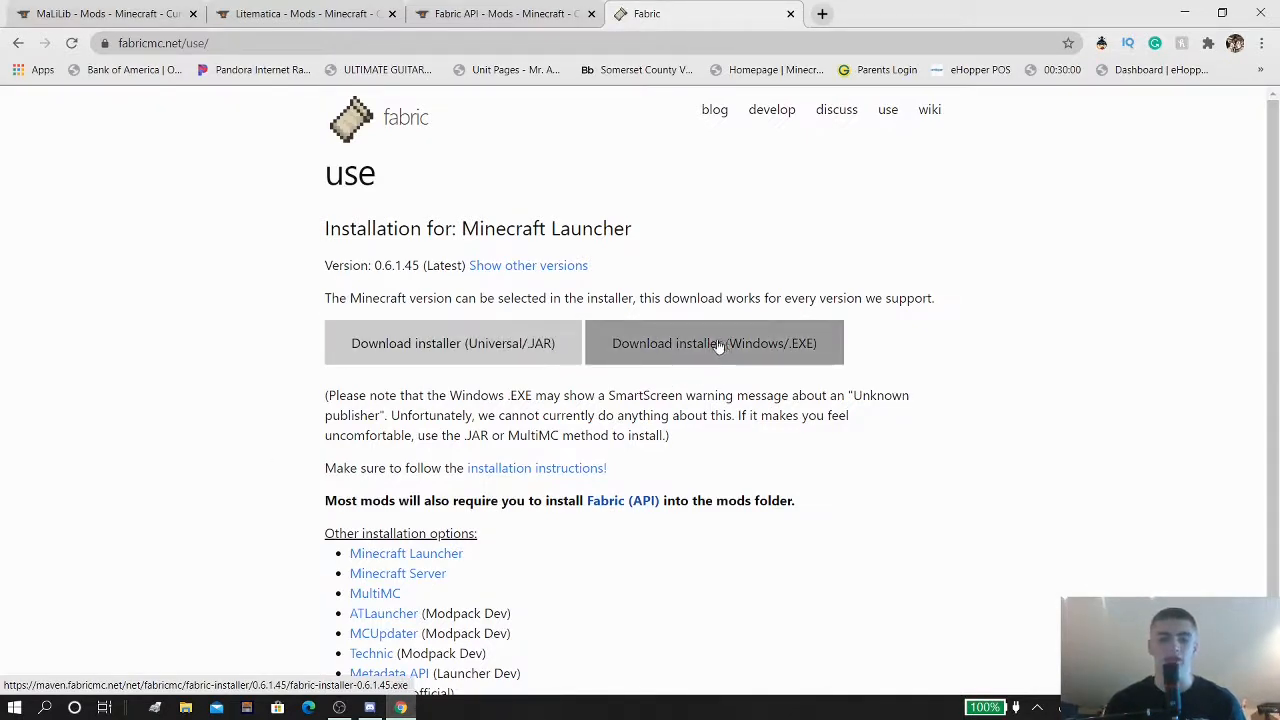
{"action": "left_click", "coordinate": [714, 344]}
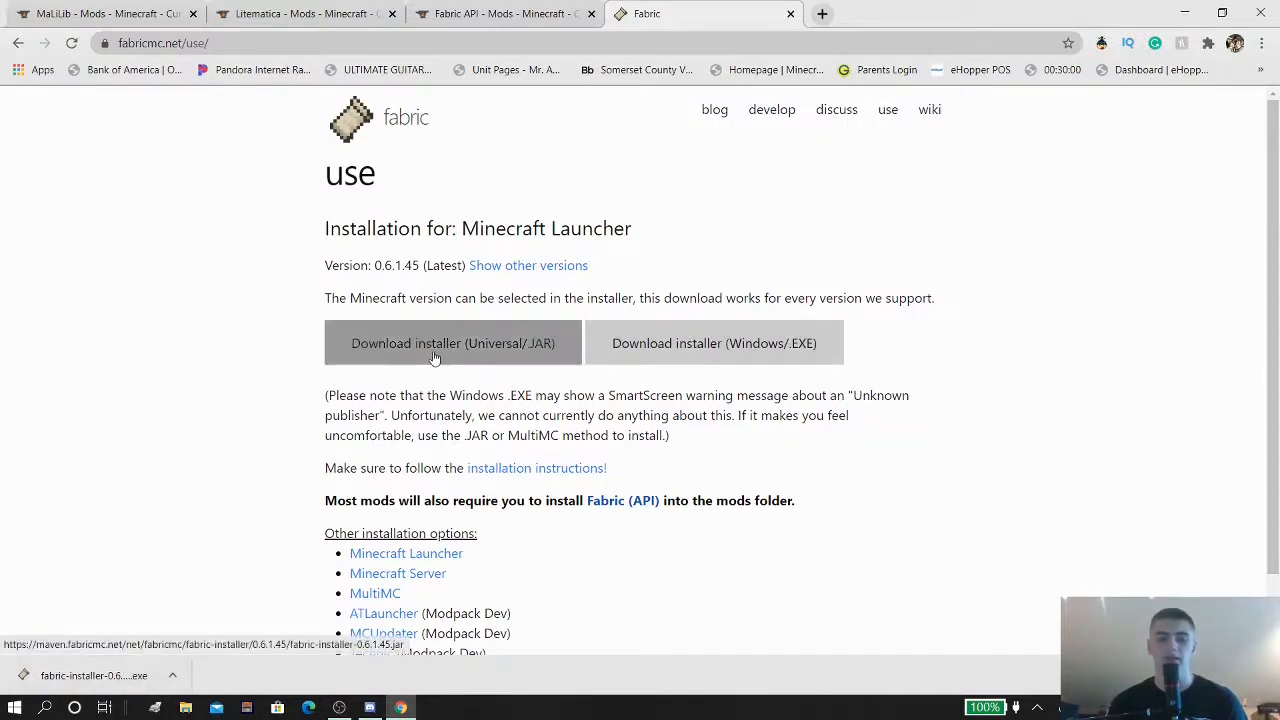
{"action": "mouse_move", "coordinate": [504, 682]}
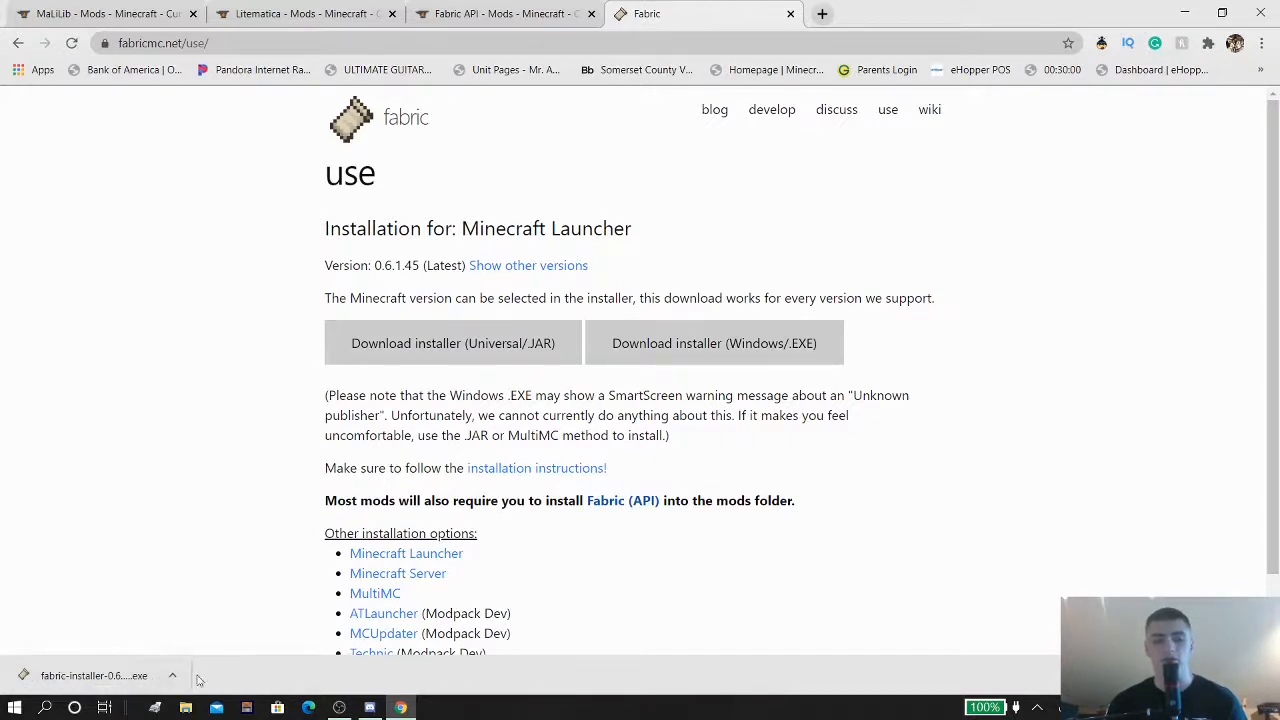
{"action": "left_click", "coordinate": [172, 676]}
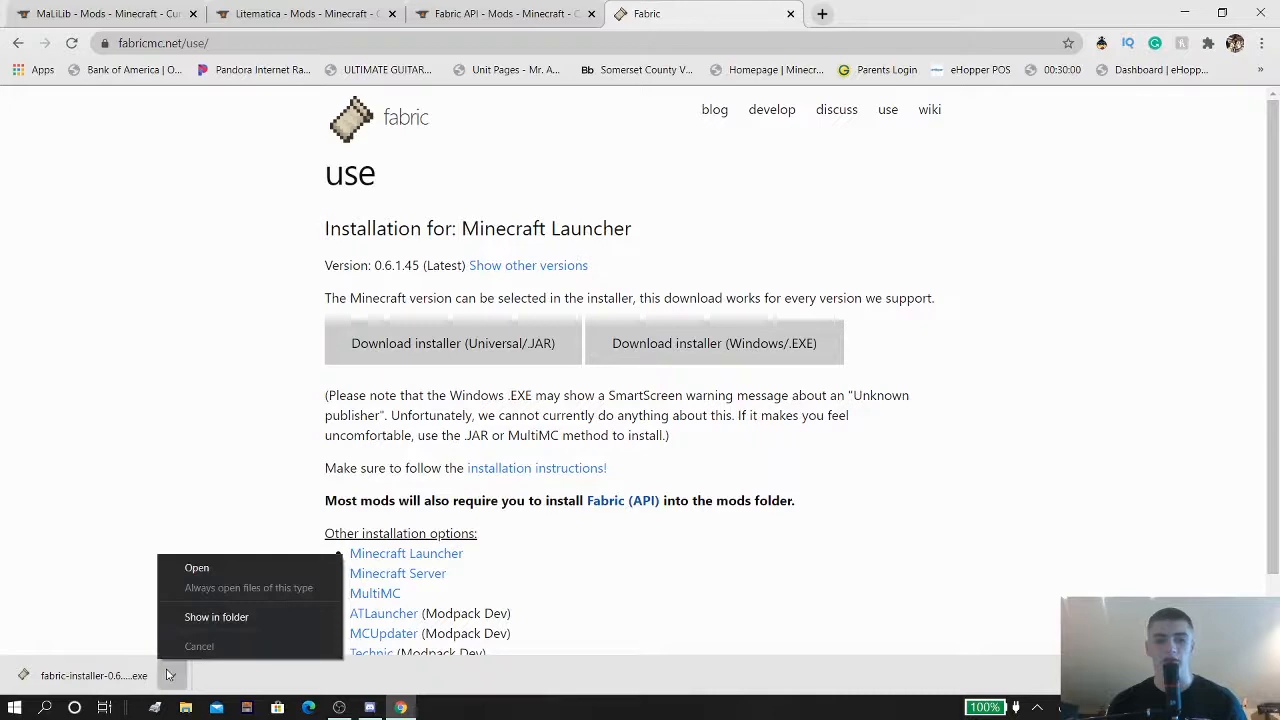
Reveal fabric-installer-0.6.1.45.exe in the Downloads folder and select it
{"action": "left_click", "coordinate": [216, 616]}
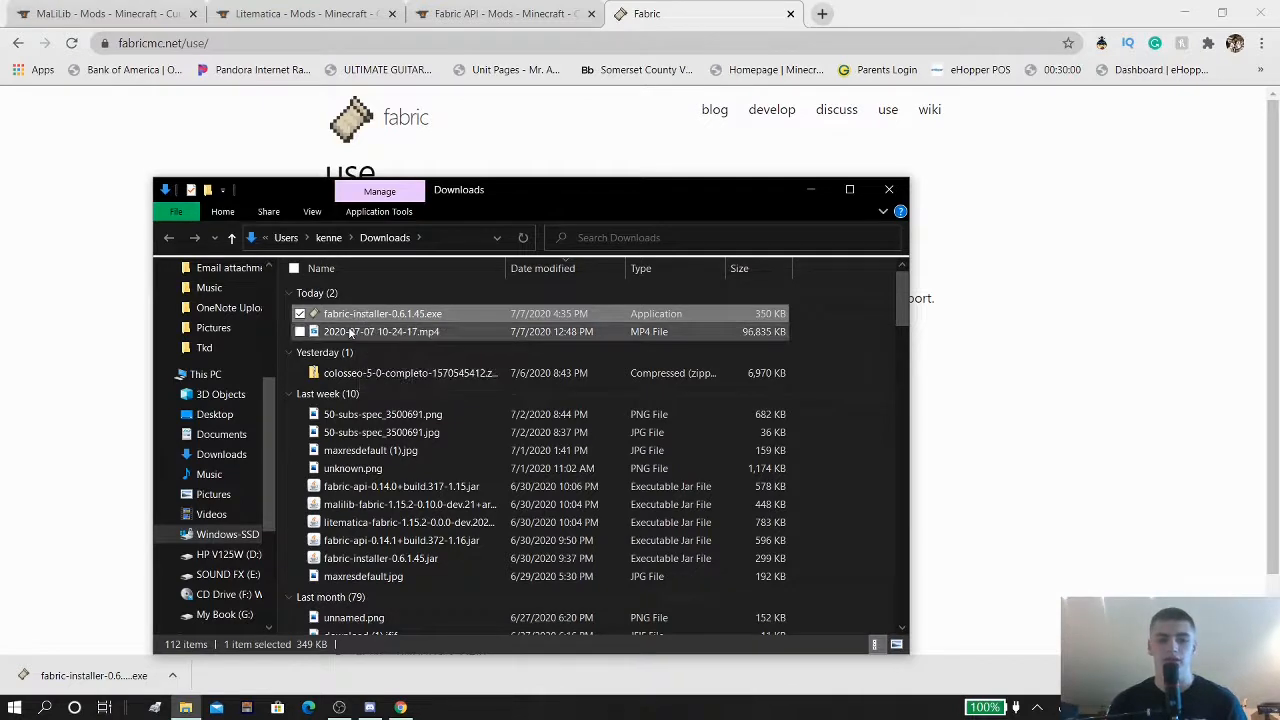
{"action": "left_click", "coordinate": [382, 312]}
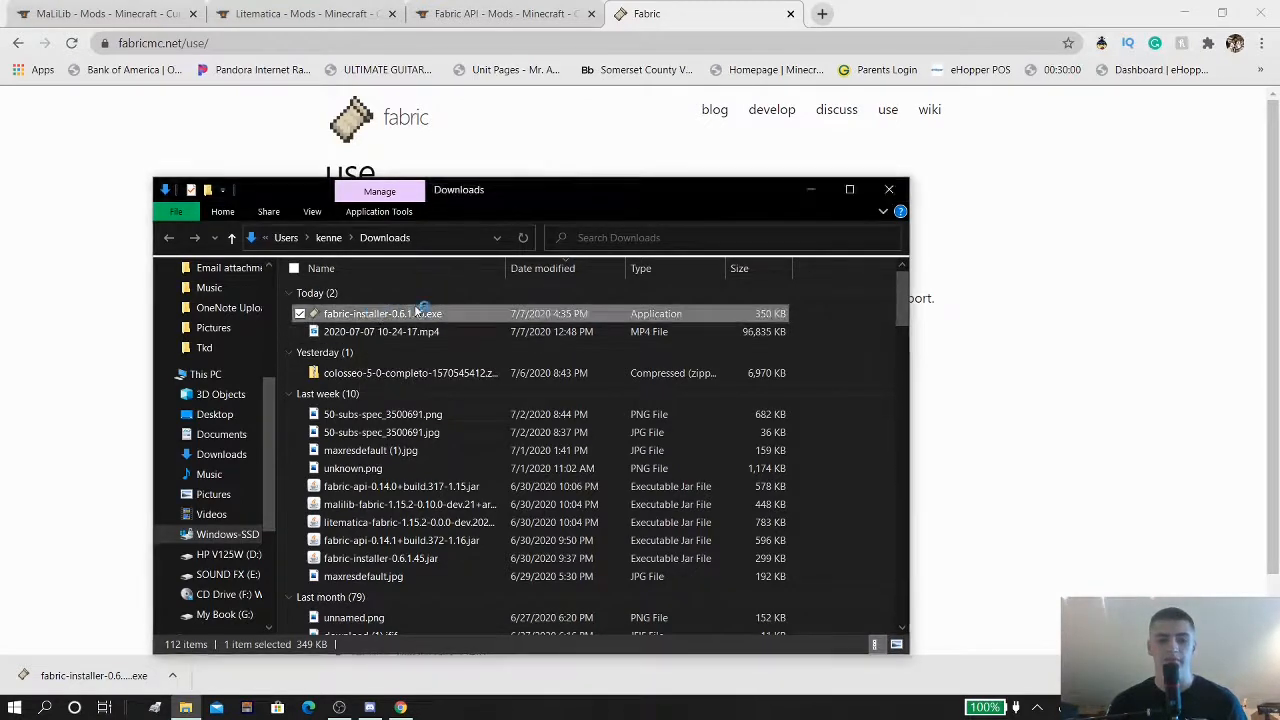
{"action": "mouse_move", "coordinate": [400, 312]}
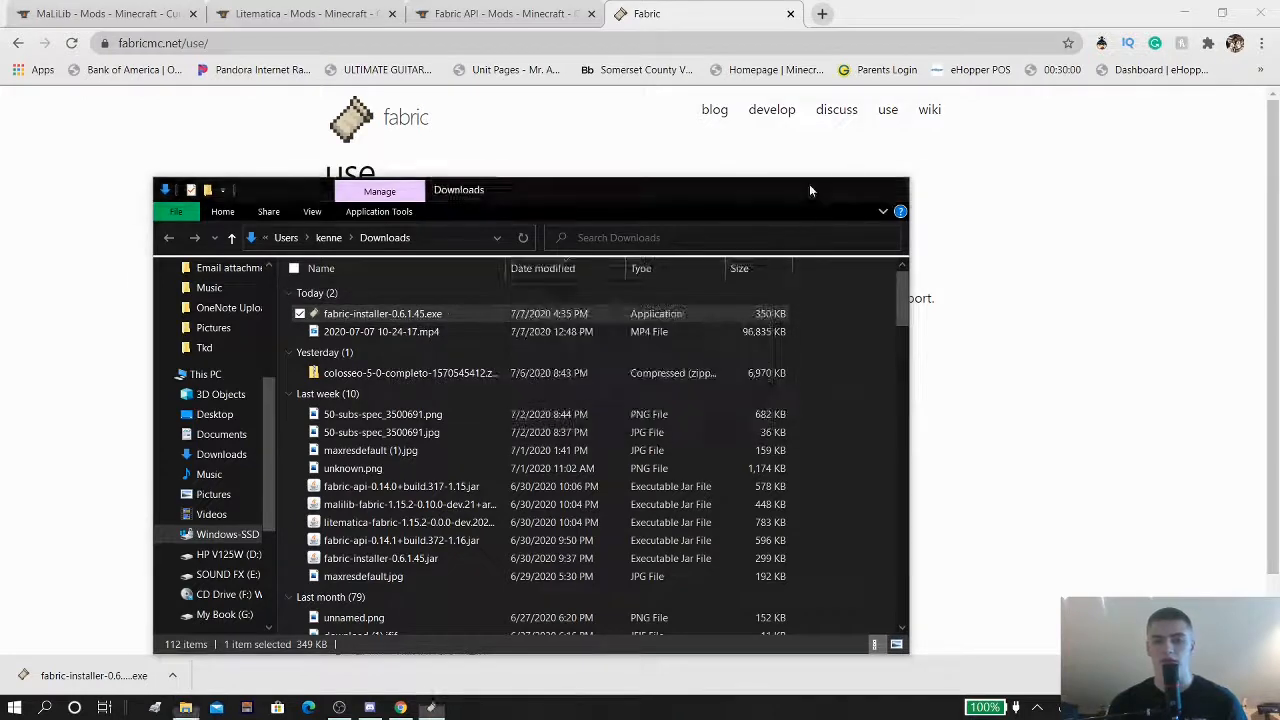
Launch the Fabric installer and install the Fabric loader for Minecraft 1.15.2
{"action": "double_click", "coordinate": [382, 312]}
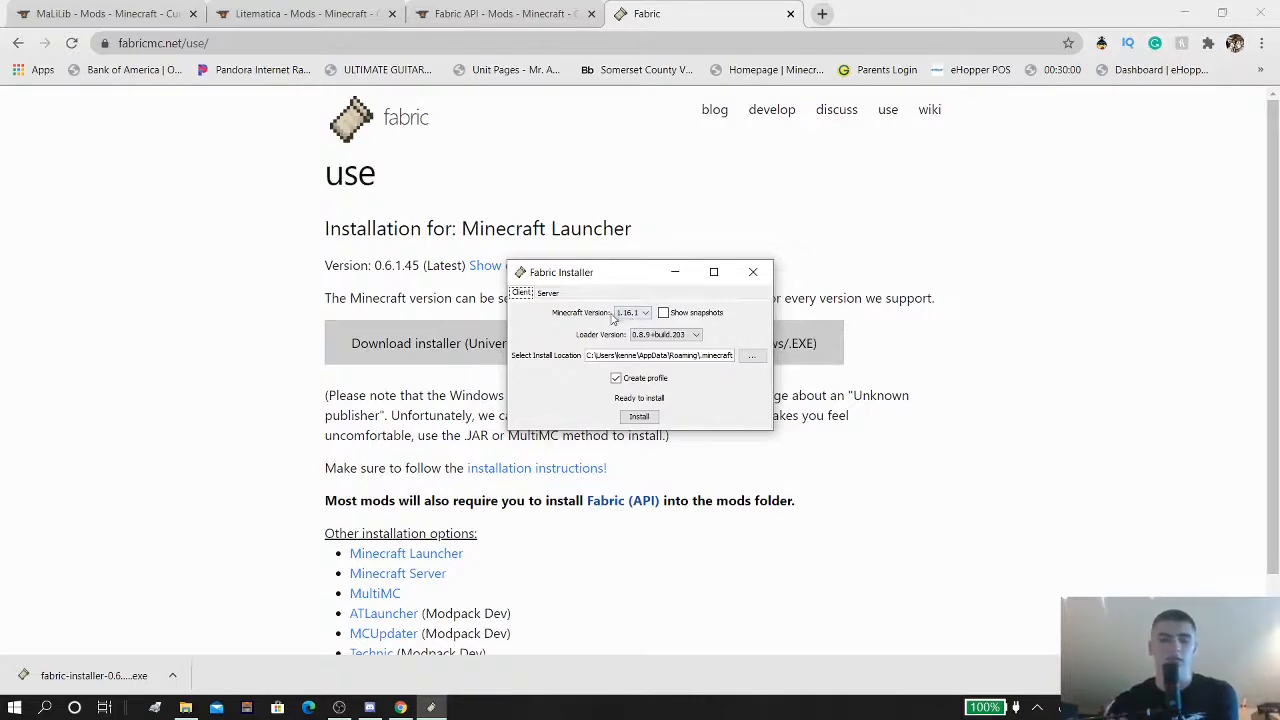
{"action": "left_click", "coordinate": [644, 312]}
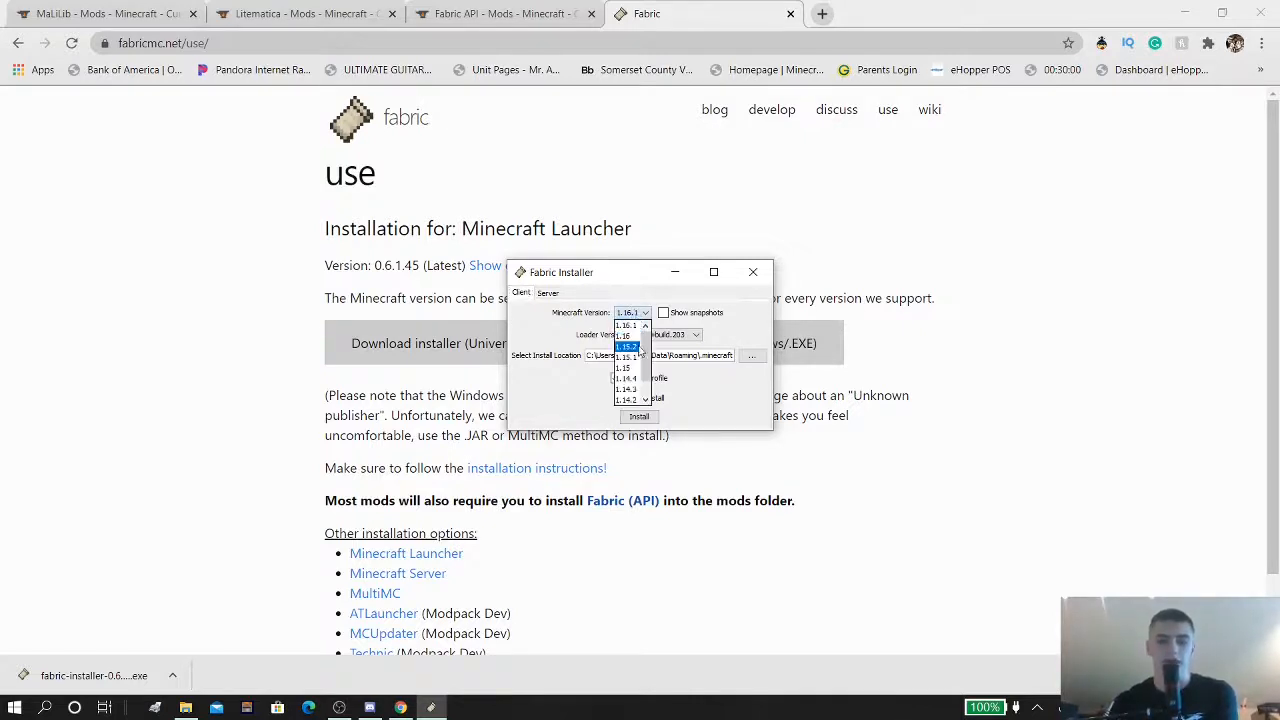
{"action": "left_click", "coordinate": [628, 346]}
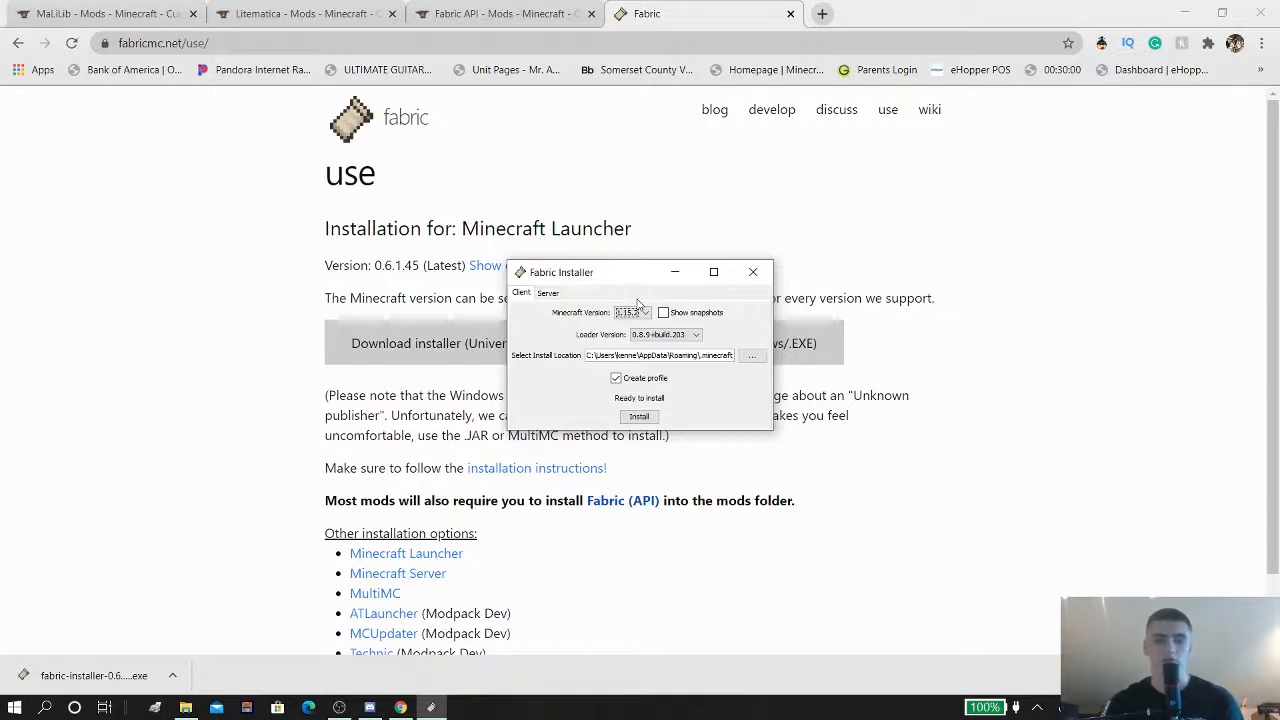
{"action": "left_click", "coordinate": [644, 312]}
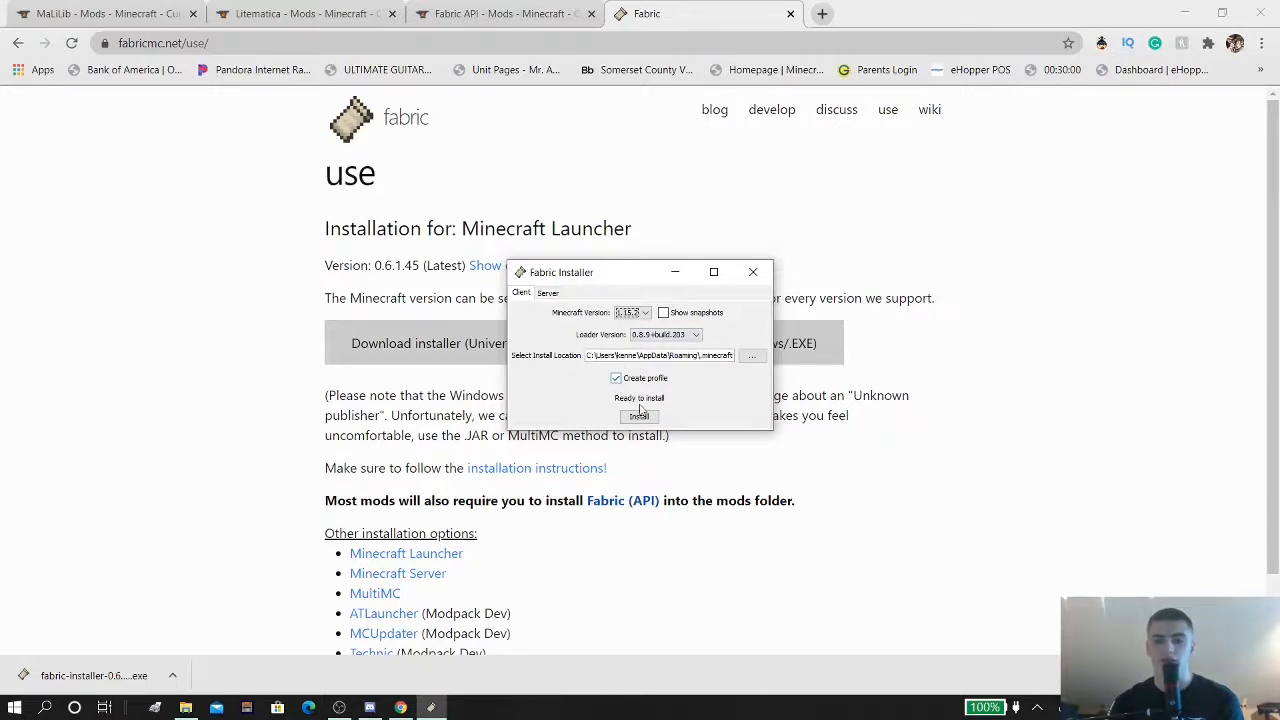
{"action": "left_click", "coordinate": [638, 416]}
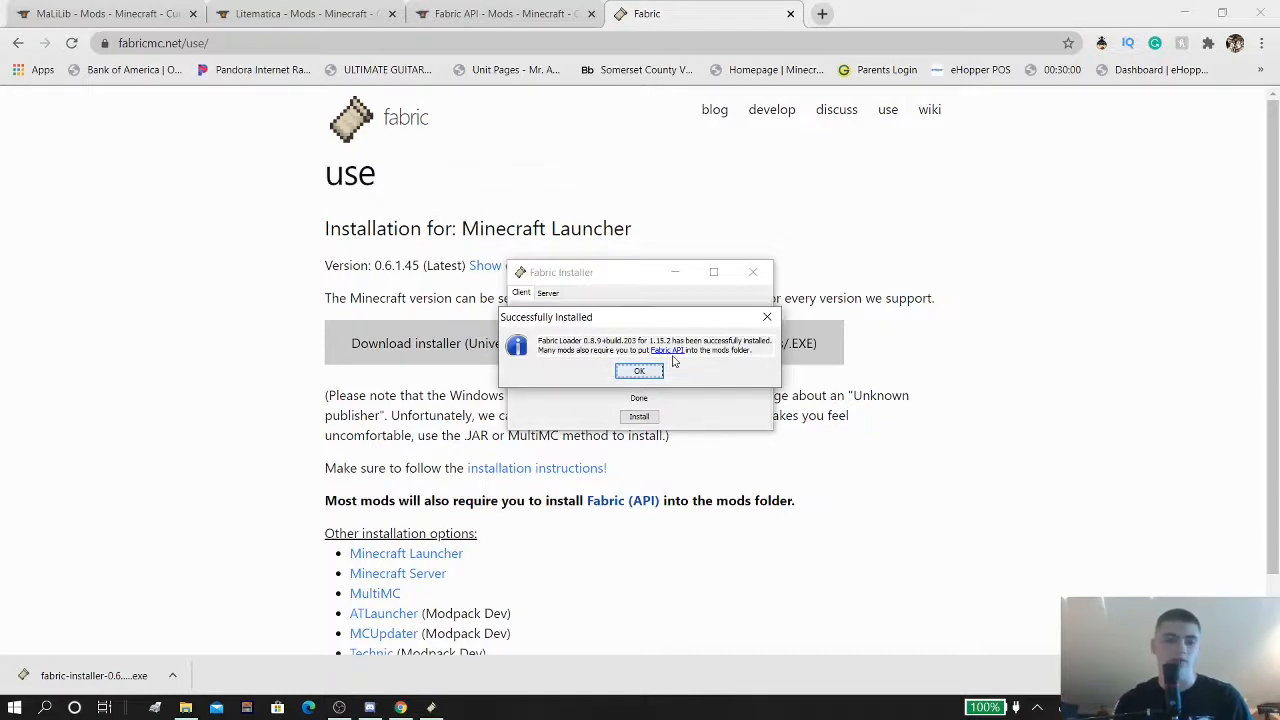
{"action": "mouse_move", "coordinate": [136, 152]}
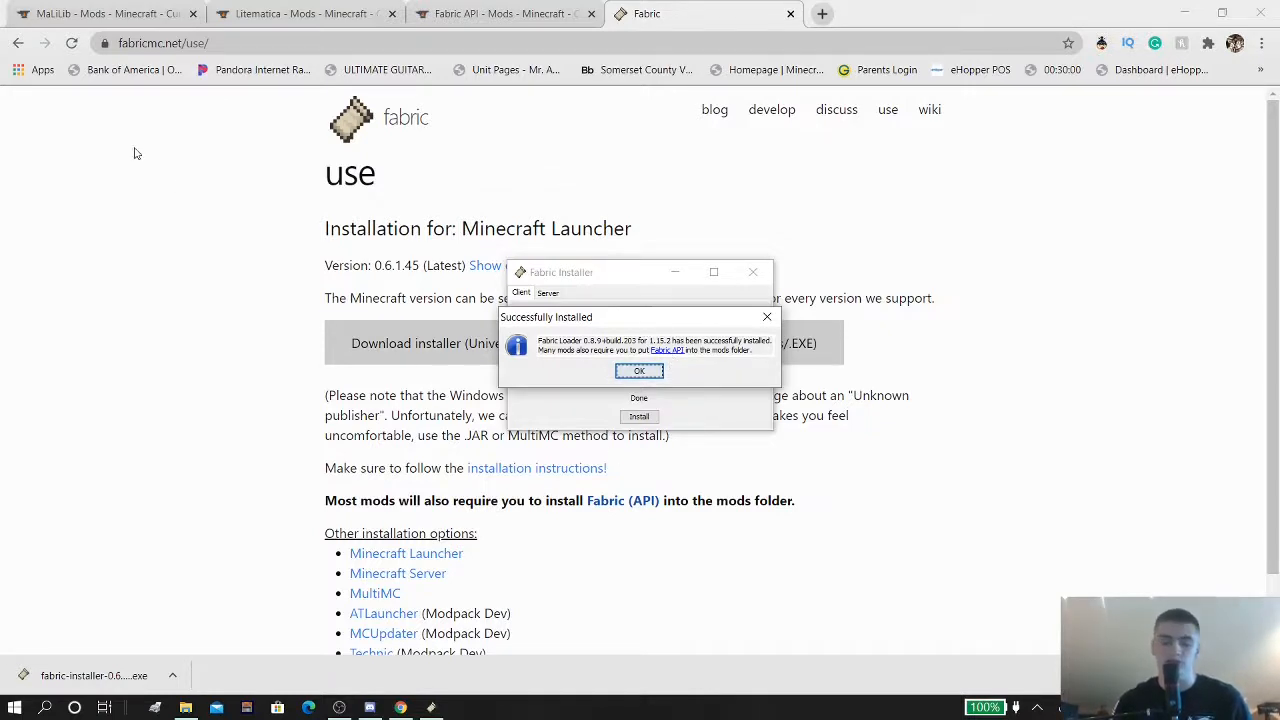
Dismiss the success message and check the launcher's installation list for fabric-loader-1.15.2
{"action": "left_click", "coordinate": [640, 370]}
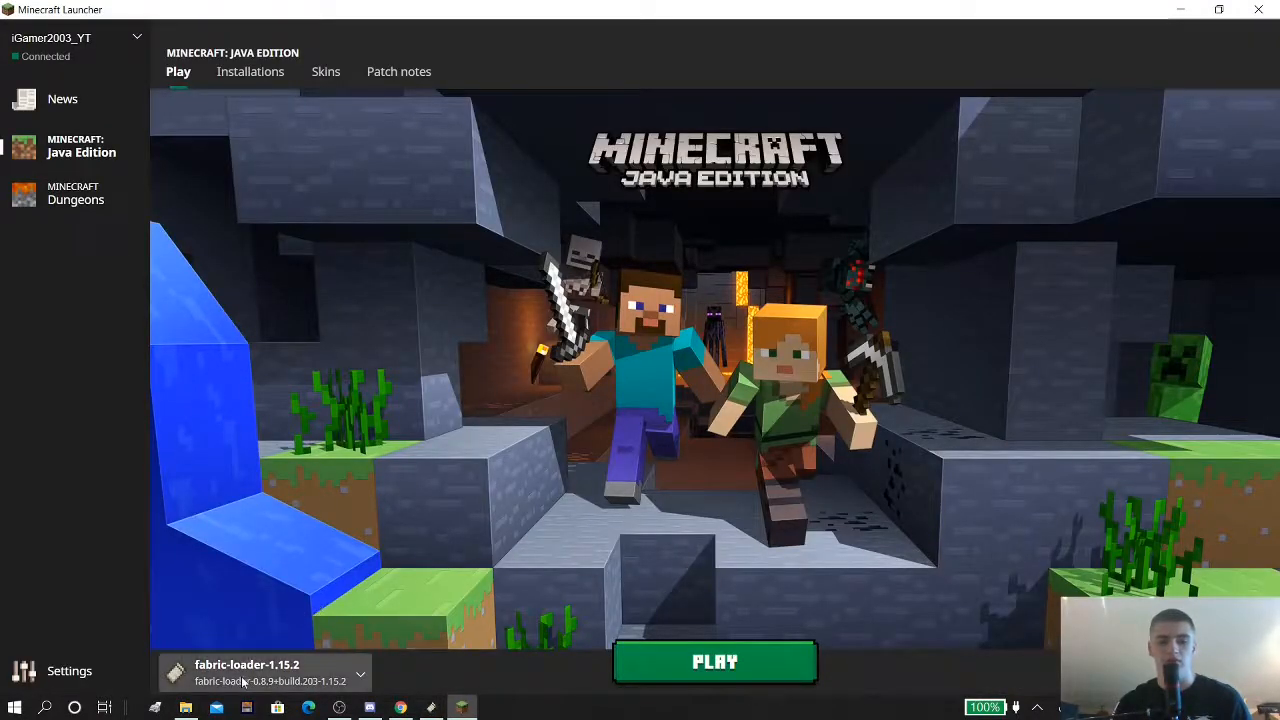
{"action": "left_click", "coordinate": [360, 672]}
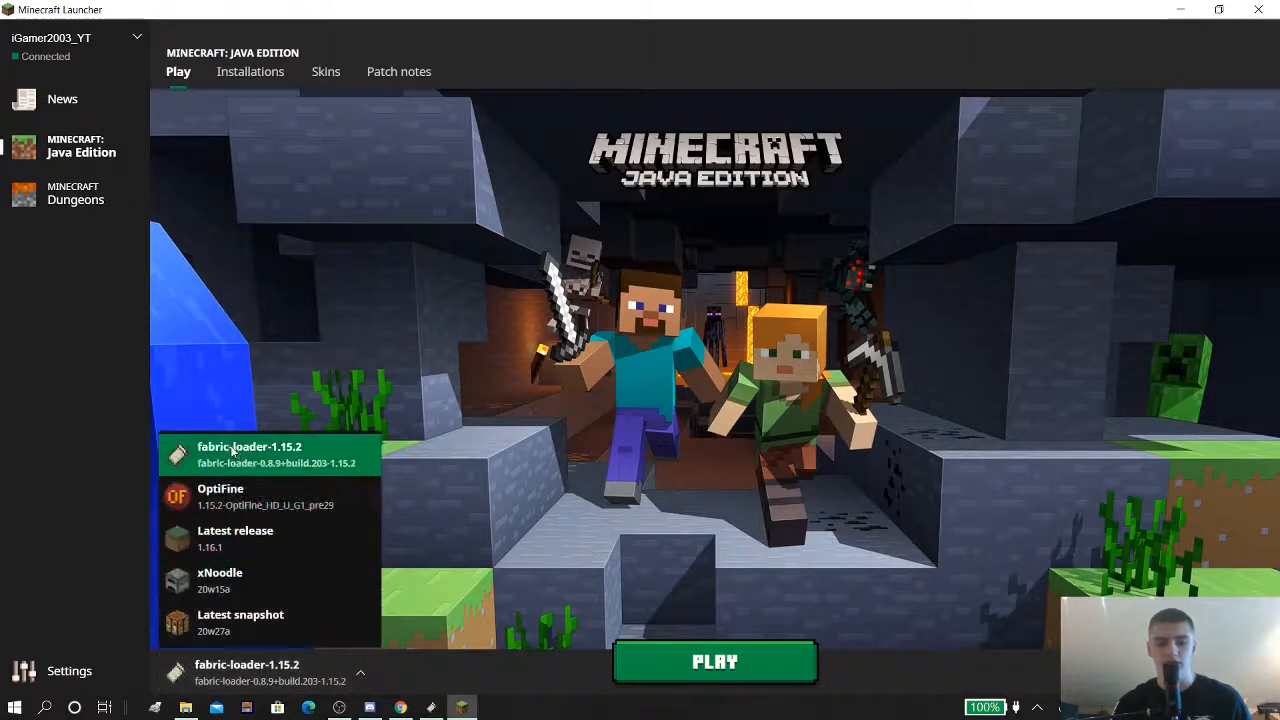
{"action": "mouse_move", "coordinate": [296, 452]}
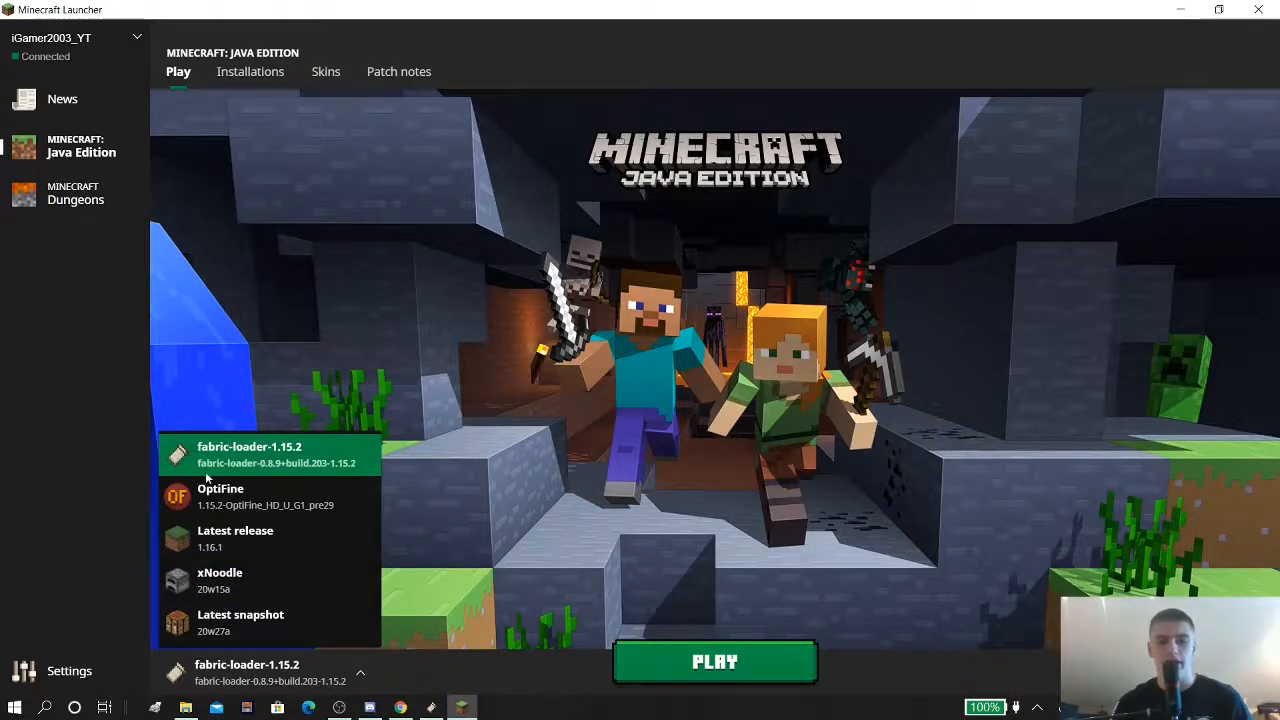
{"action": "mouse_move", "coordinate": [840, 272]}
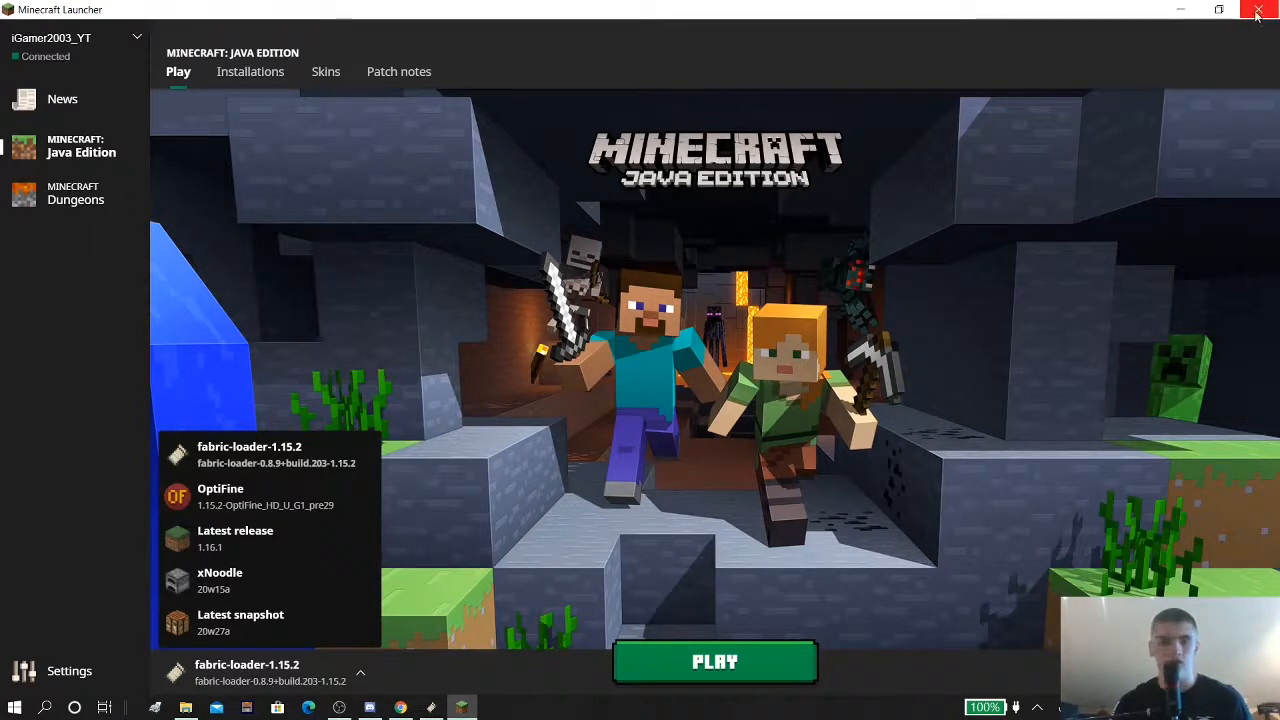
Close the launcher and download the Fabric API build for 1.15.2 from its CurseForge files
{"action": "left_click", "coordinate": [1258, 8]}
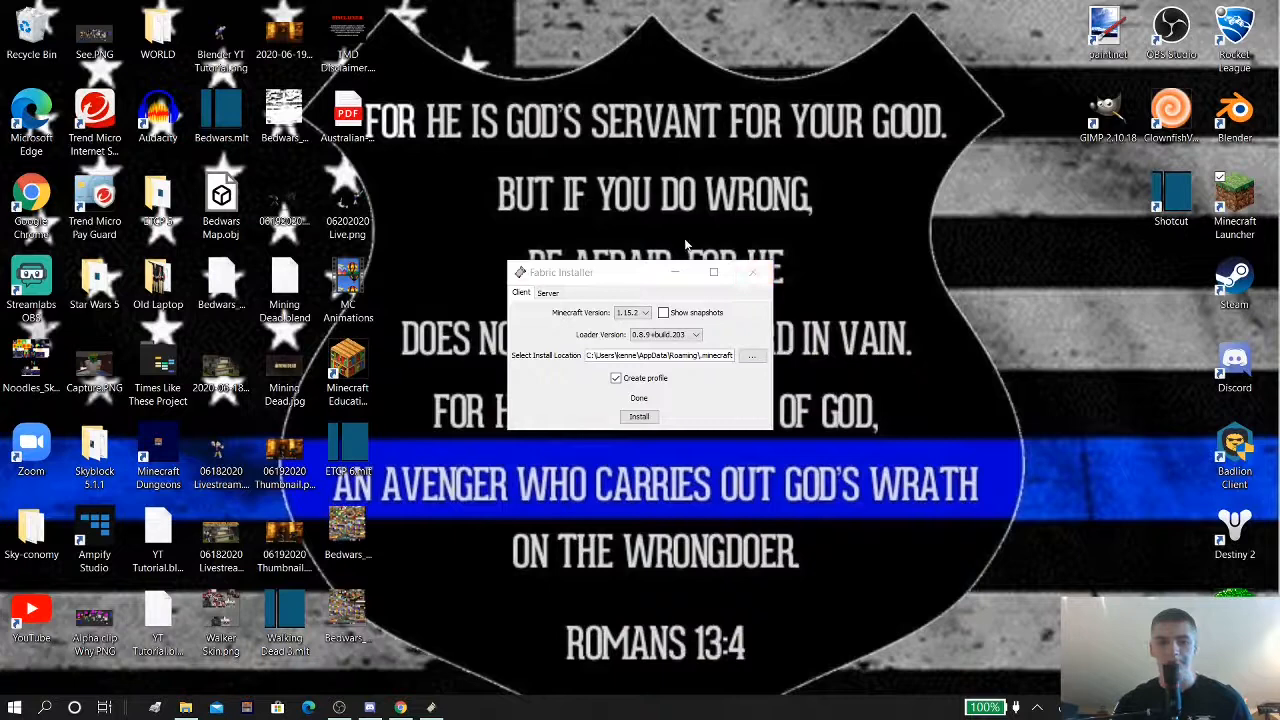
{"action": "mouse_move", "coordinate": [592, 292]}
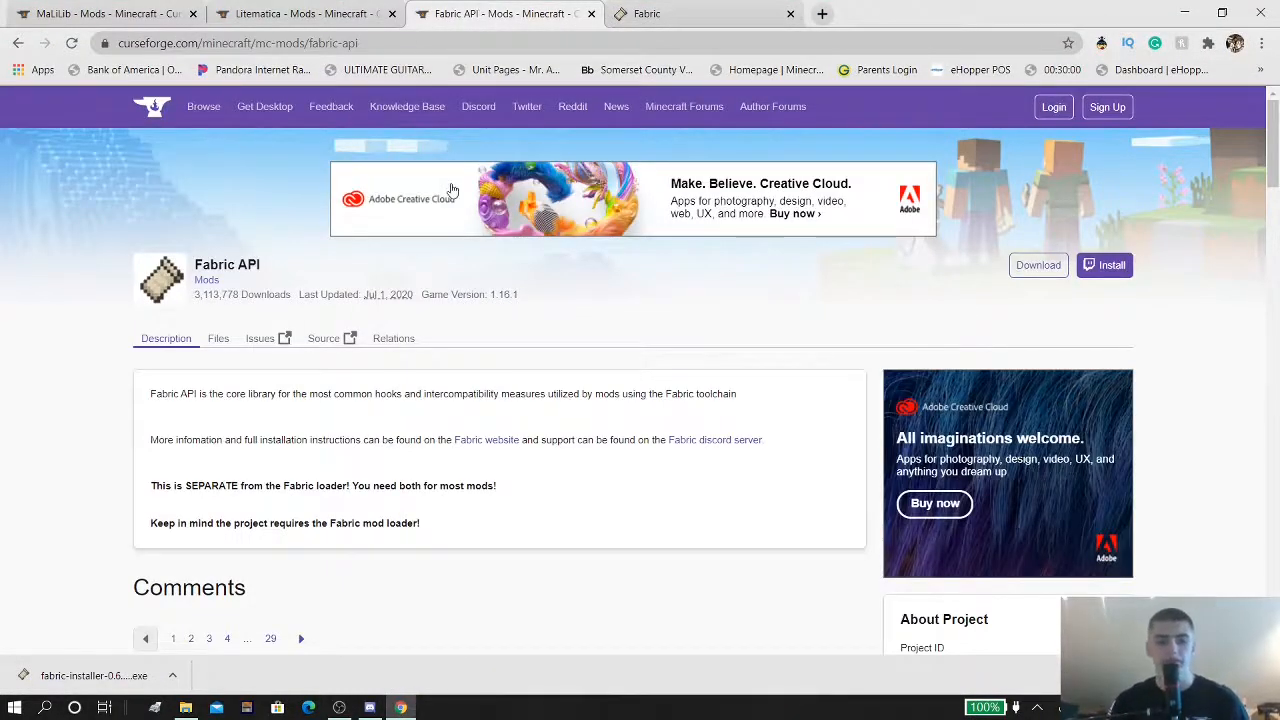
{"action": "mouse_move", "coordinate": [820, 244]}
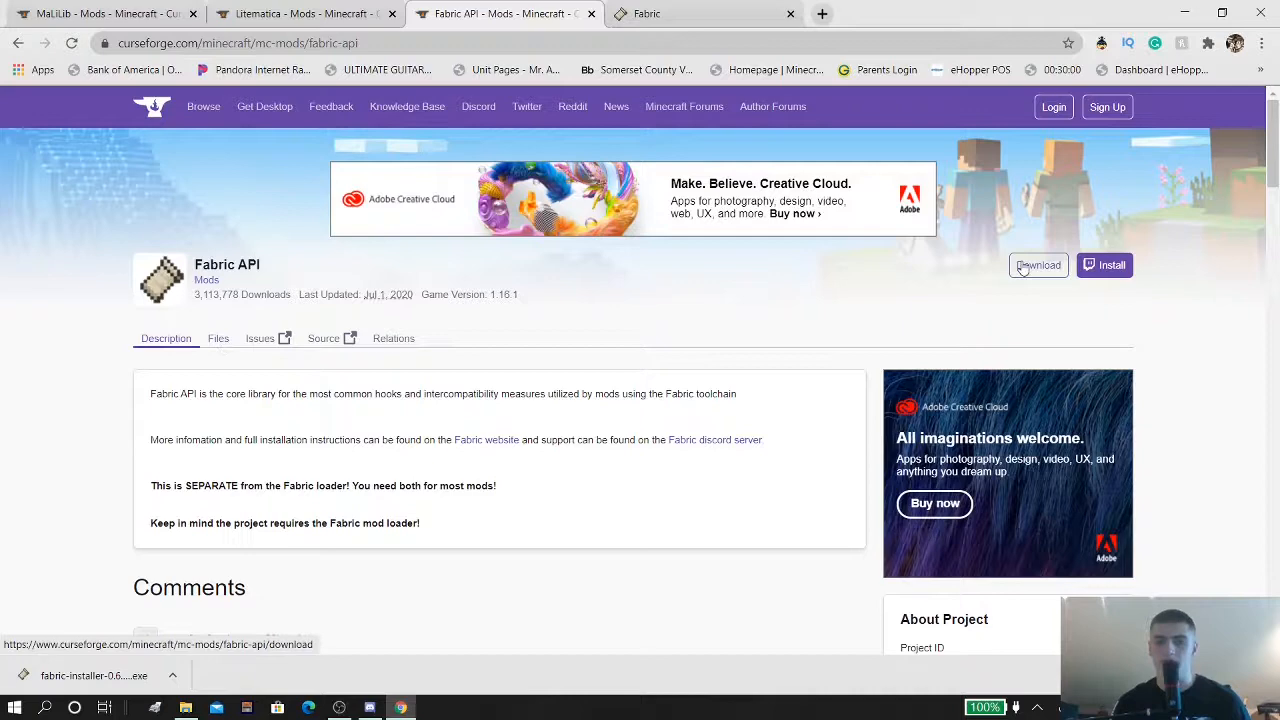
{"action": "left_click", "coordinate": [1038, 264]}
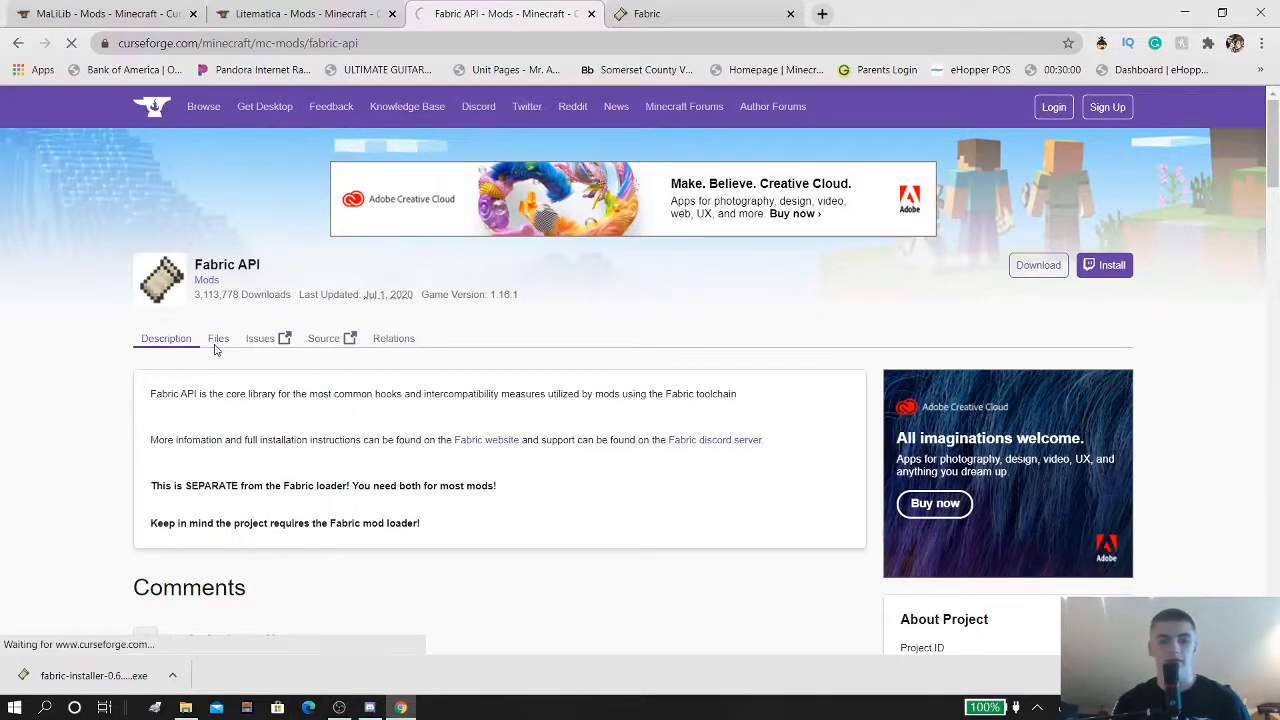
{"action": "left_click", "coordinate": [218, 338]}
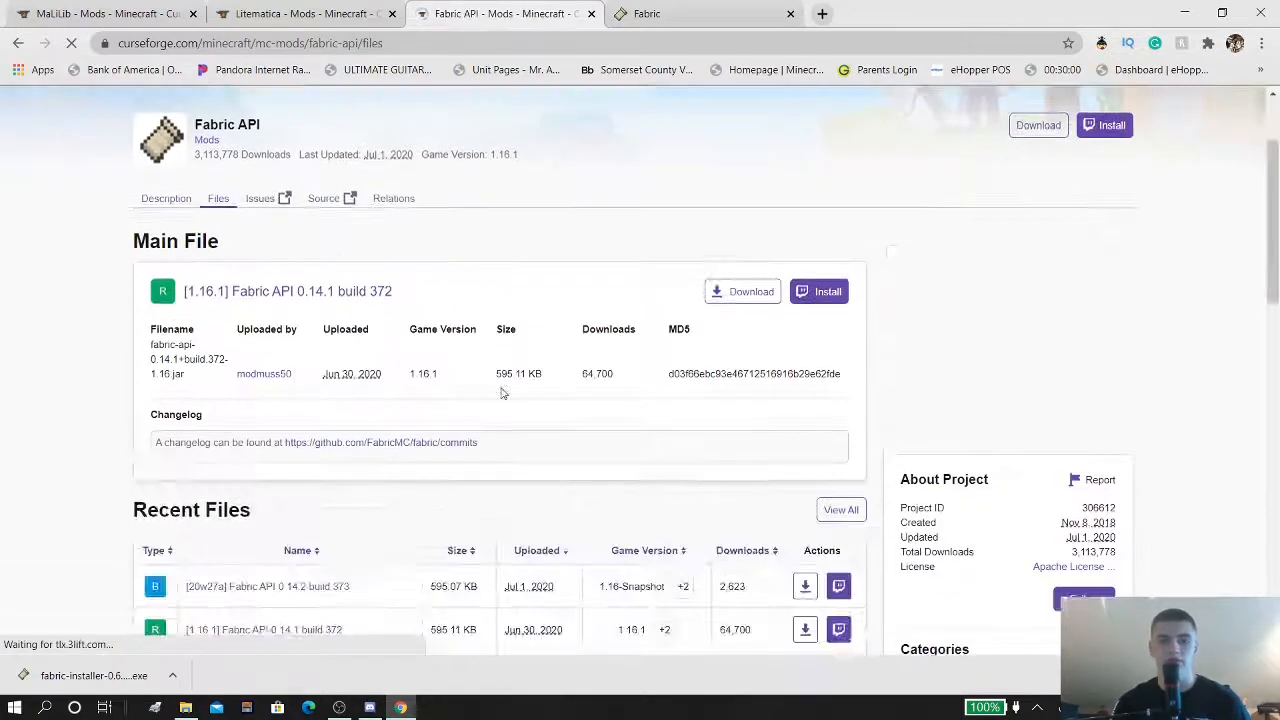
{"action": "scroll", "scroll_direction": "down", "scroll_amount": 3}
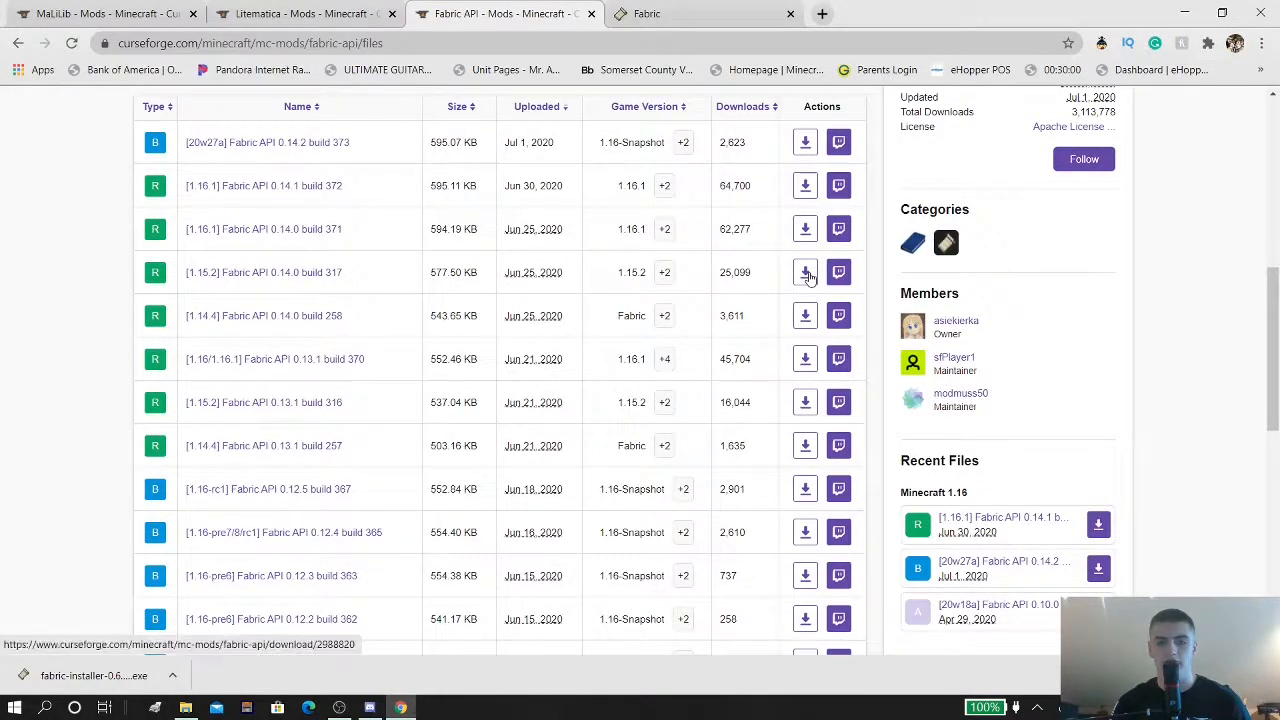
{"action": "left_click", "coordinate": [804, 272]}
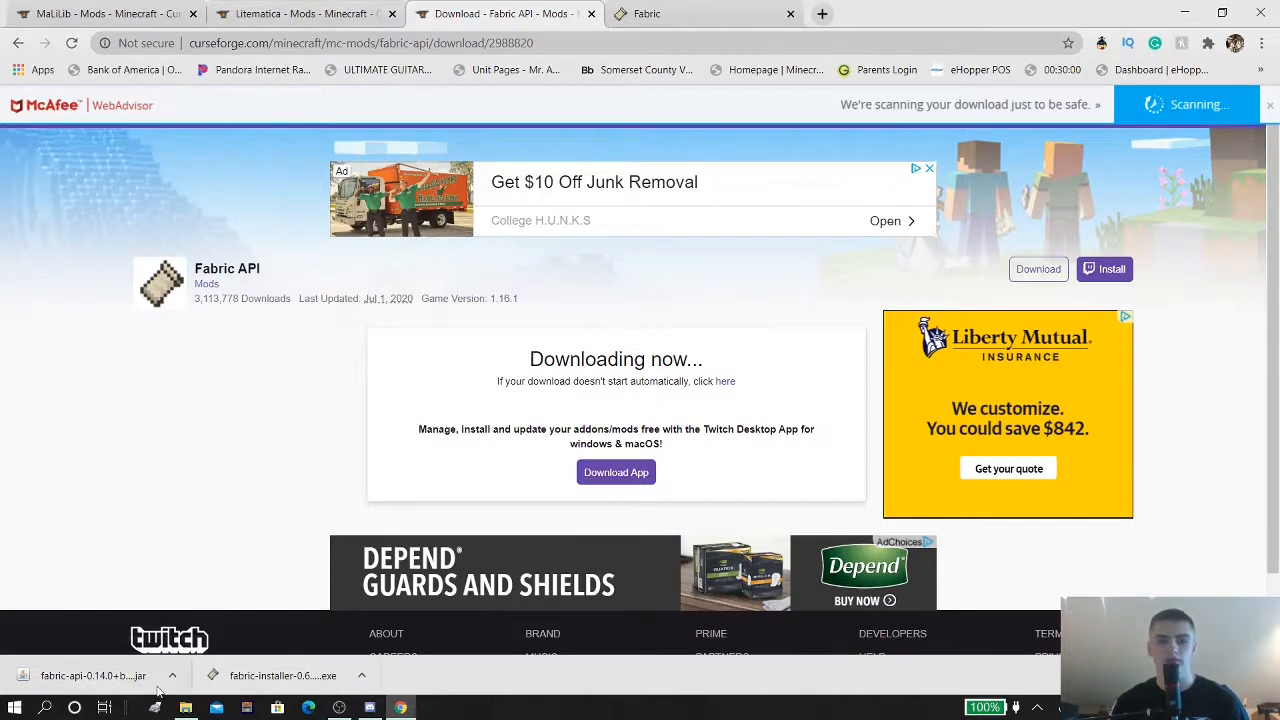
{"action": "mouse_move", "coordinate": [278, 136]}
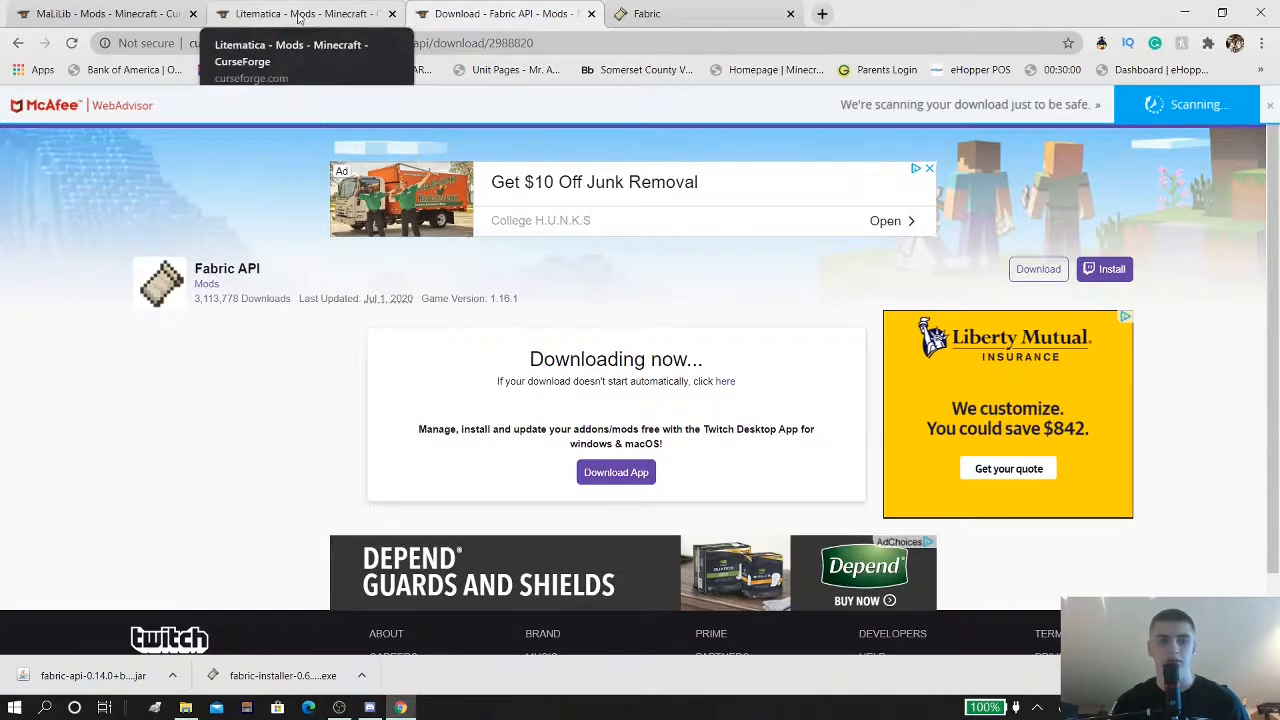
Download the Litematica Fabric jar for 1.15.2 from its CurseForge files listing
{"action": "left_click", "coordinate": [300, 12]}
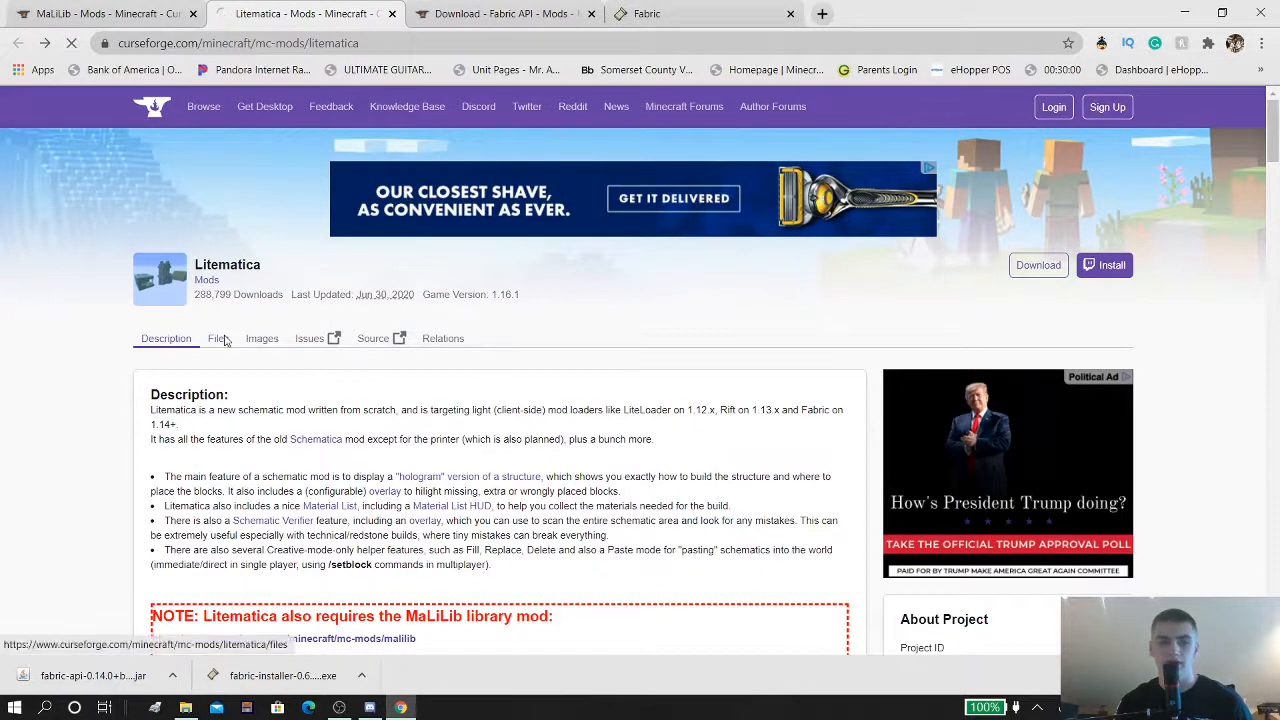
{"action": "left_click", "coordinate": [218, 338]}
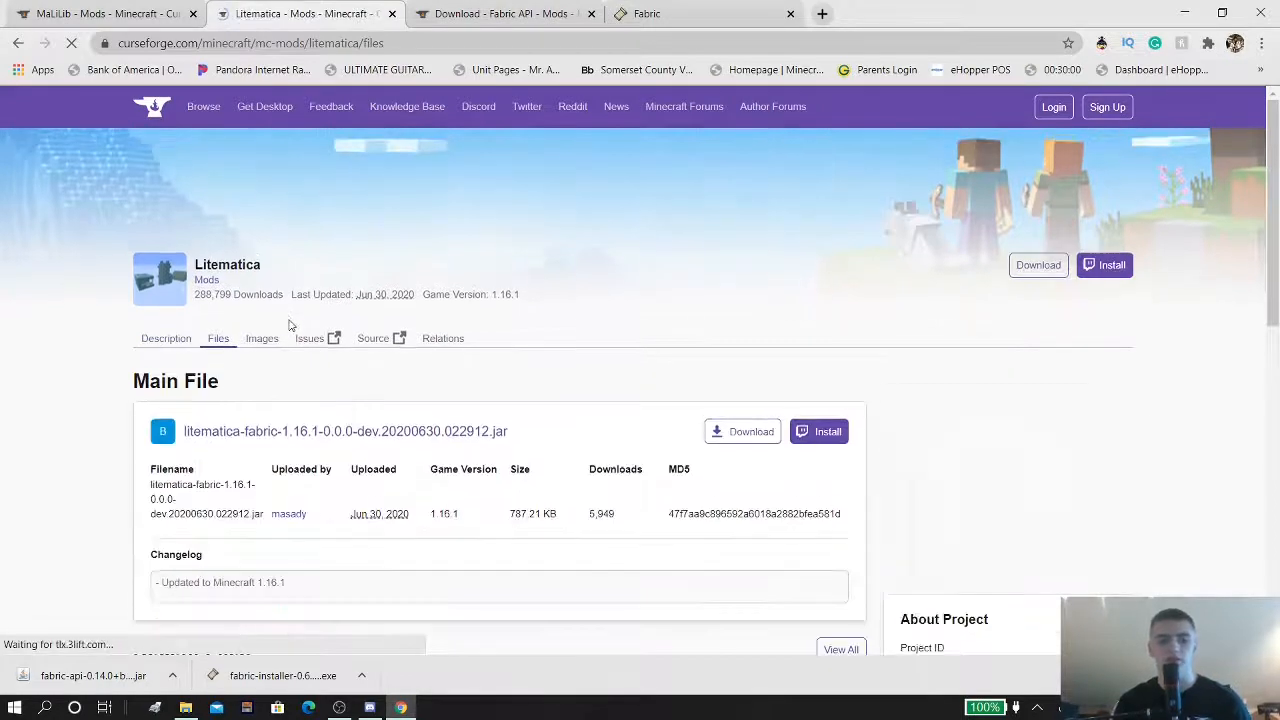
{"action": "scroll", "scroll_direction": "down", "scroll_amount": 3}
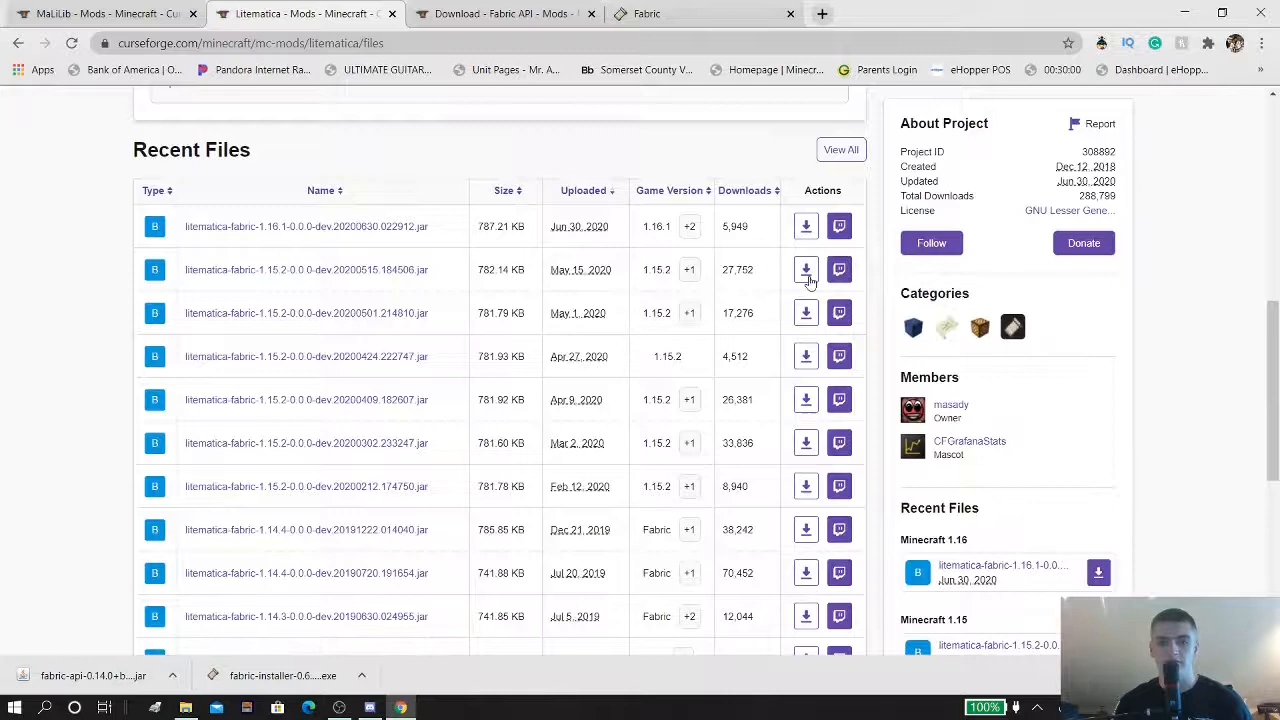
{"action": "left_click", "coordinate": [806, 268]}
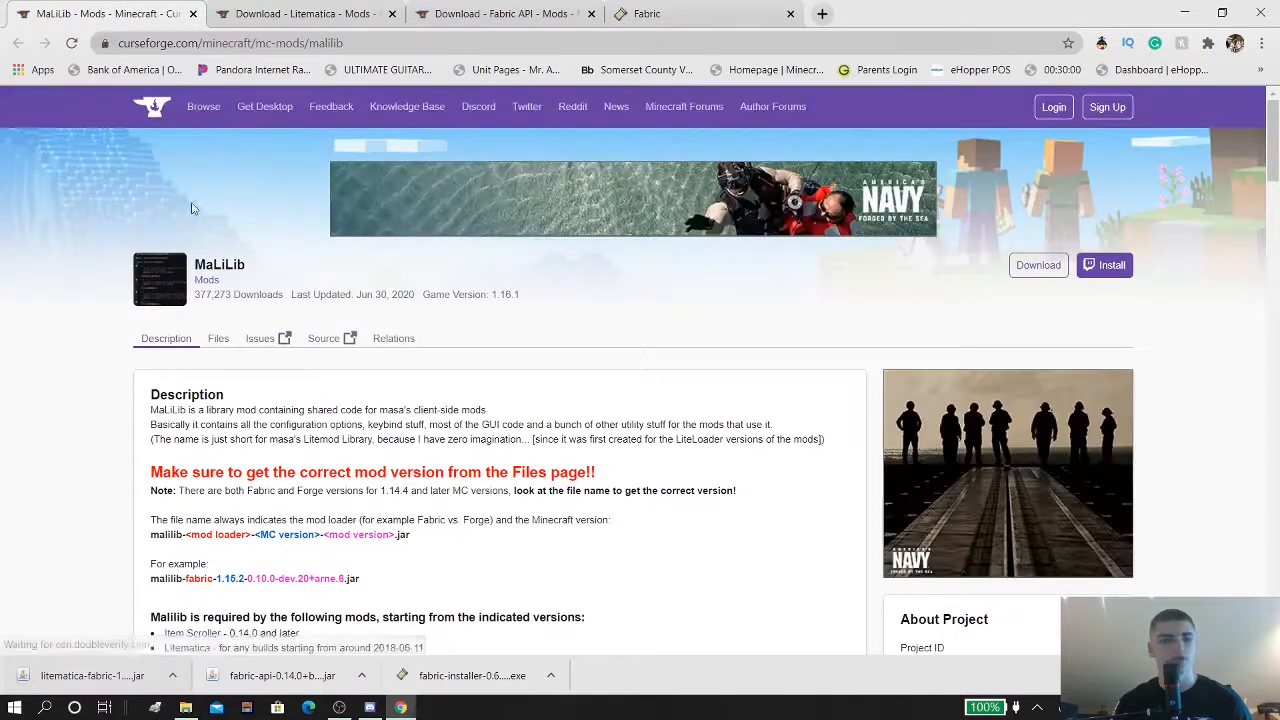
Download the malilib-fabric file for 1.15.2 from MaLiLib's files listing
{"action": "scroll", "scroll_direction": "down", "scroll_amount": 3}
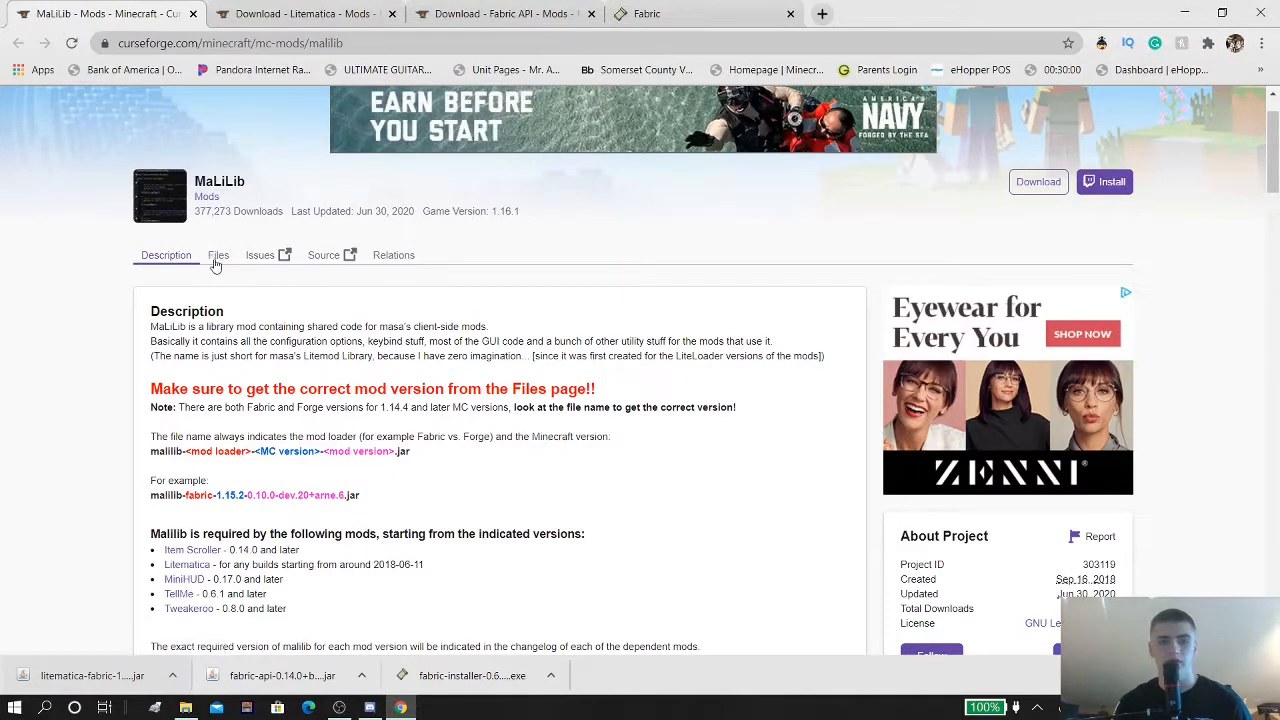
{"action": "left_click", "coordinate": [218, 256]}
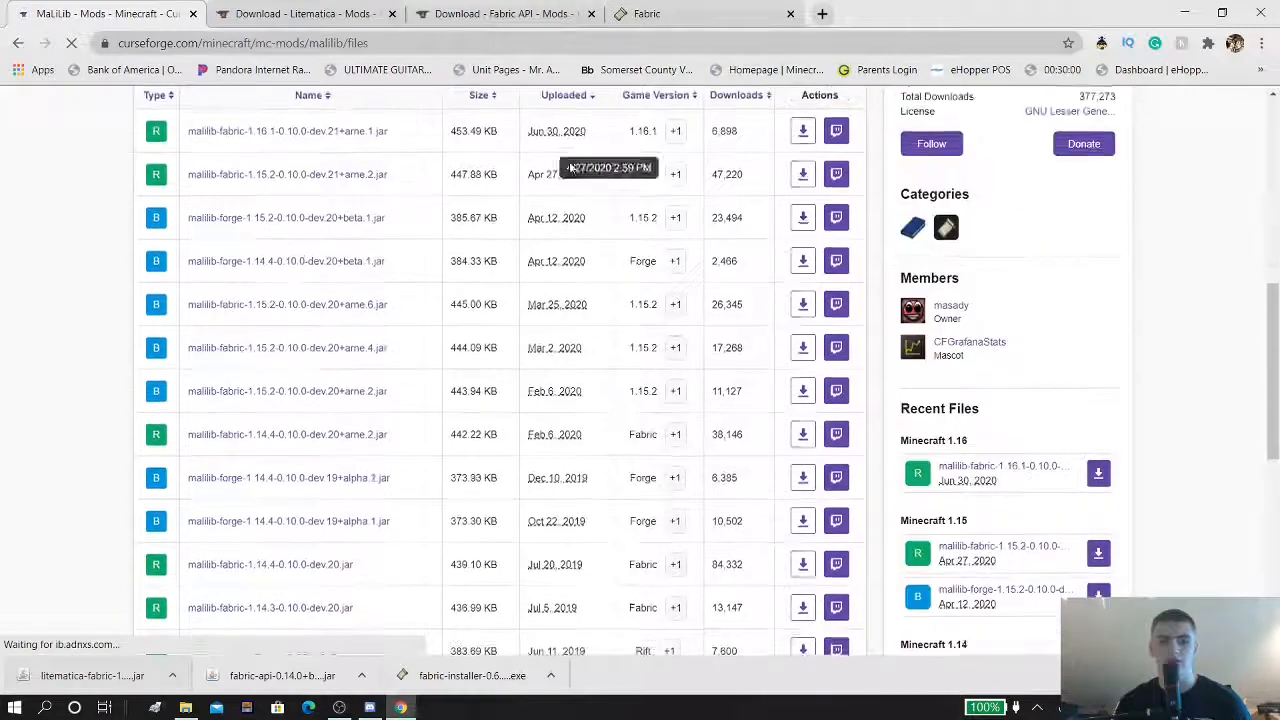
{"action": "left_click", "coordinate": [802, 174]}
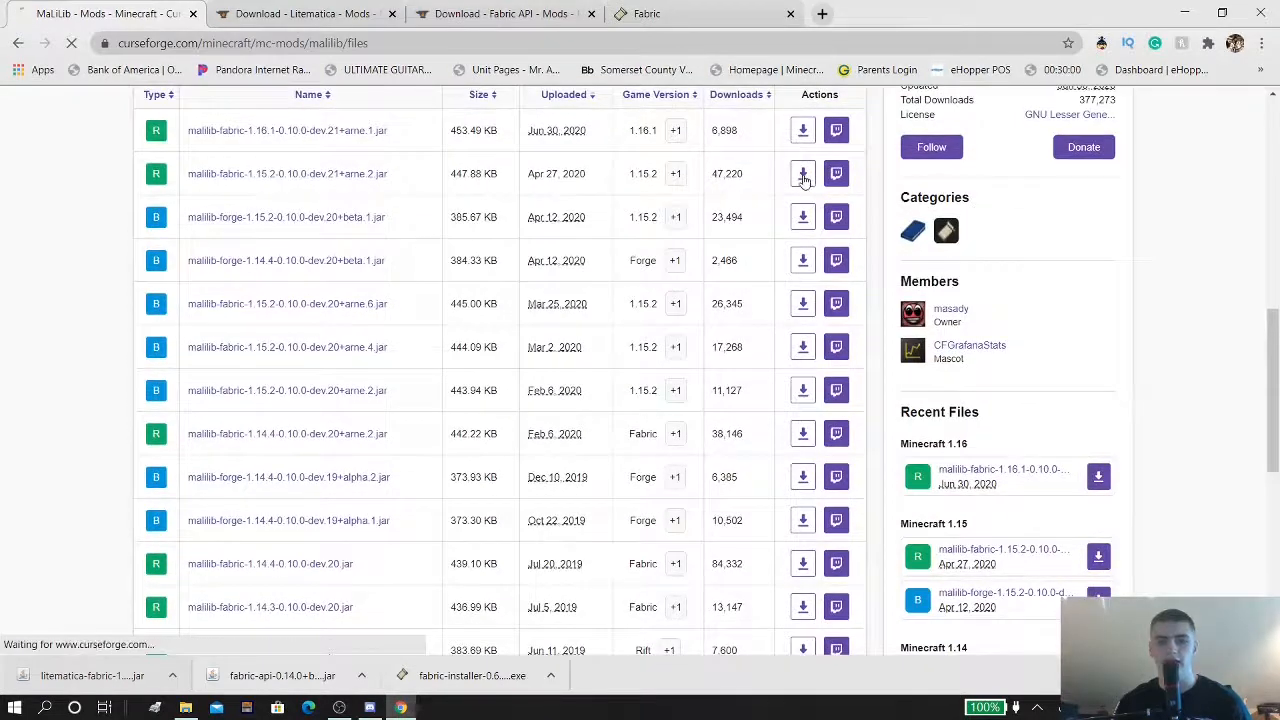
{"action": "left_click", "coordinate": [802, 172]}
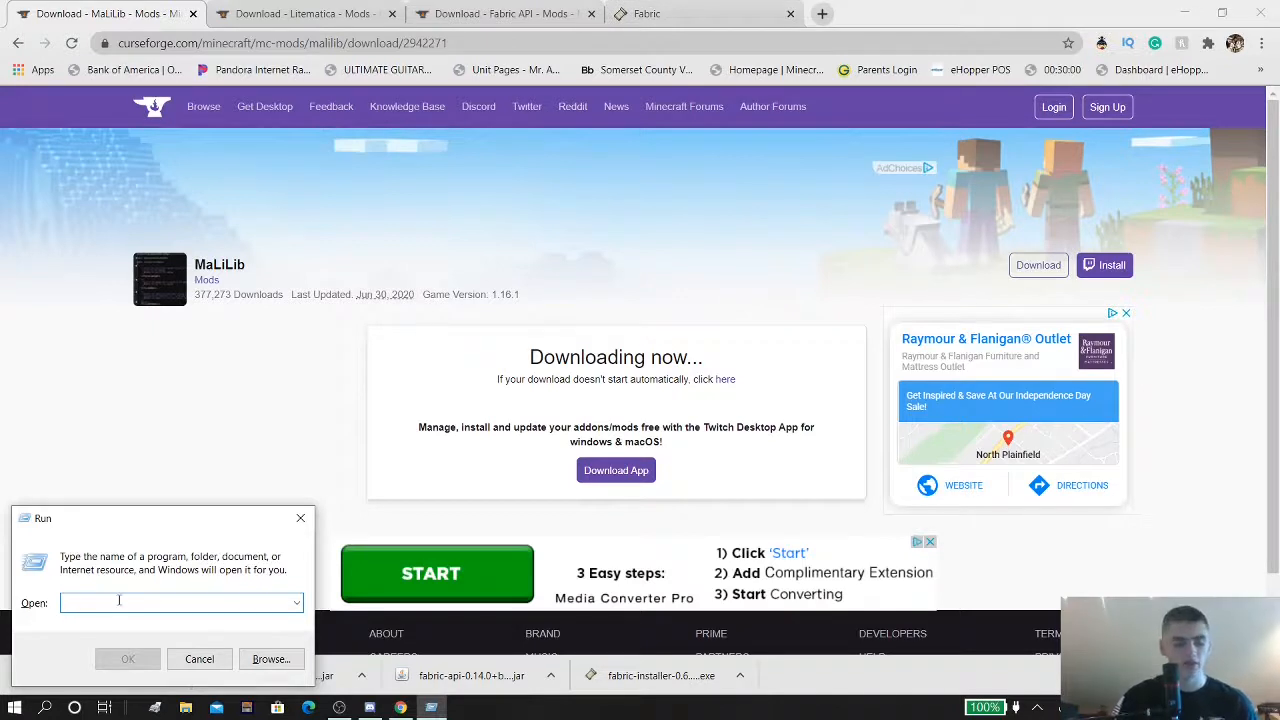
Run %appdata% to open the Roaming folder and pick out the .minecraft folder
{"action": "type", "text": "%"}
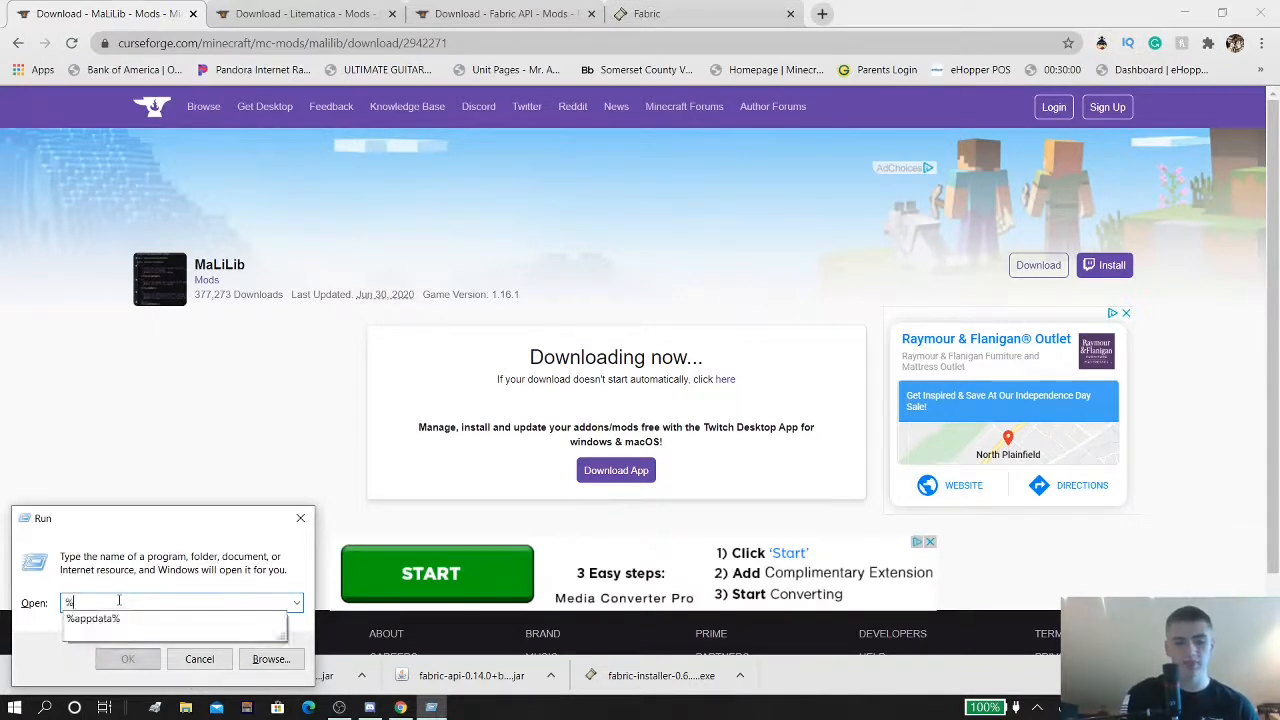
{"action": "type", "text": "appdata%"}
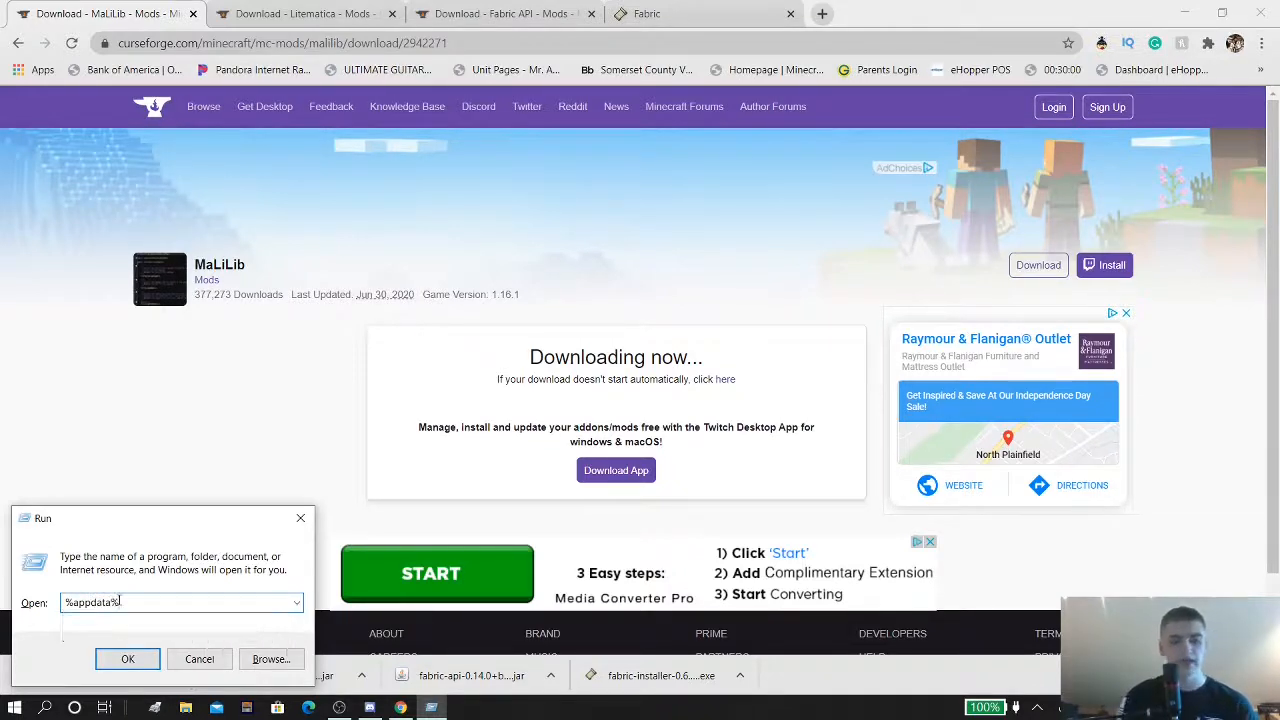
{"action": "left_click", "coordinate": [128, 658]}
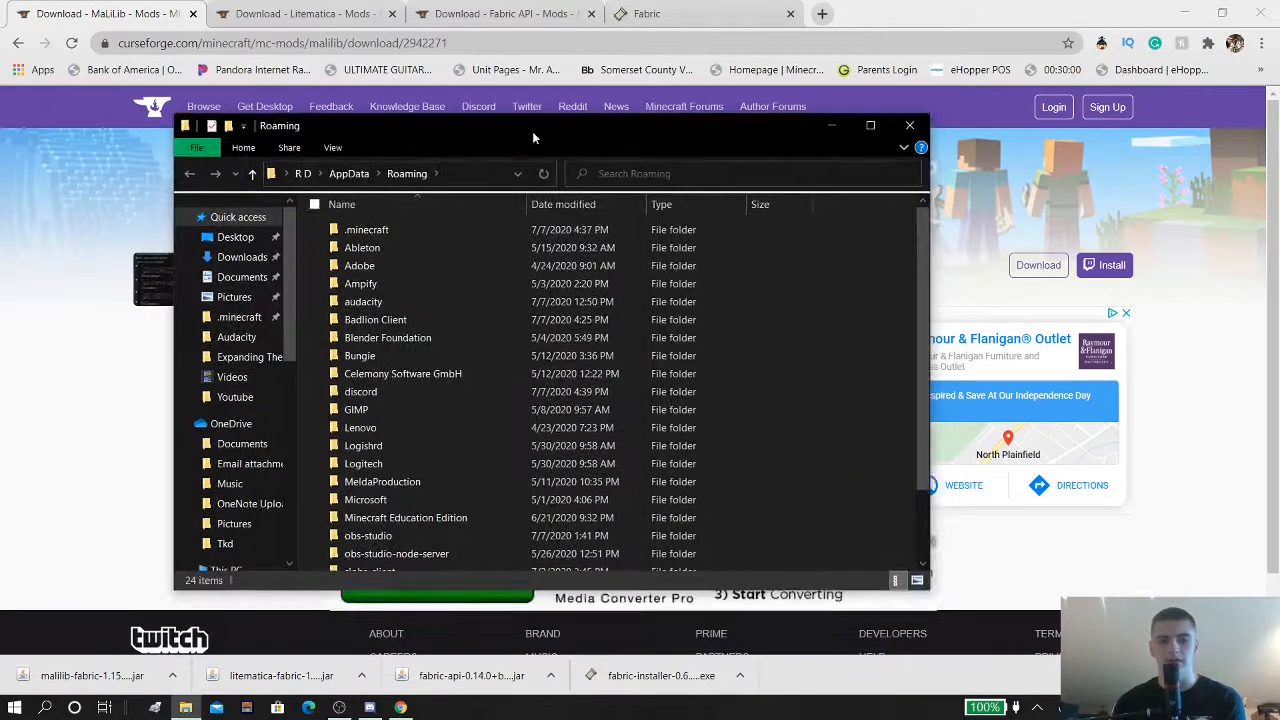
{"action": "left_click", "coordinate": [366, 228]}
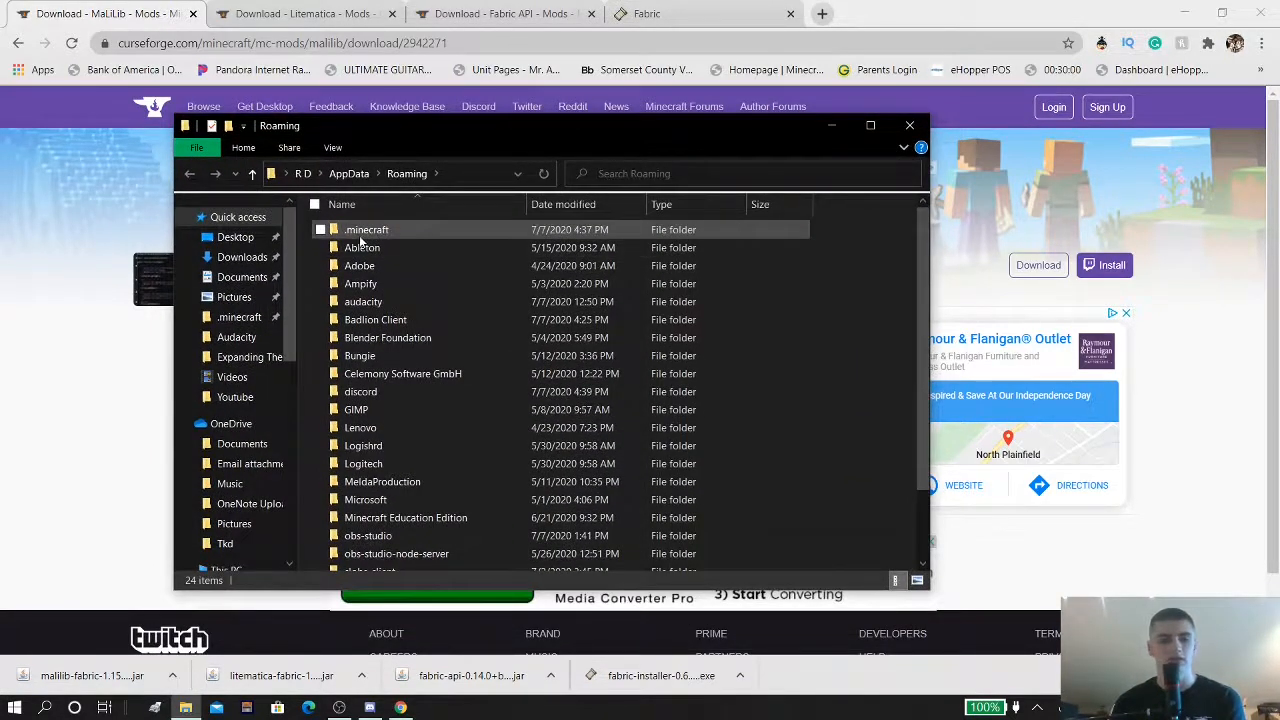
{"action": "mouse_move", "coordinate": [368, 228]}
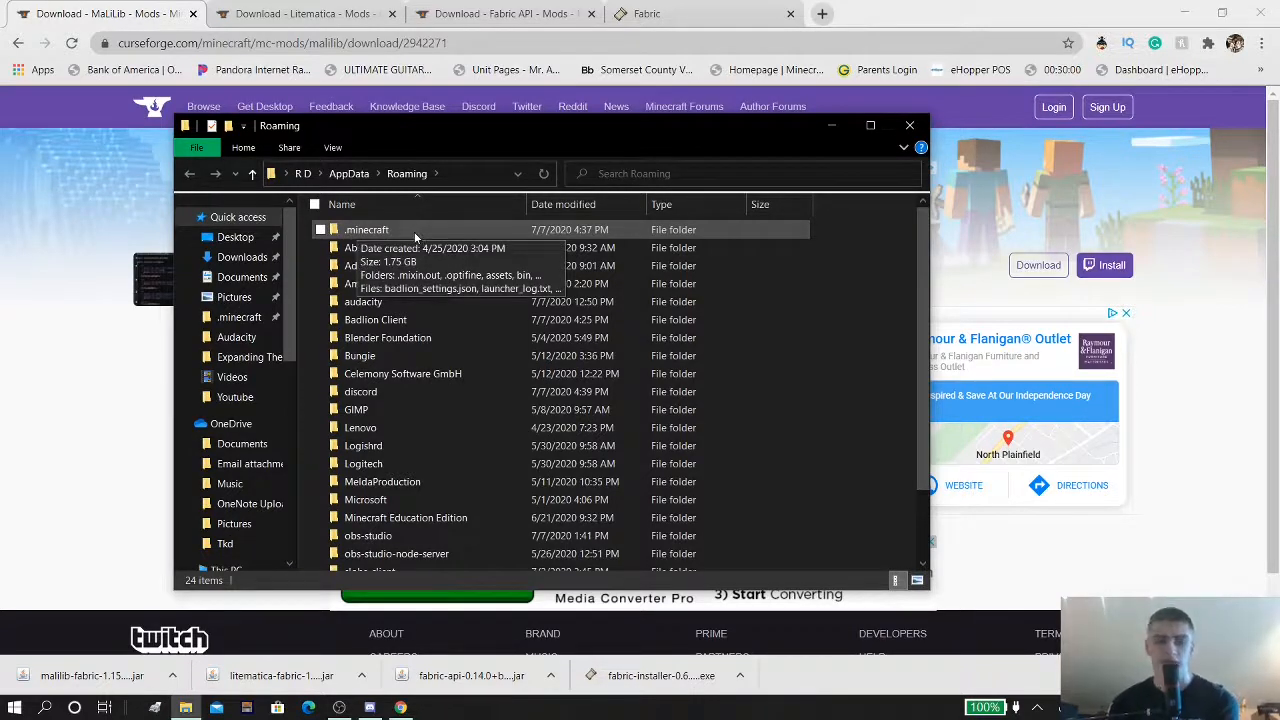
{"action": "mouse_move", "coordinate": [440, 264]}
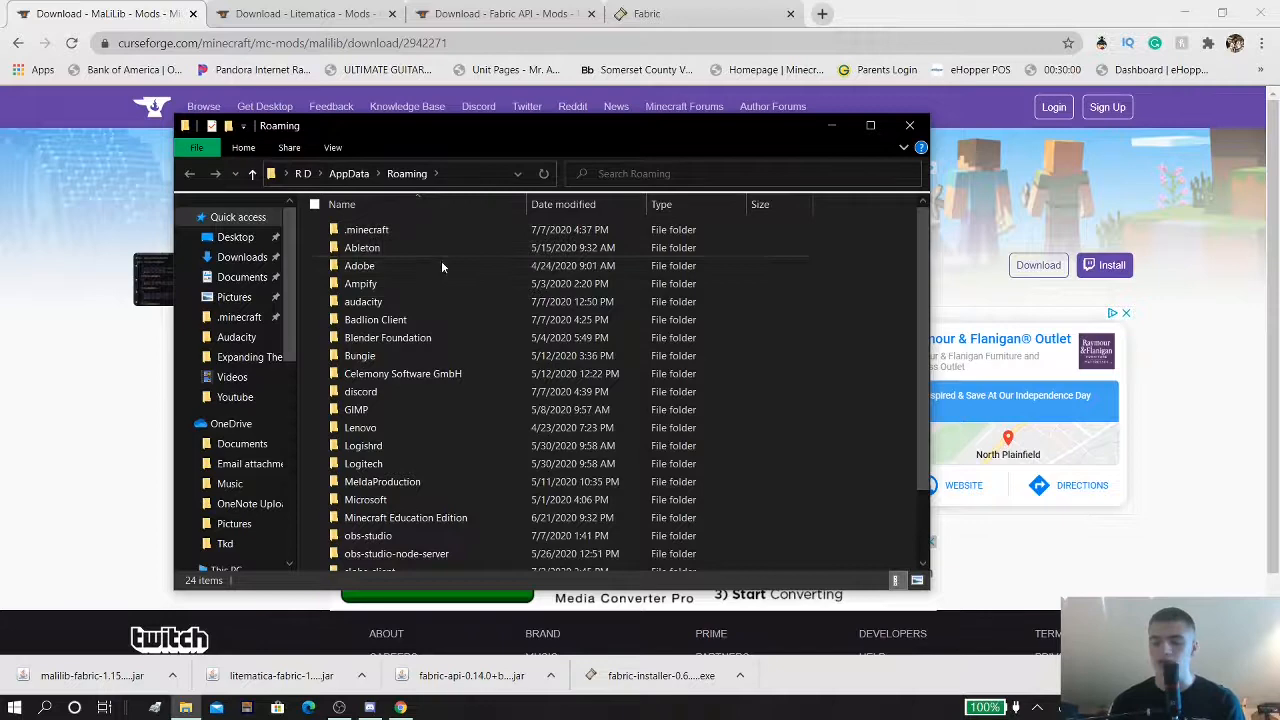
{"action": "mouse_move", "coordinate": [366, 228]}
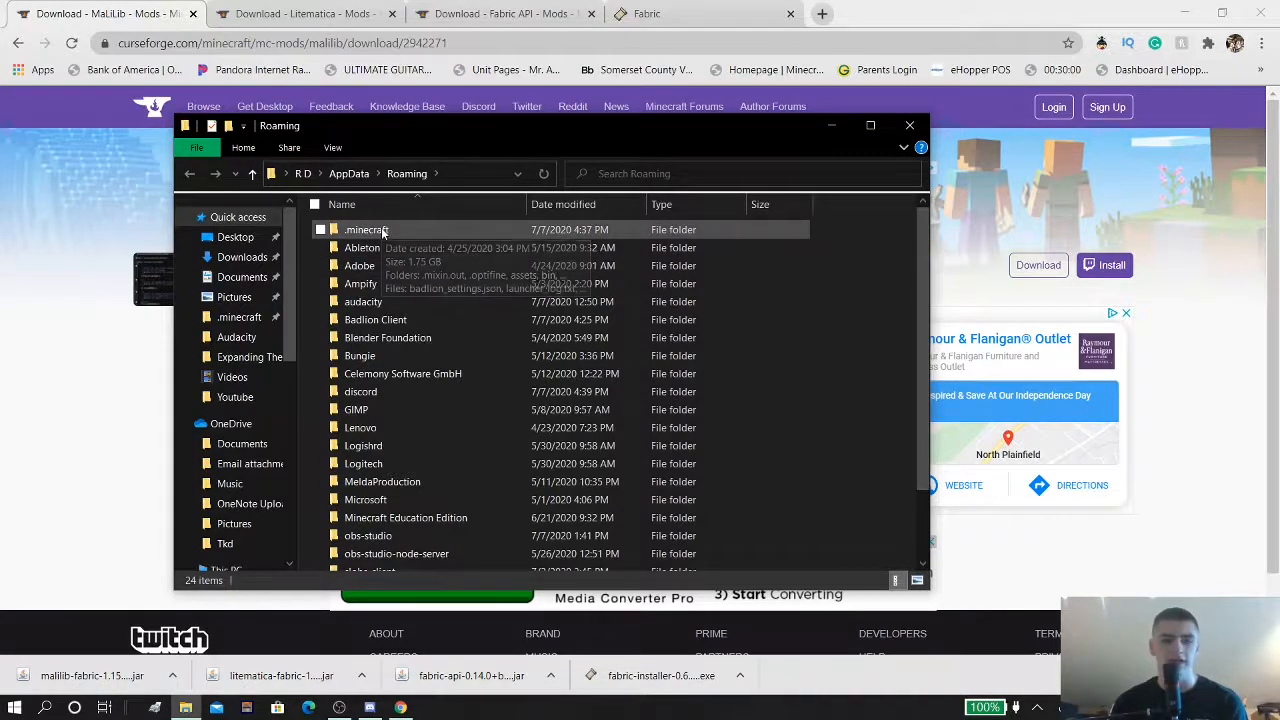
{"action": "mouse_move", "coordinate": [384, 232]}
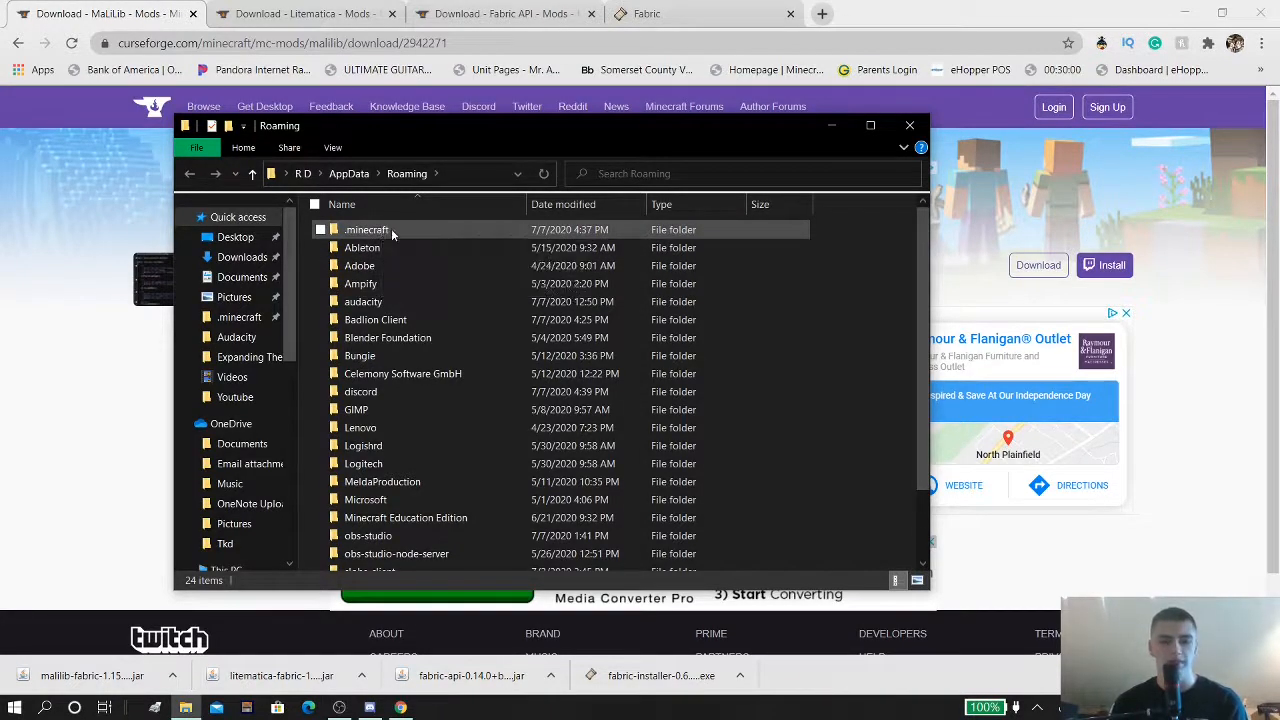
Create a new folder named 'mods' inside the .minecraft folder
{"action": "double_click", "coordinate": [366, 228]}
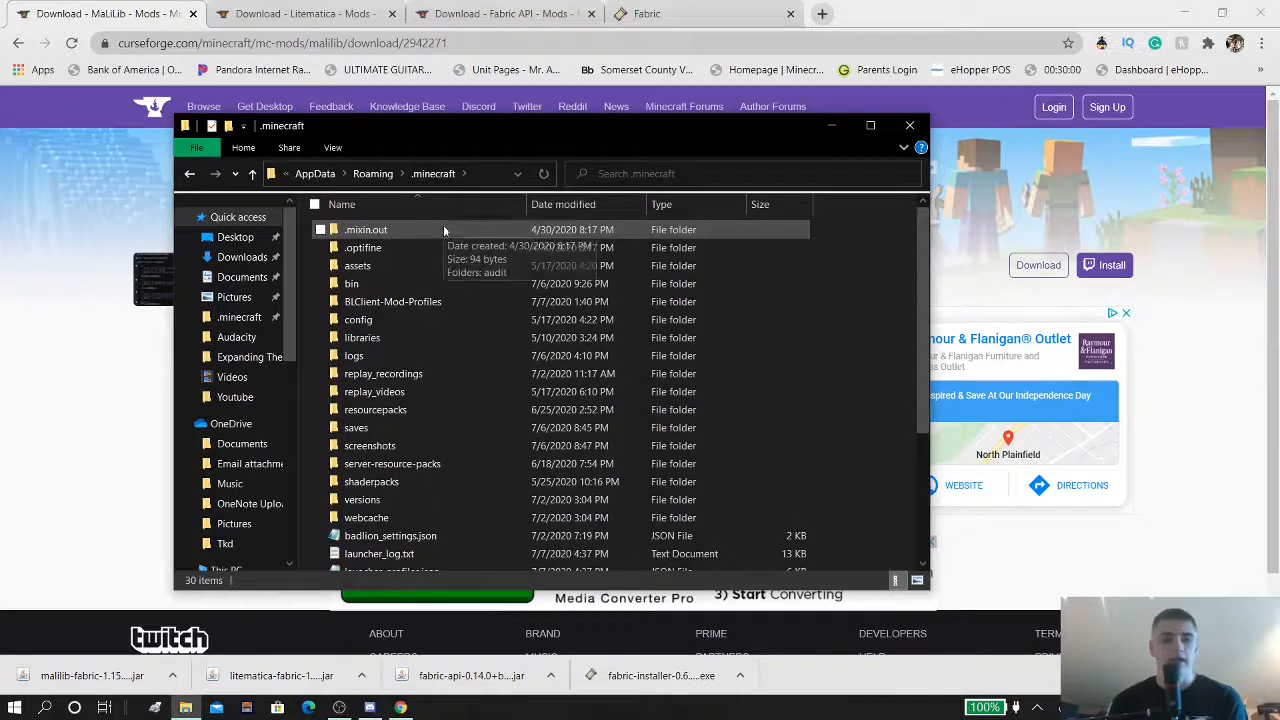
{"action": "scroll", "scroll_direction": "down", "scroll_amount": 3}
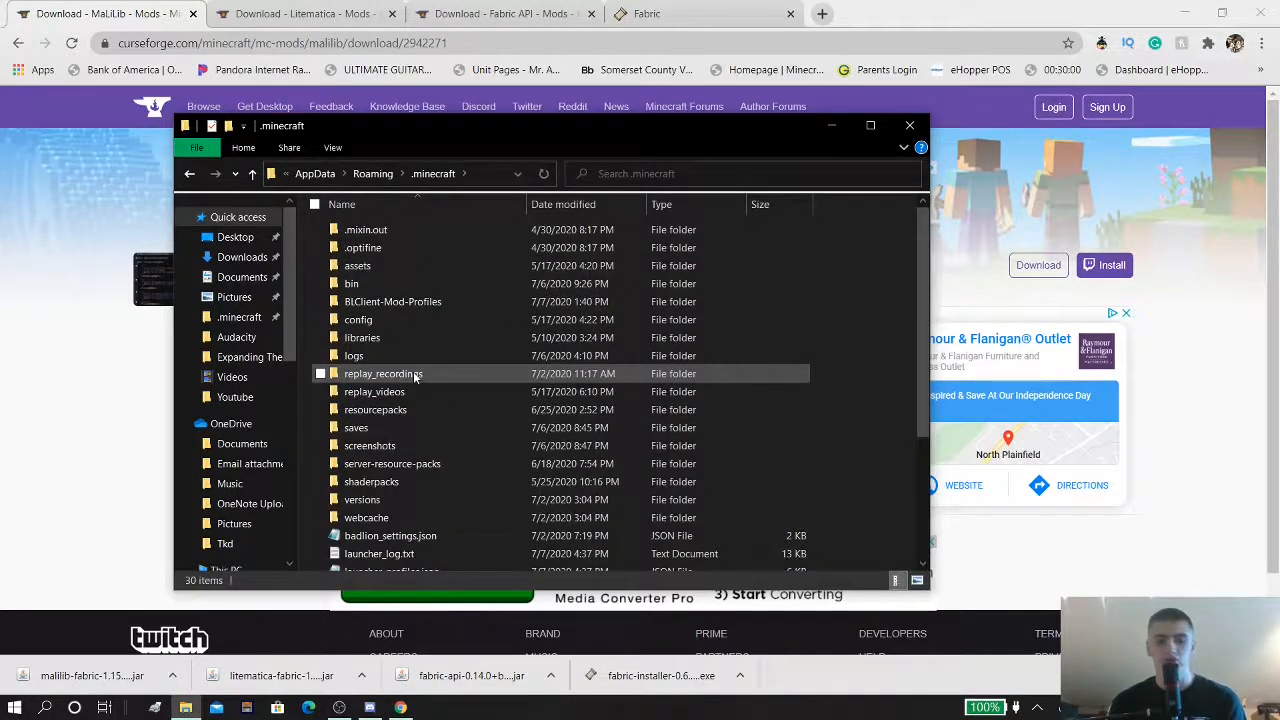
{"action": "left_click", "coordinate": [856, 324]}
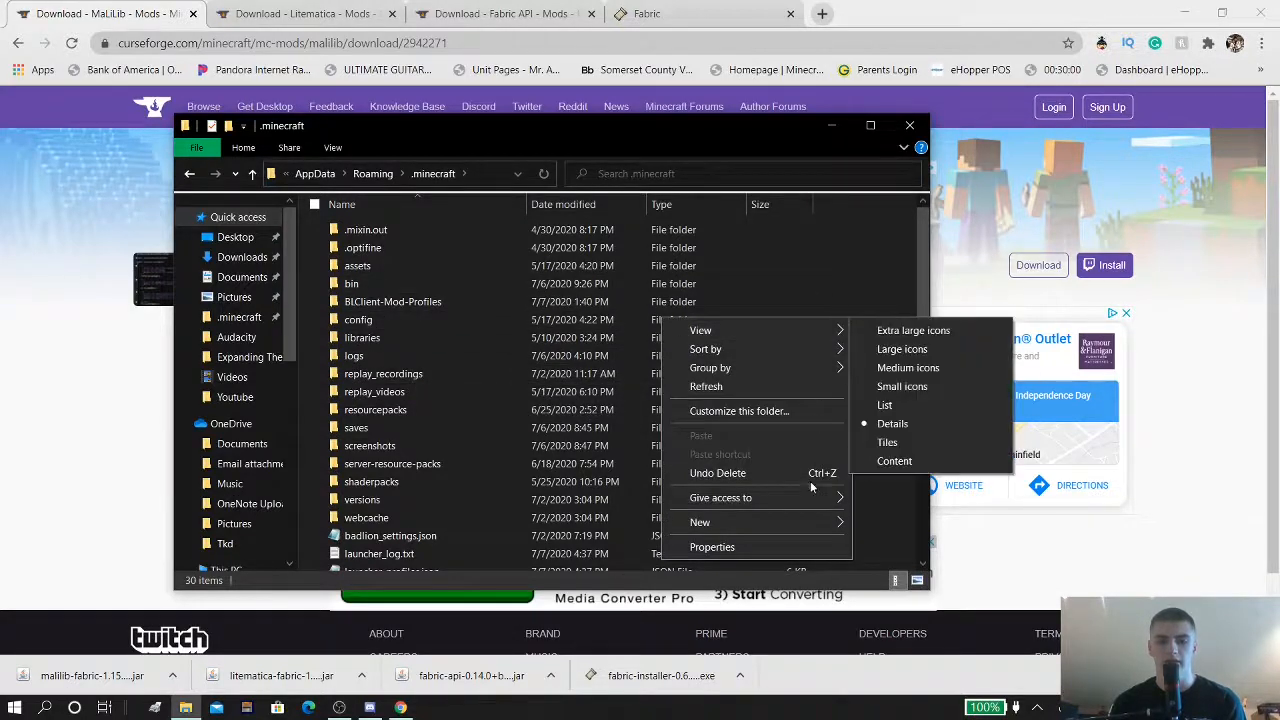
{"action": "left_click", "coordinate": [700, 520]}
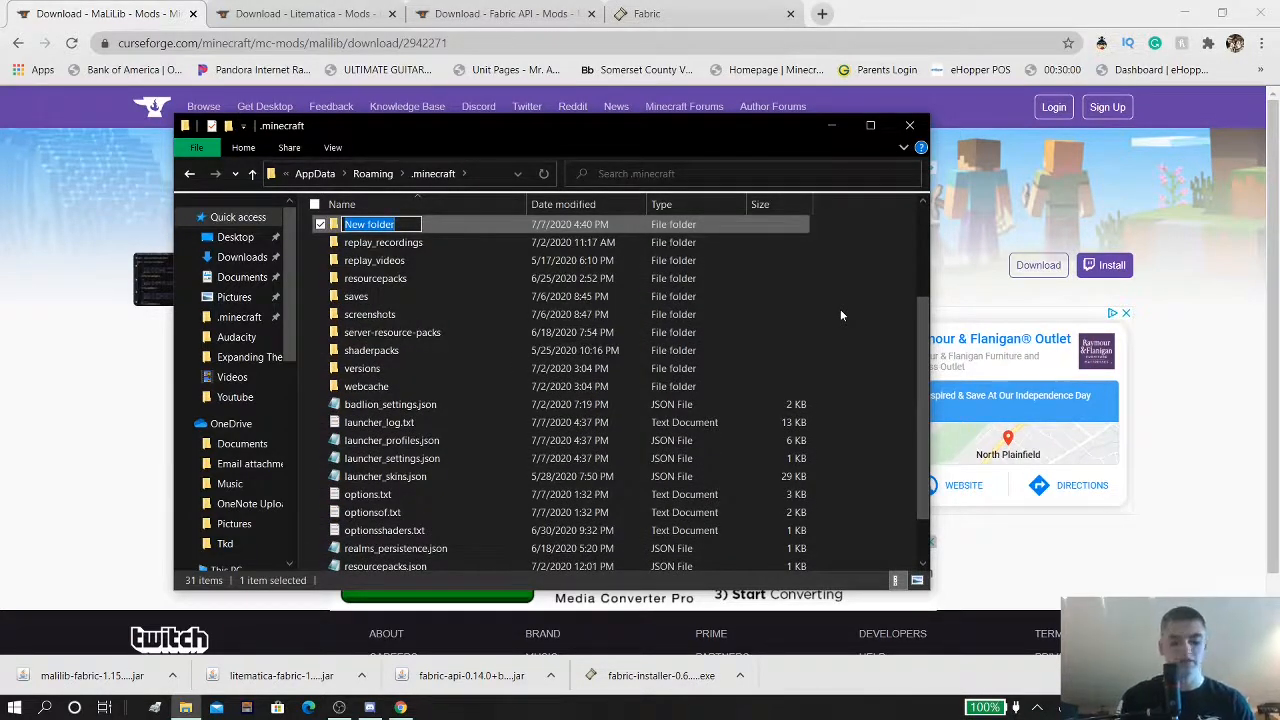
{"action": "type", "text": "mods"}
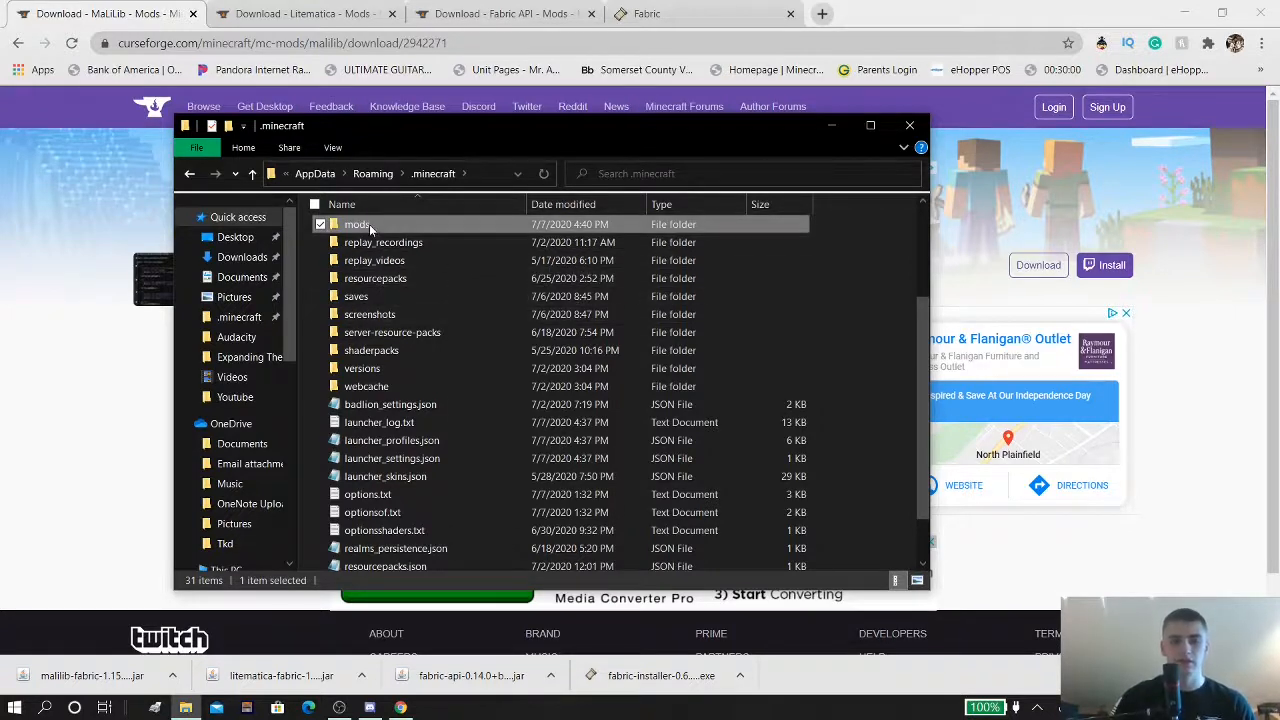
{"action": "mouse_move", "coordinate": [848, 318]}
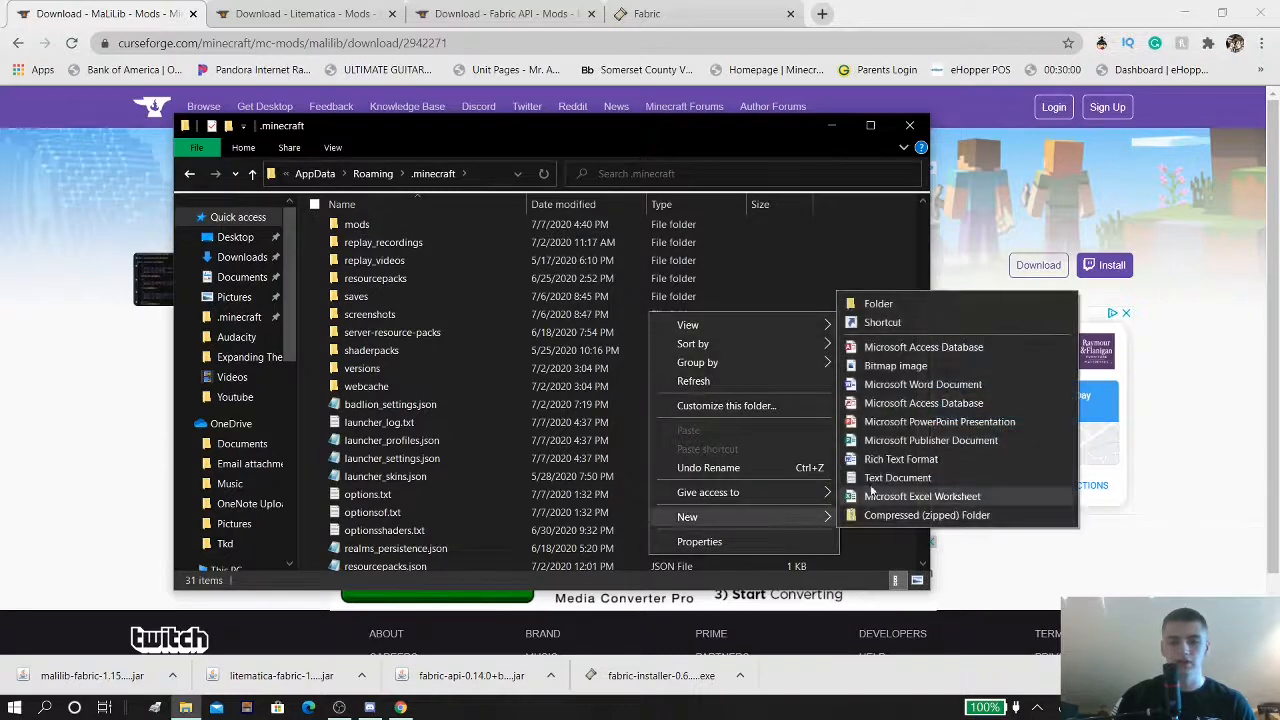
Create a second new folder named 'schematics' inside .minecraft
{"action": "left_click", "coordinate": [878, 304]}
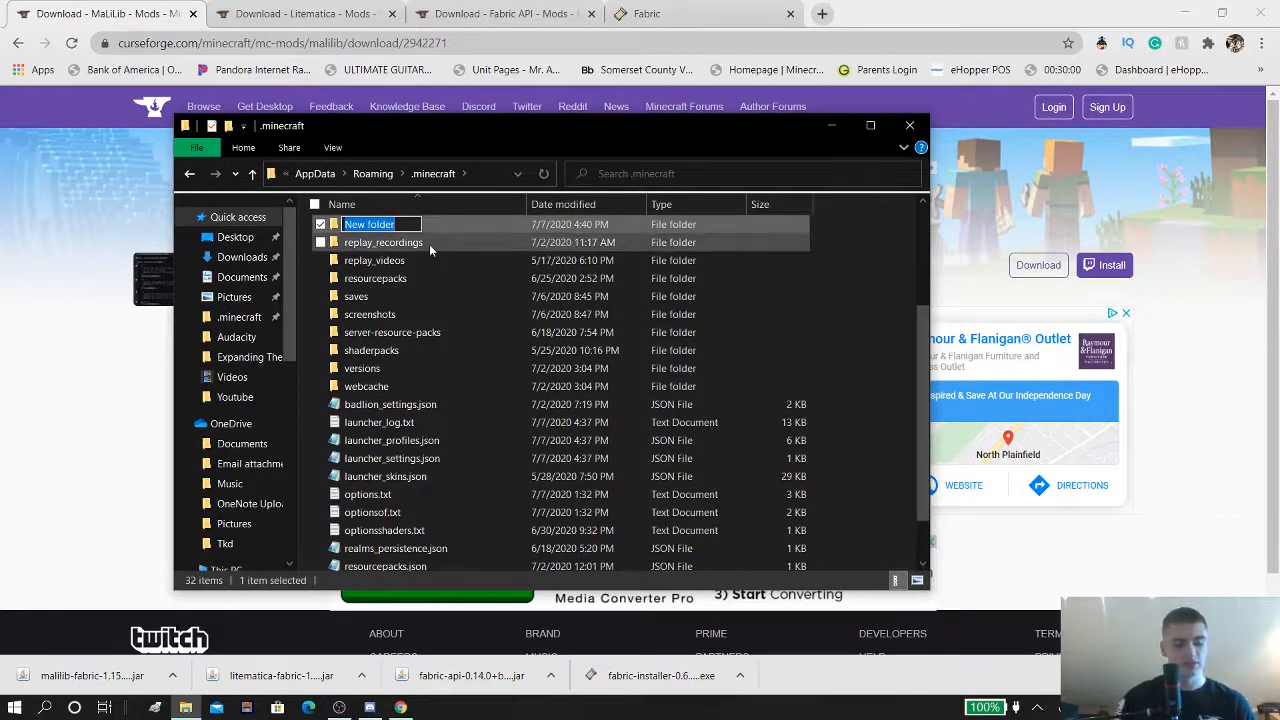
{"action": "type", "text": "schematics"}
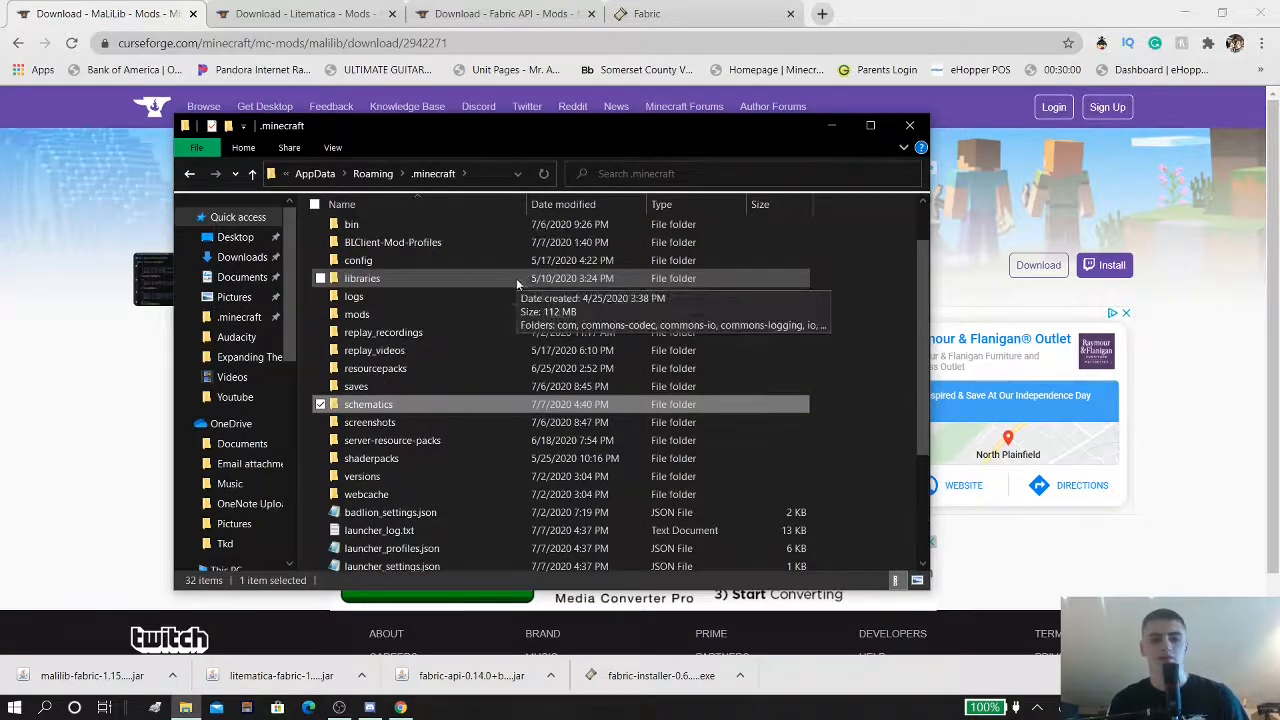
{"action": "mouse_move", "coordinate": [384, 408]}
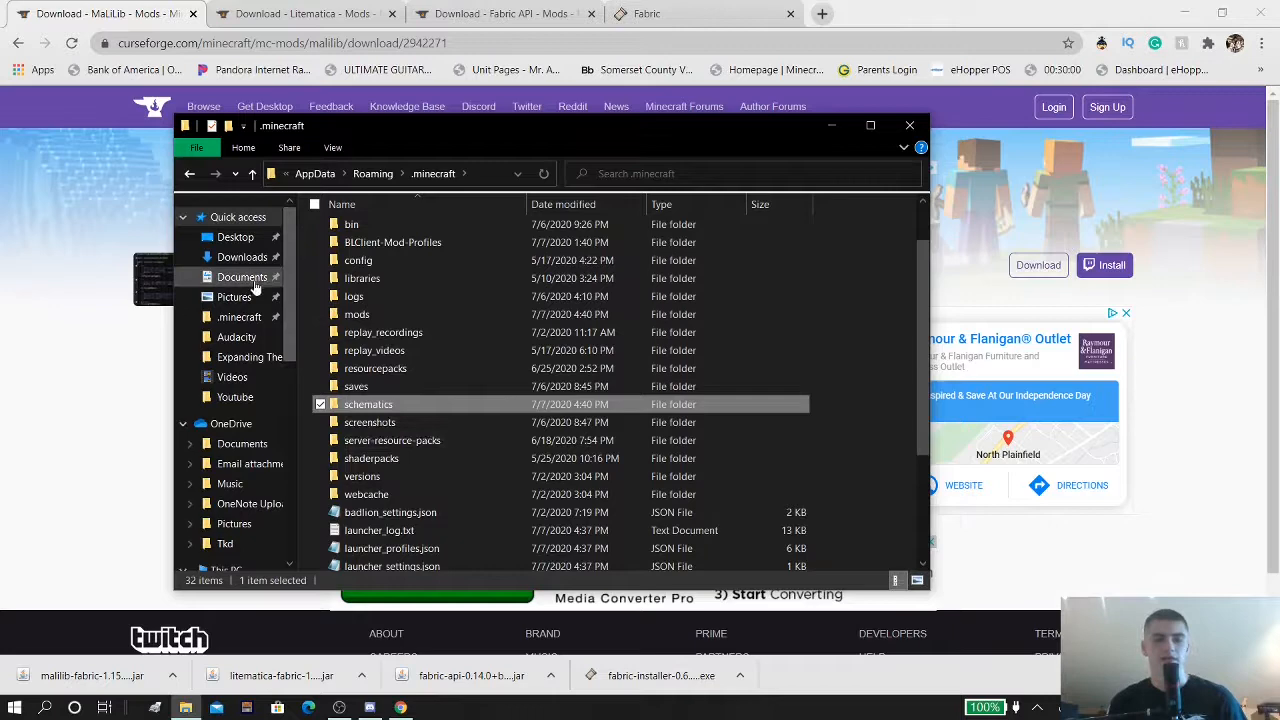
Copy the Fabric API, Litematica and MaLiLib jars from Downloads into the mods folder
{"action": "left_click", "coordinate": [242, 256]}
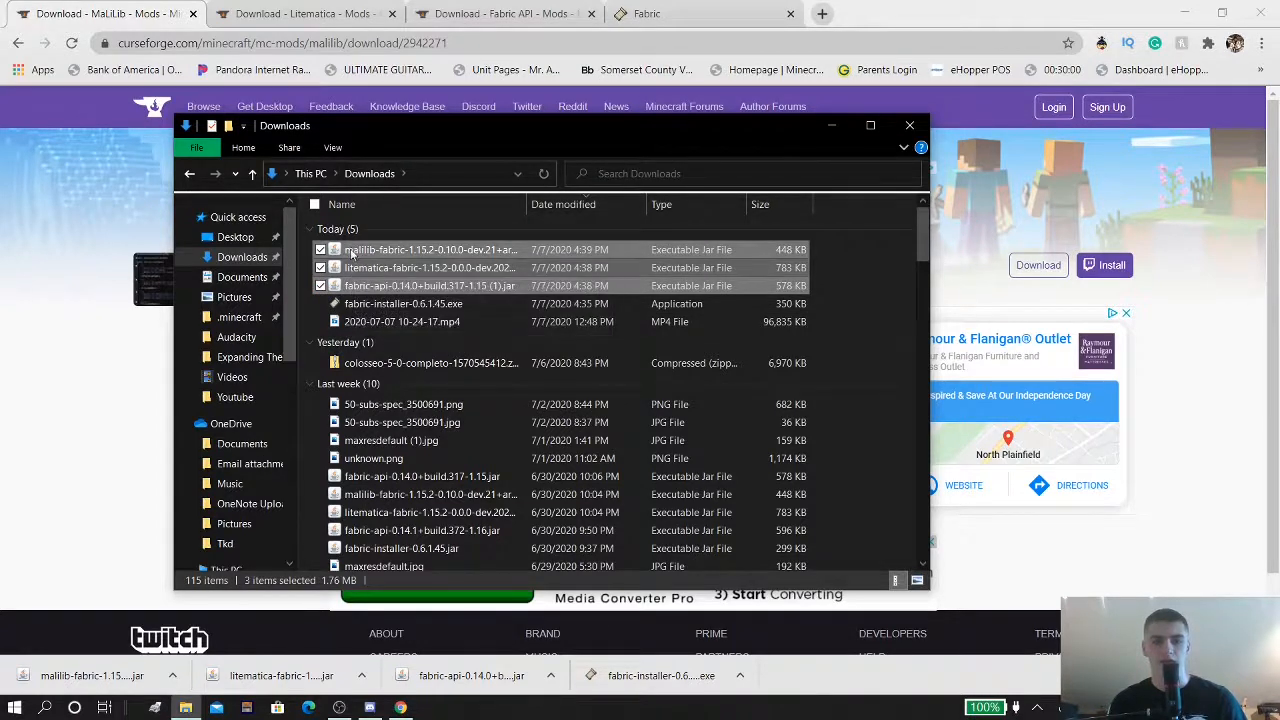
{"action": "mouse_move", "coordinate": [344, 248]}
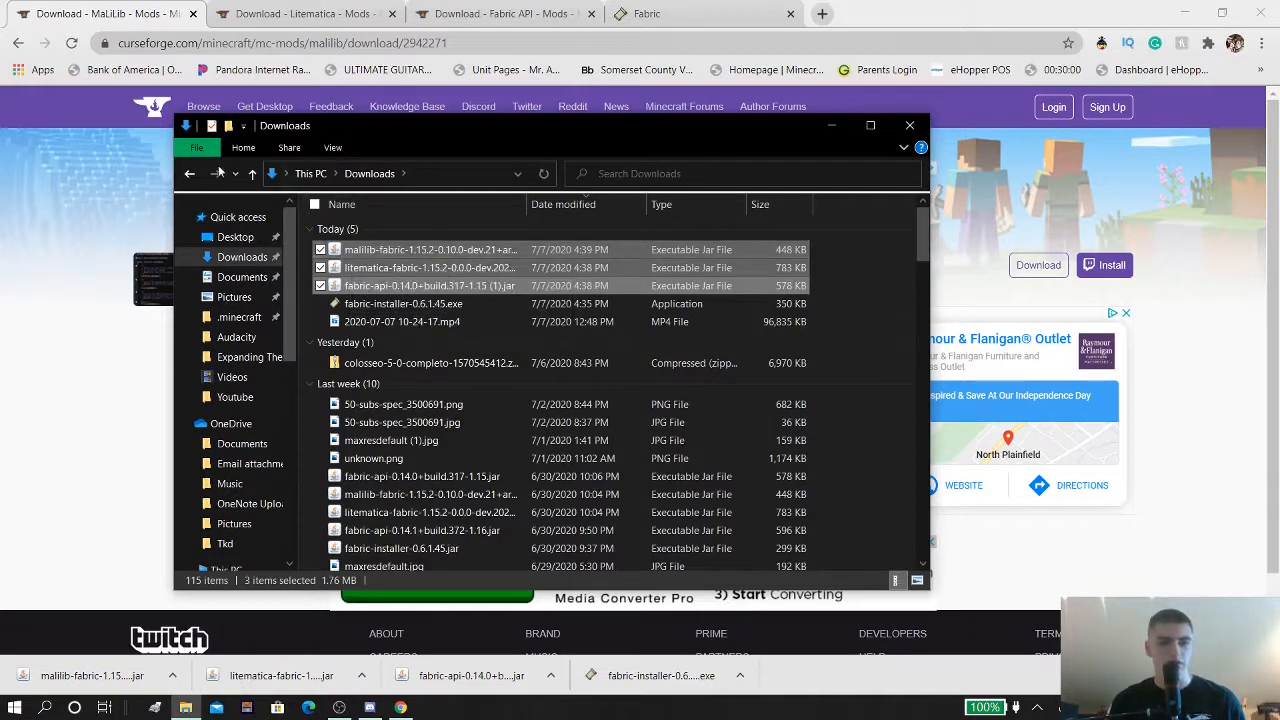
{"action": "left_click", "coordinate": [240, 316]}
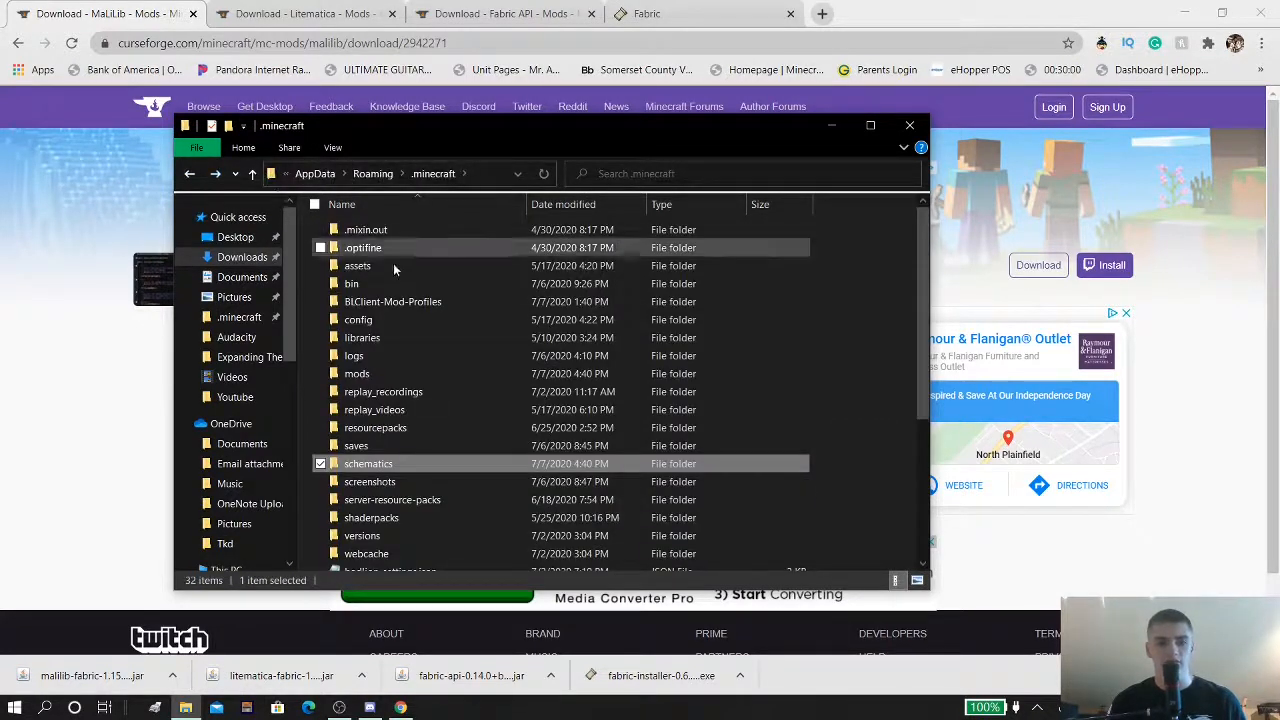
{"action": "mouse_move", "coordinate": [356, 374]}
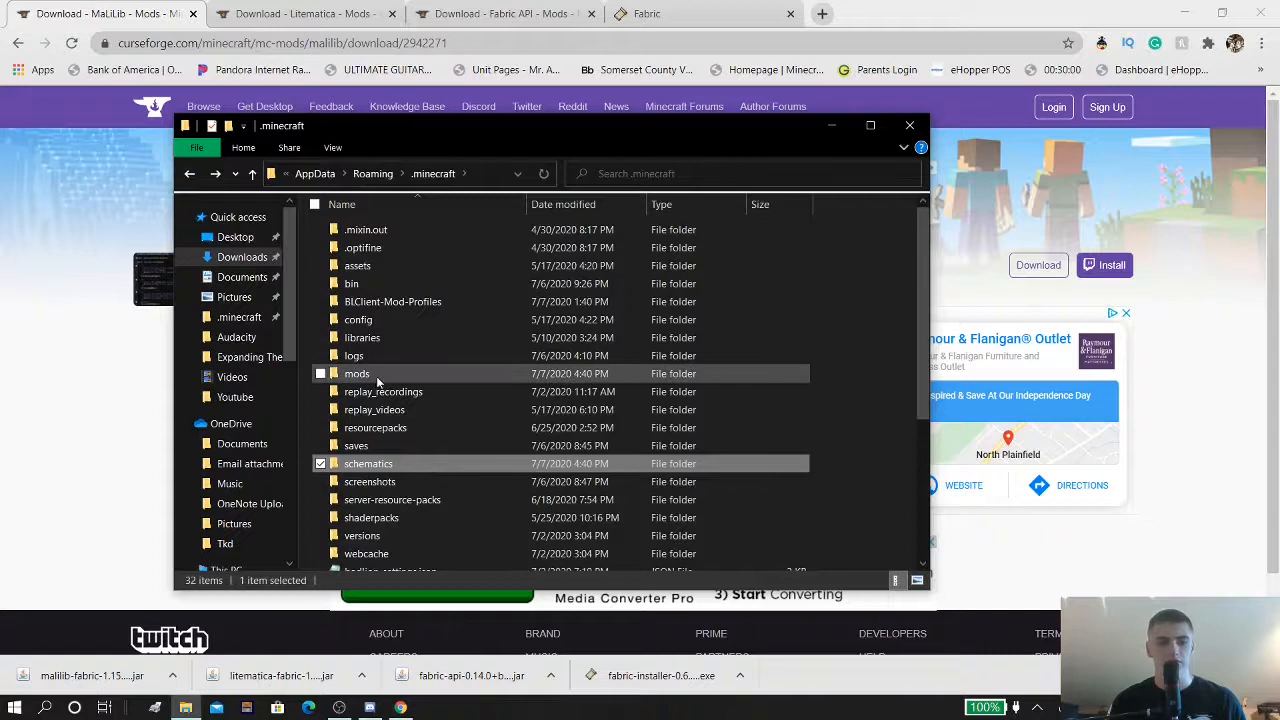
{"action": "double_click", "coordinate": [356, 374]}
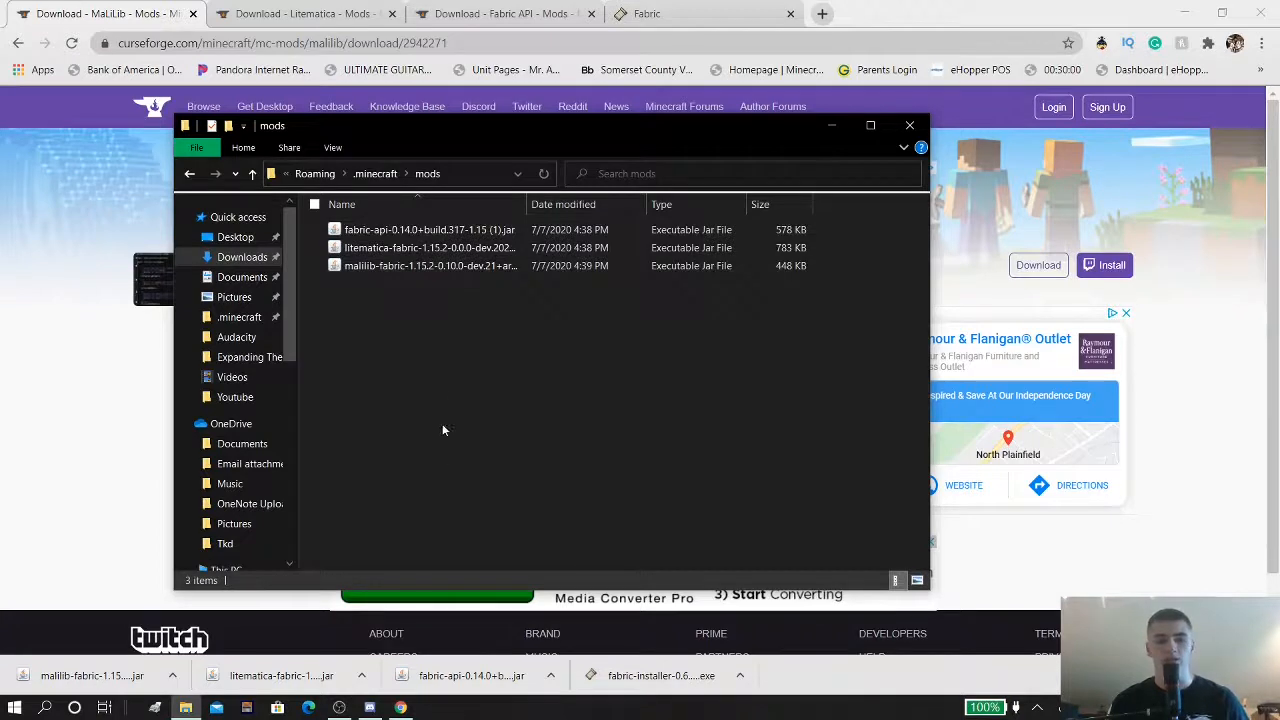
{"action": "left_click", "coordinate": [430, 228]}
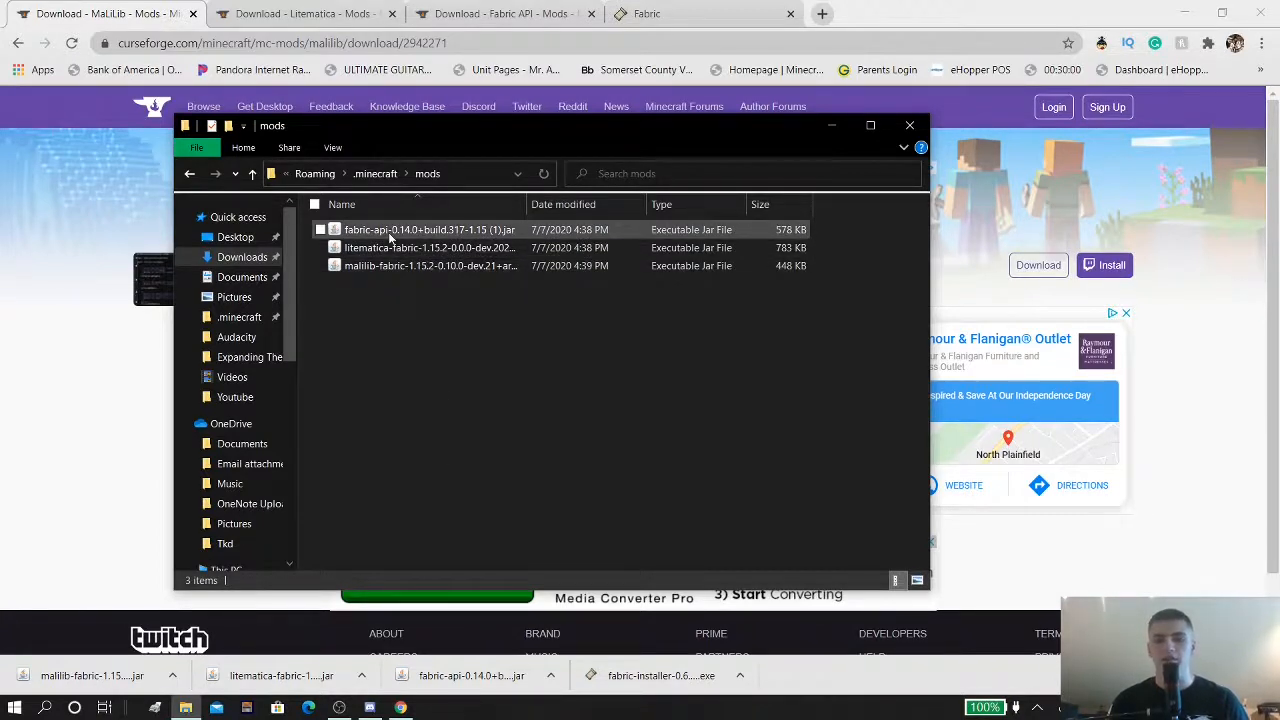
{"action": "left_click", "coordinate": [398, 282]}
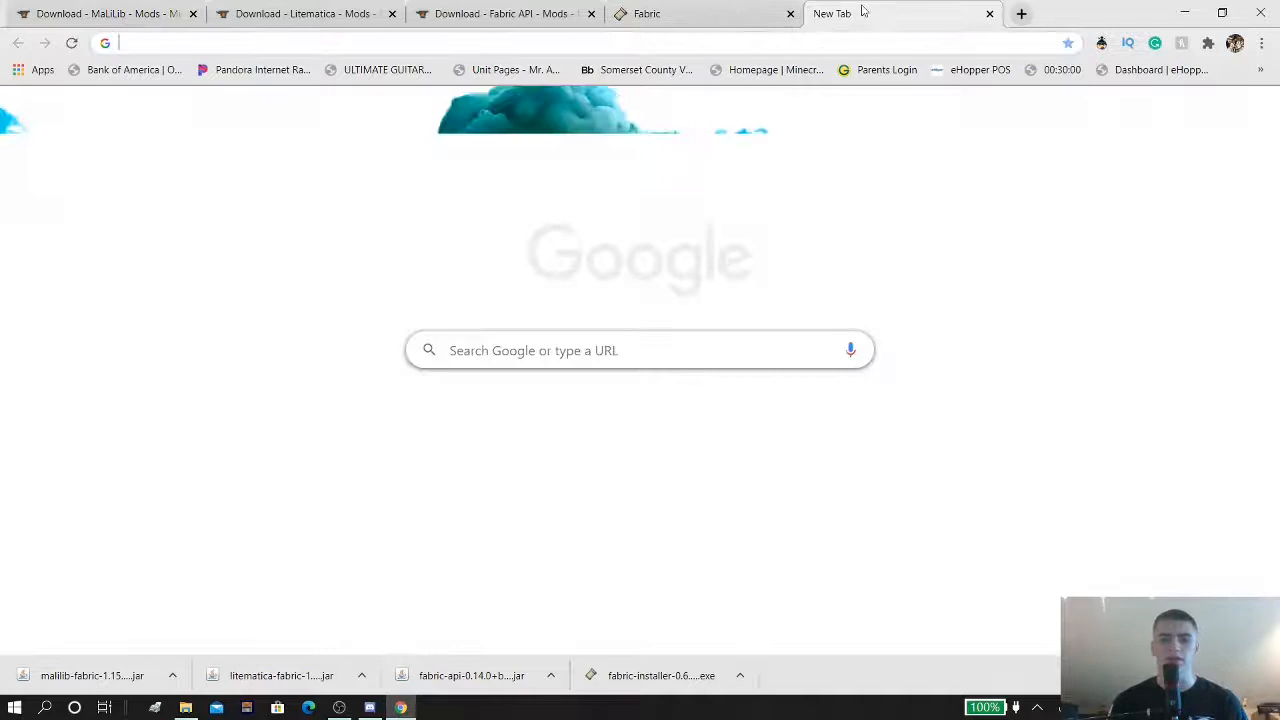
Go to dadcanlearn.com in a new tab and open its Minecraft Schematics page
{"action": "type", "text": "dad"}
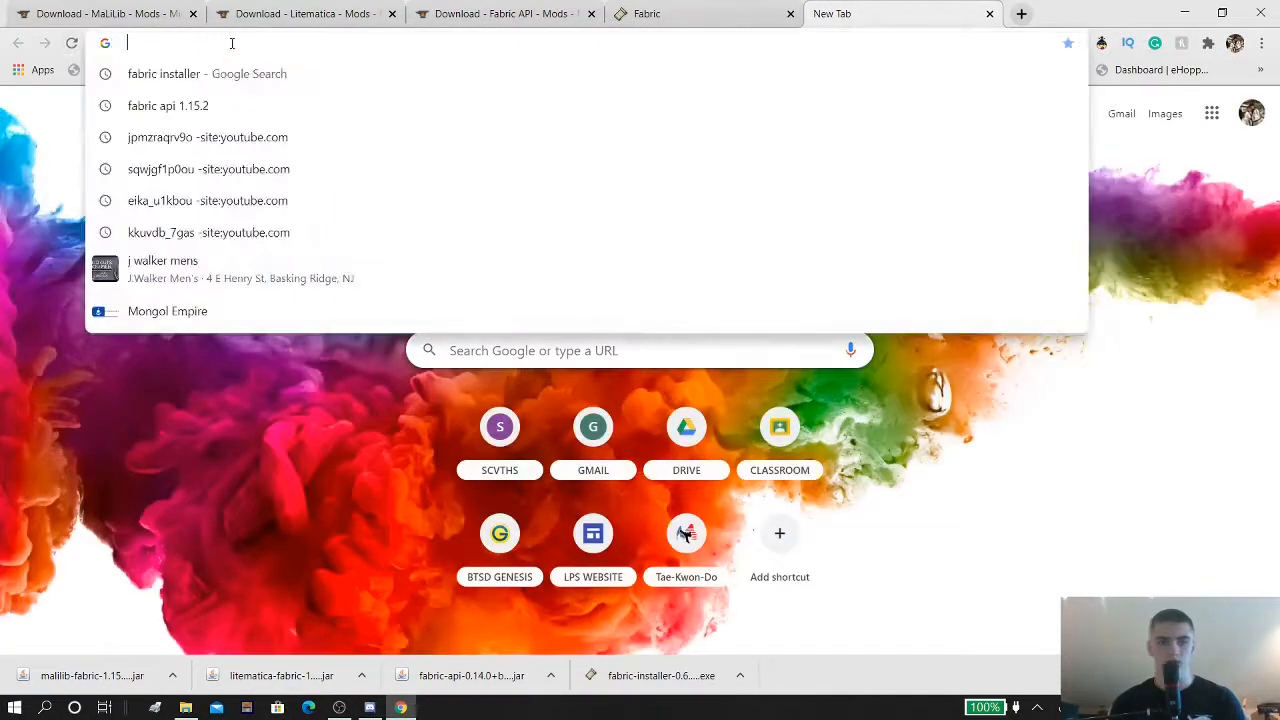
{"action": "type", "text": "dadcanlearn.com"}
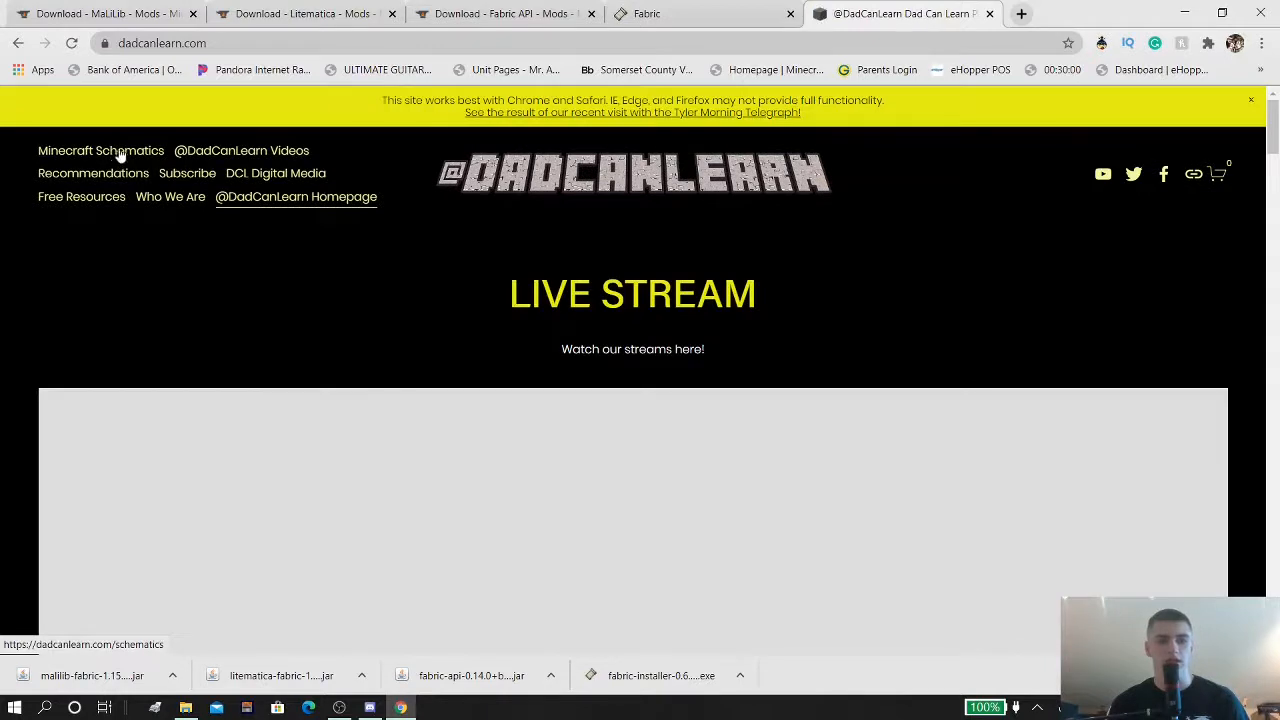
{"action": "mouse_move", "coordinate": [108, 160]}
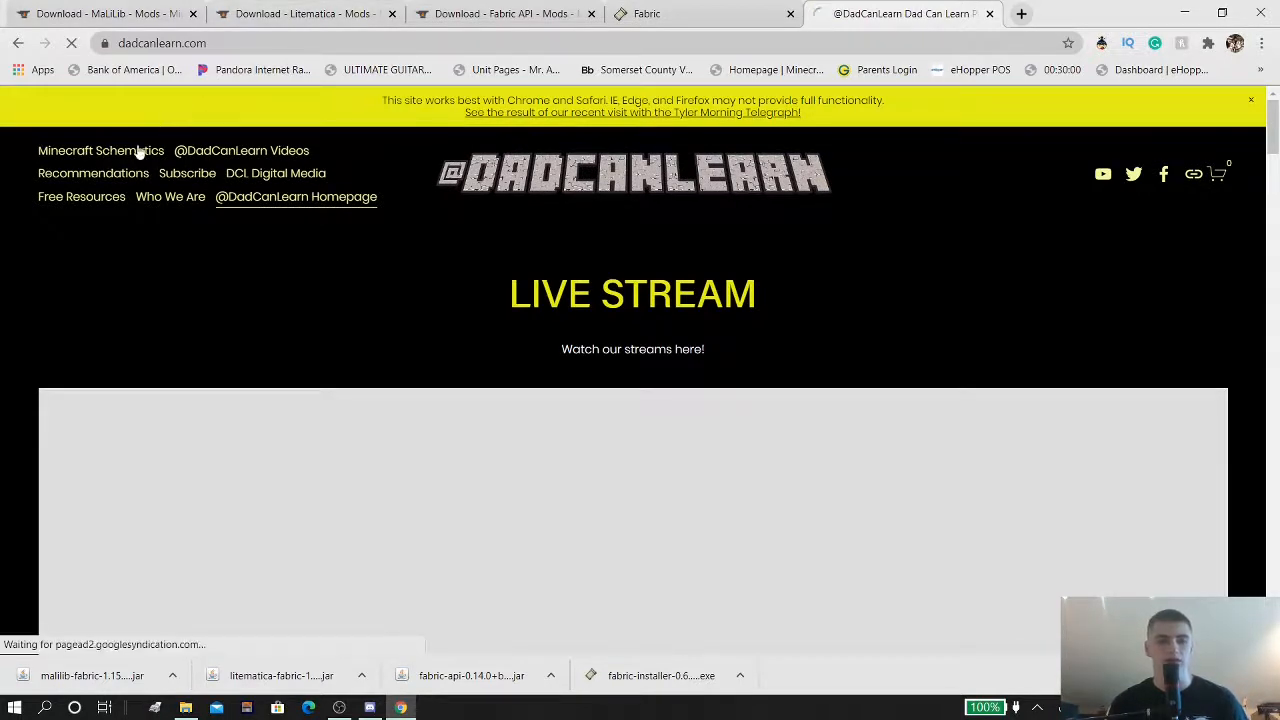
{"action": "left_click", "coordinate": [100, 150]}
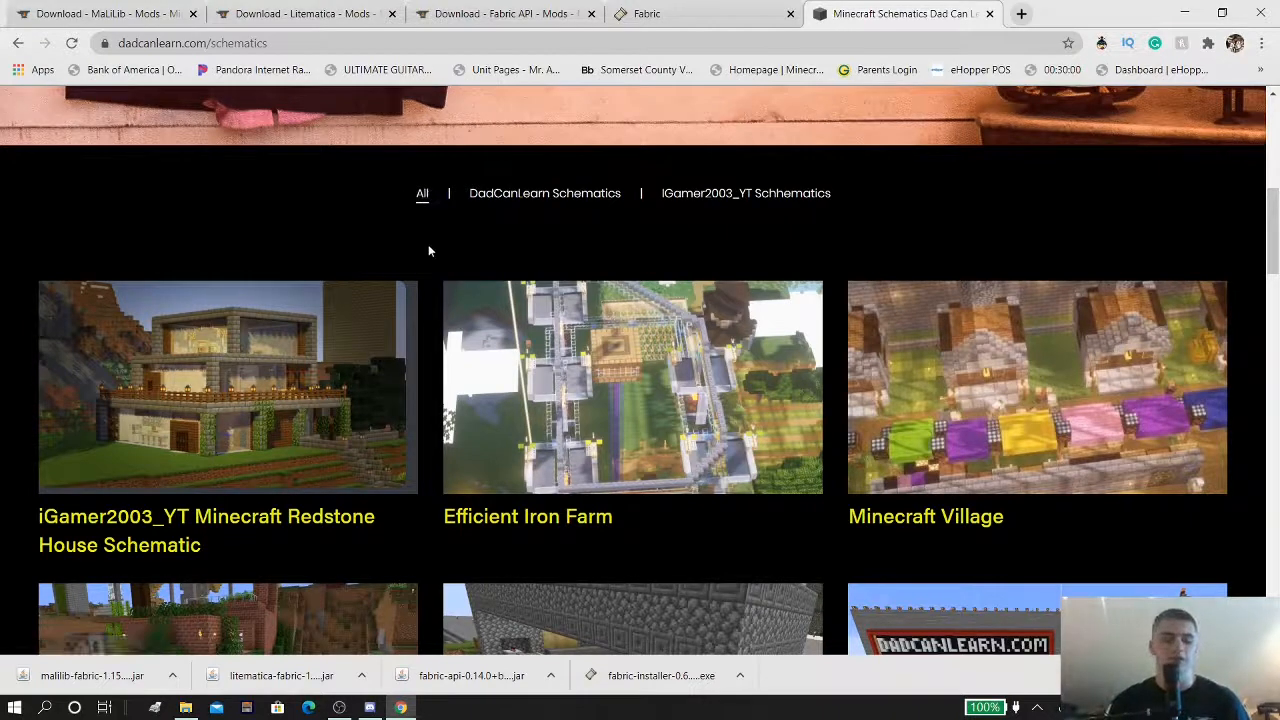
Scroll the schematics gallery down until the Pikachu Pixel Art thumbnail appears
{"action": "scroll", "scroll_direction": "down", "scroll_amount": 3}
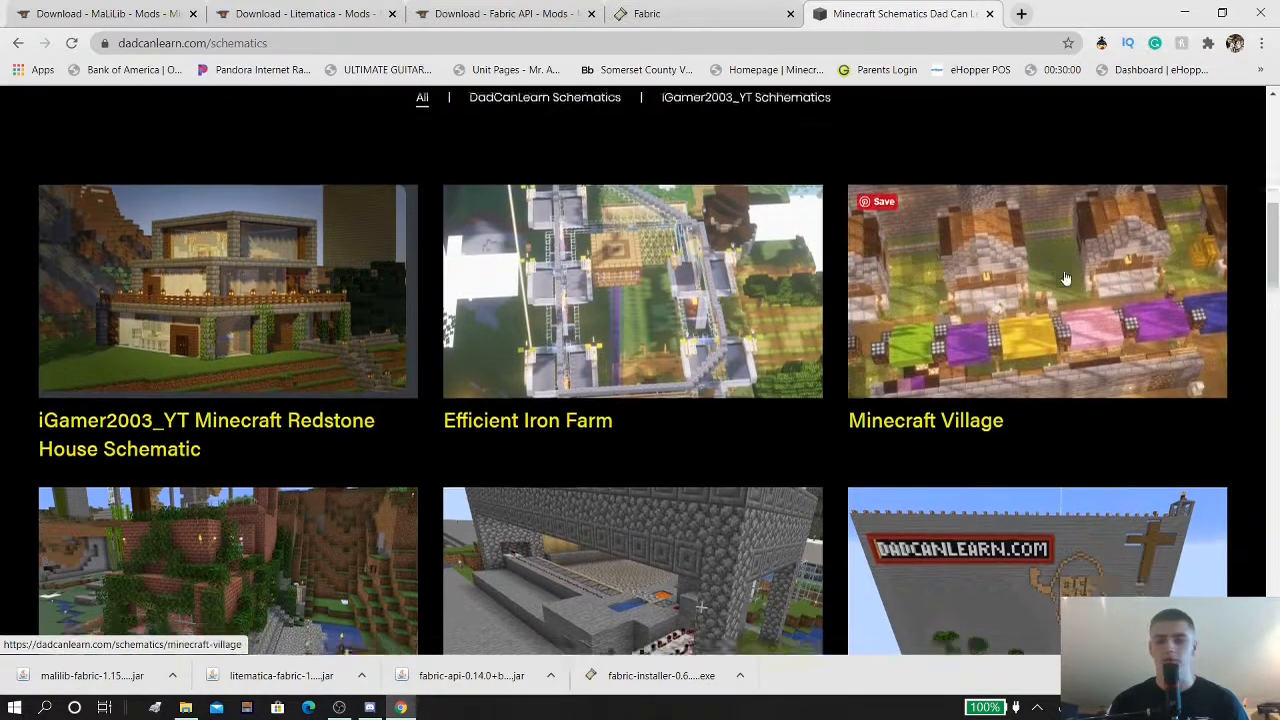
{"action": "scroll", "scroll_direction": "down", "scroll_amount": 3}
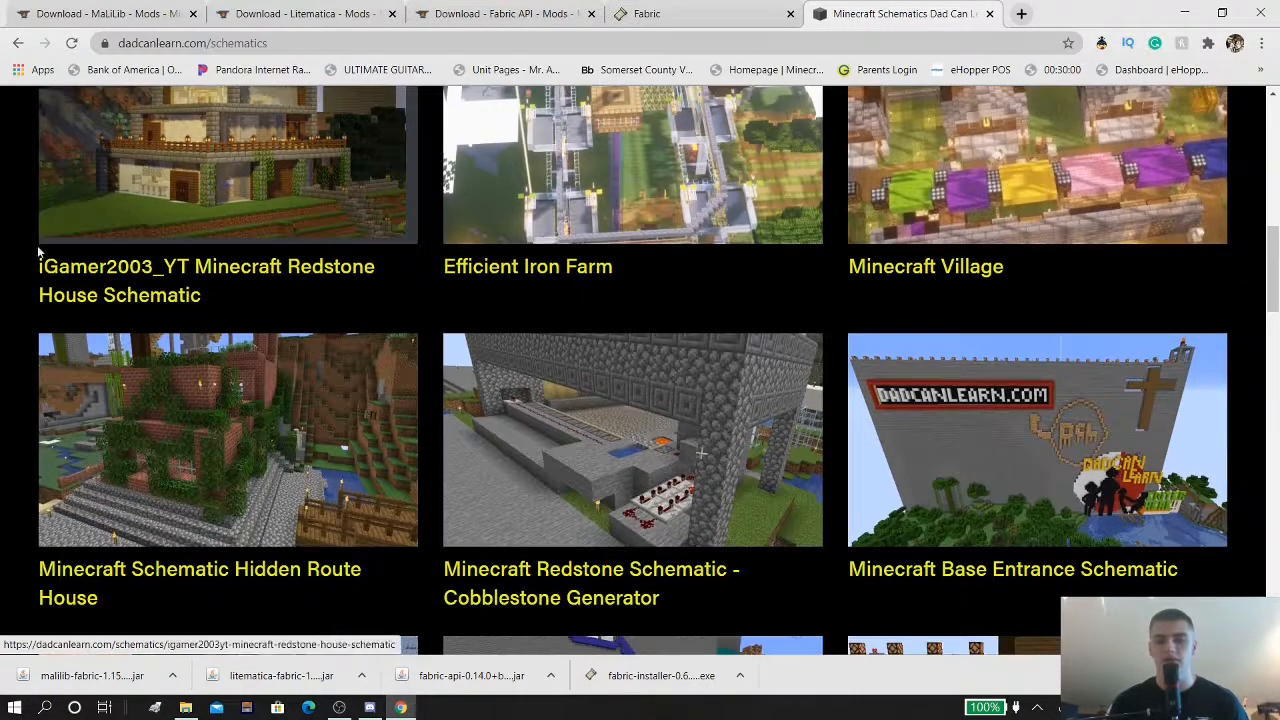
{"action": "scroll", "scroll_direction": "down", "scroll_amount": 3}
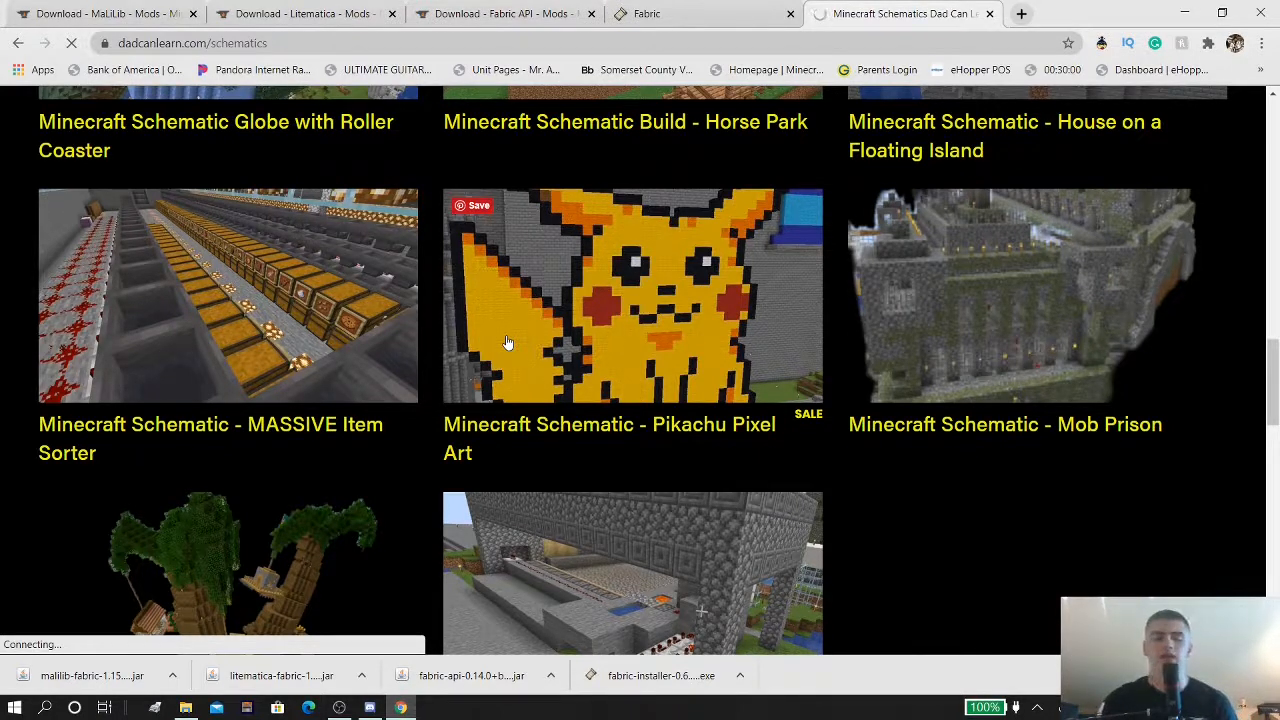
Claim the free Pikachu Pixel Art schematic and submit the Buyers Info form to download it
{"action": "left_click", "coordinate": [632, 296]}
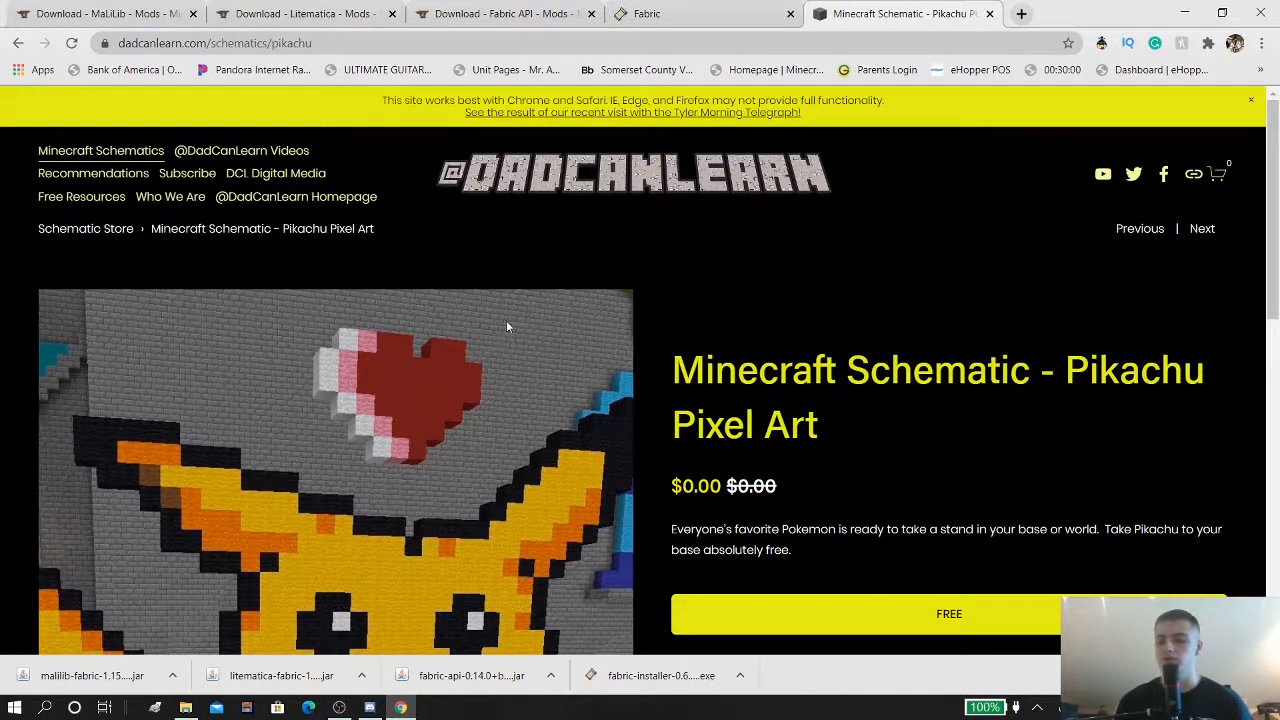
{"action": "scroll", "scroll_direction": "down", "scroll_amount": 3}
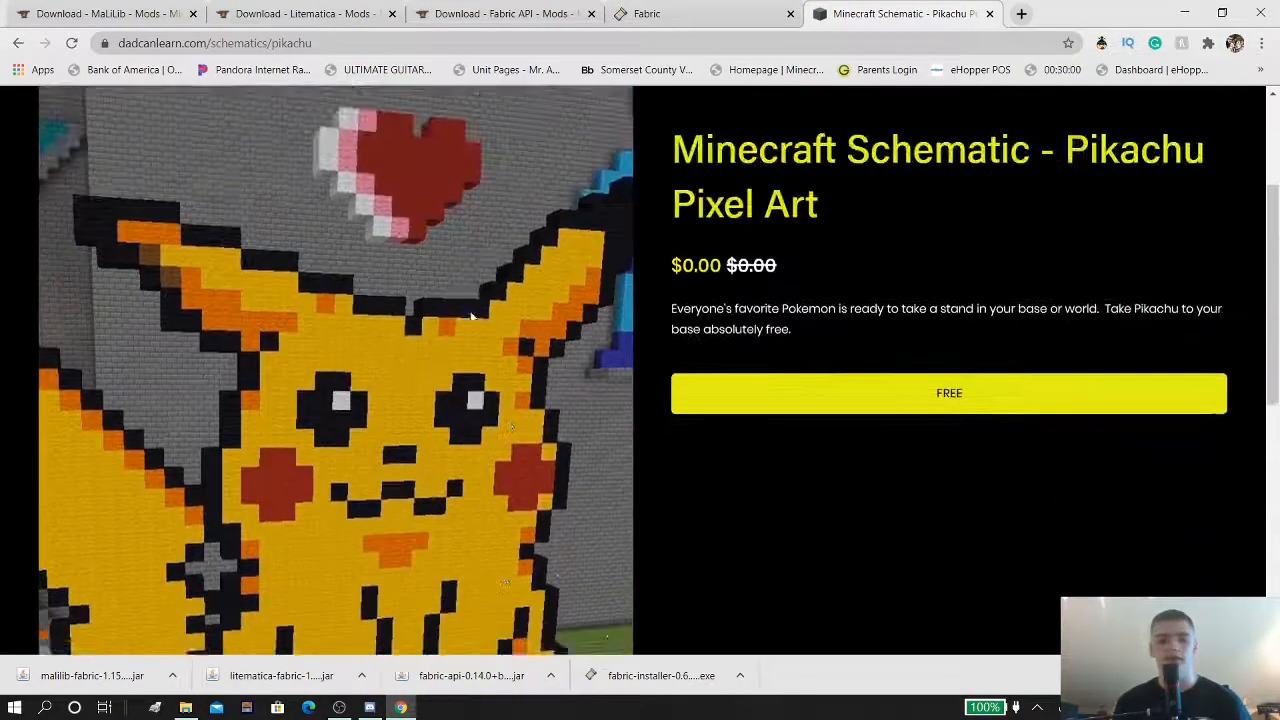
{"action": "scroll", "scroll_direction": "down", "scroll_amount": 3}
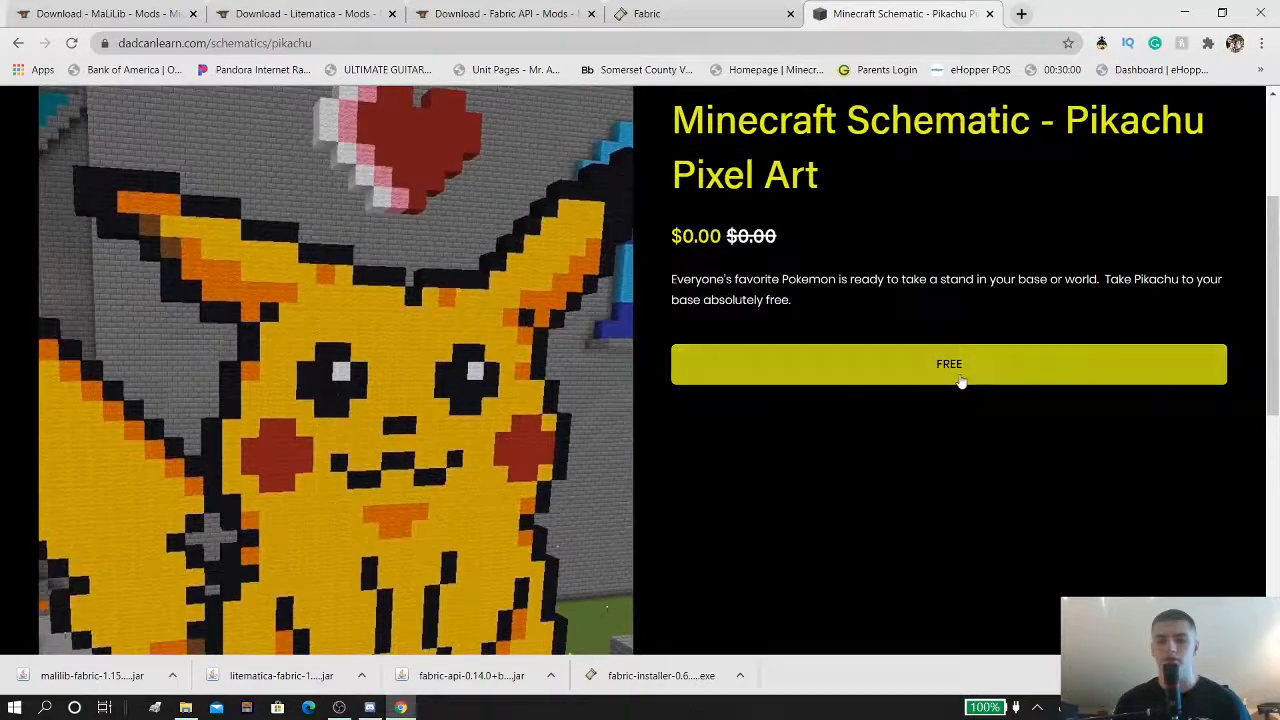
{"action": "left_click", "coordinate": [948, 364]}
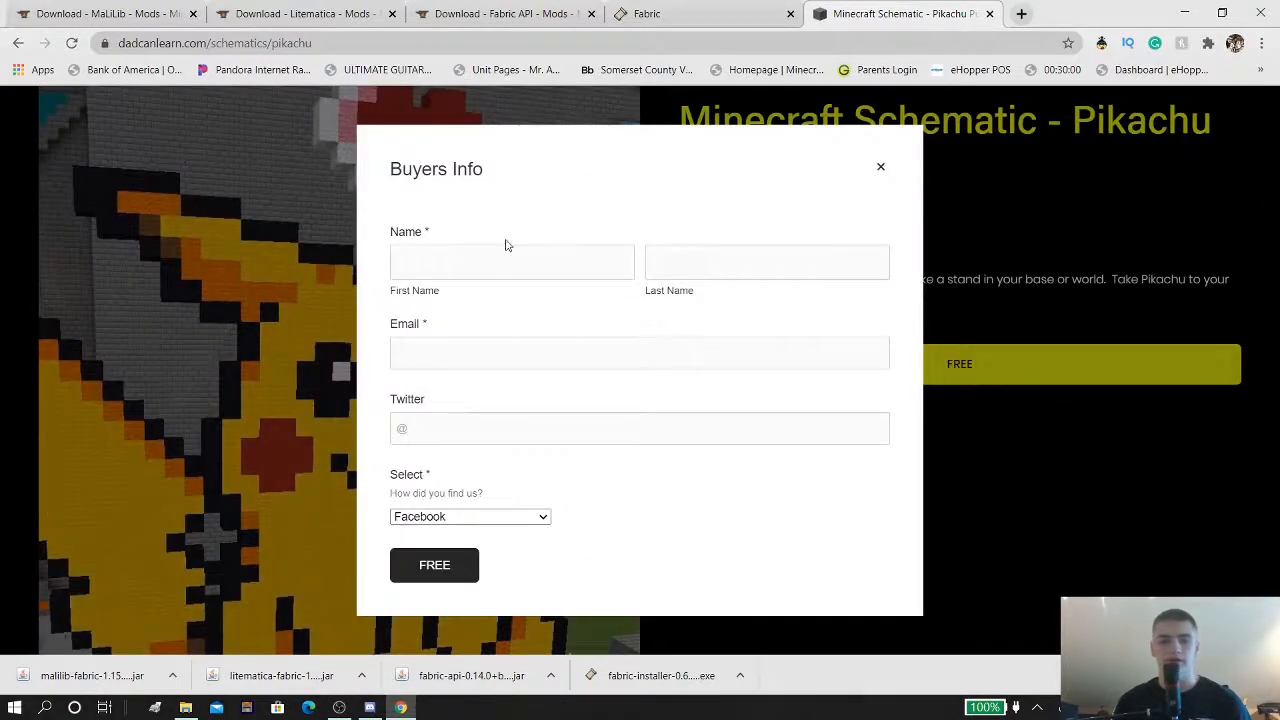
{"action": "mouse_move", "coordinate": [484, 236]}
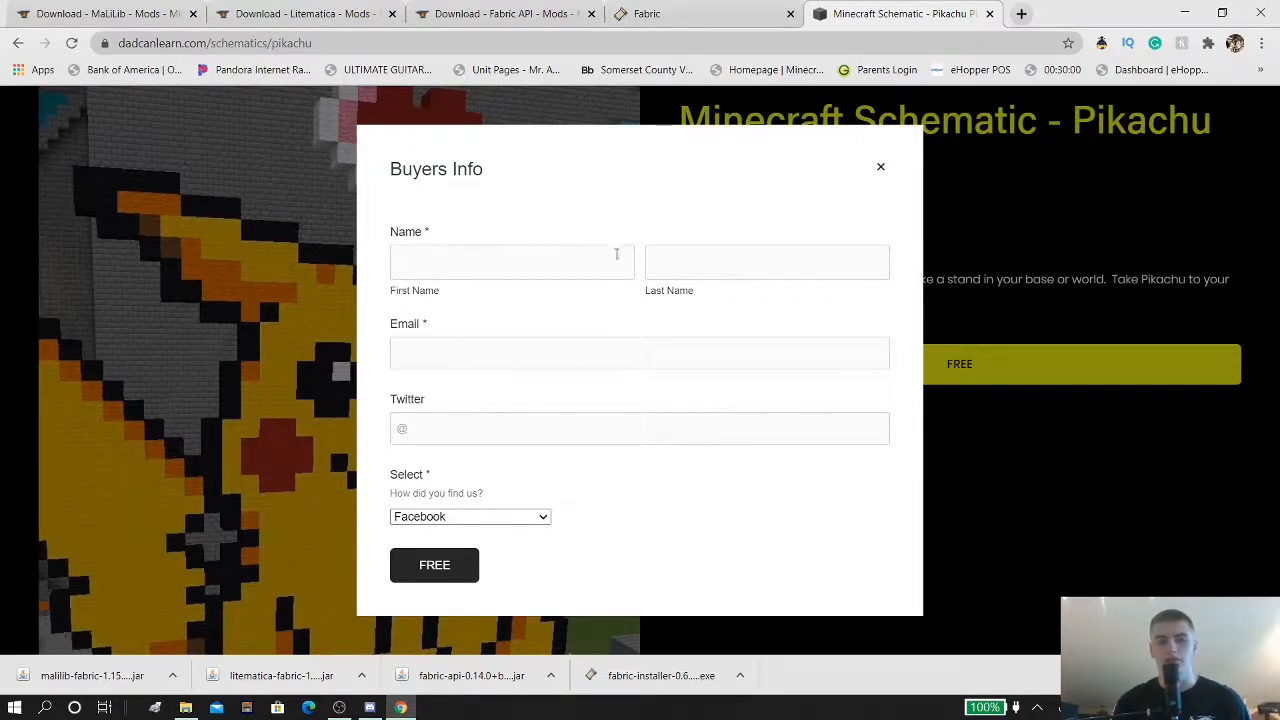
{"action": "left_click", "coordinate": [880, 166]}
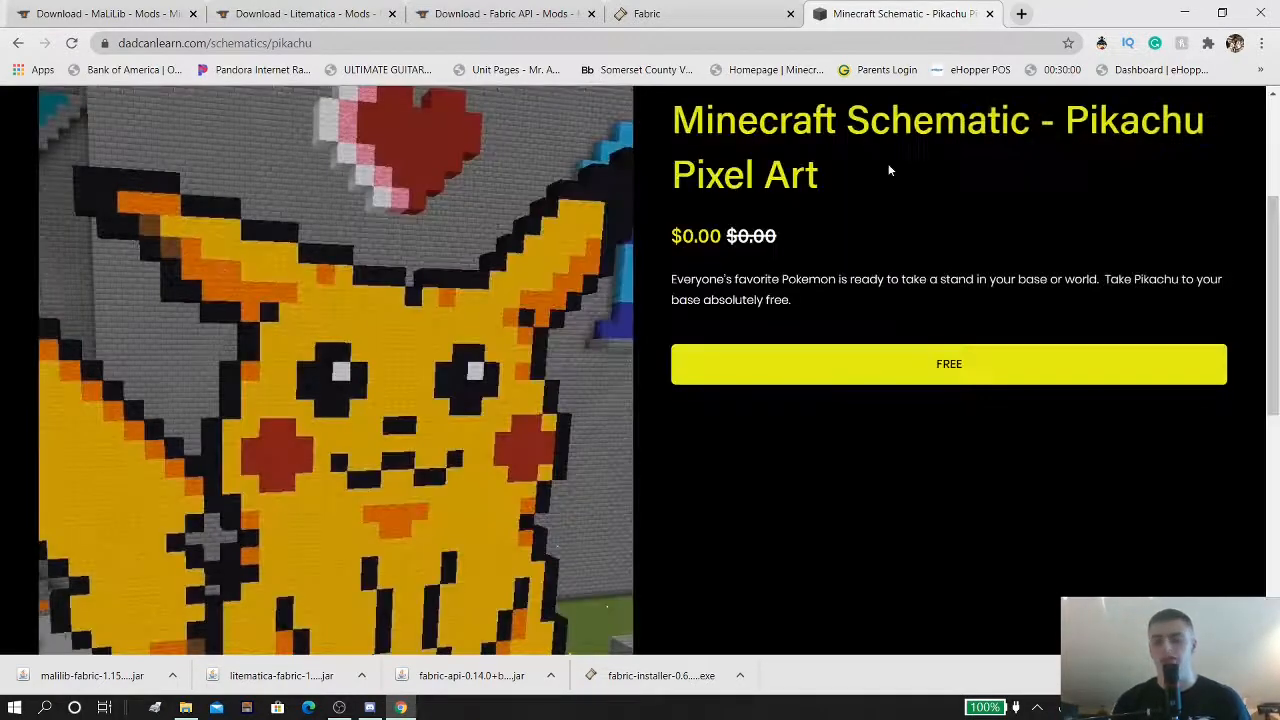
{"action": "scroll", "scroll_direction": "down", "scroll_amount": 3}
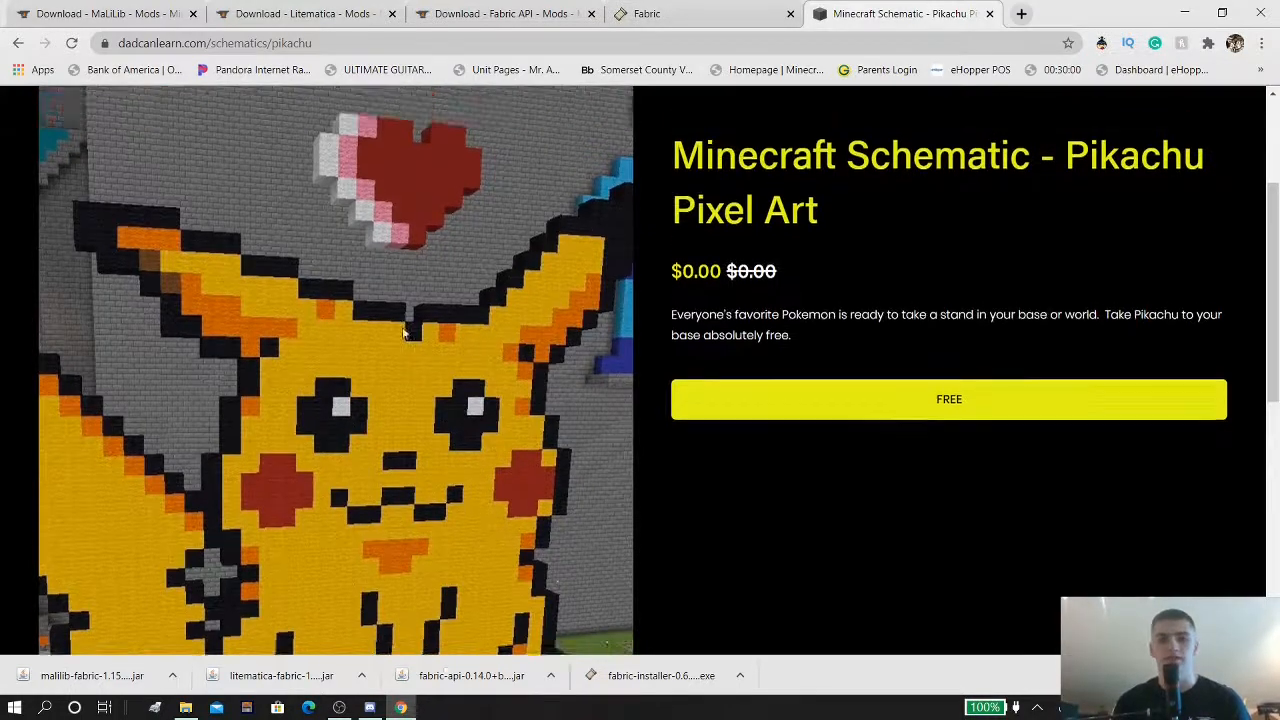
{"action": "scroll", "scroll_direction": "down", "scroll_amount": 3}
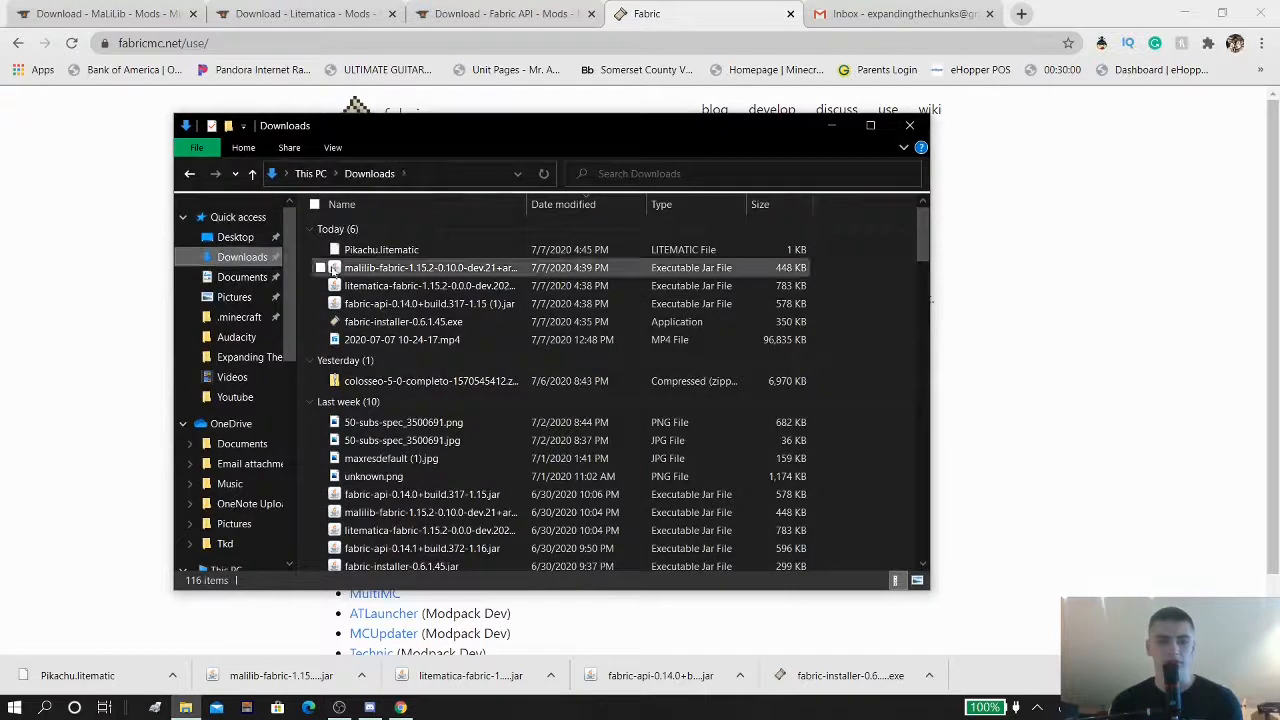
{"action": "mouse_move", "coordinate": [380, 248]}
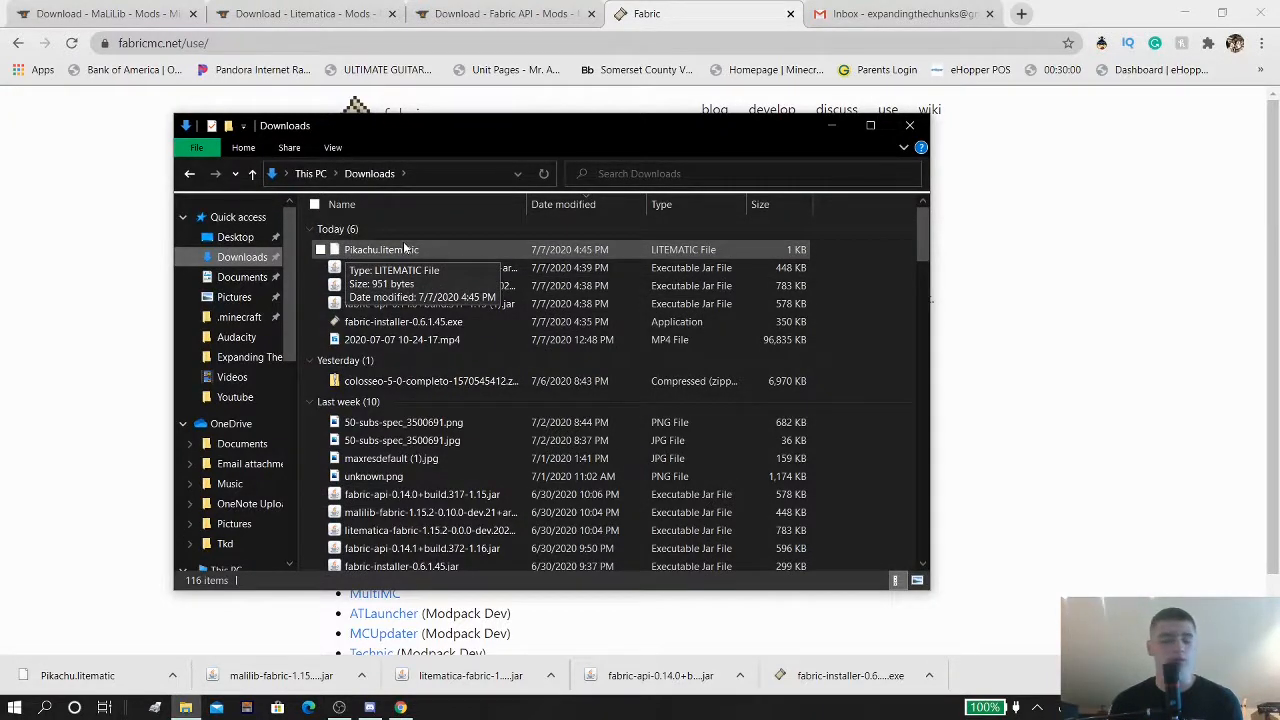
Select the downloaded Pikachu.litematic file in Downloads and return to .minecraft
{"action": "left_click", "coordinate": [430, 268]}
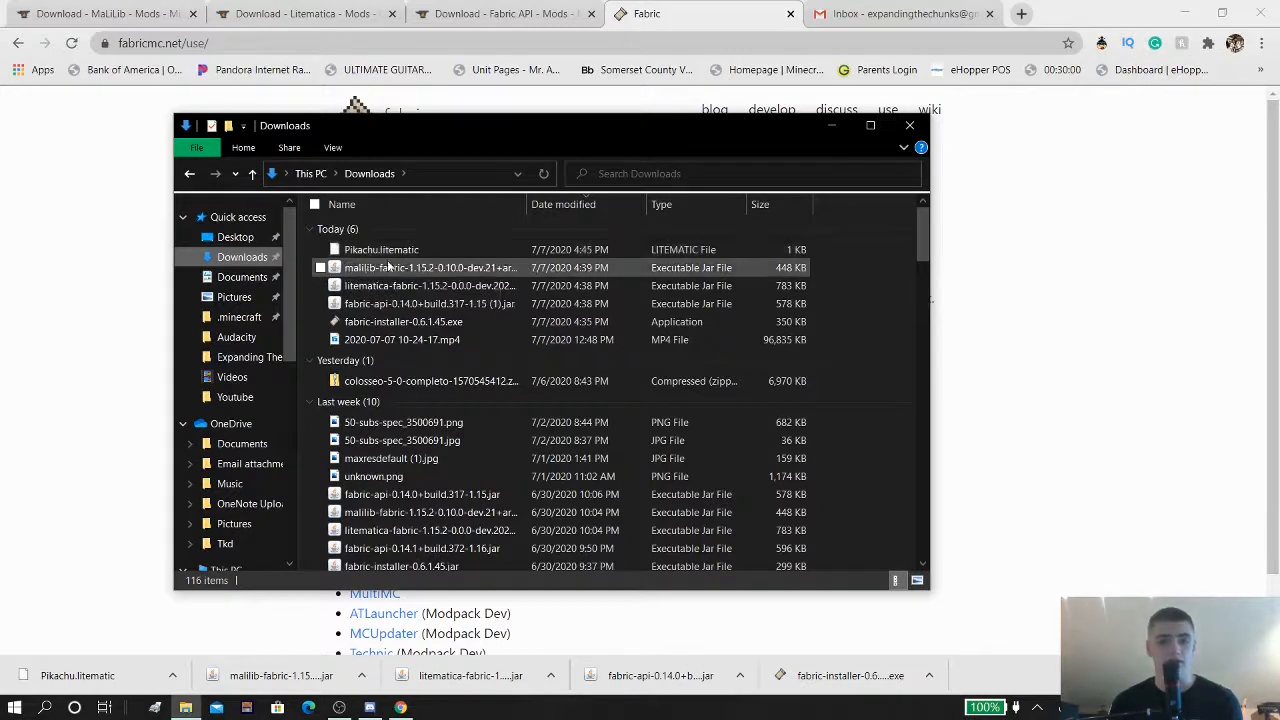
{"action": "left_click", "coordinate": [380, 248]}
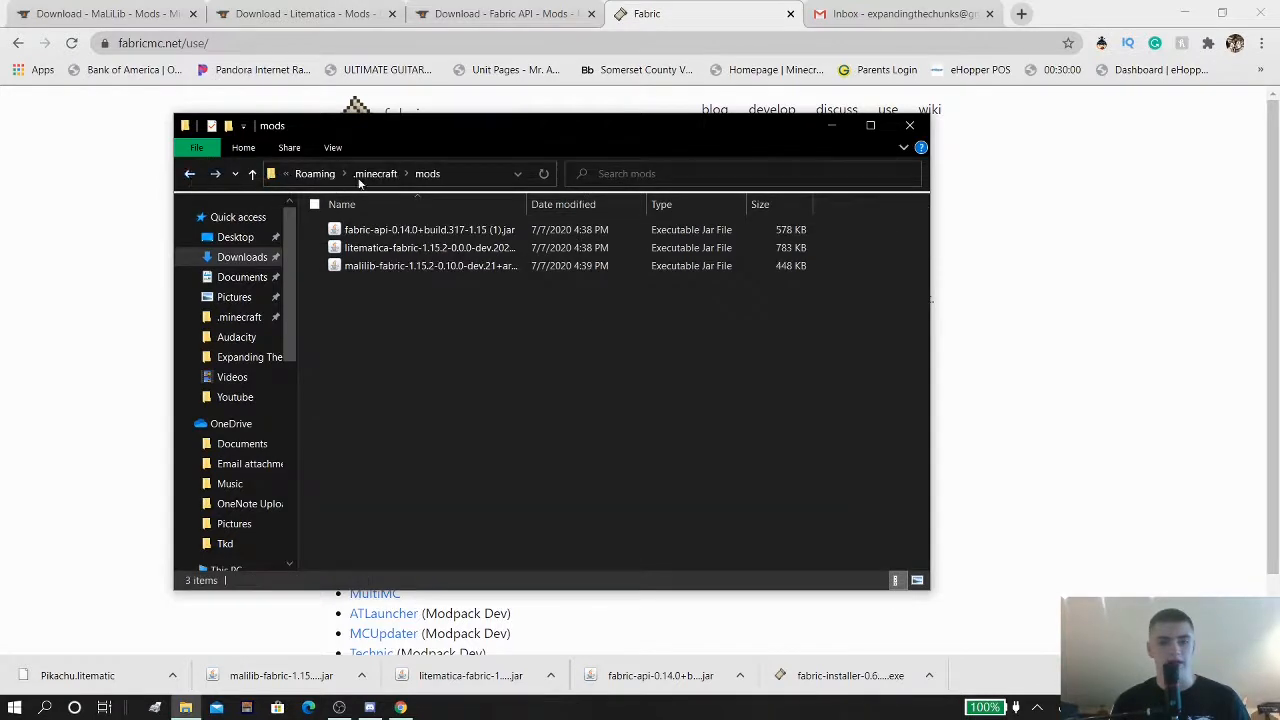
{"action": "left_click", "coordinate": [376, 172]}
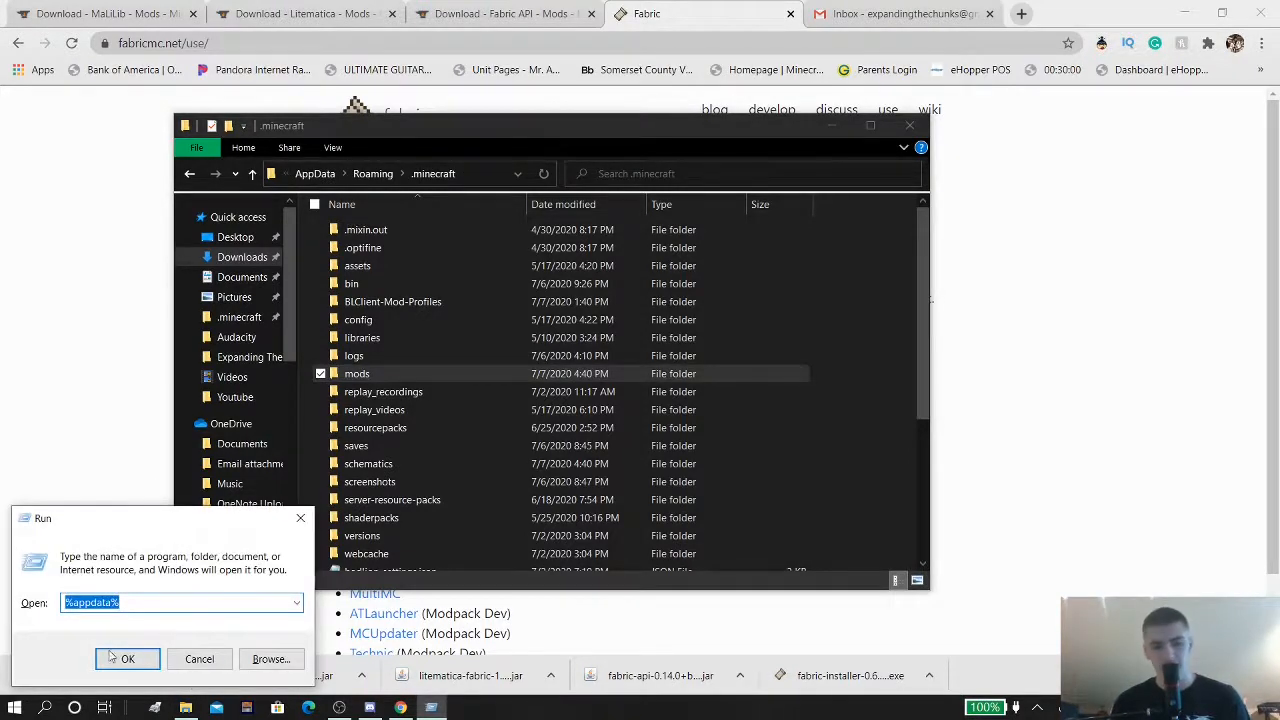
Navigate through AppData Roaming into .minecraft and open its schematics folder
{"action": "left_click", "coordinate": [128, 658]}
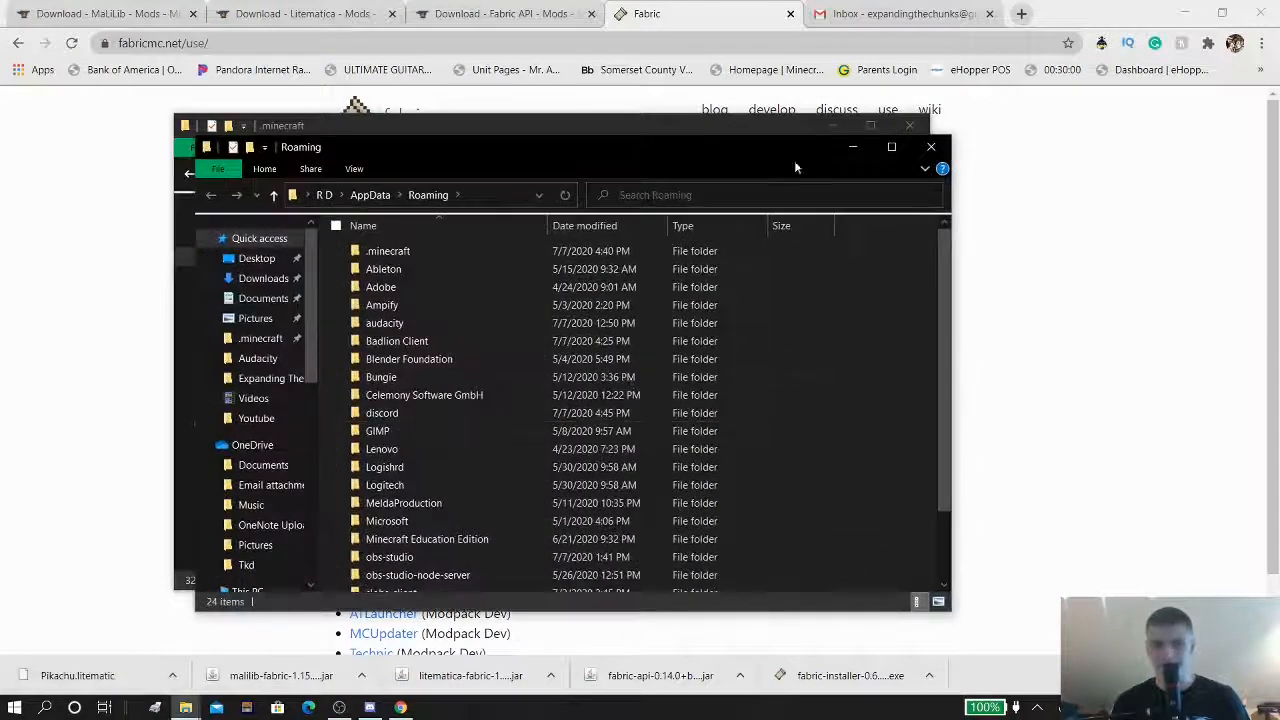
{"action": "left_click", "coordinate": [388, 252]}
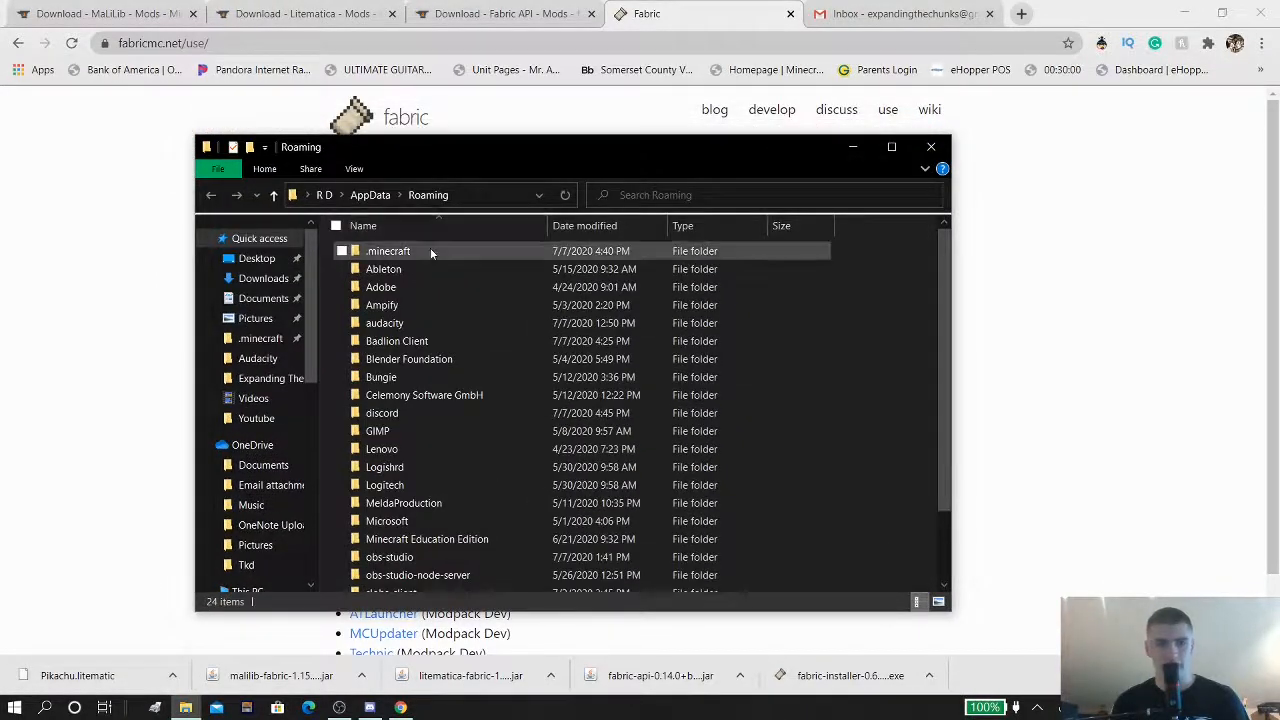
{"action": "double_click", "coordinate": [388, 250]}
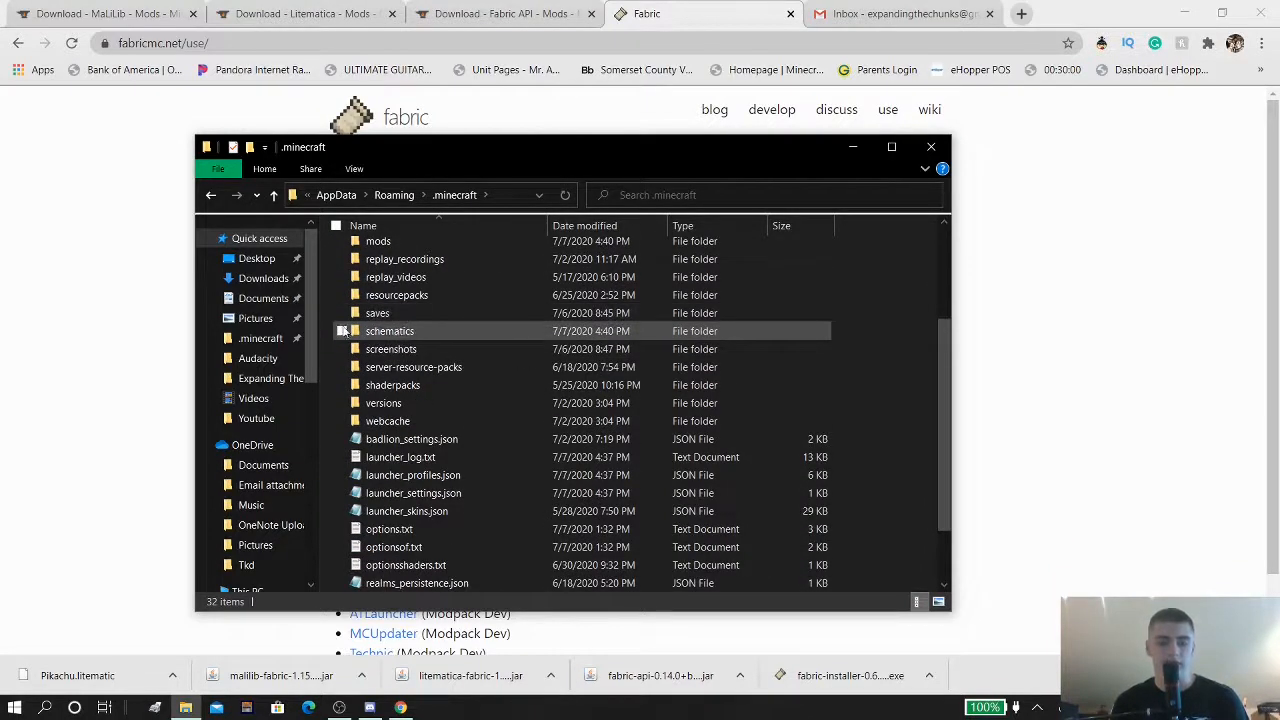
{"action": "double_click", "coordinate": [388, 330]}
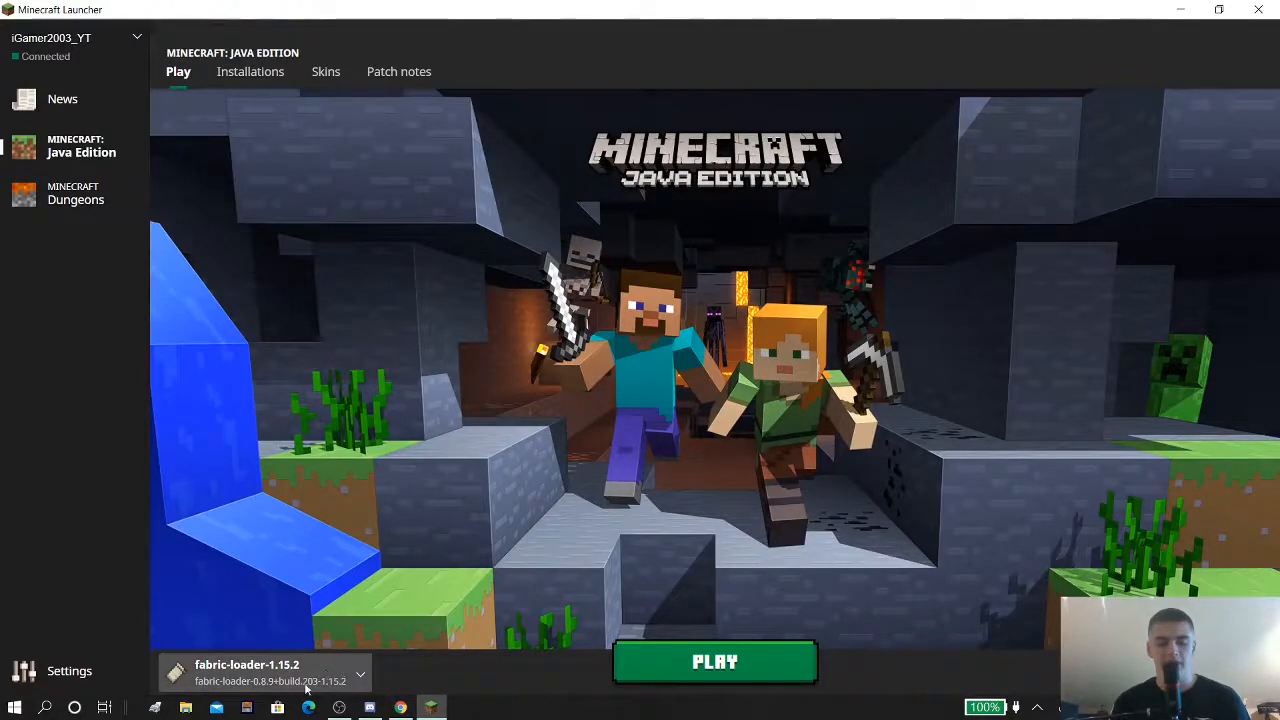
Launch the game with the fabric-loader-1.15.2 installation via PLAY
{"action": "left_click", "coordinate": [716, 662]}
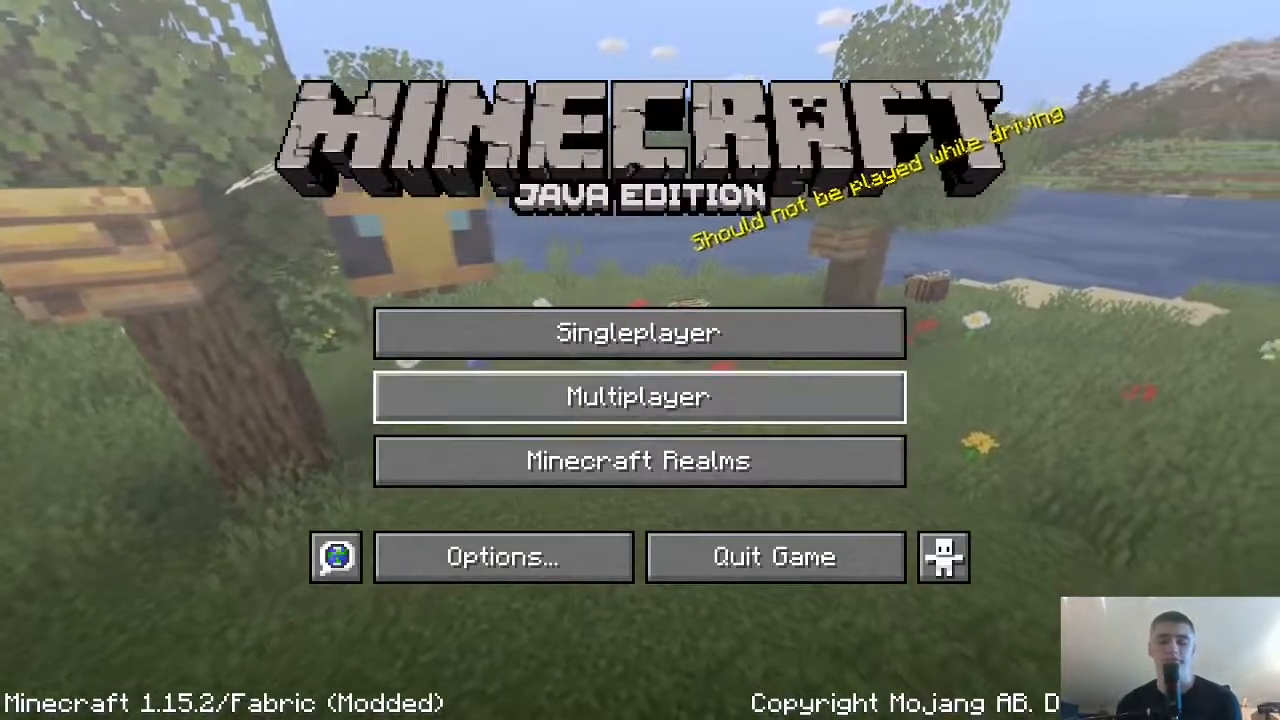
Enter Singleplayer and load one of the creative worlds
{"action": "left_click", "coordinate": [638, 332]}
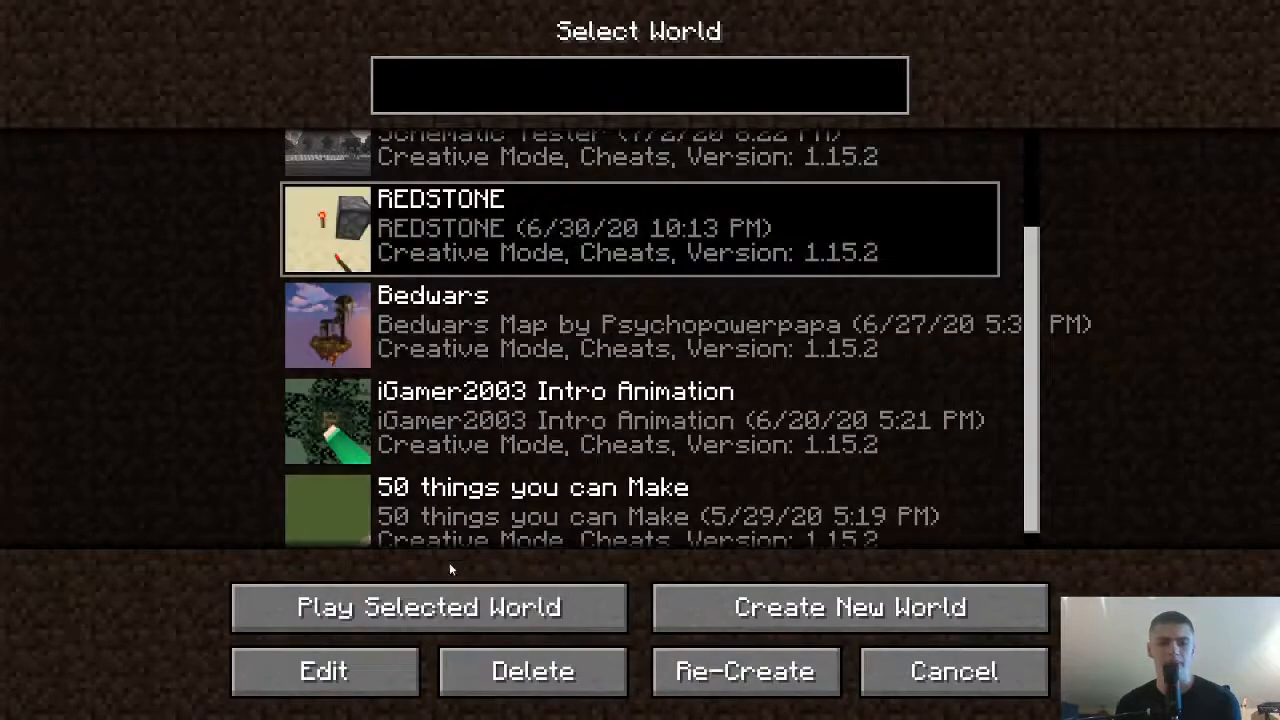
{"action": "left_click", "coordinate": [428, 608]}
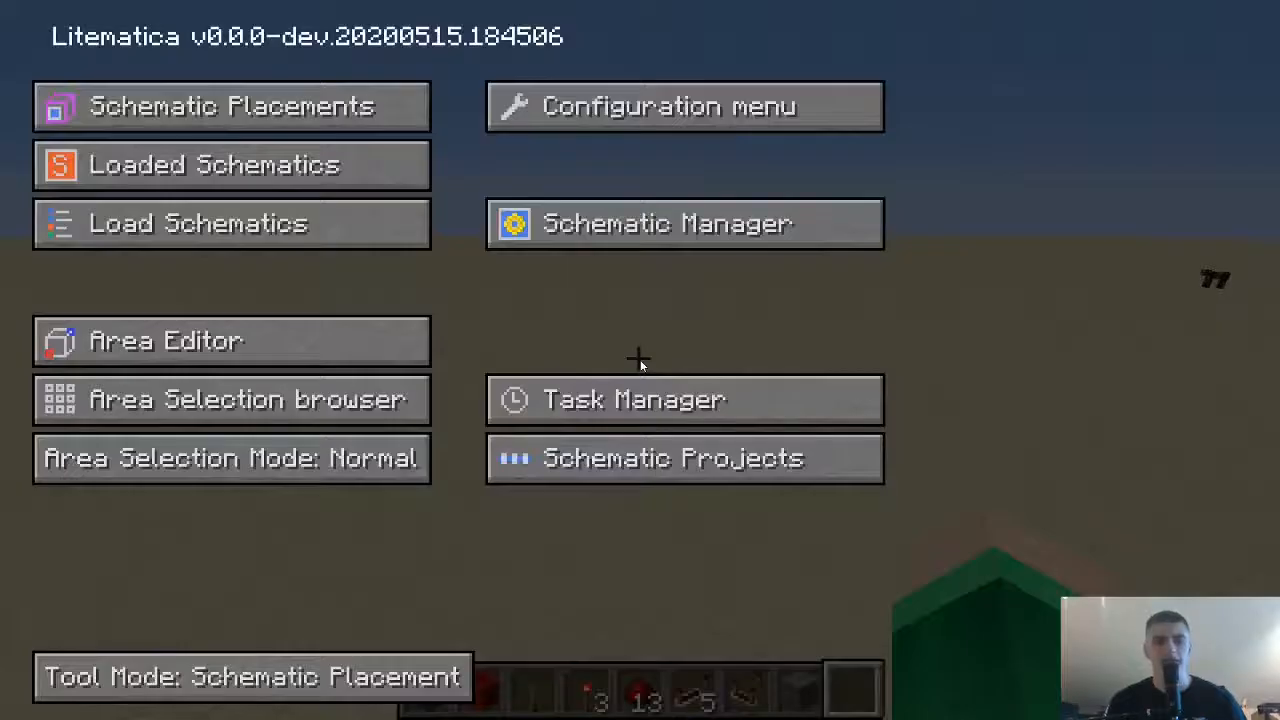
{"action": "mouse_move", "coordinate": [564, 358]}
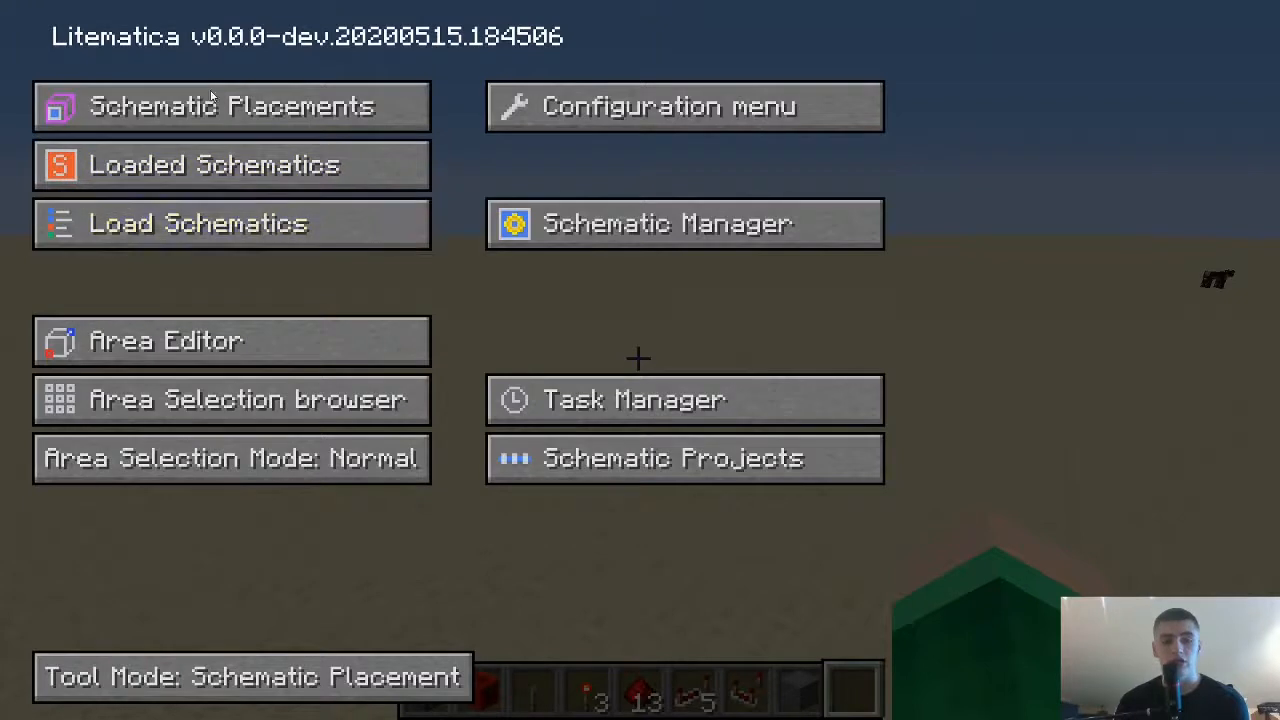
{"action": "mouse_move", "coordinate": [16, 76]}
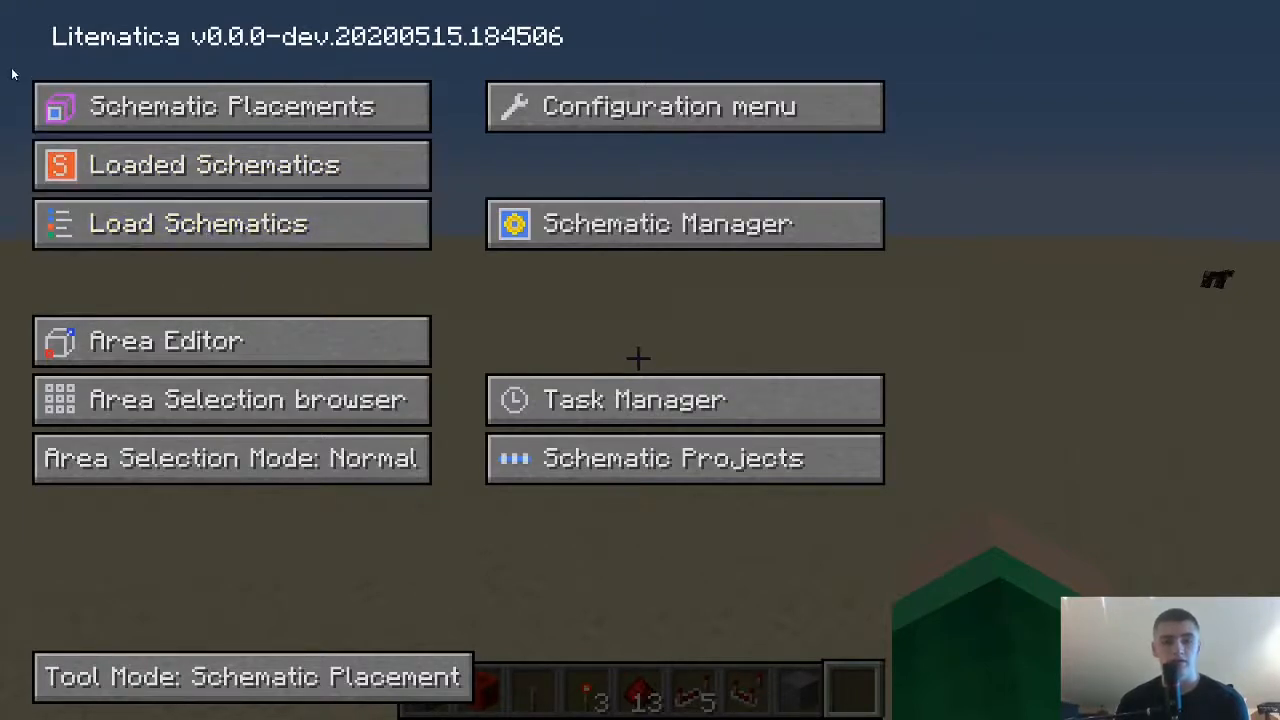
{"action": "mouse_move", "coordinate": [324, 48]}
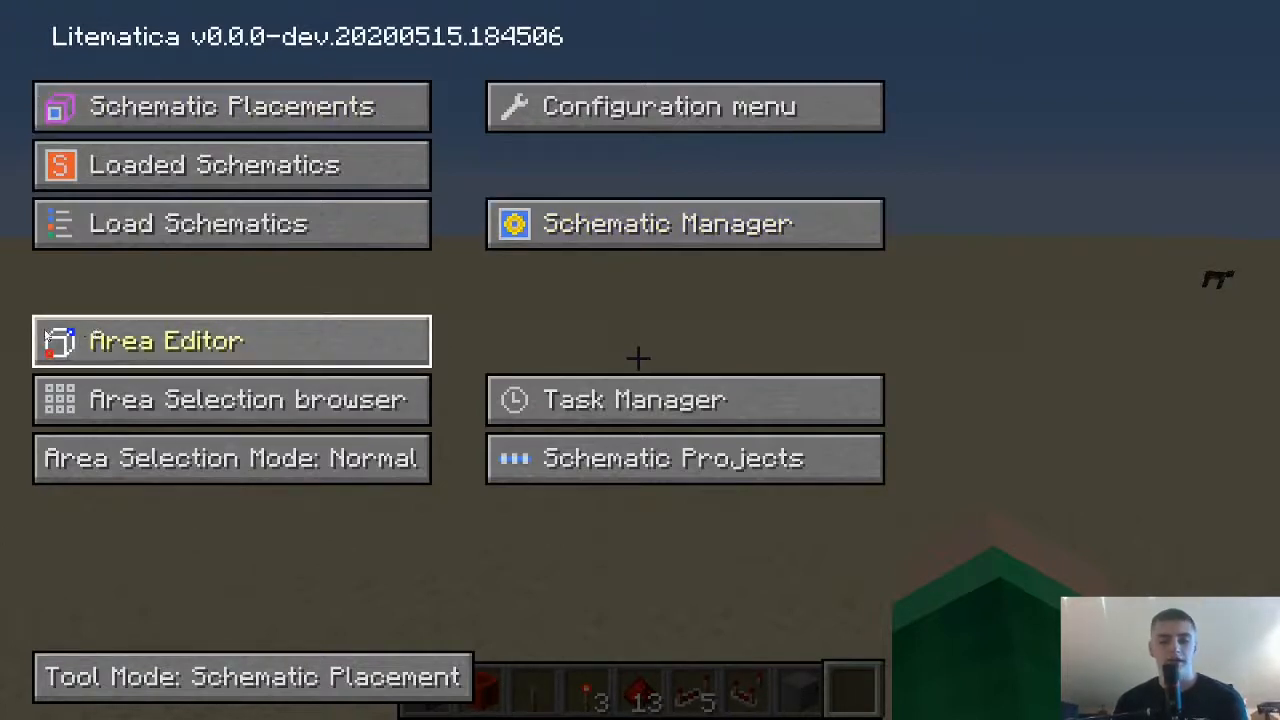
{"action": "mouse_move", "coordinate": [232, 400]}
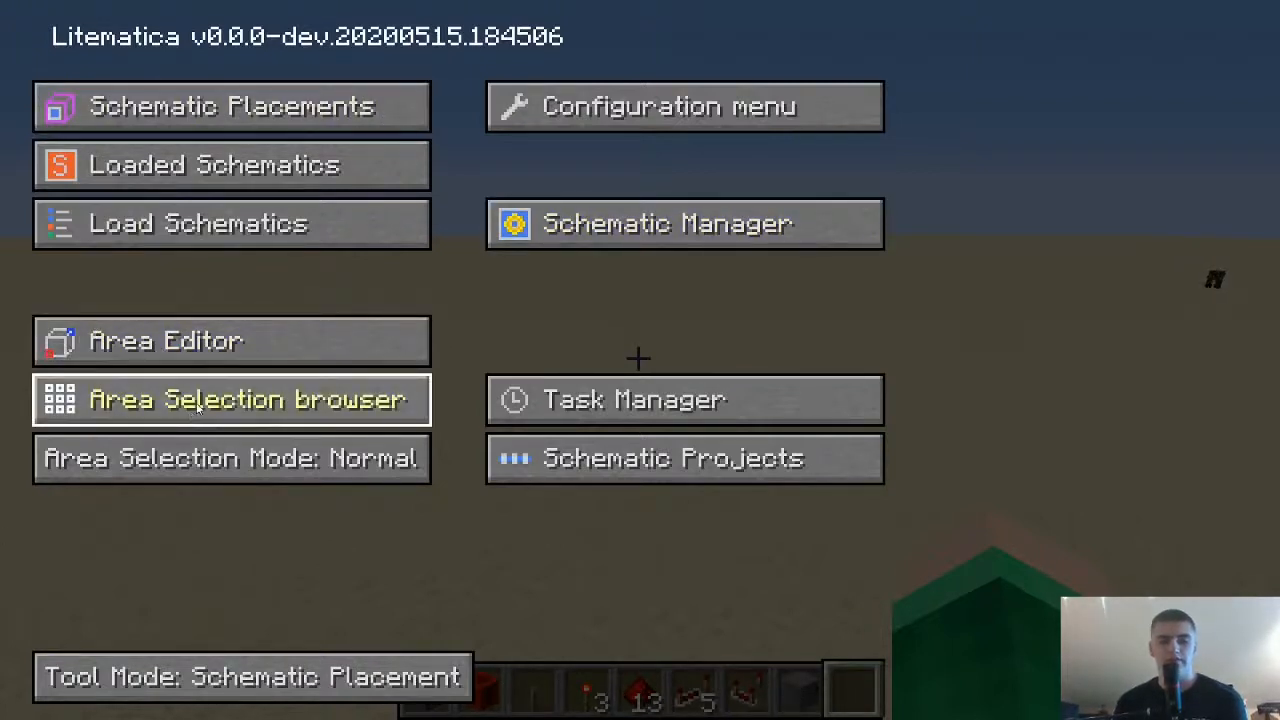
{"action": "mouse_move", "coordinate": [316, 532]}
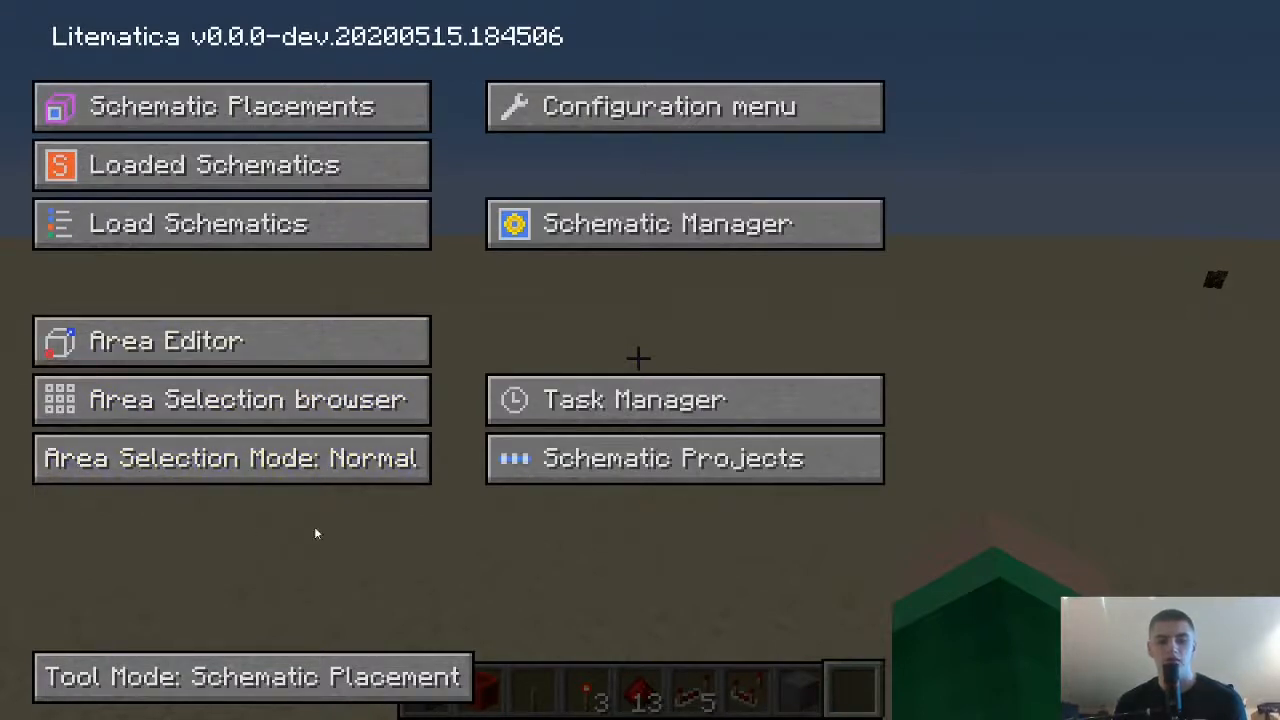
{"action": "mouse_move", "coordinate": [576, 478]}
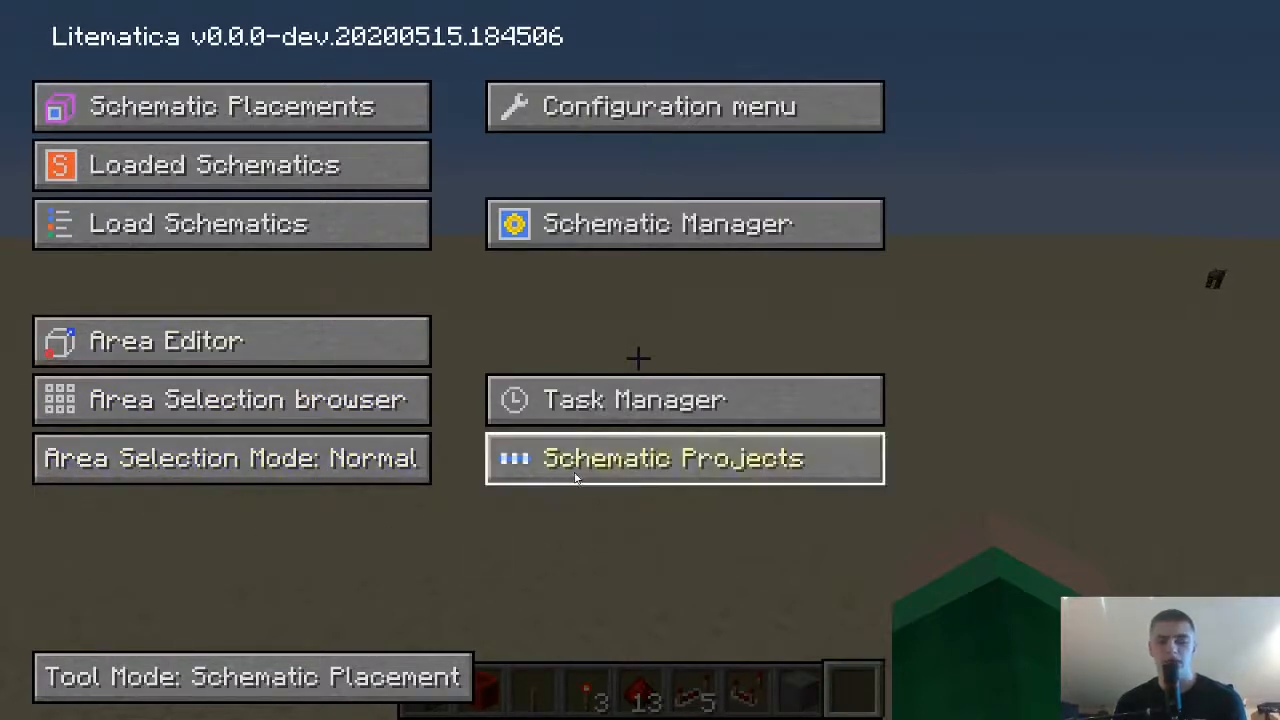
{"action": "mouse_move", "coordinate": [636, 400]}
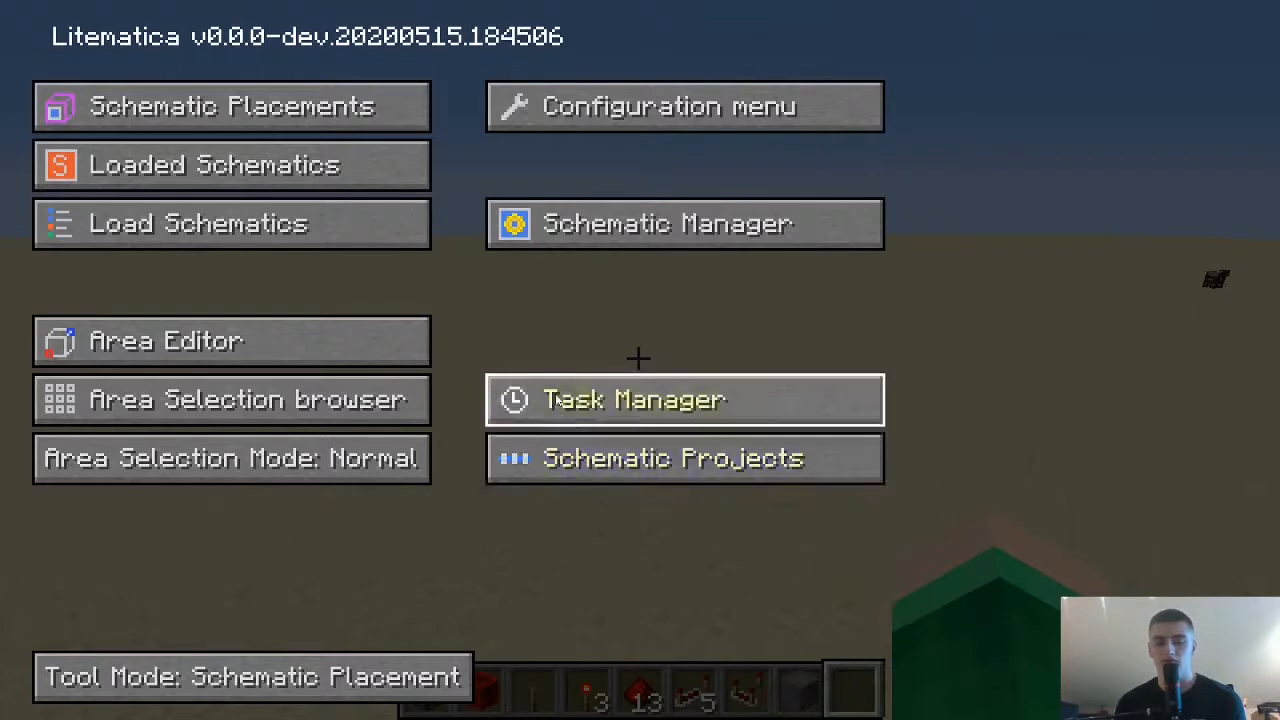
{"action": "mouse_move", "coordinate": [610, 268]}
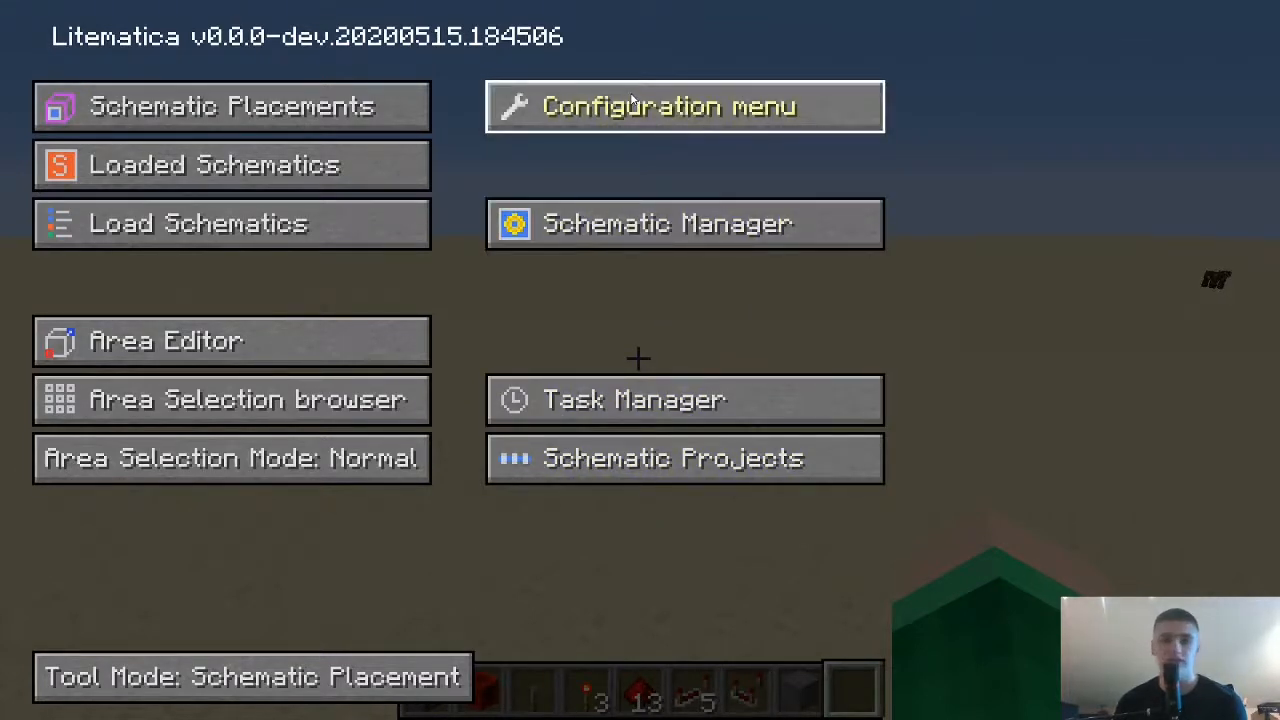
Look over the Litematica main menu's schematic and area tool buttons
{"action": "left_click", "coordinate": [684, 106]}
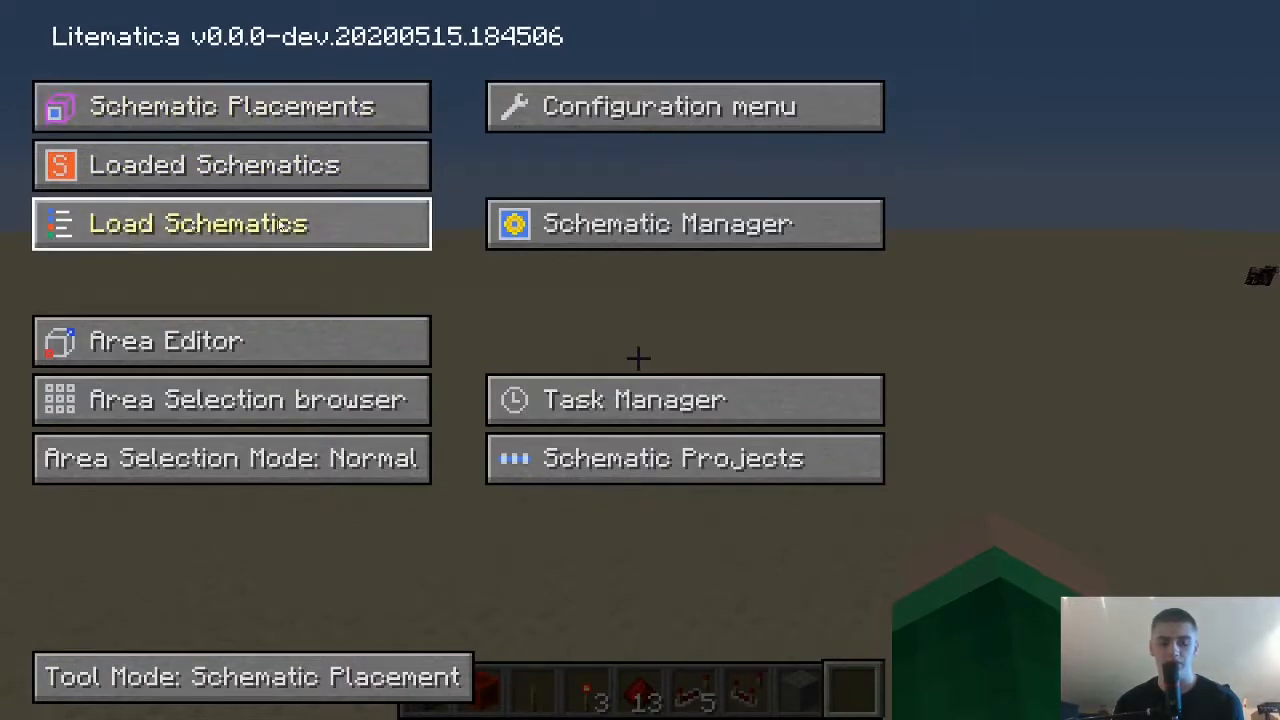
{"action": "mouse_move", "coordinate": [170, 164]}
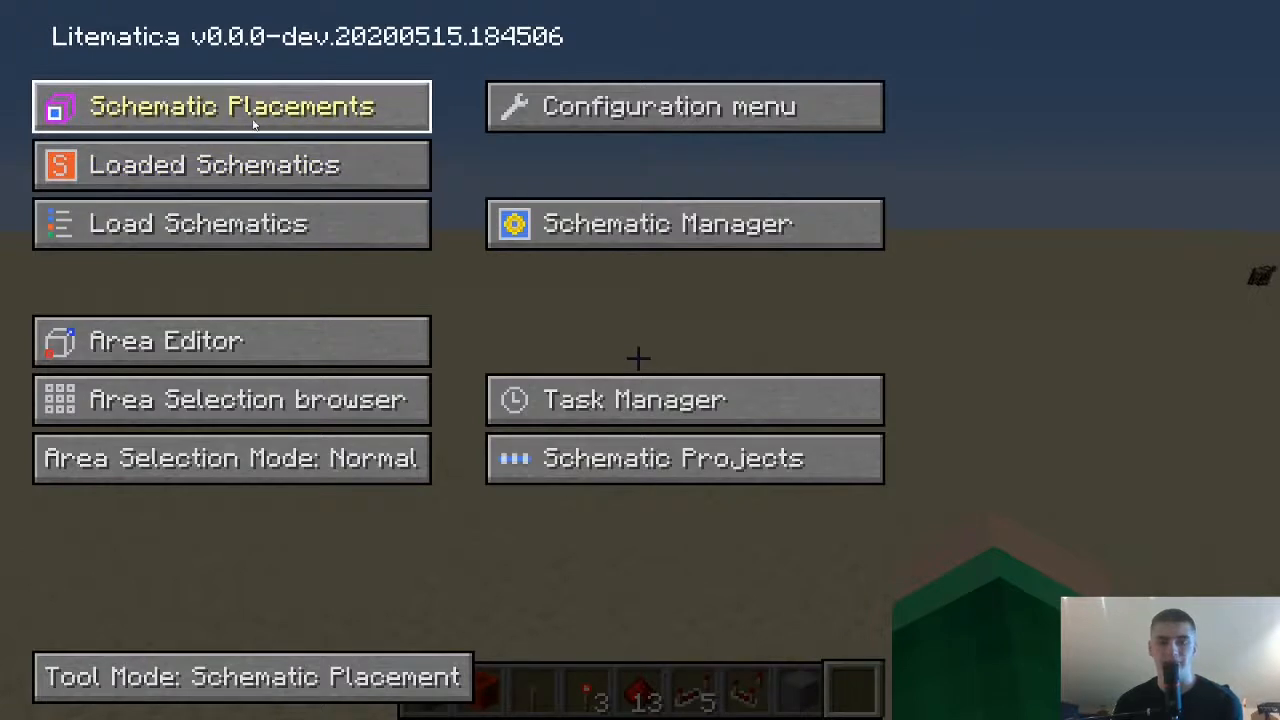
{"action": "mouse_move", "coordinate": [196, 224]}
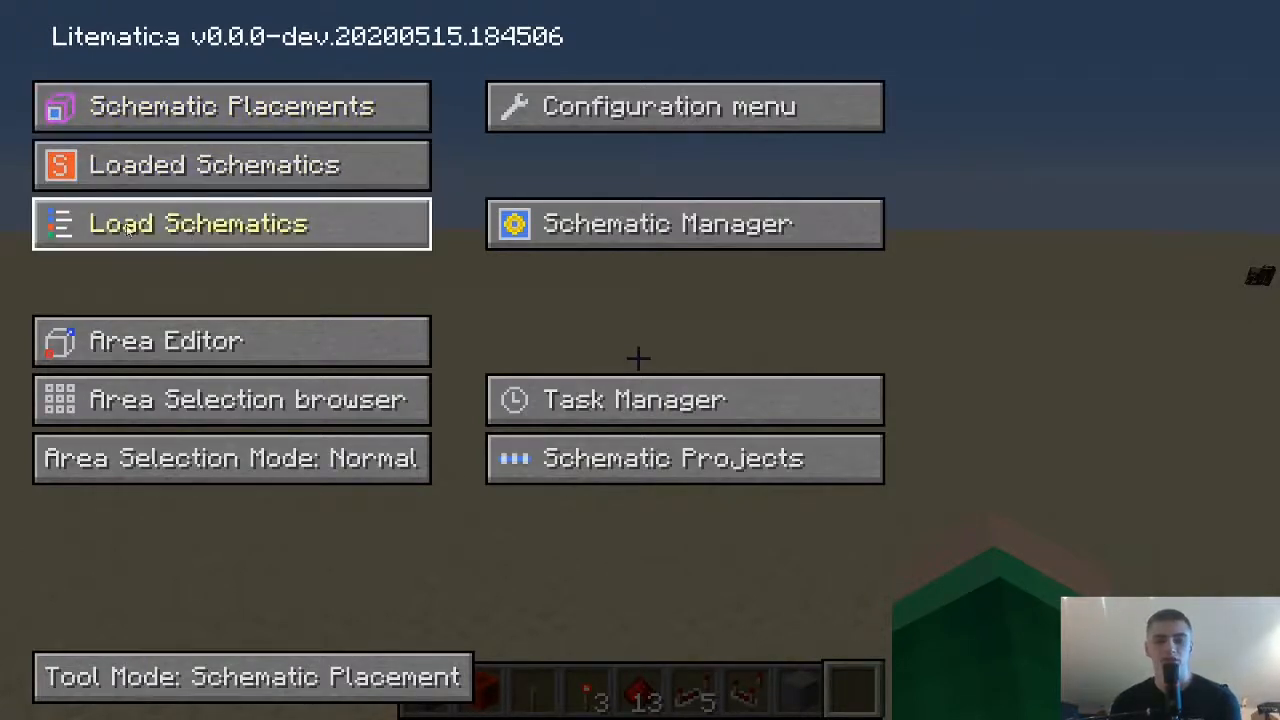
Open Load Schematics, listing the Pikachu schematic from the schematics folder
{"action": "left_click", "coordinate": [232, 224]}
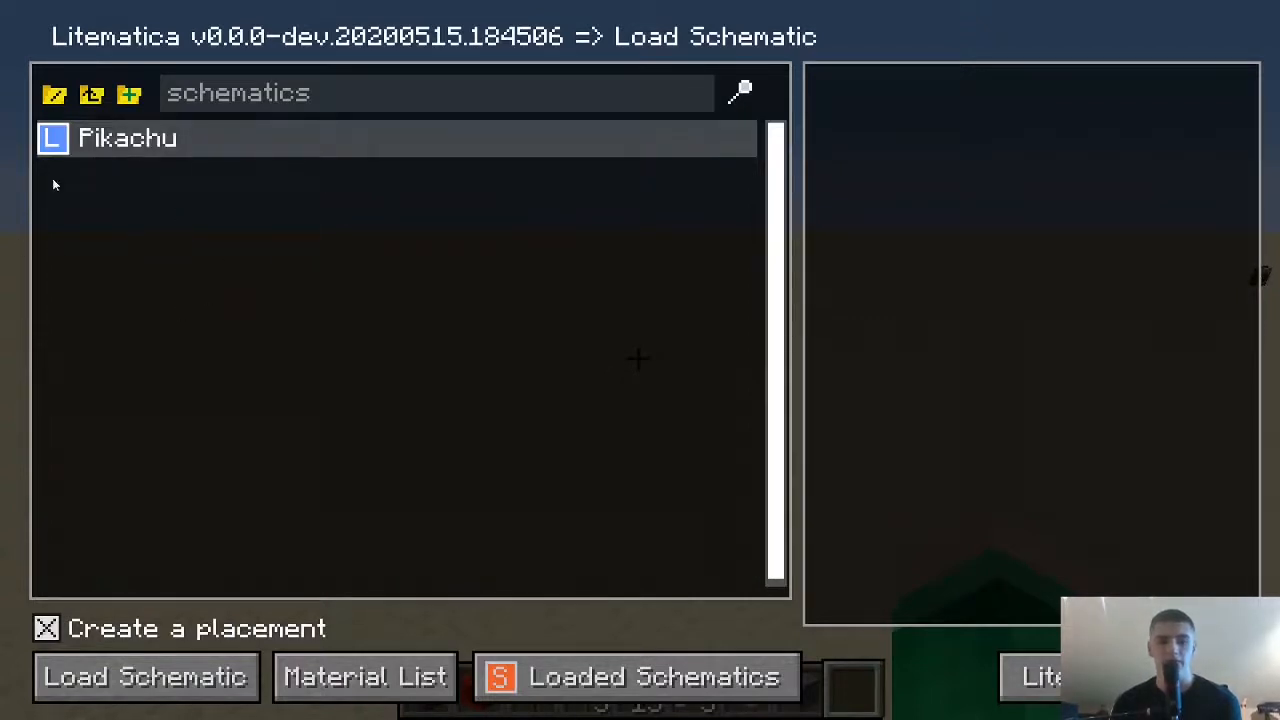
{"action": "mouse_move", "coordinate": [708, 188]}
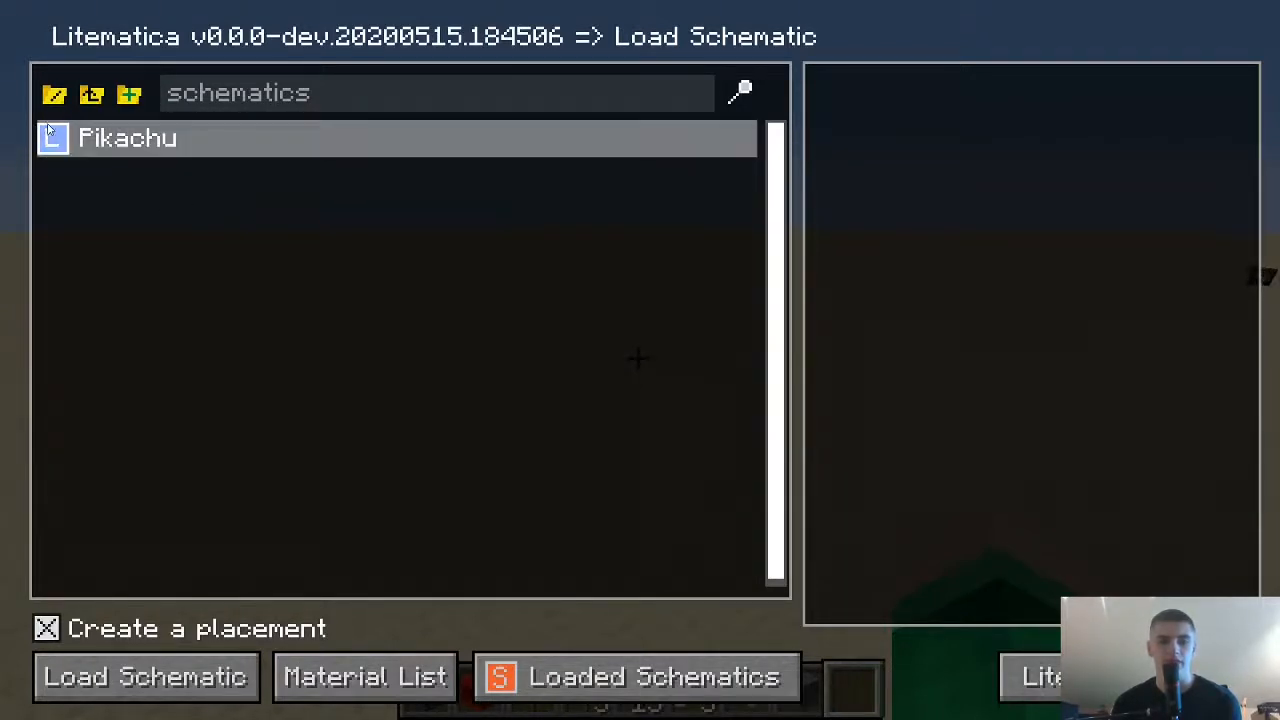
{"action": "mouse_move", "coordinate": [152, 228]}
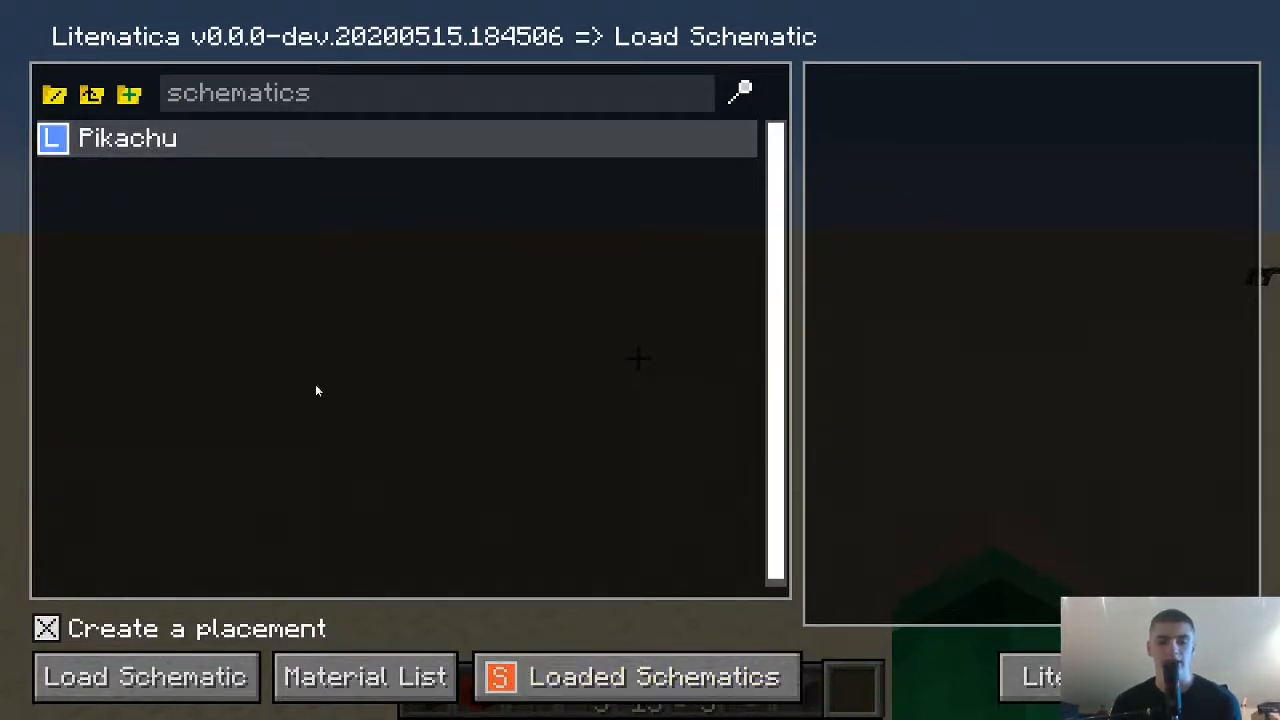
{"action": "mouse_move", "coordinate": [236, 230]}
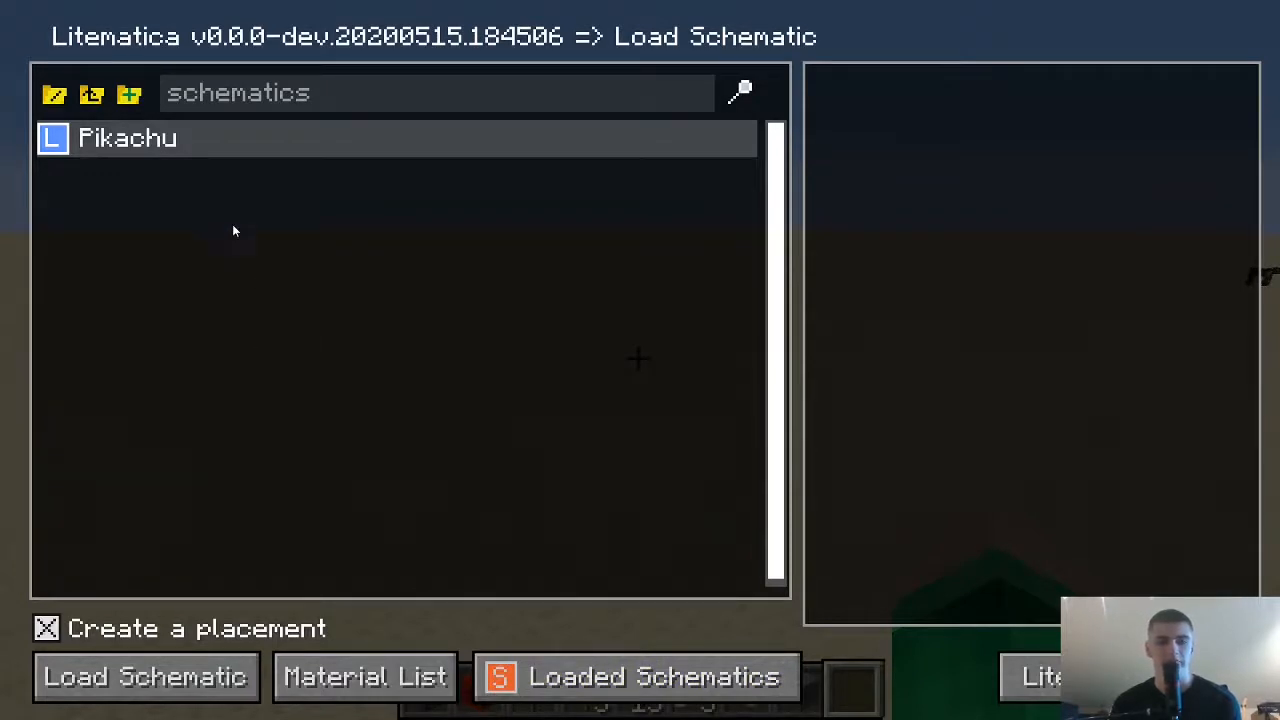
{"action": "mouse_move", "coordinate": [48, 164]}
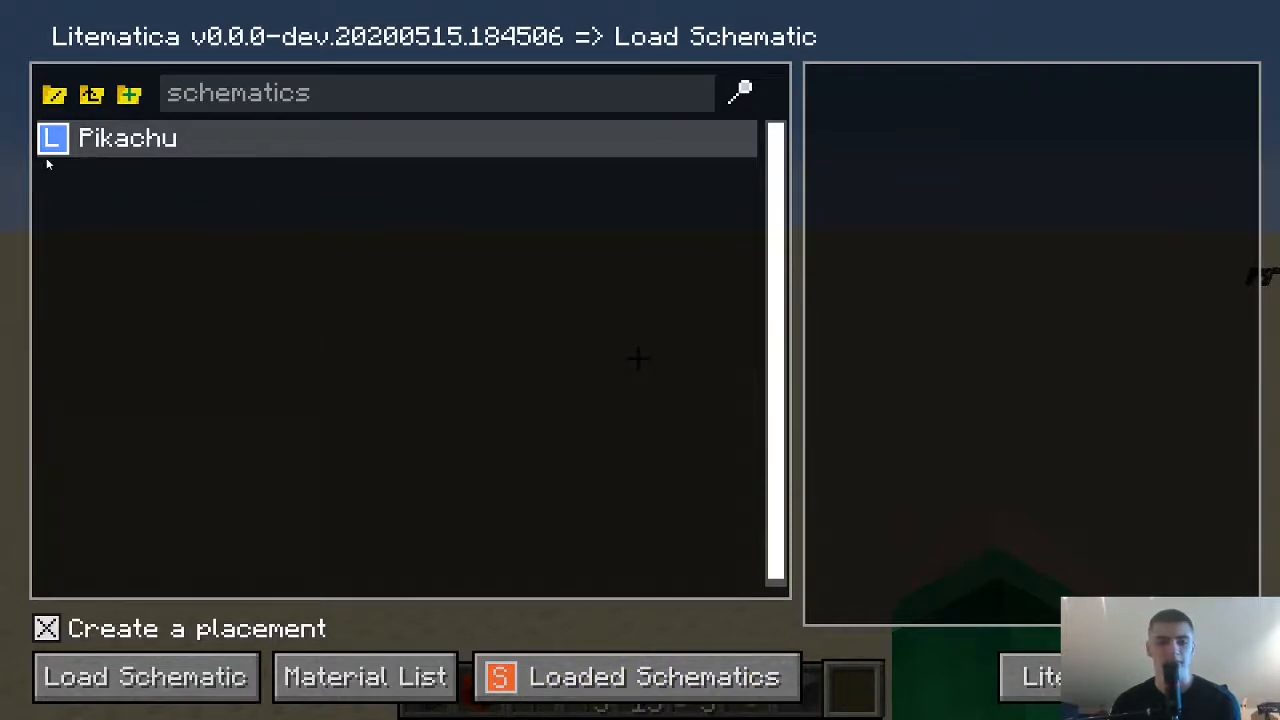
Select the Pikachu schematic (DadCanLearn, 941 blocks, 36 x 44 x 3) to show its details
{"action": "left_click", "coordinate": [128, 138]}
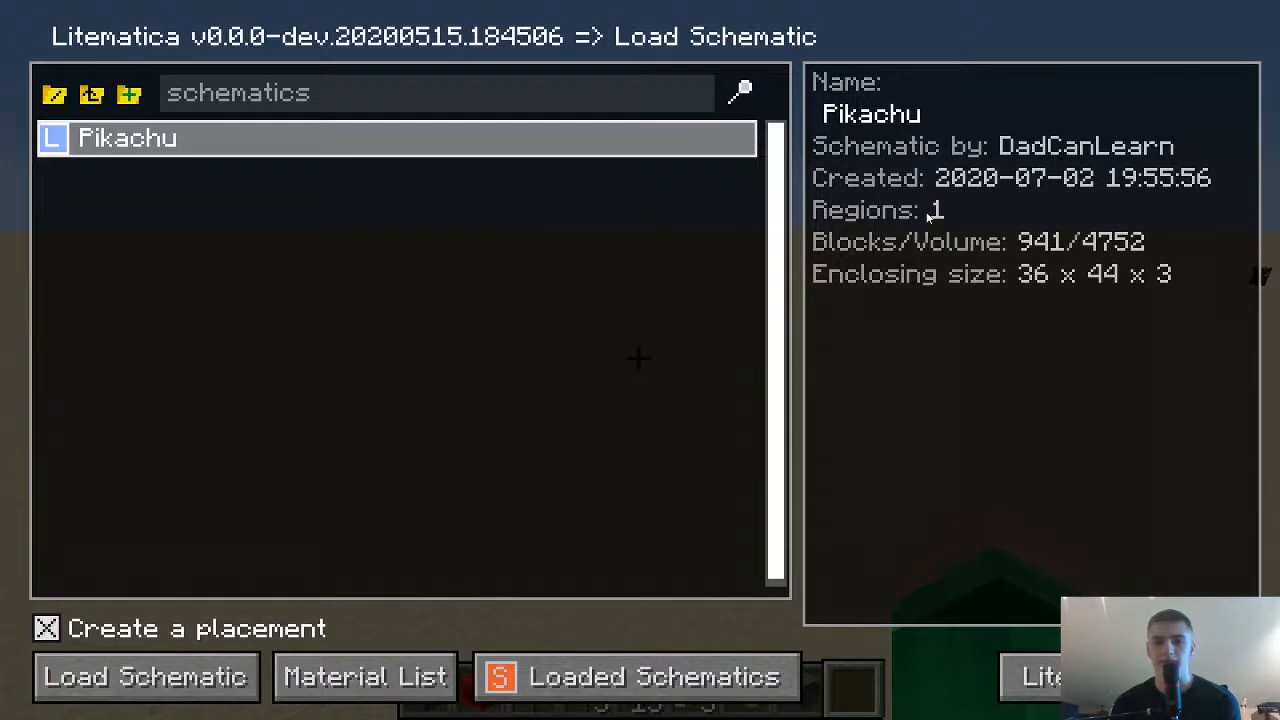
{"action": "mouse_move", "coordinate": [1028, 204]}
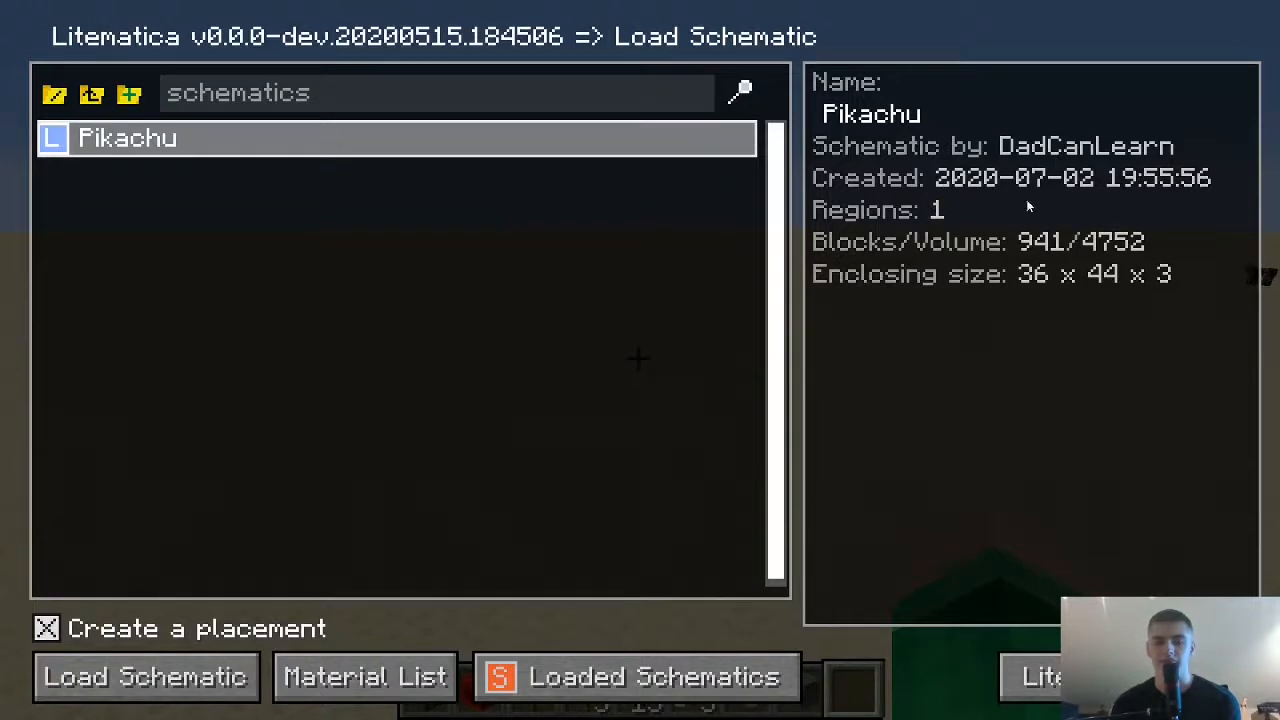
{"action": "mouse_move", "coordinate": [1080, 196]}
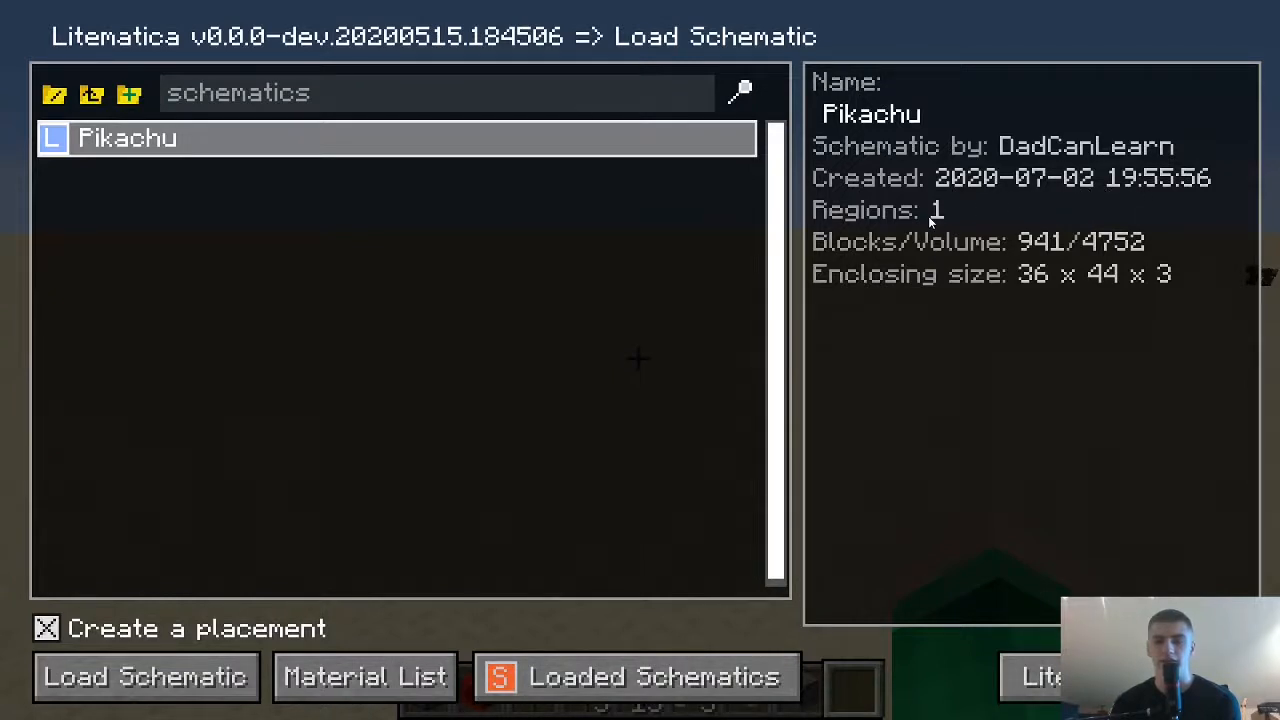
{"action": "mouse_move", "coordinate": [1020, 264]}
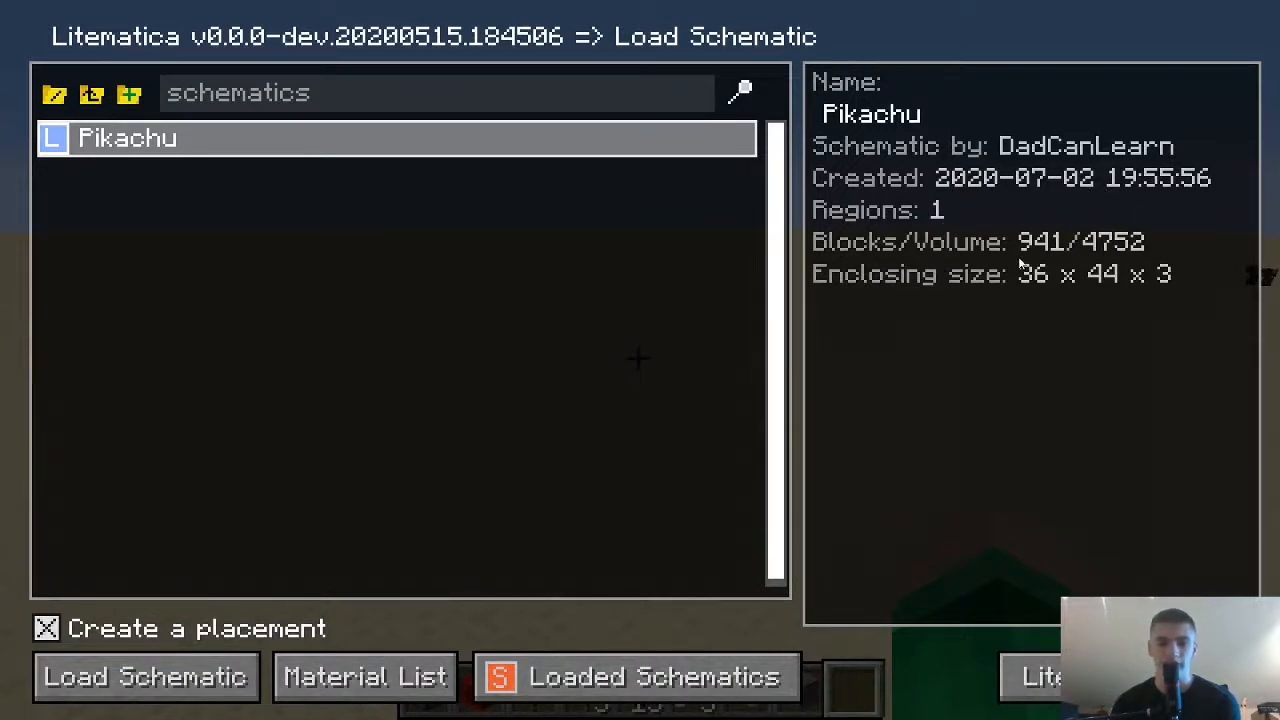
{"action": "mouse_move", "coordinate": [1040, 256]}
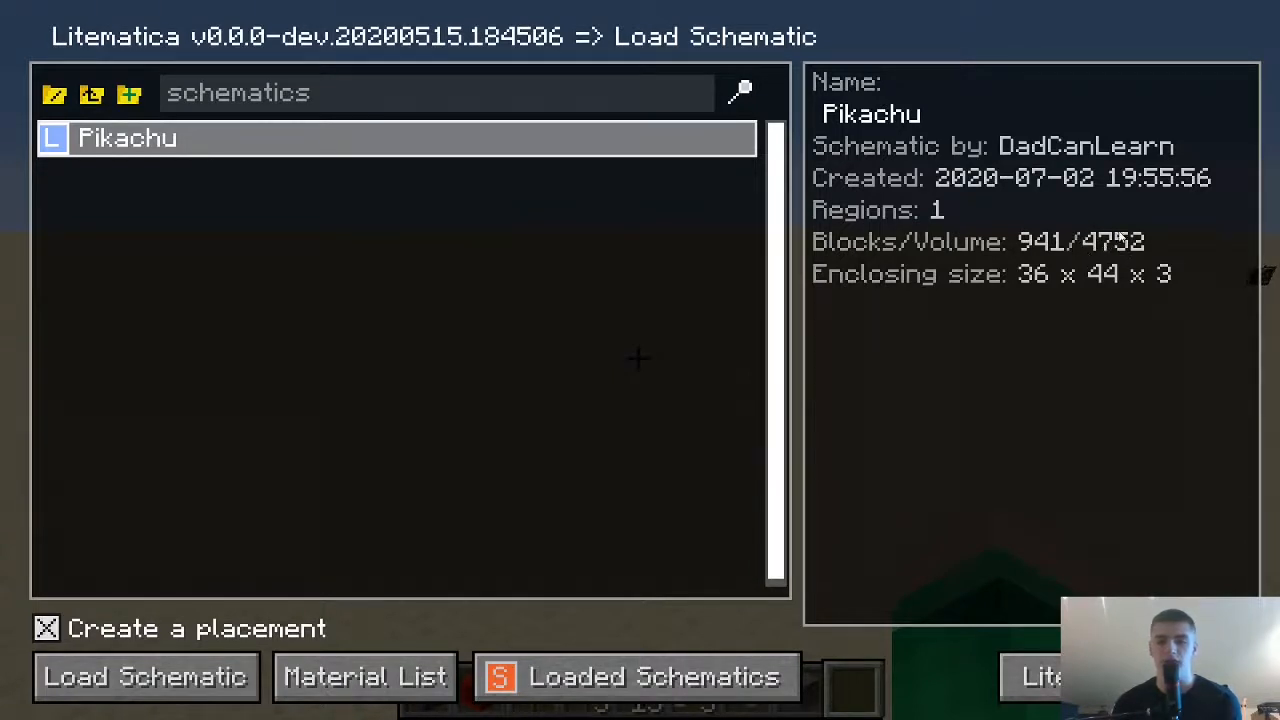
{"action": "mouse_move", "coordinate": [1030, 290]}
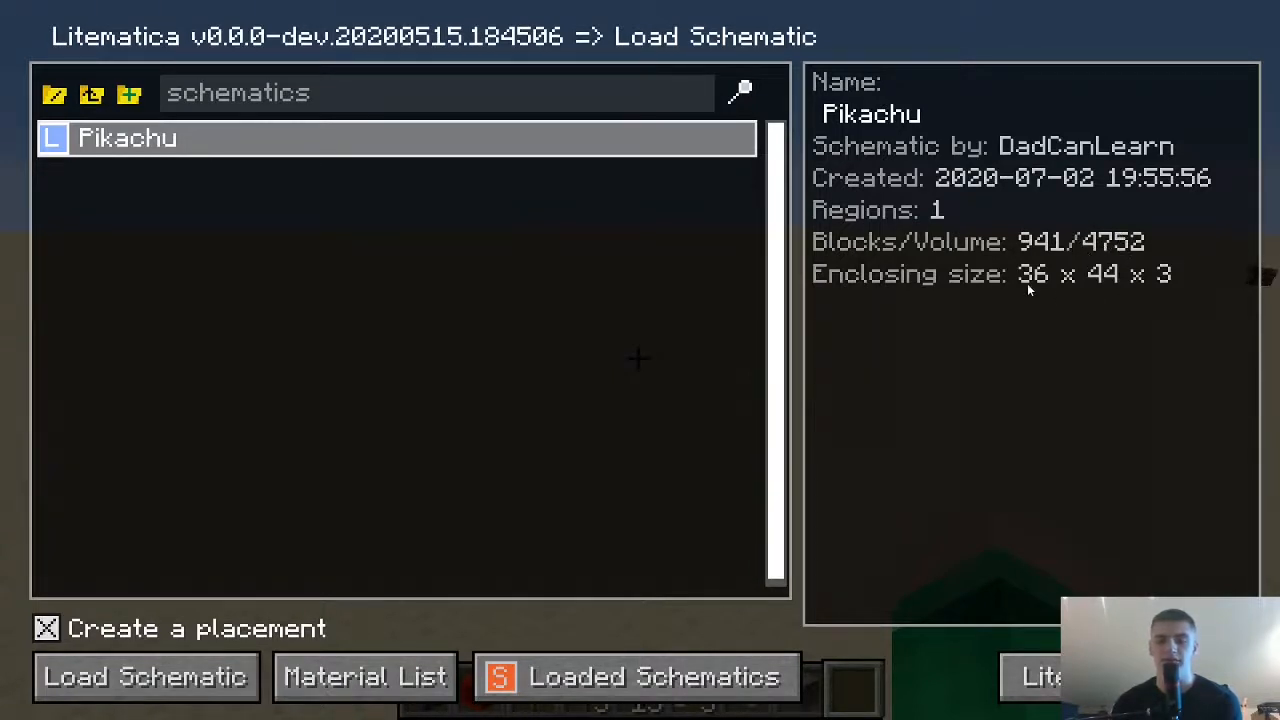
{"action": "mouse_move", "coordinate": [1048, 288]}
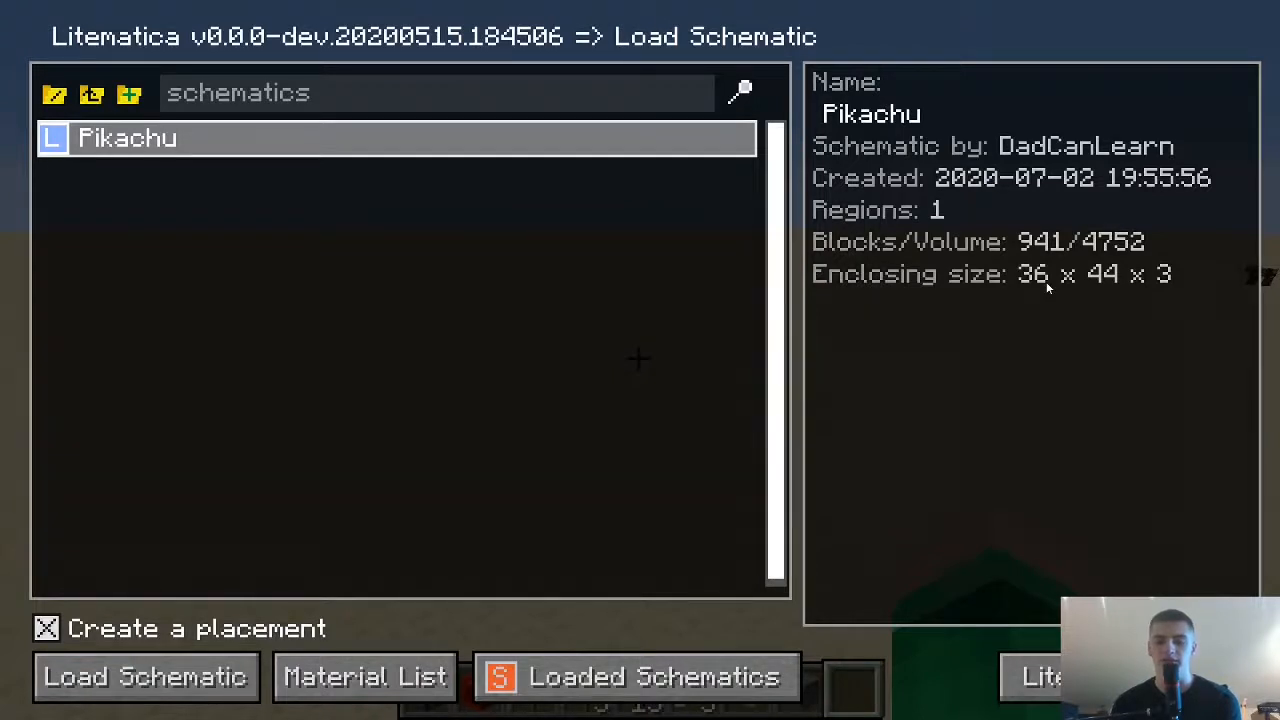
{"action": "mouse_move", "coordinate": [1036, 300]}
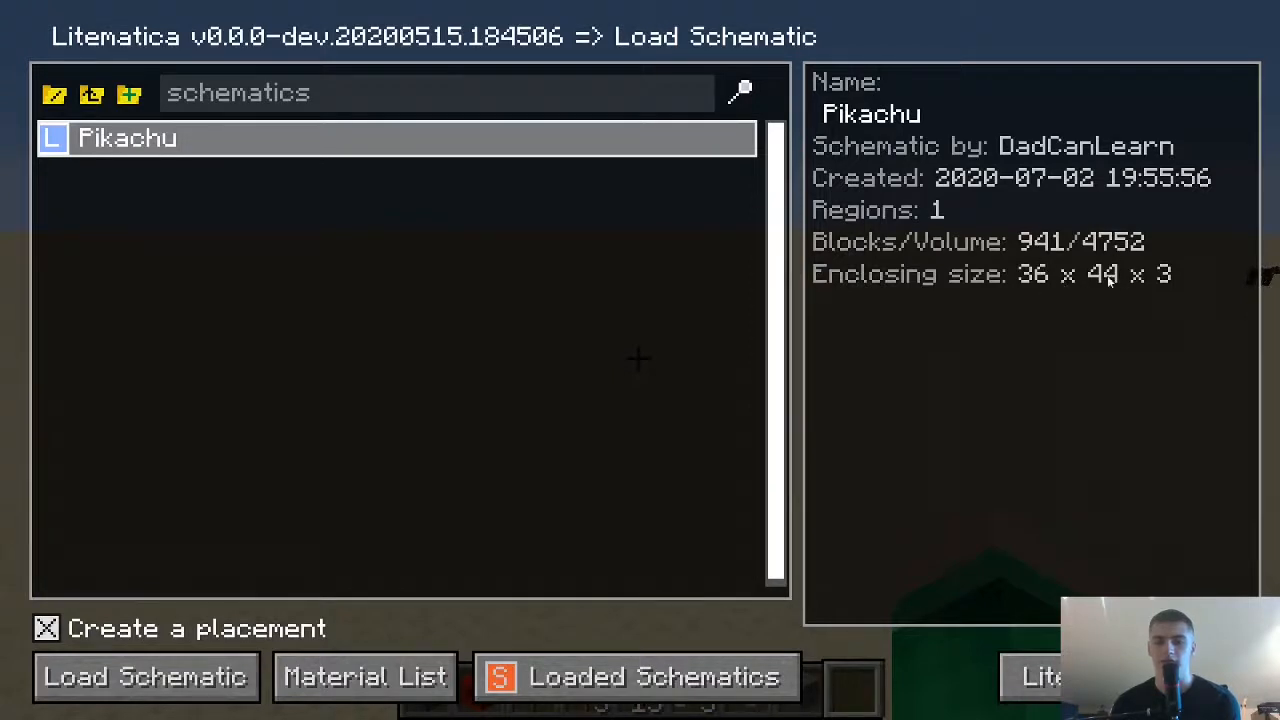
{"action": "mouse_move", "coordinate": [1108, 284]}
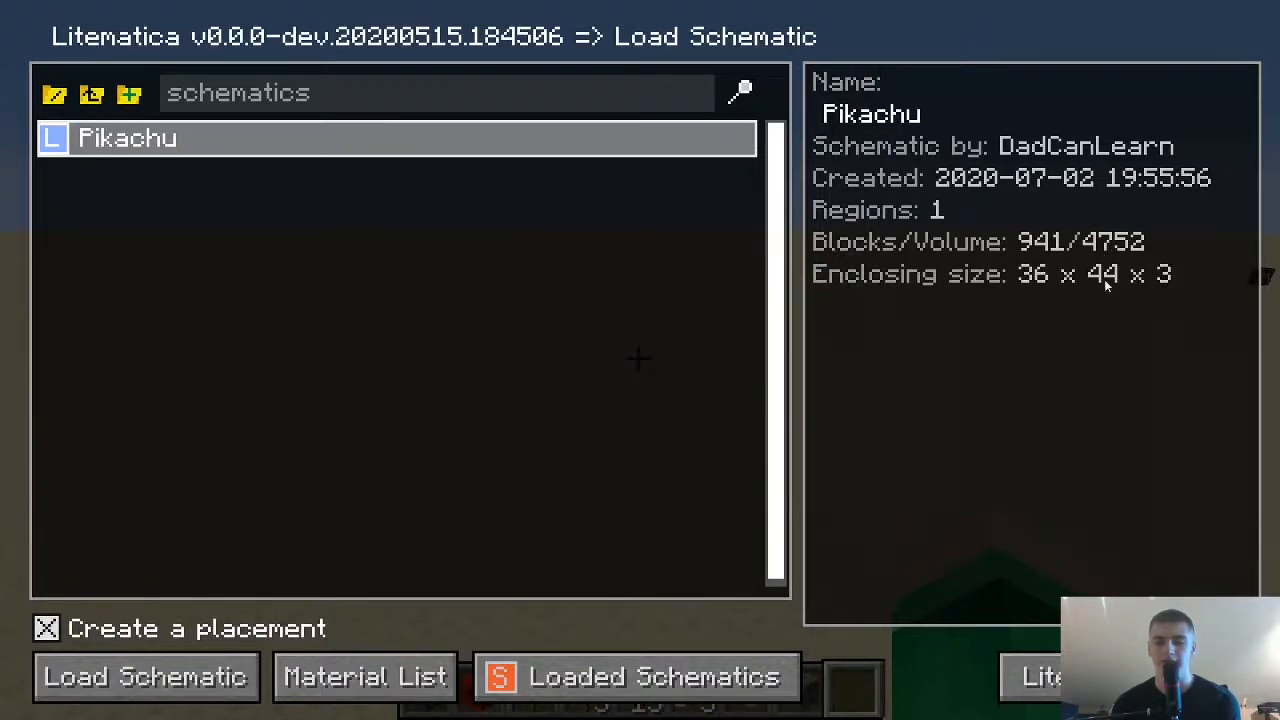
{"action": "mouse_move", "coordinate": [1104, 284]}
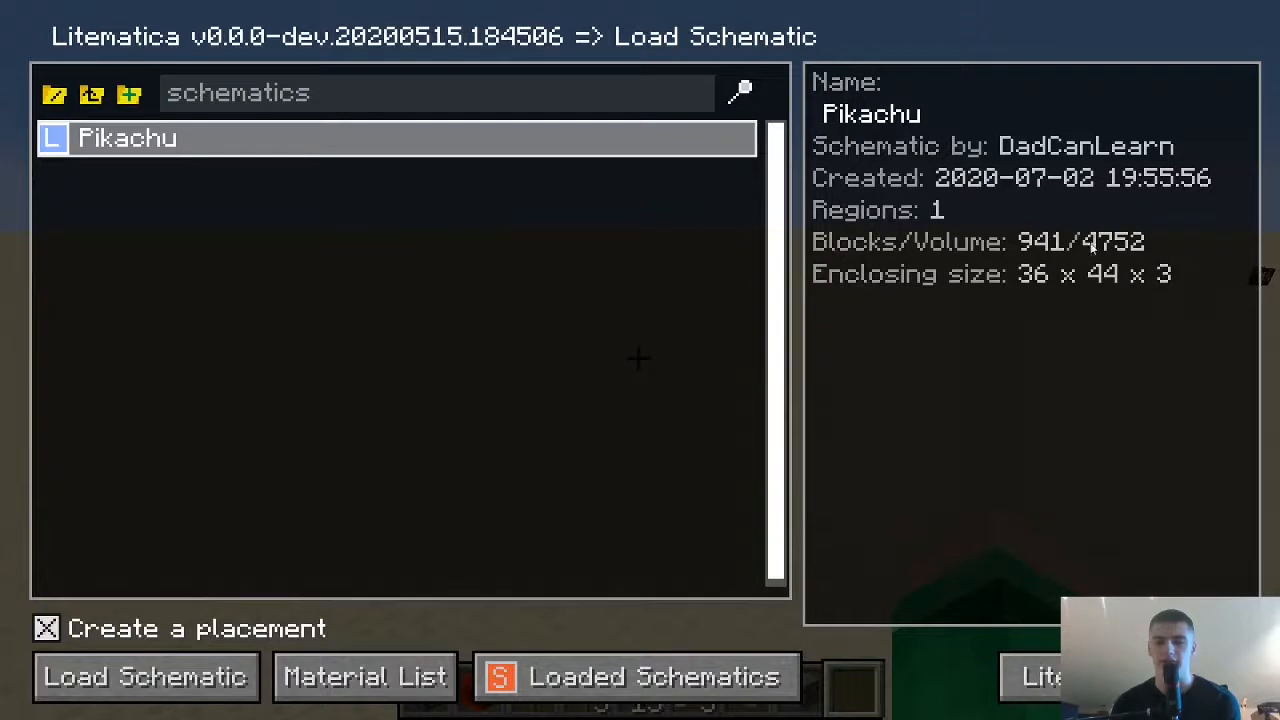
{"action": "mouse_move", "coordinate": [348, 370]}
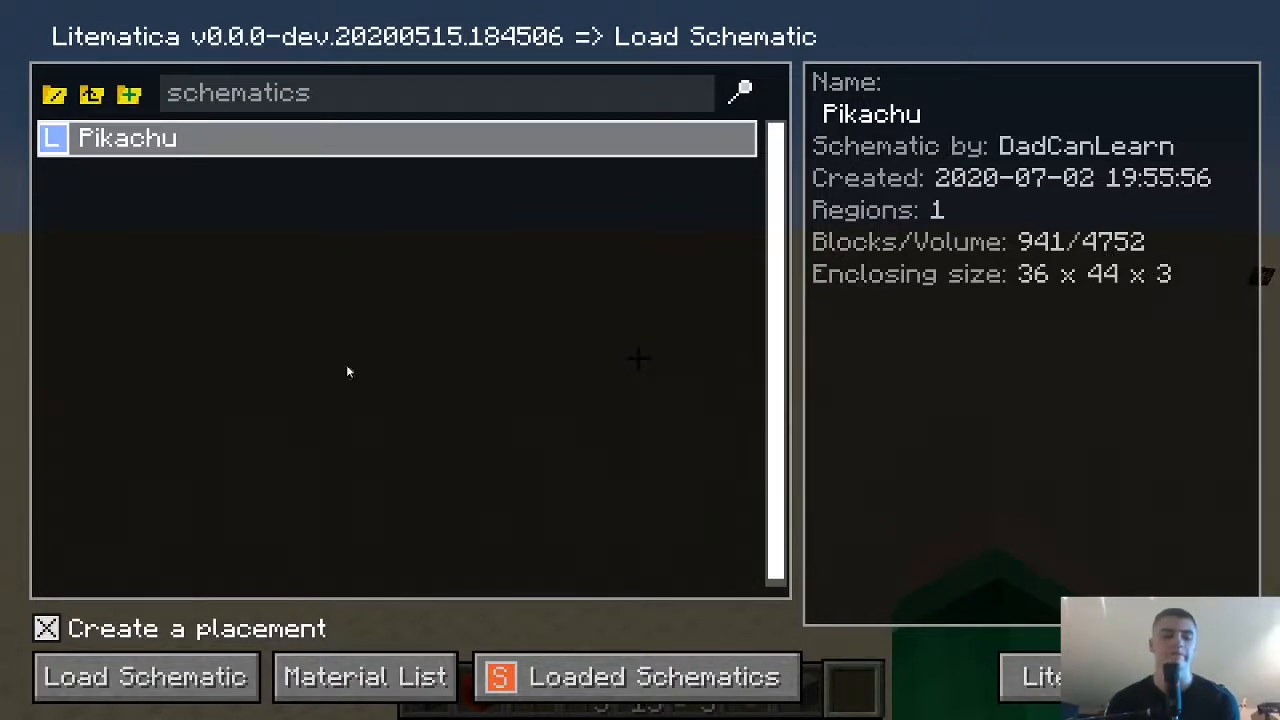
{"action": "mouse_move", "coordinate": [1032, 300]}
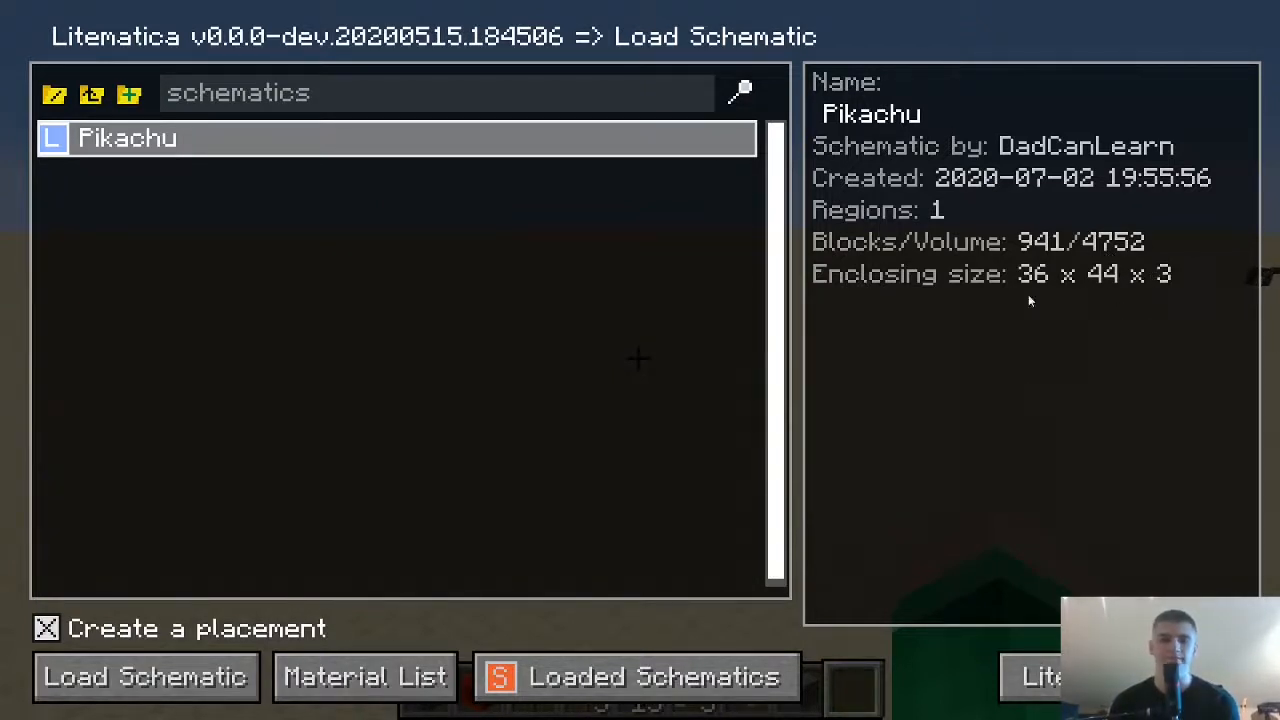
{"action": "mouse_move", "coordinate": [1012, 420]}
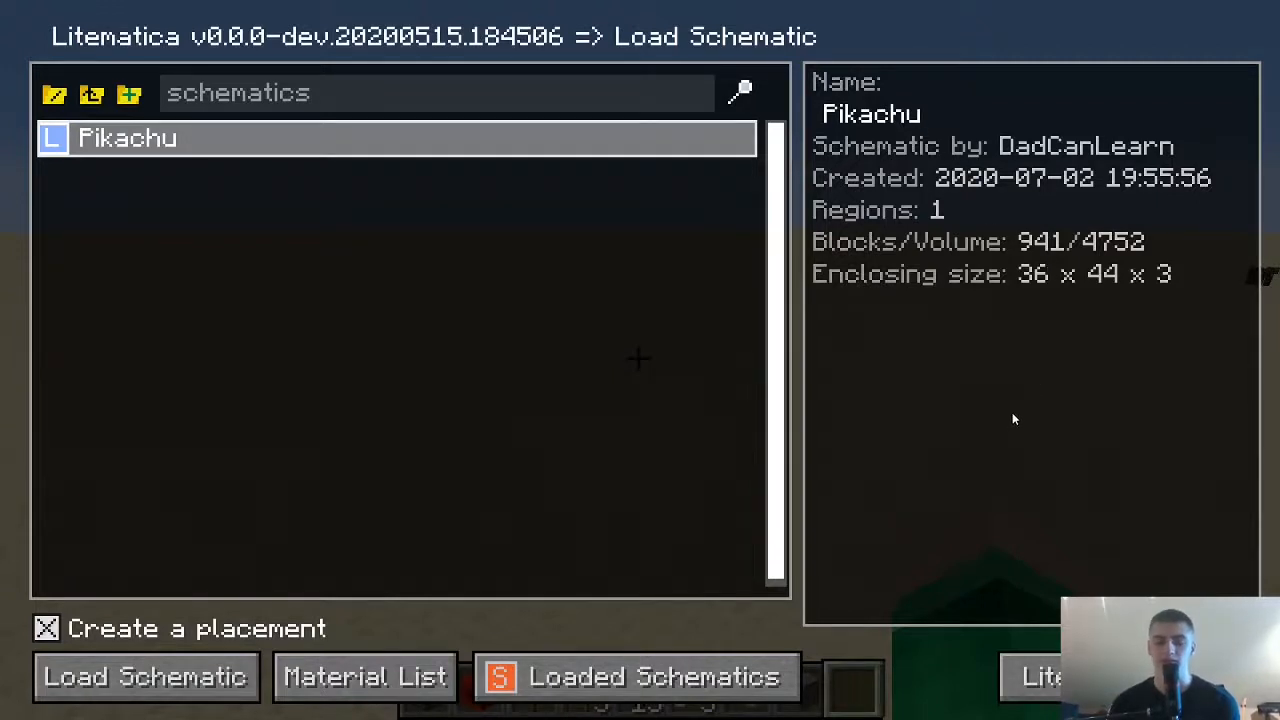
Load the Pikachu schematic into the world as a placement
{"action": "left_click", "coordinate": [146, 676]}
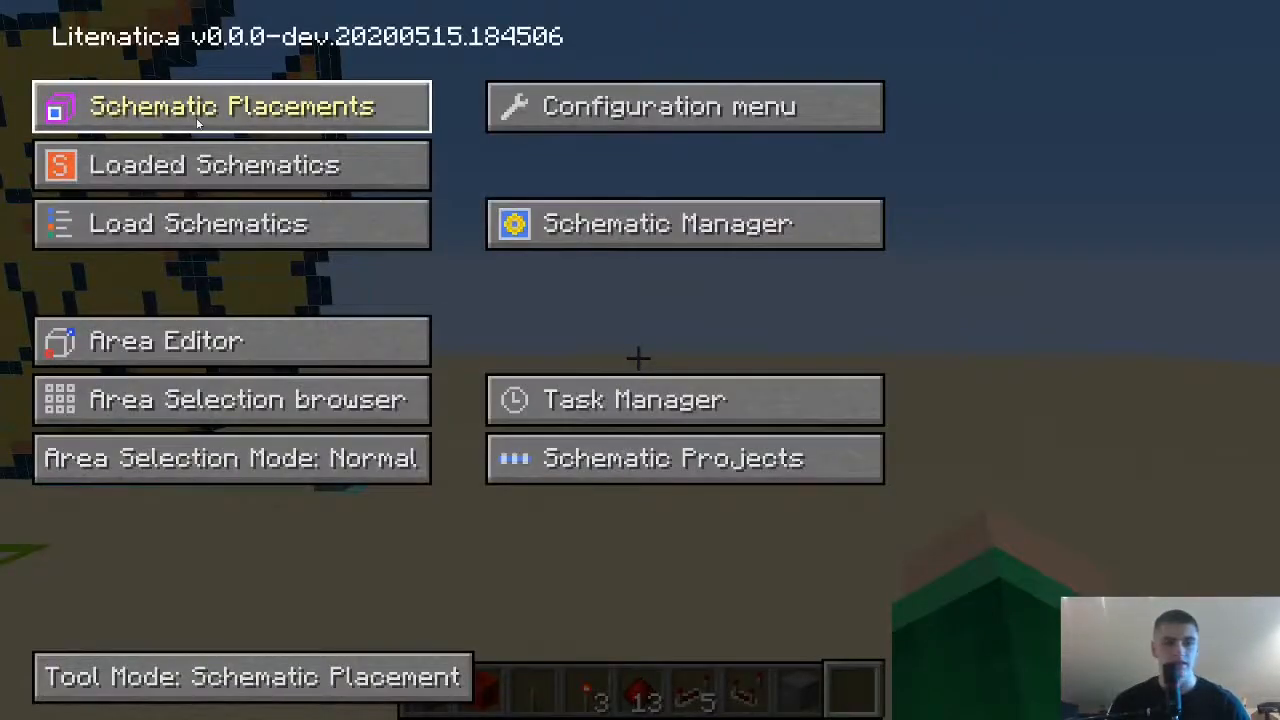
Configure the Pikachu placement so its origin sits at X -70, Y 60, Z 37
{"action": "key", "text": "Escape"}
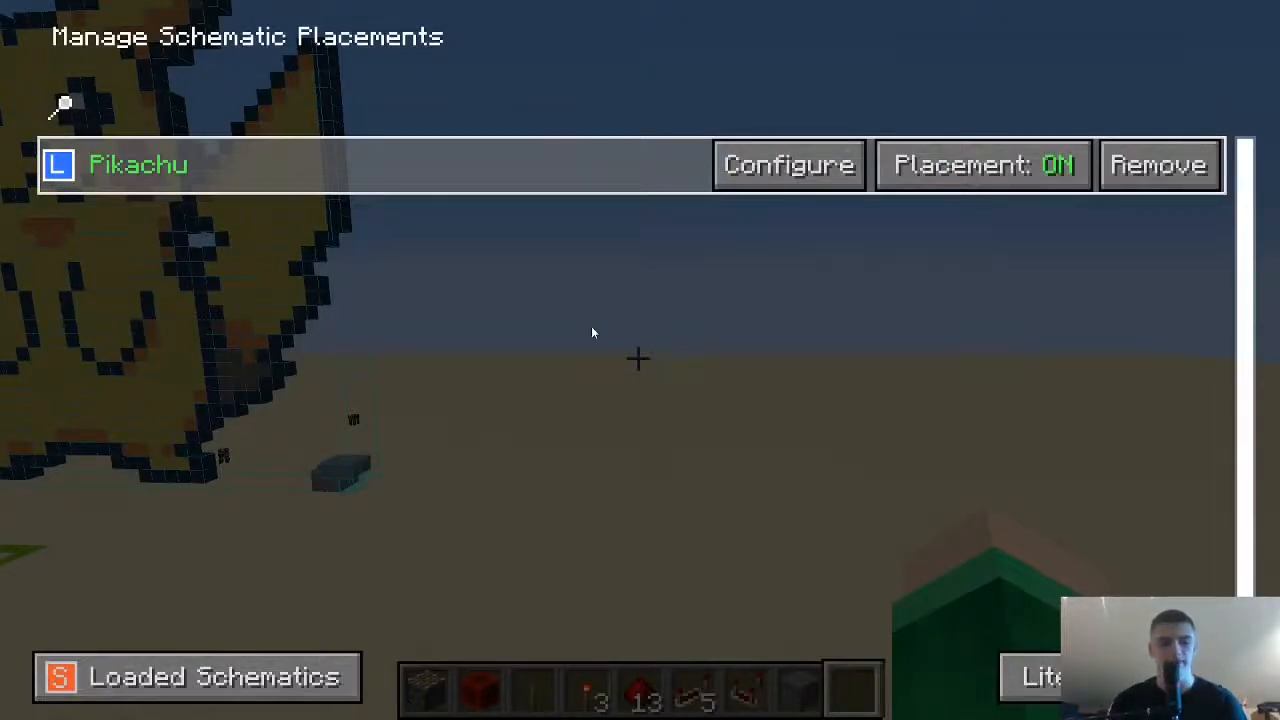
{"action": "mouse_move", "coordinate": [436, 76]}
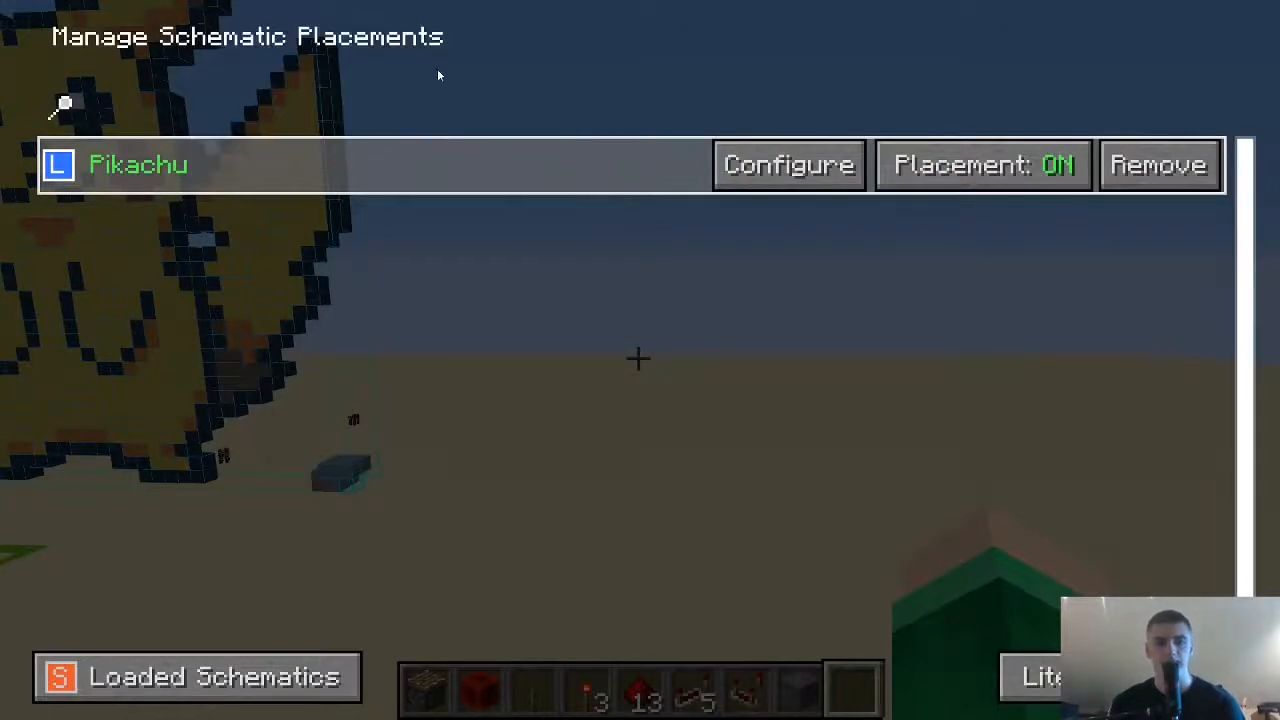
{"action": "mouse_move", "coordinate": [138, 164]}
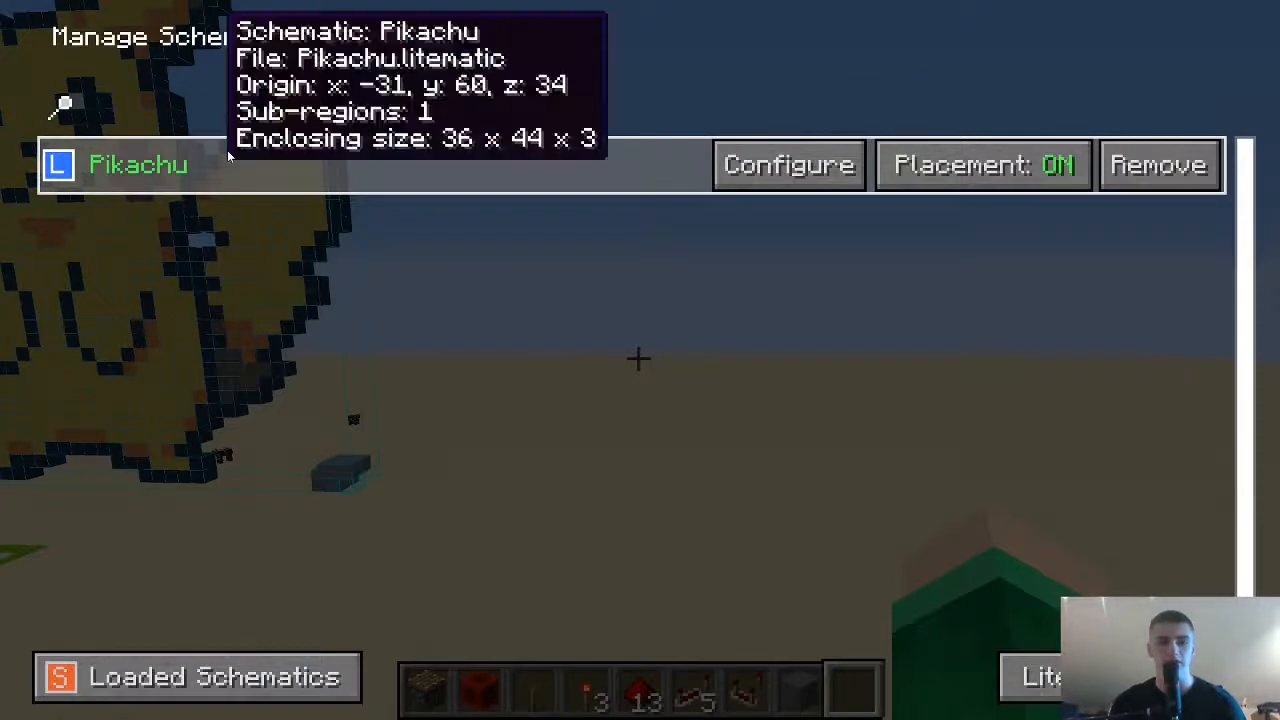
{"action": "left_click", "coordinate": [788, 164]}
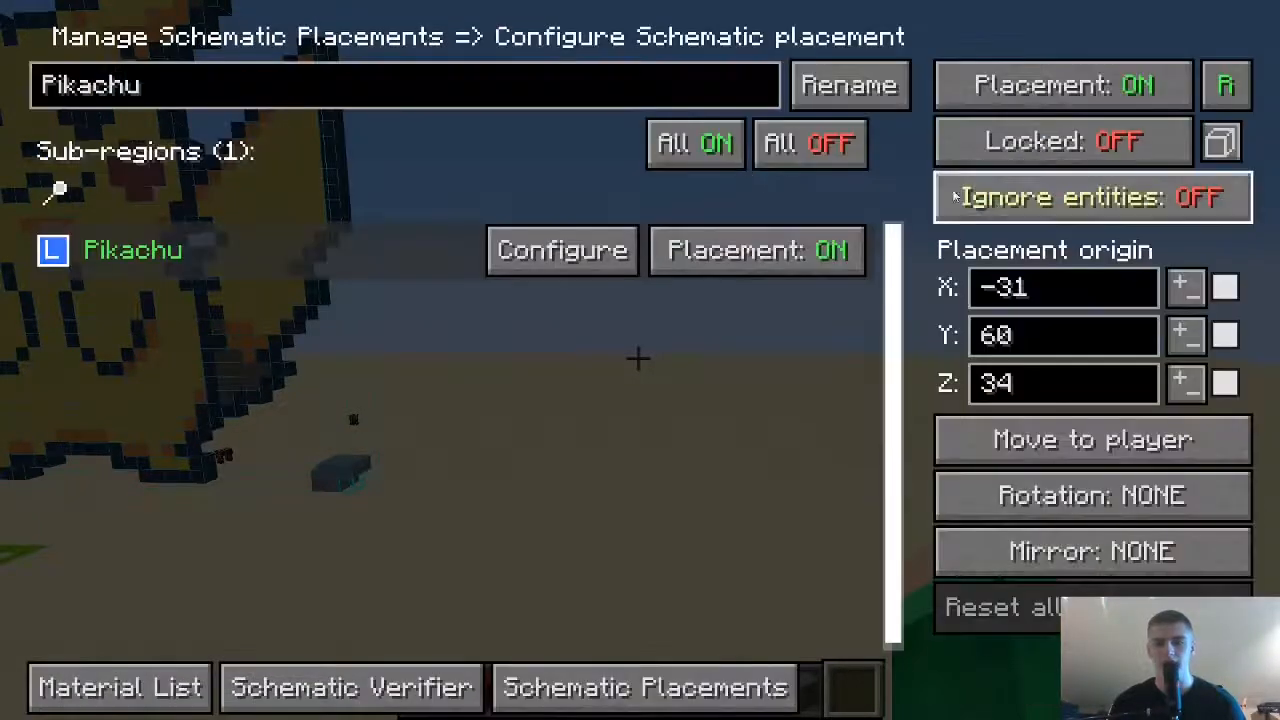
{"action": "mouse_move", "coordinate": [1144, 320]}
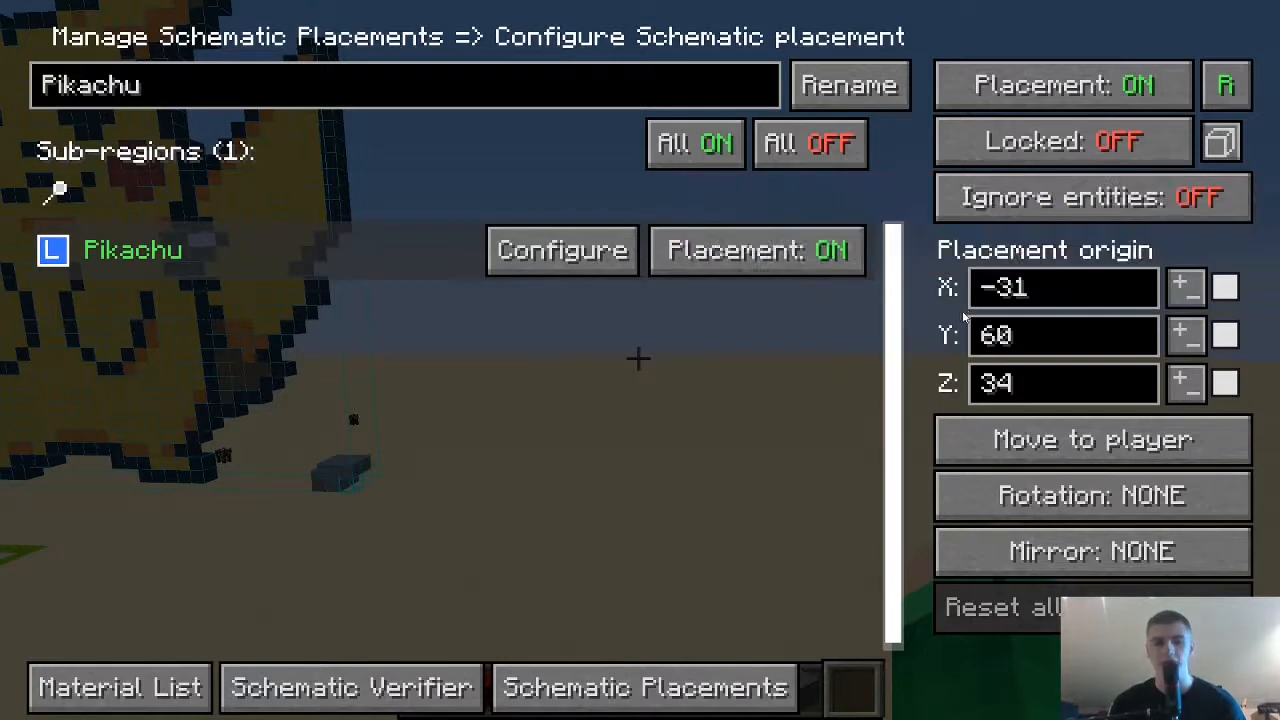
{"action": "mouse_move", "coordinate": [1188, 288]}
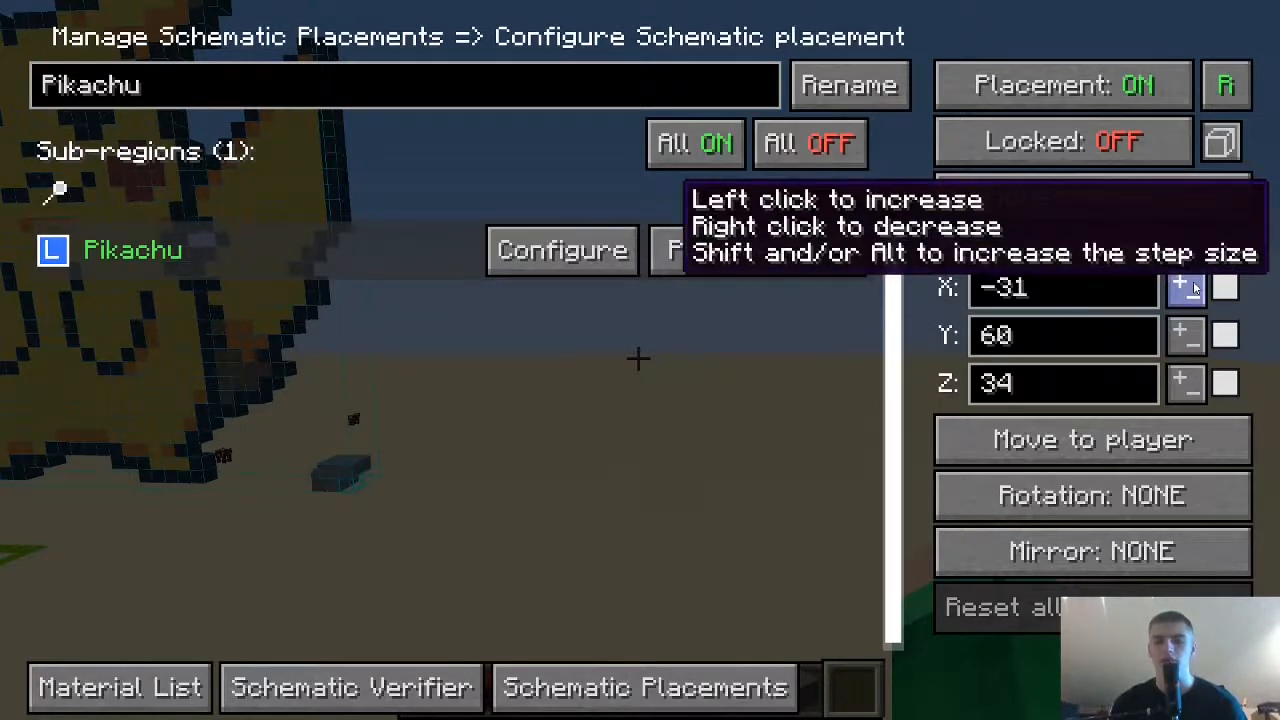
{"action": "left_click", "coordinate": [1186, 288]}
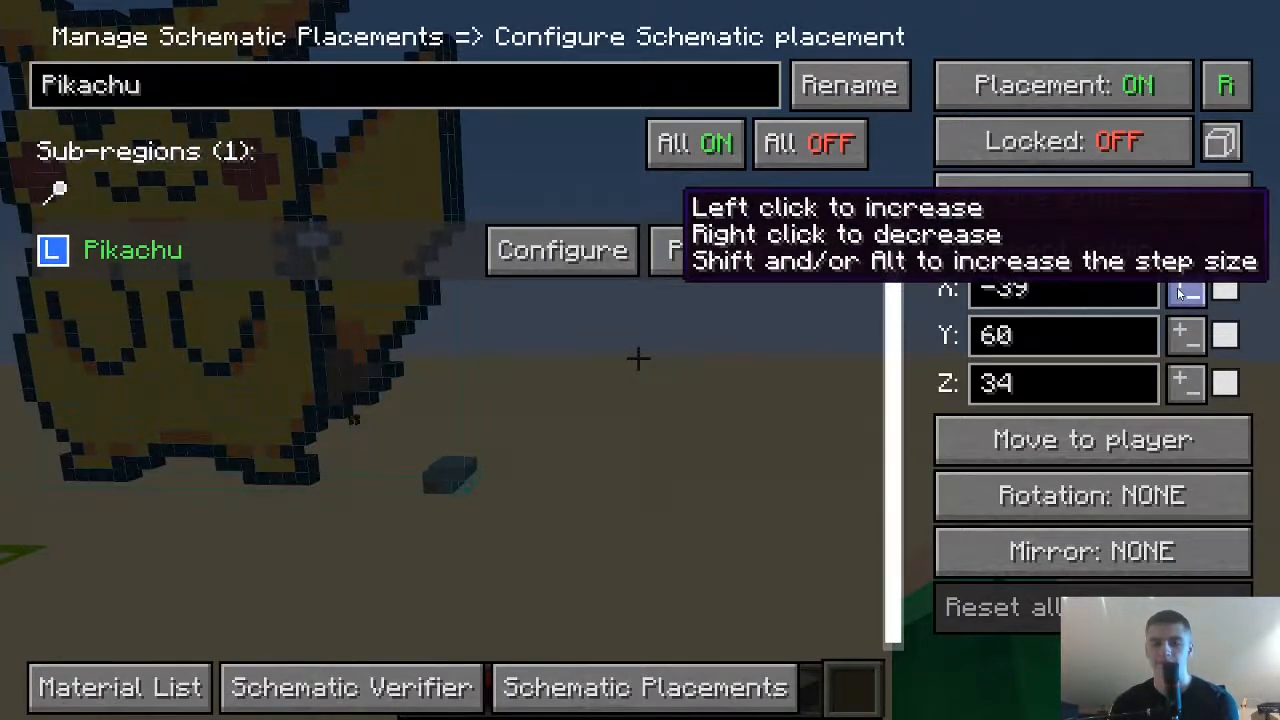
{"action": "mouse_move", "coordinate": [796, 362]}
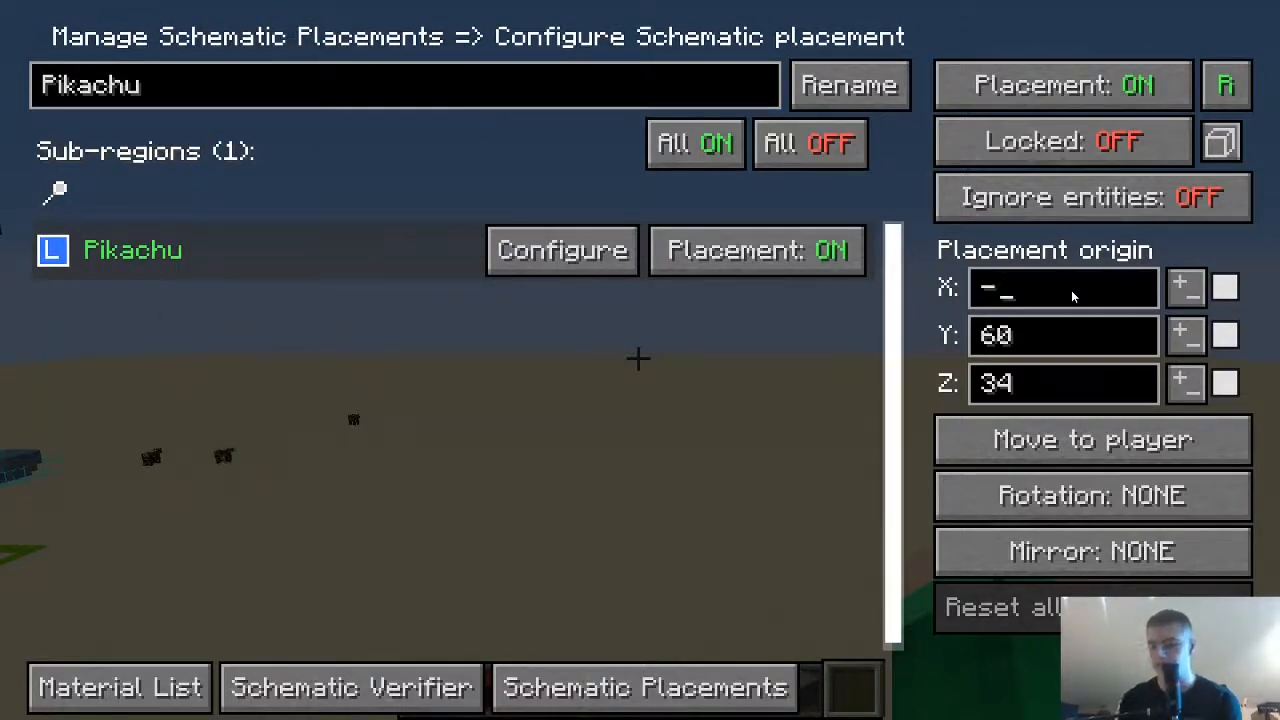
{"action": "type", "text": "70"}
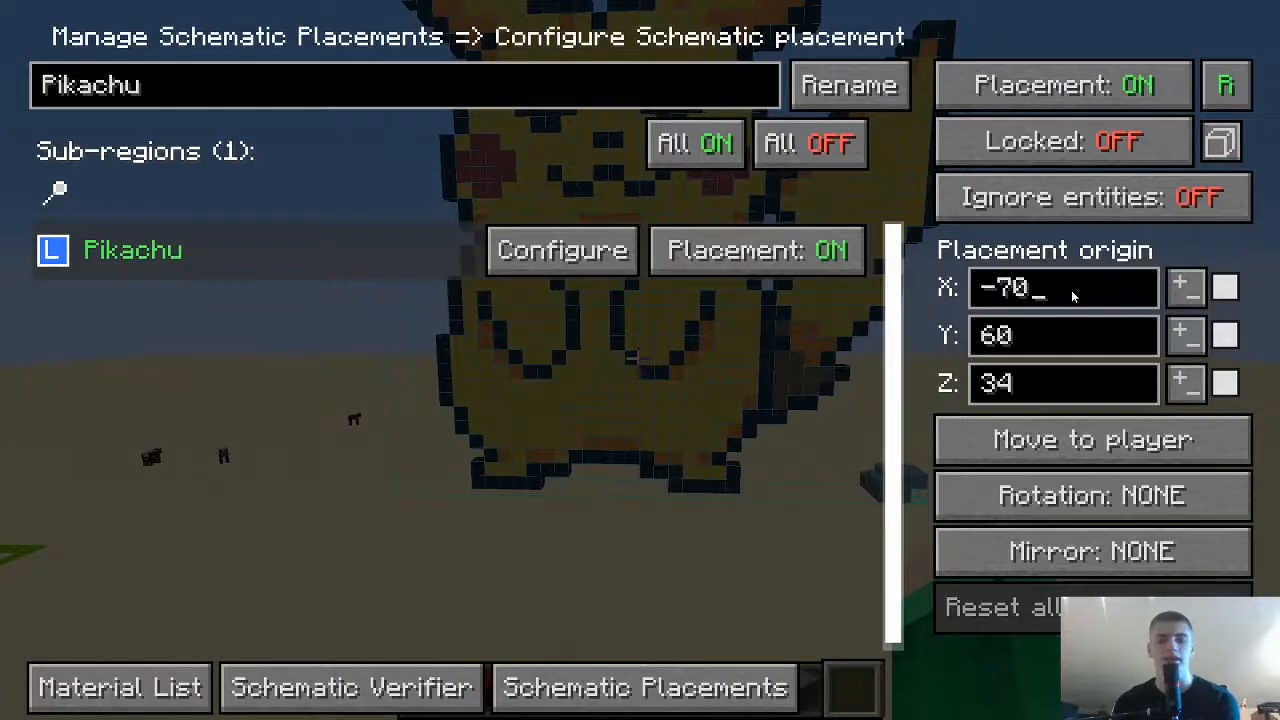
{"action": "mouse_move", "coordinate": [1188, 288]}
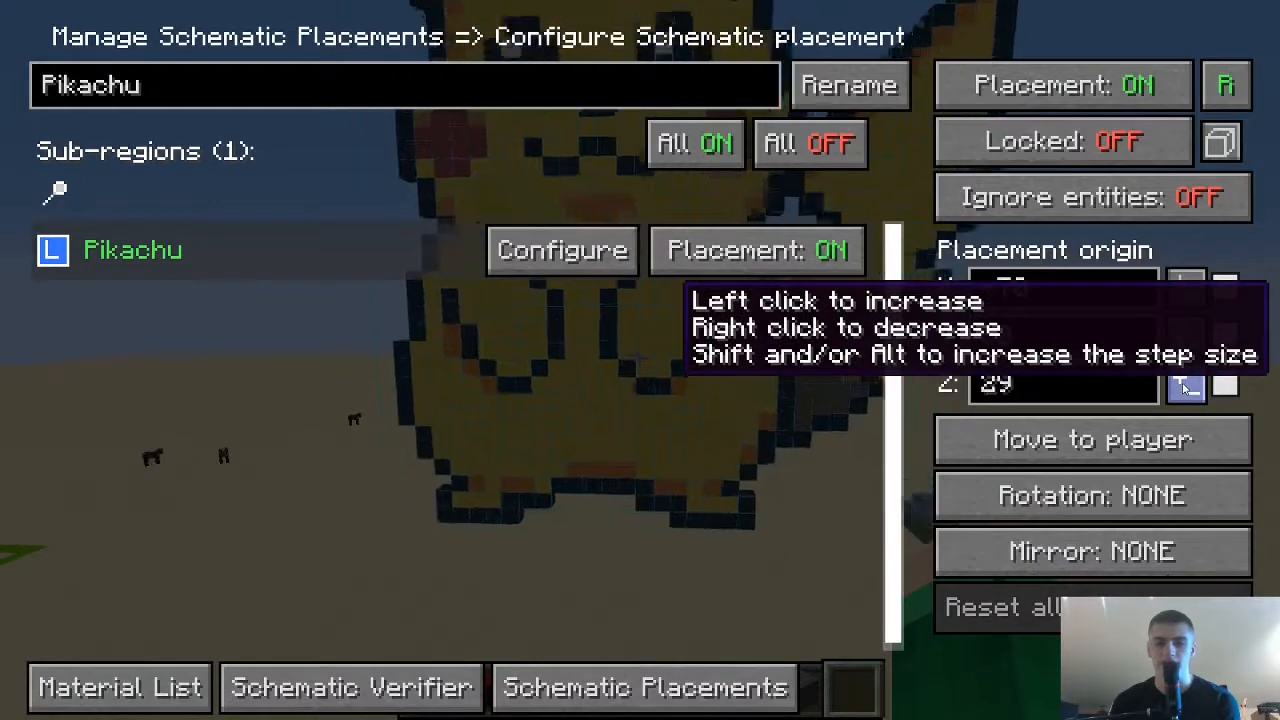
{"action": "left_click", "coordinate": [1184, 384]}
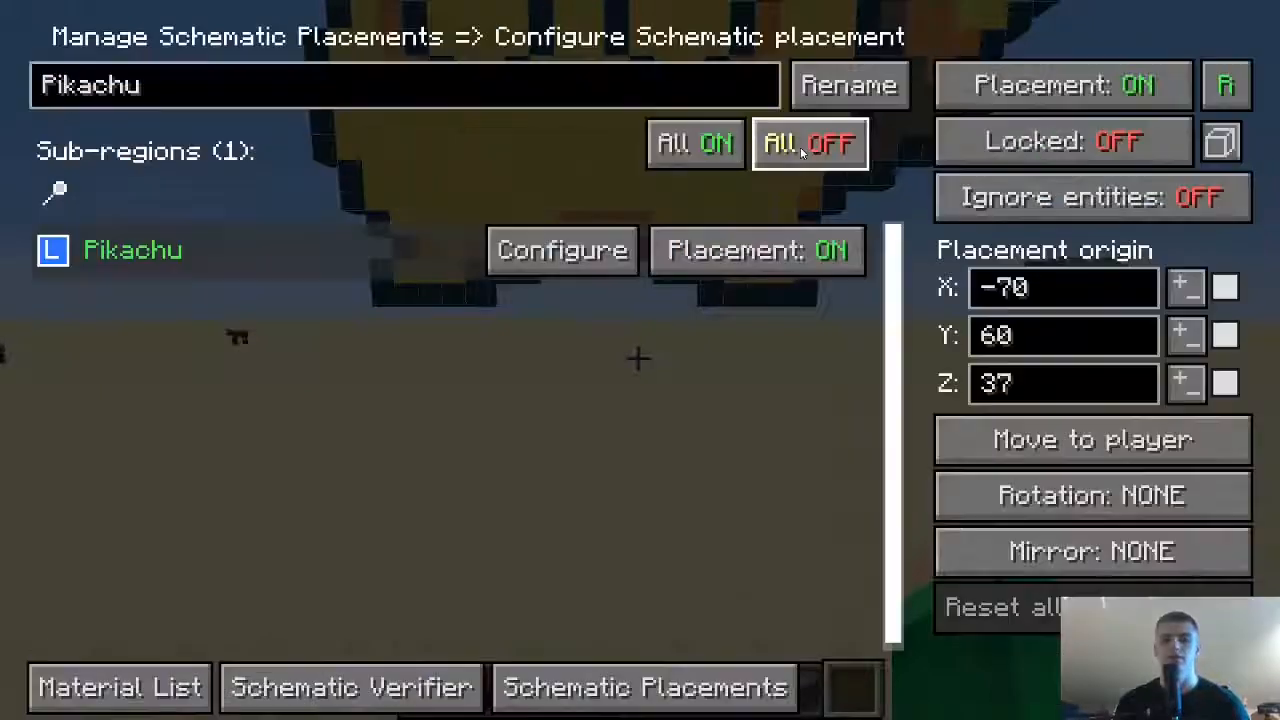
{"action": "mouse_move", "coordinate": [1188, 336]}
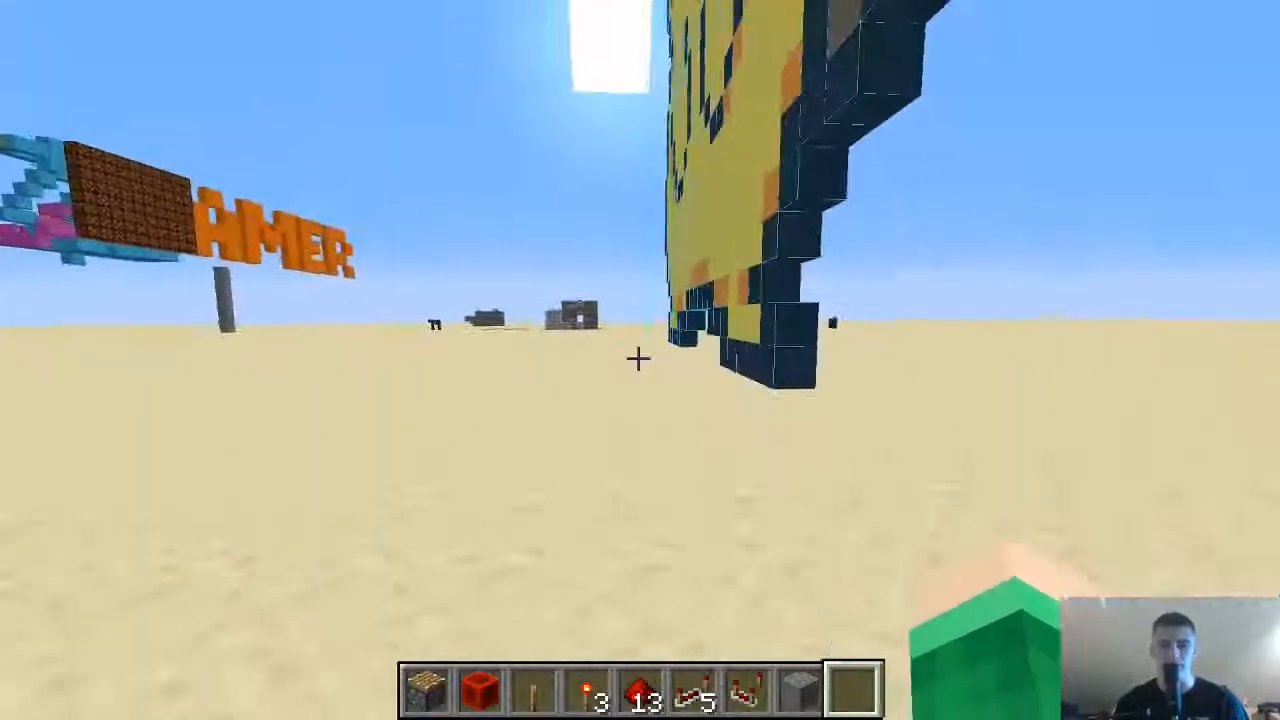
{"action": "mouse_move", "coordinate": [640, 360]}
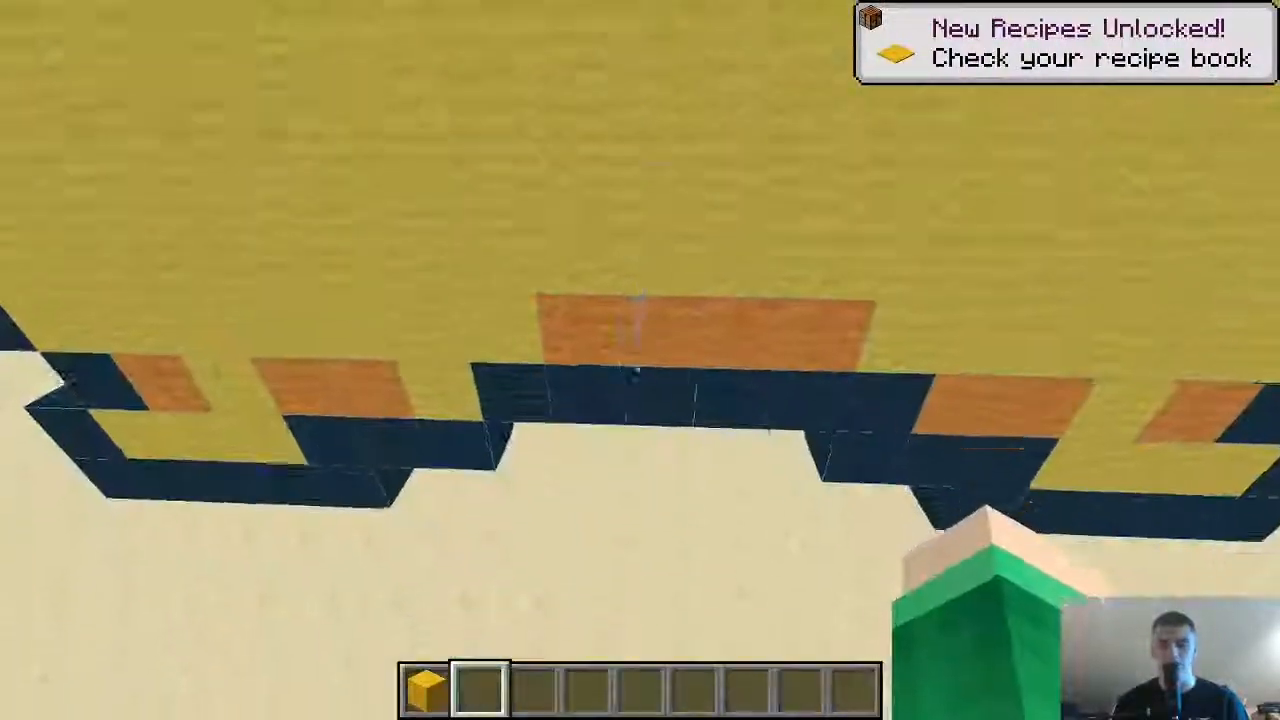
Take Orange Wool from Building Blocks and place one into Pikachu's outline, leaving the inventory open
{"action": "key", "text": "e"}
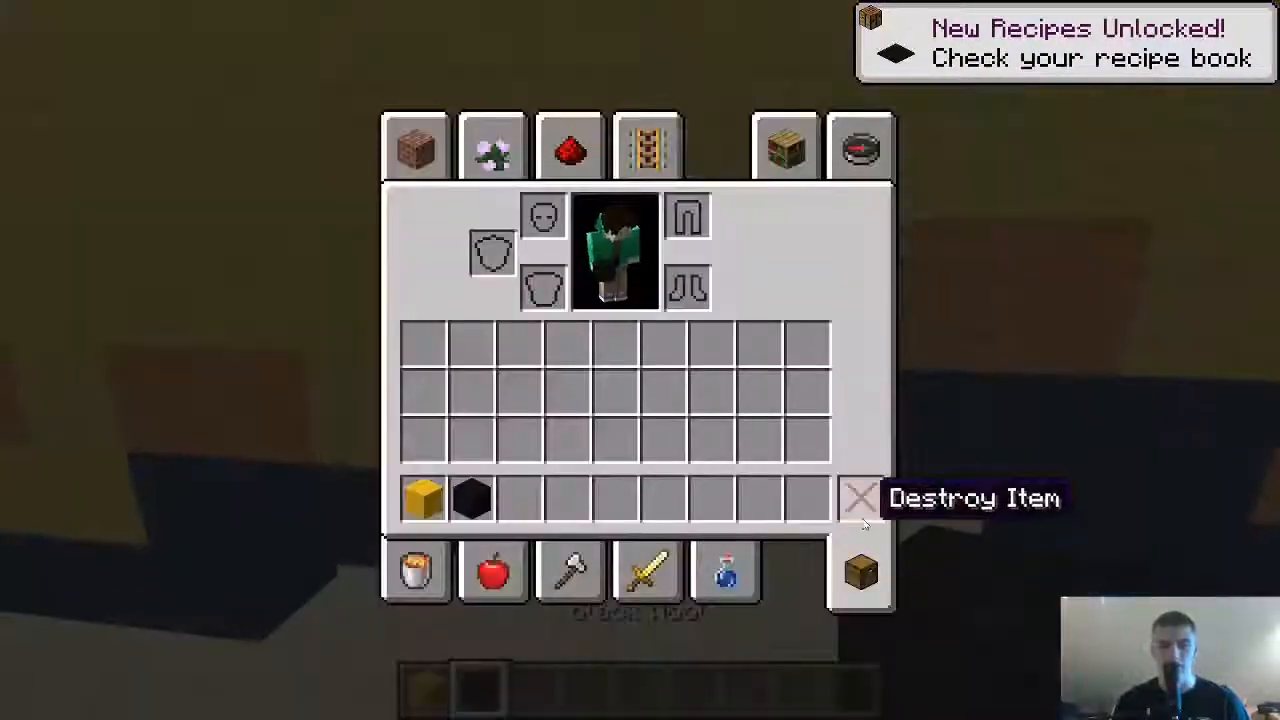
{"action": "left_click", "coordinate": [416, 144]}
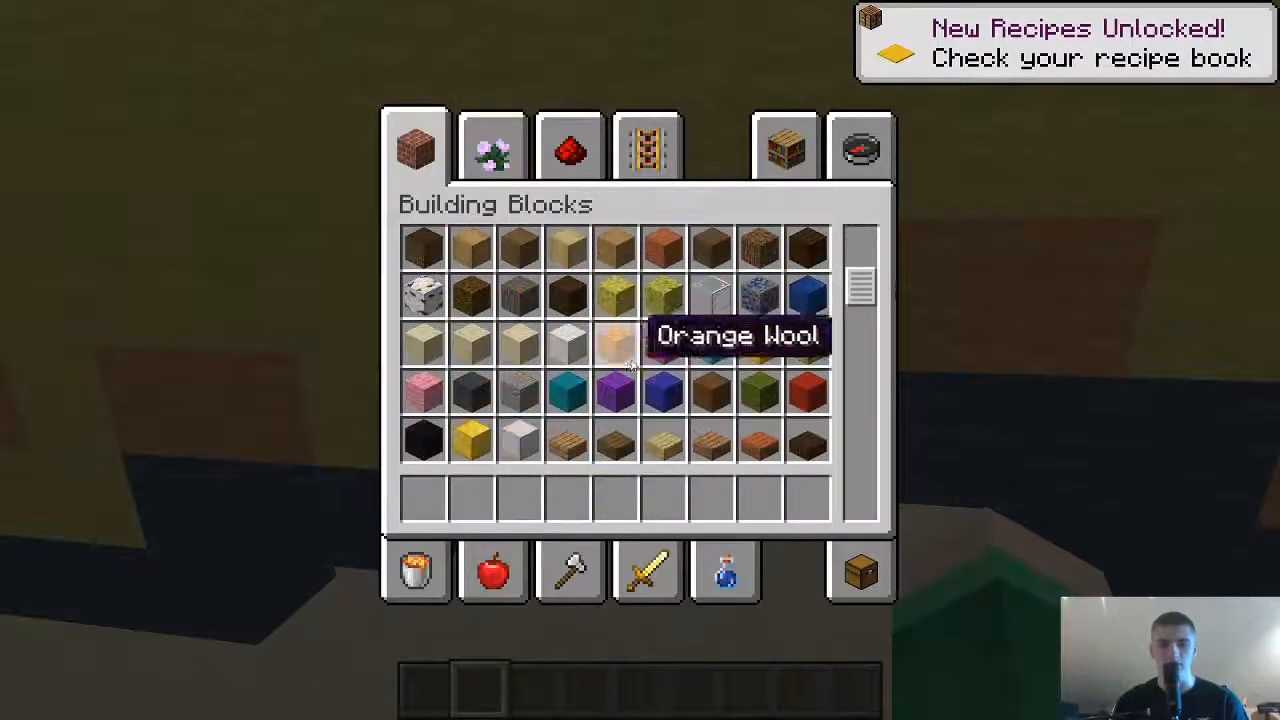
{"action": "left_click", "coordinate": [616, 344]}
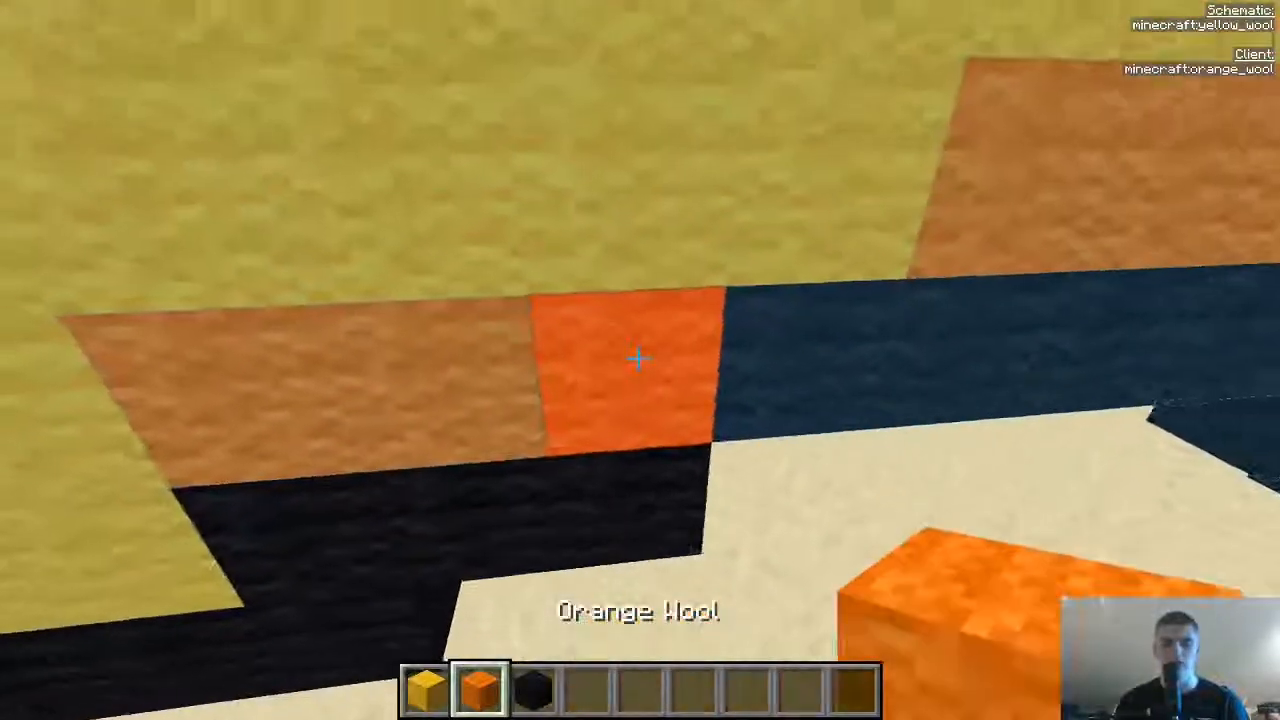
{"action": "left_click", "coordinate": [636, 360]}
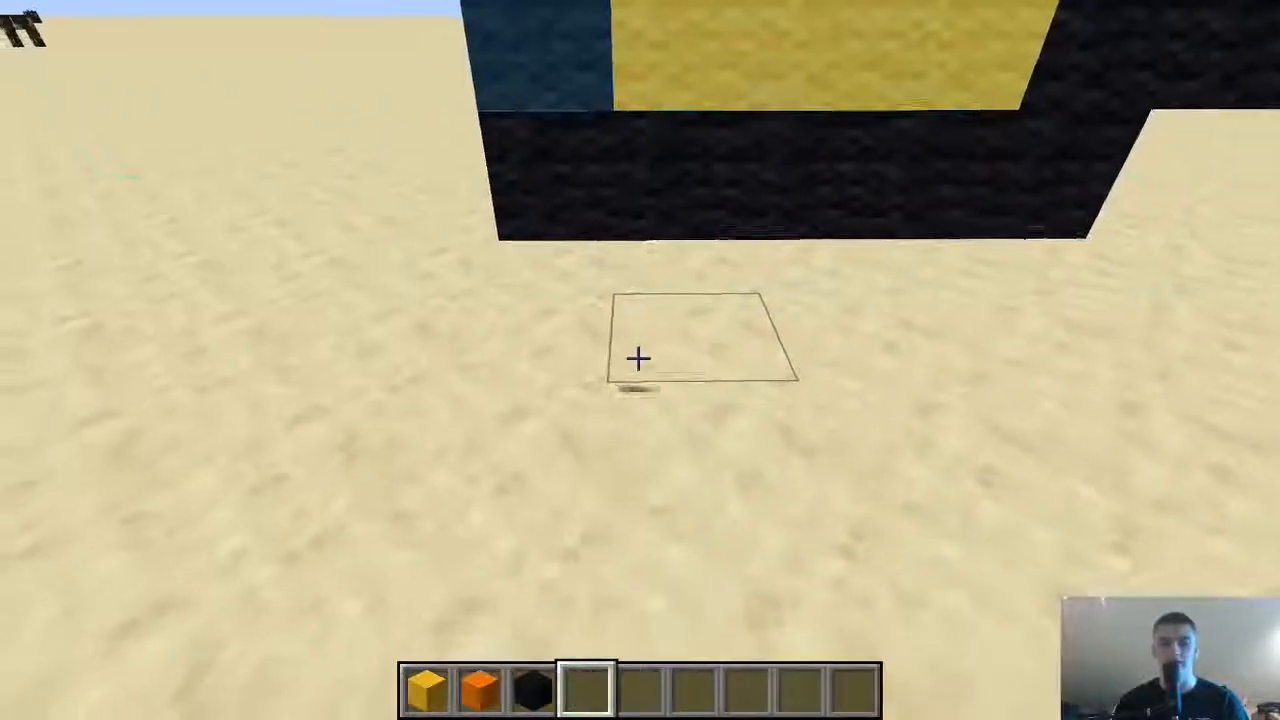
{"action": "key", "text": "e"}
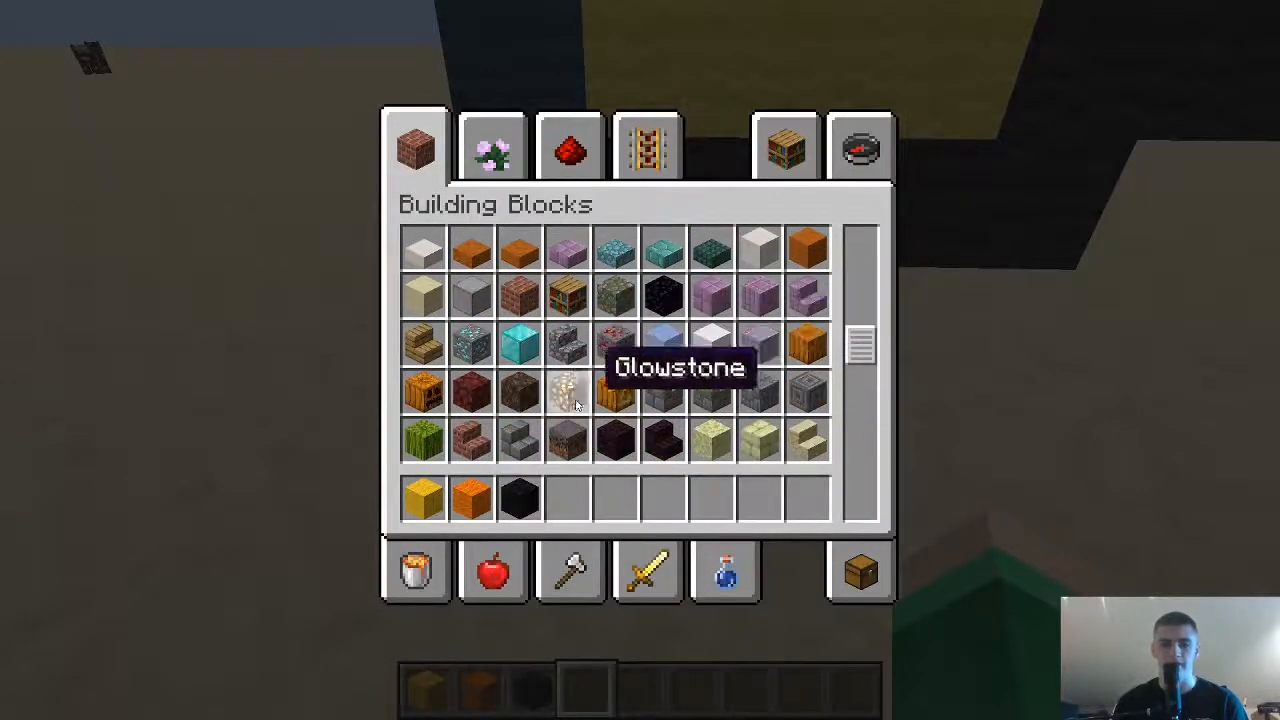
Return to building and switch to orange wool to fill more of Pikachu's bottom edge
{"action": "key", "text": "e"}
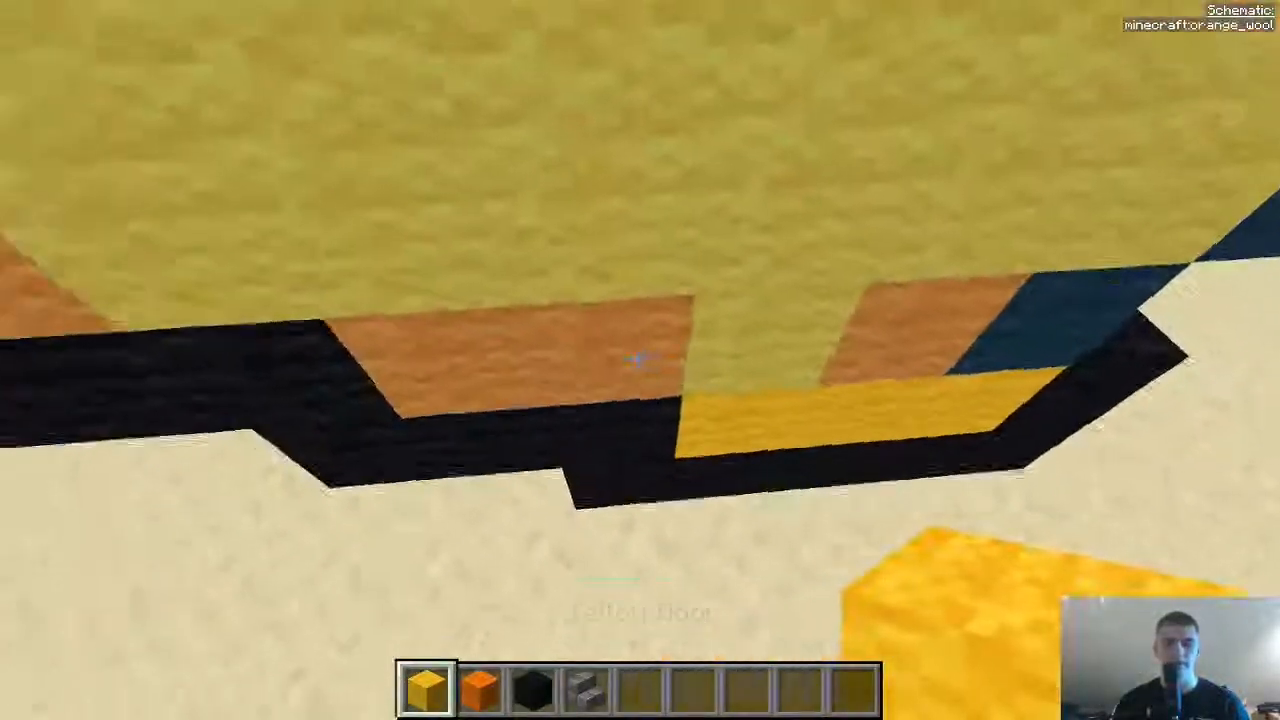
{"action": "key", "text": "2"}
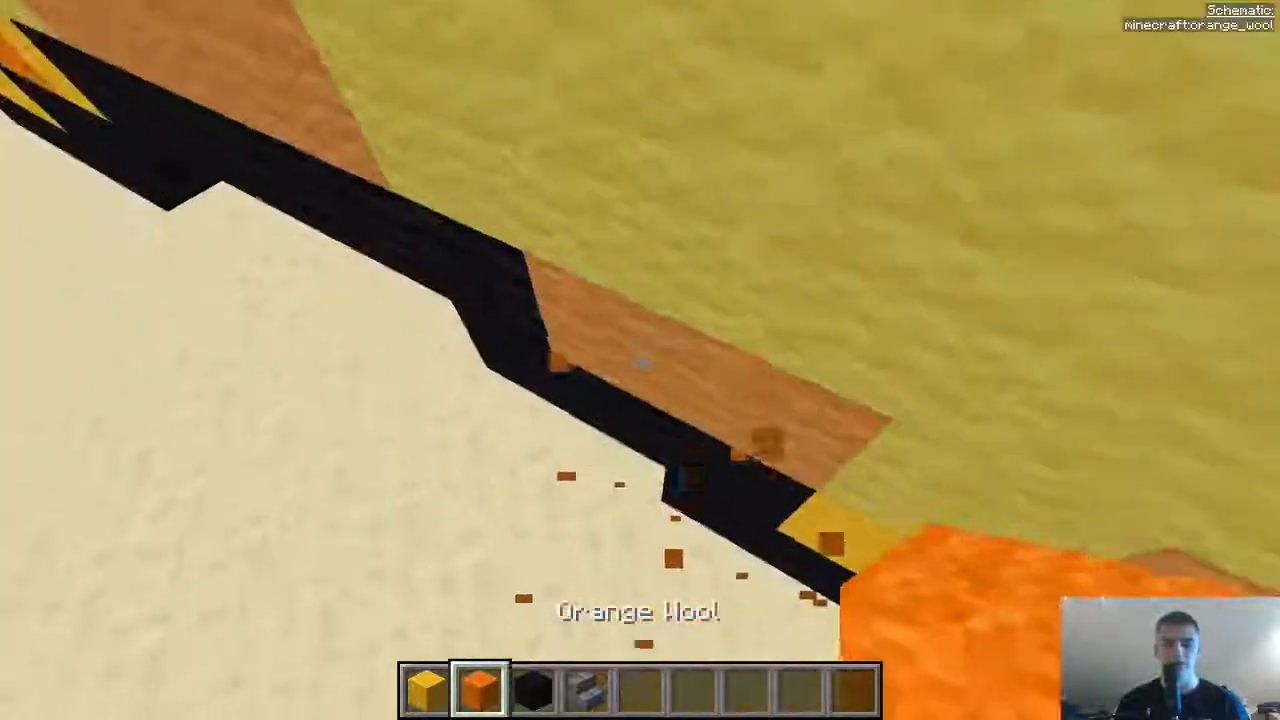